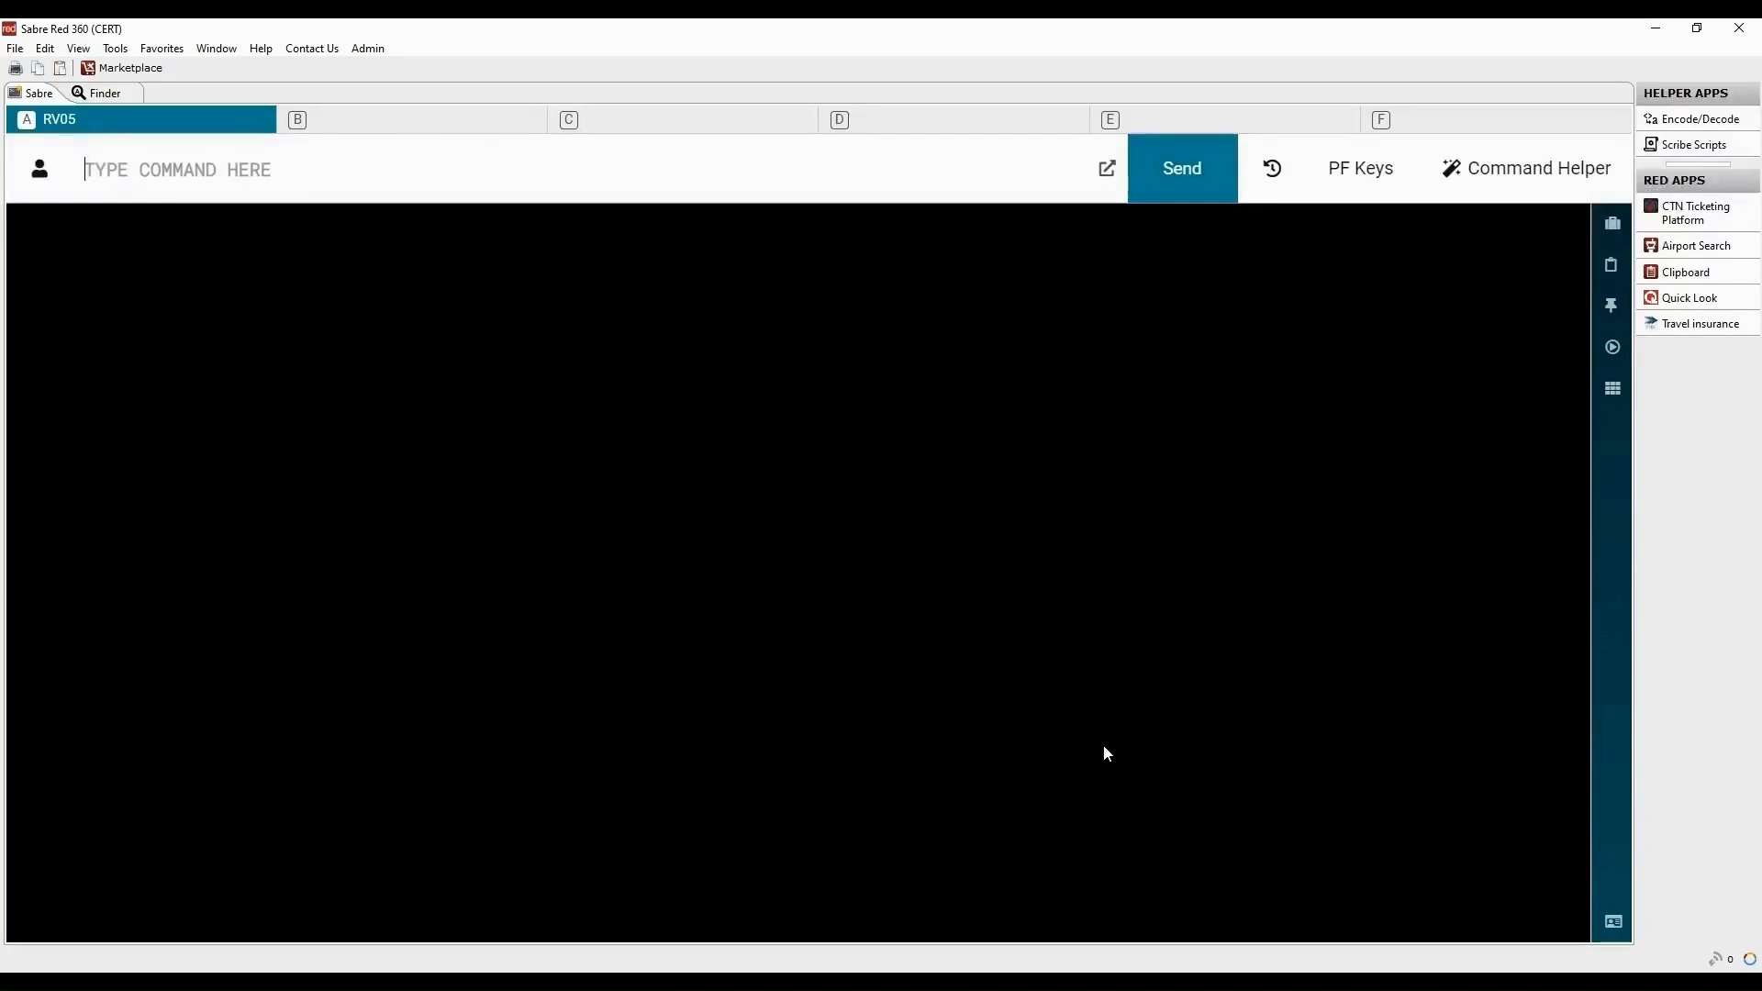
mouse_move(1054, 943)
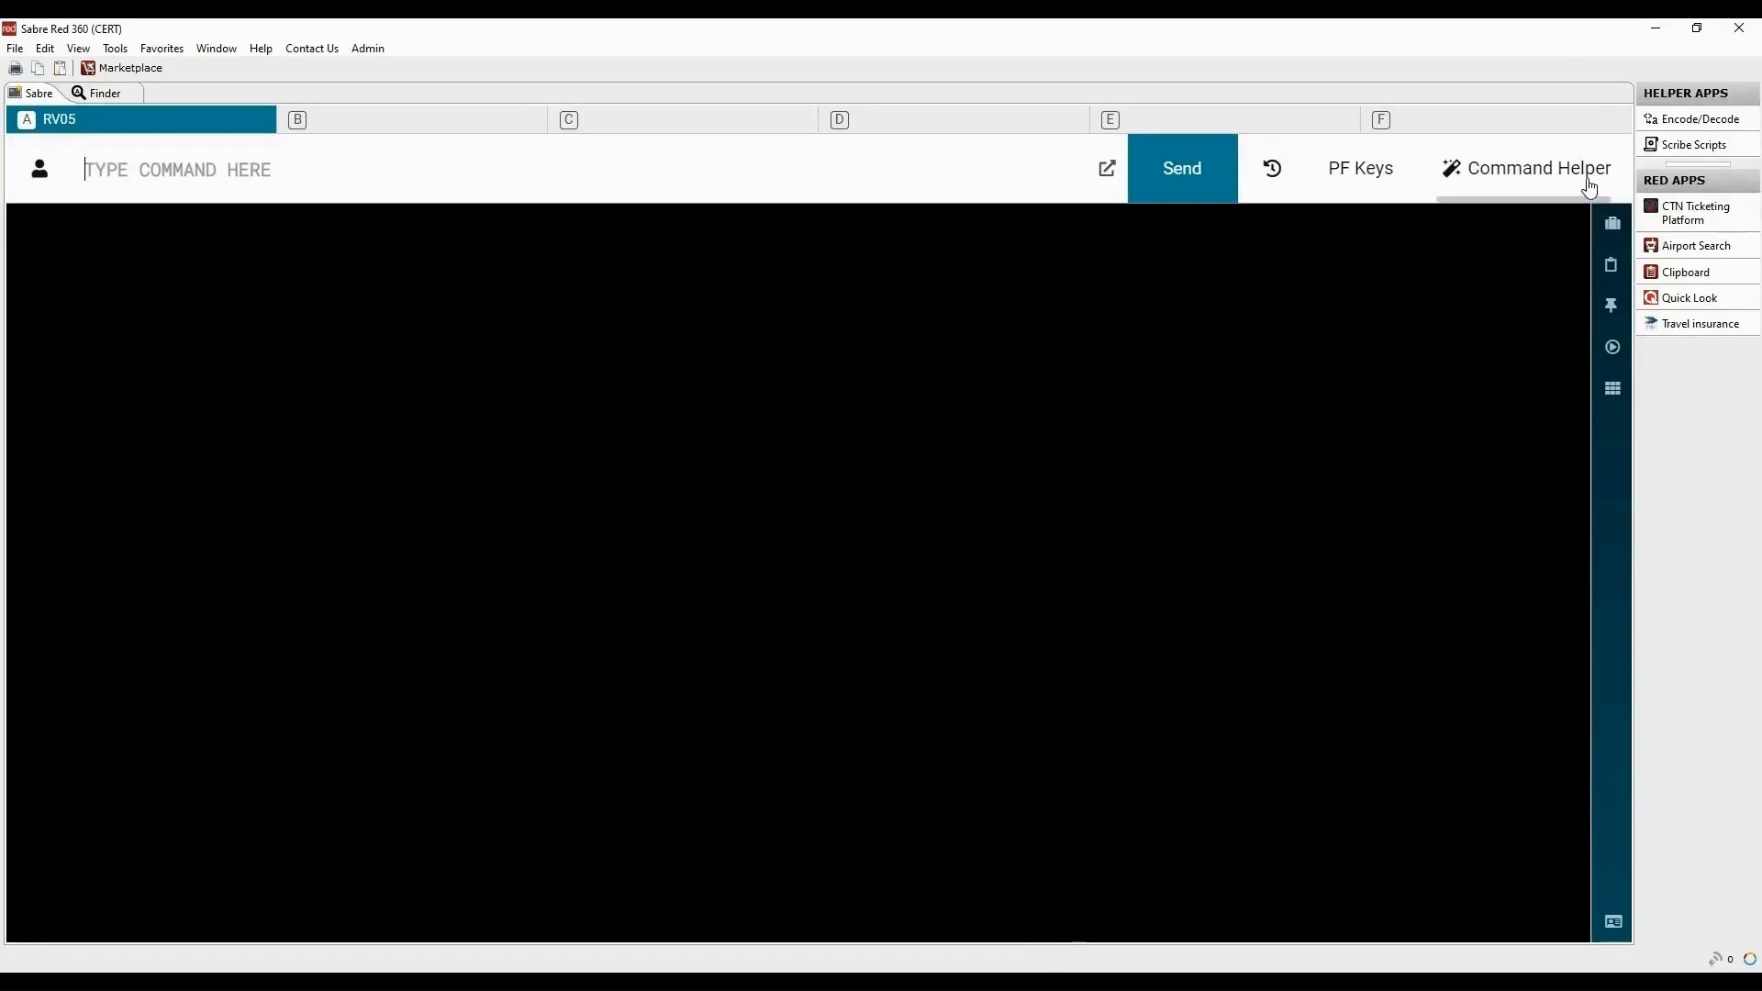
- Switch from command entry to the graphical Command Helper workspace with Profile, Air, Hotel options
left_click(1525, 167)
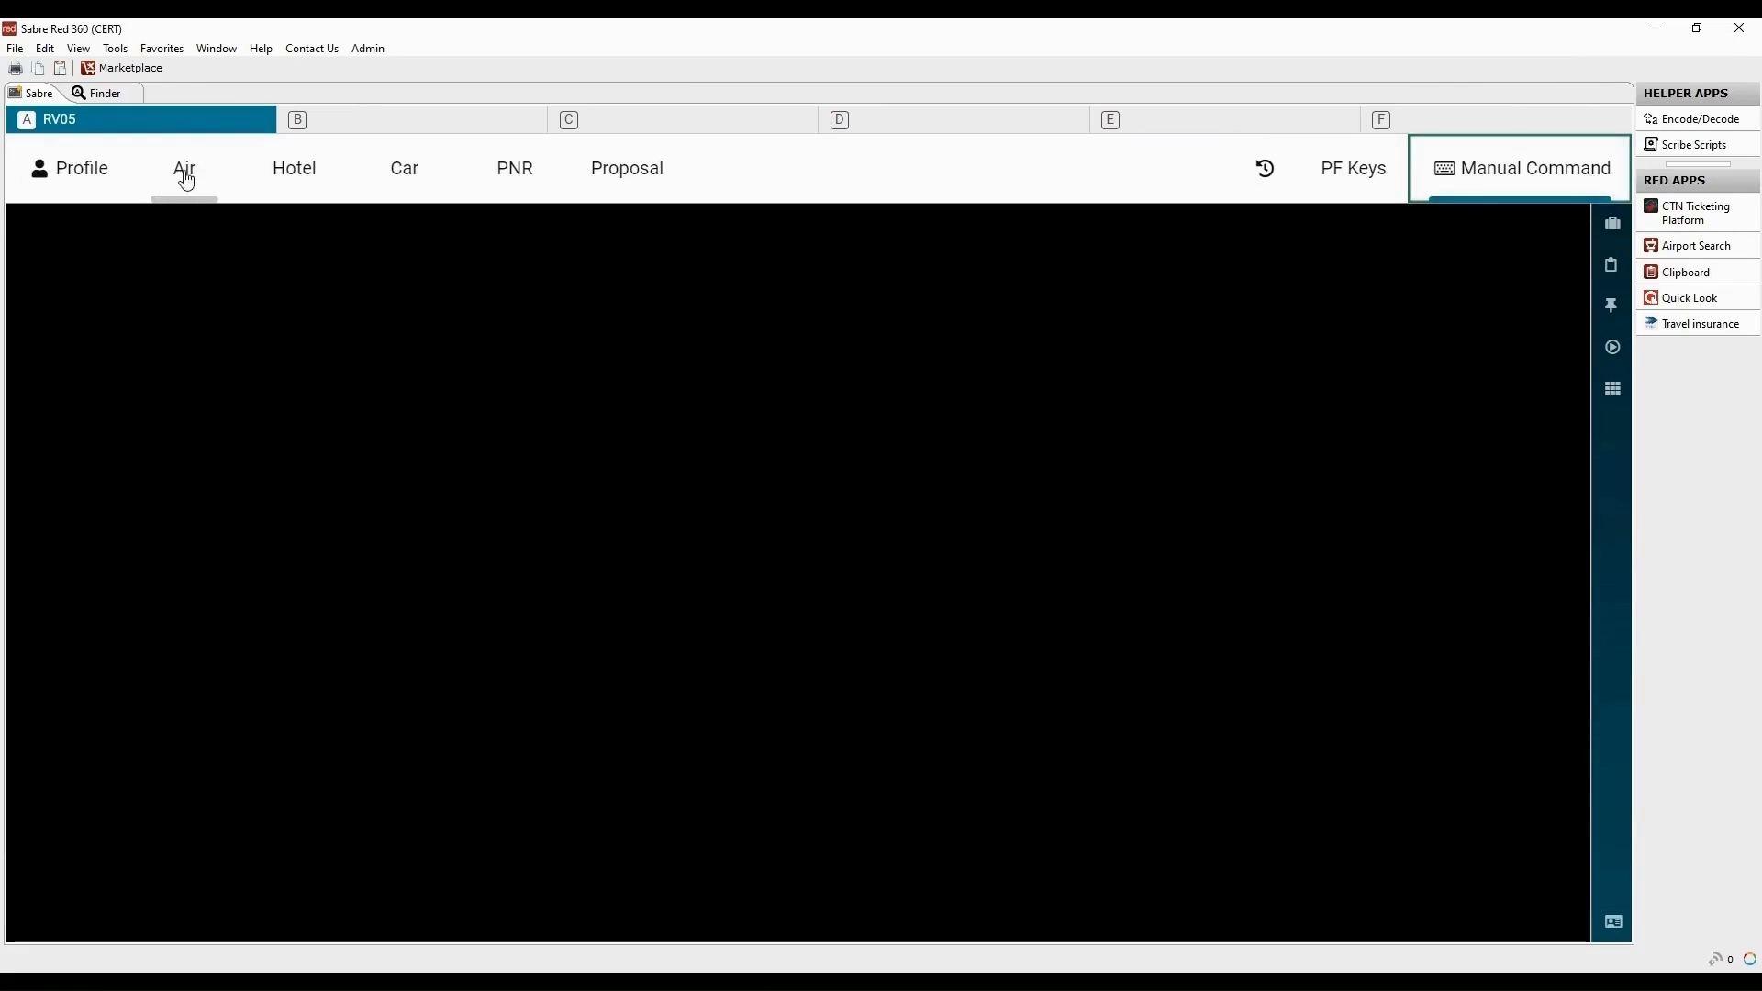
- Start an Air Shopping search from DOH Doha to LHR London Heathrow
left_click(184, 167)
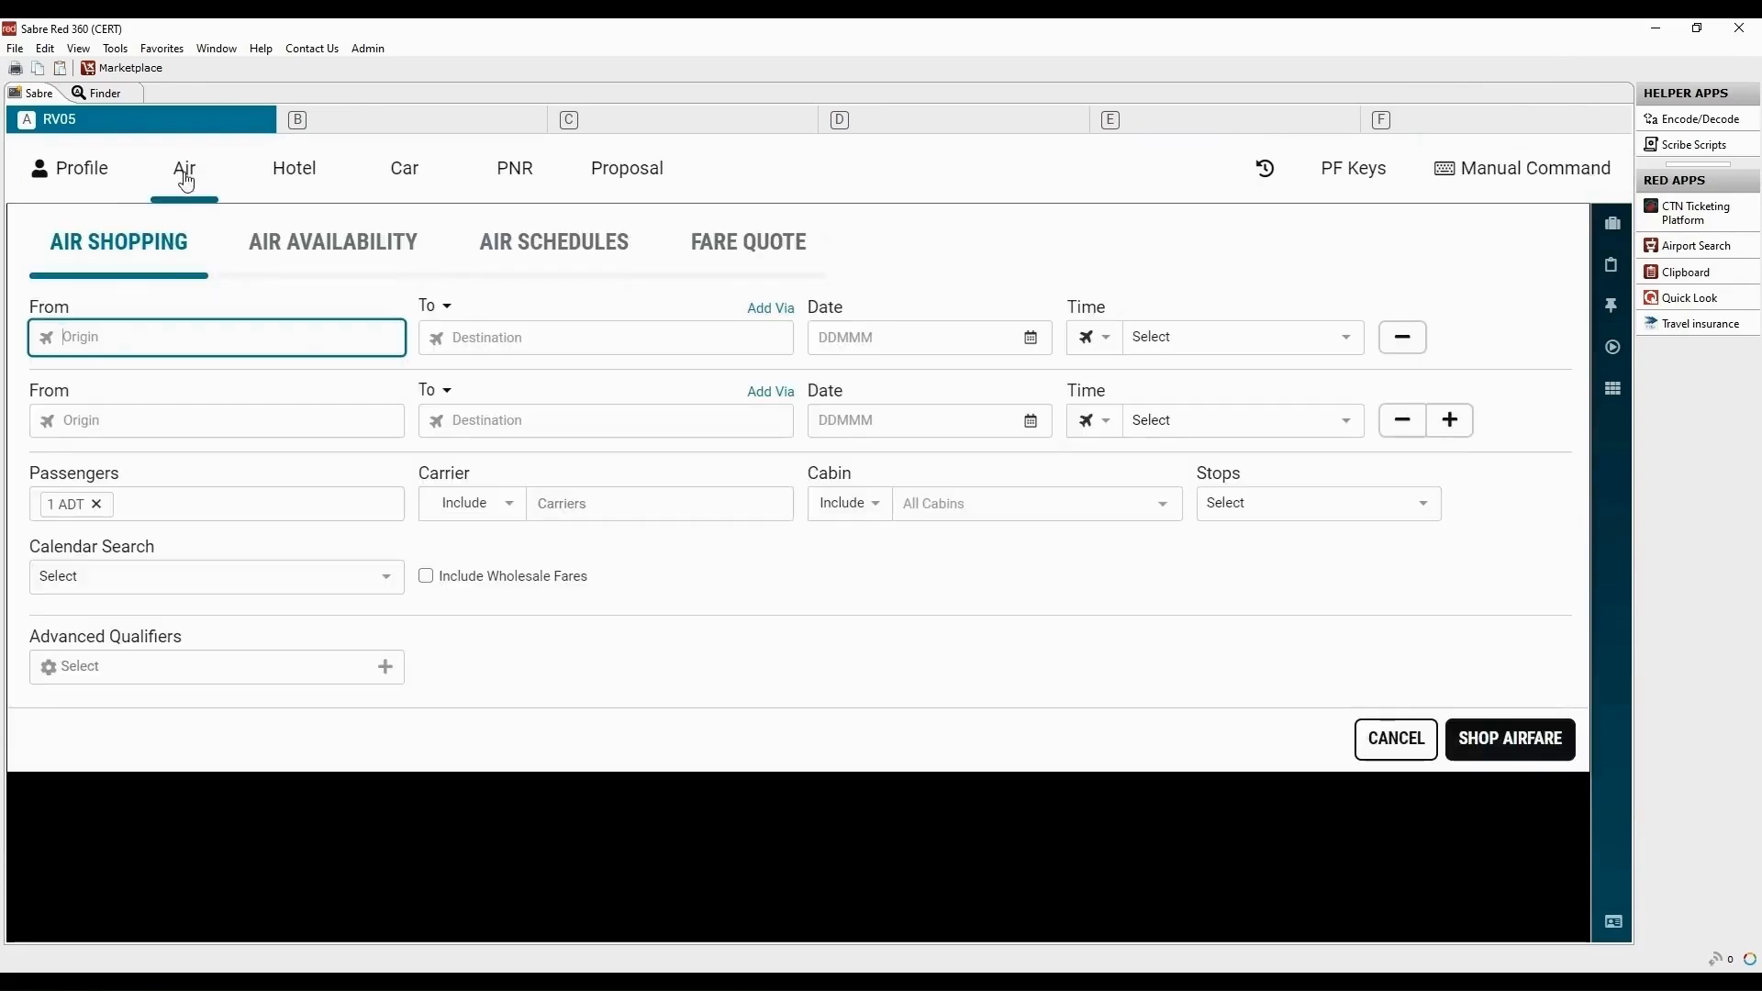
type("DOH")
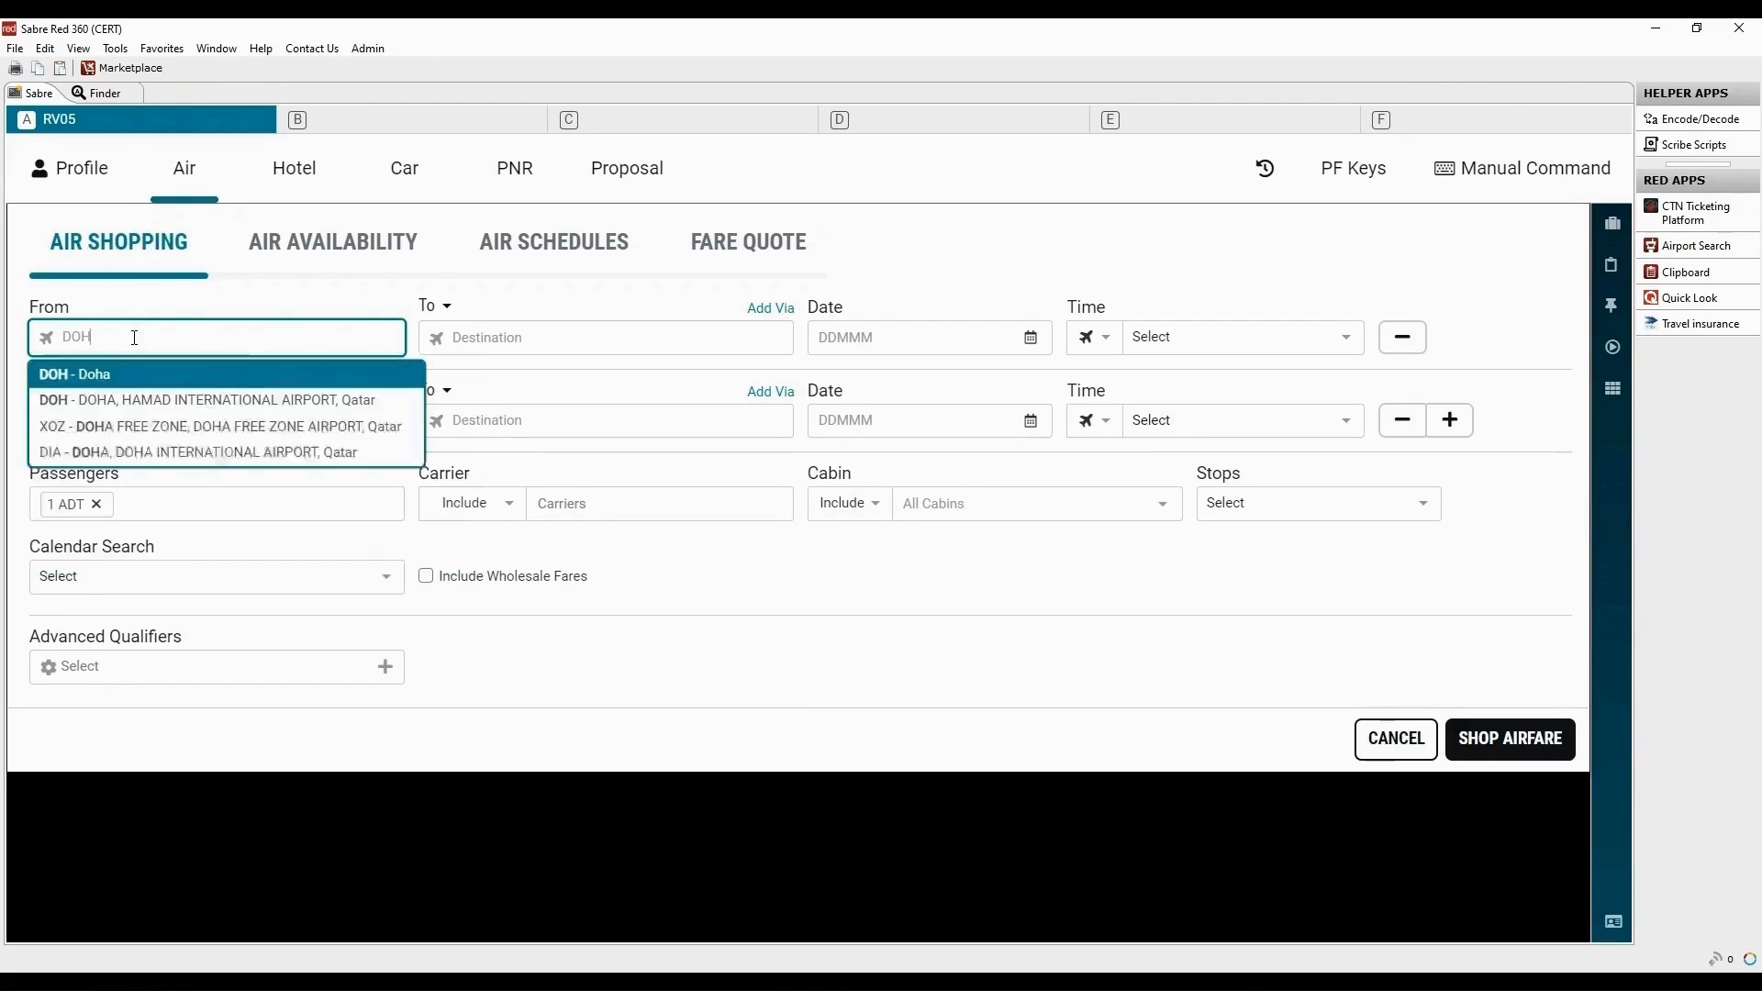
left_click(76, 373)
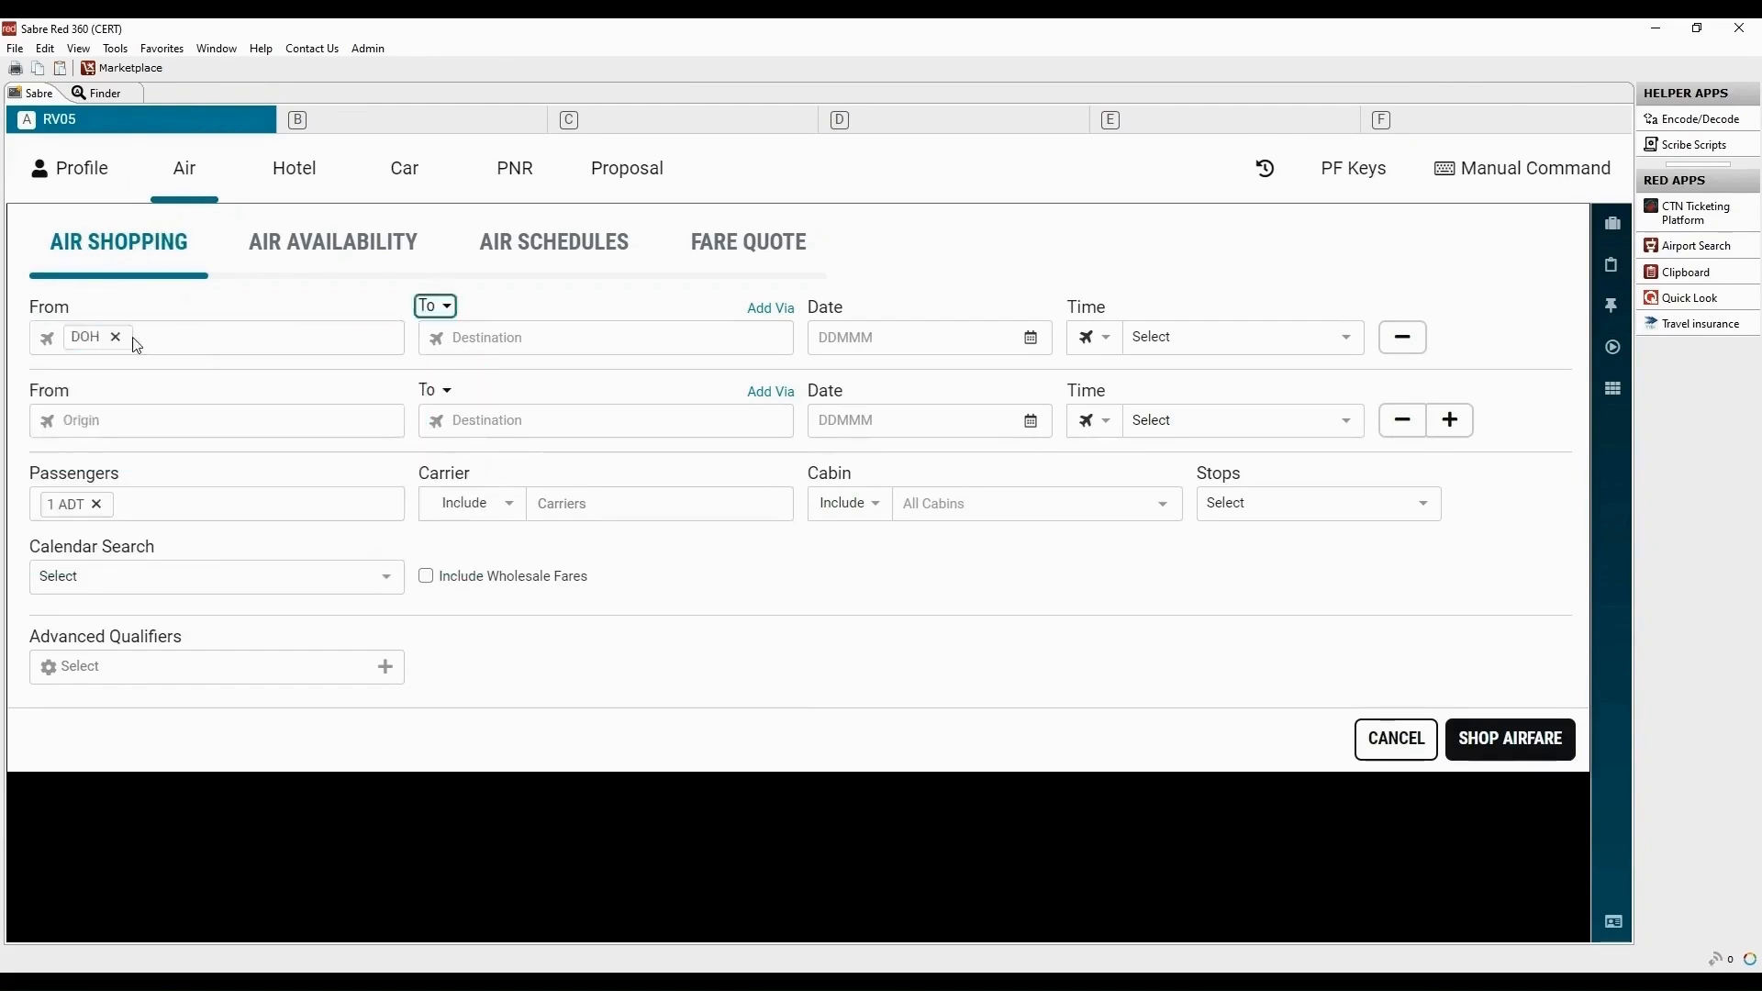
left_click(604, 338)
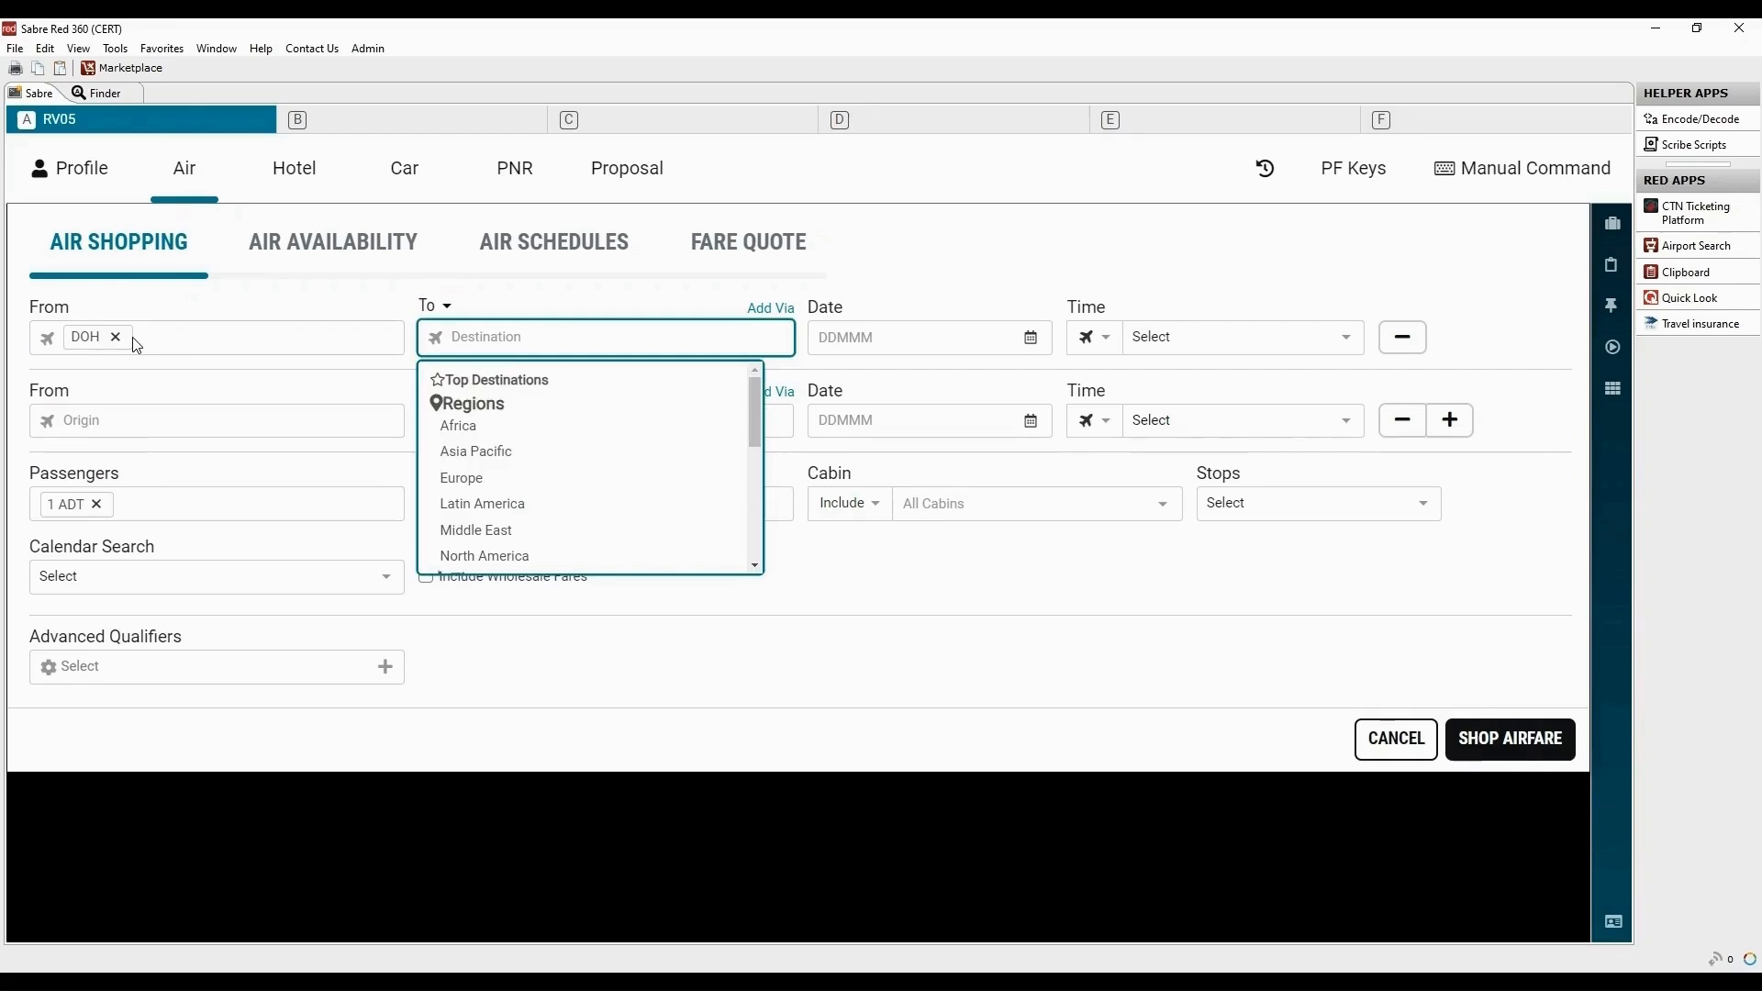
type("LHR")
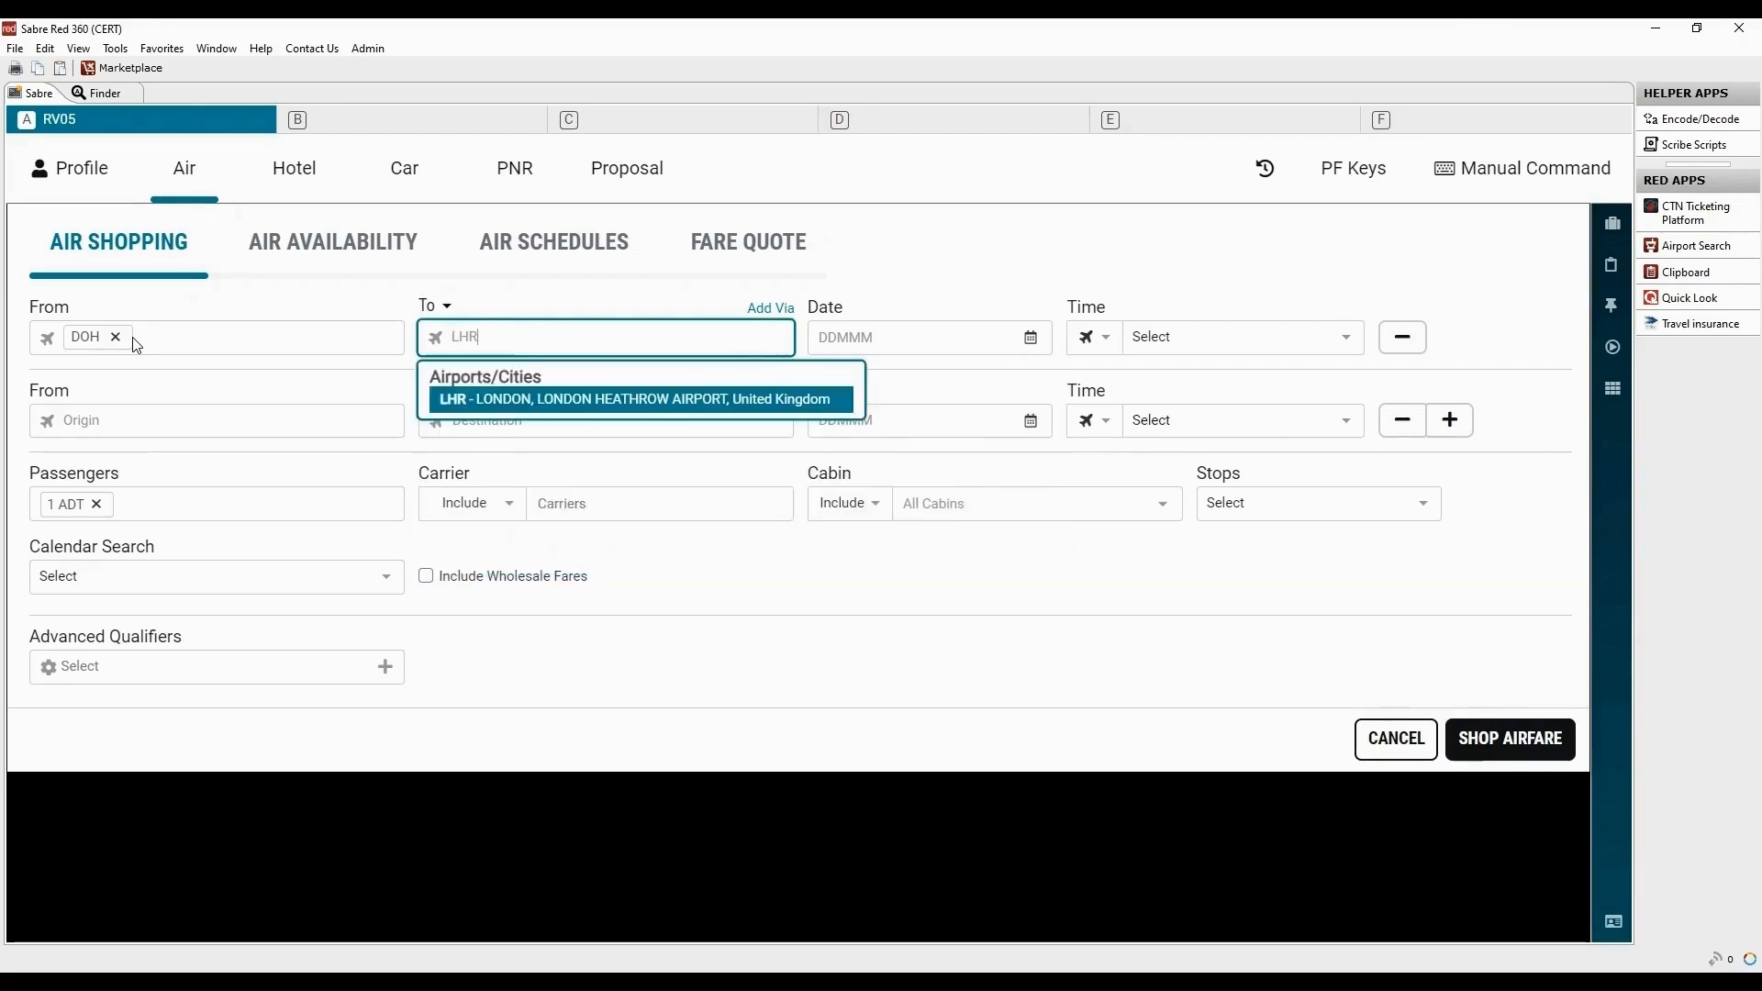
left_click(633, 398)
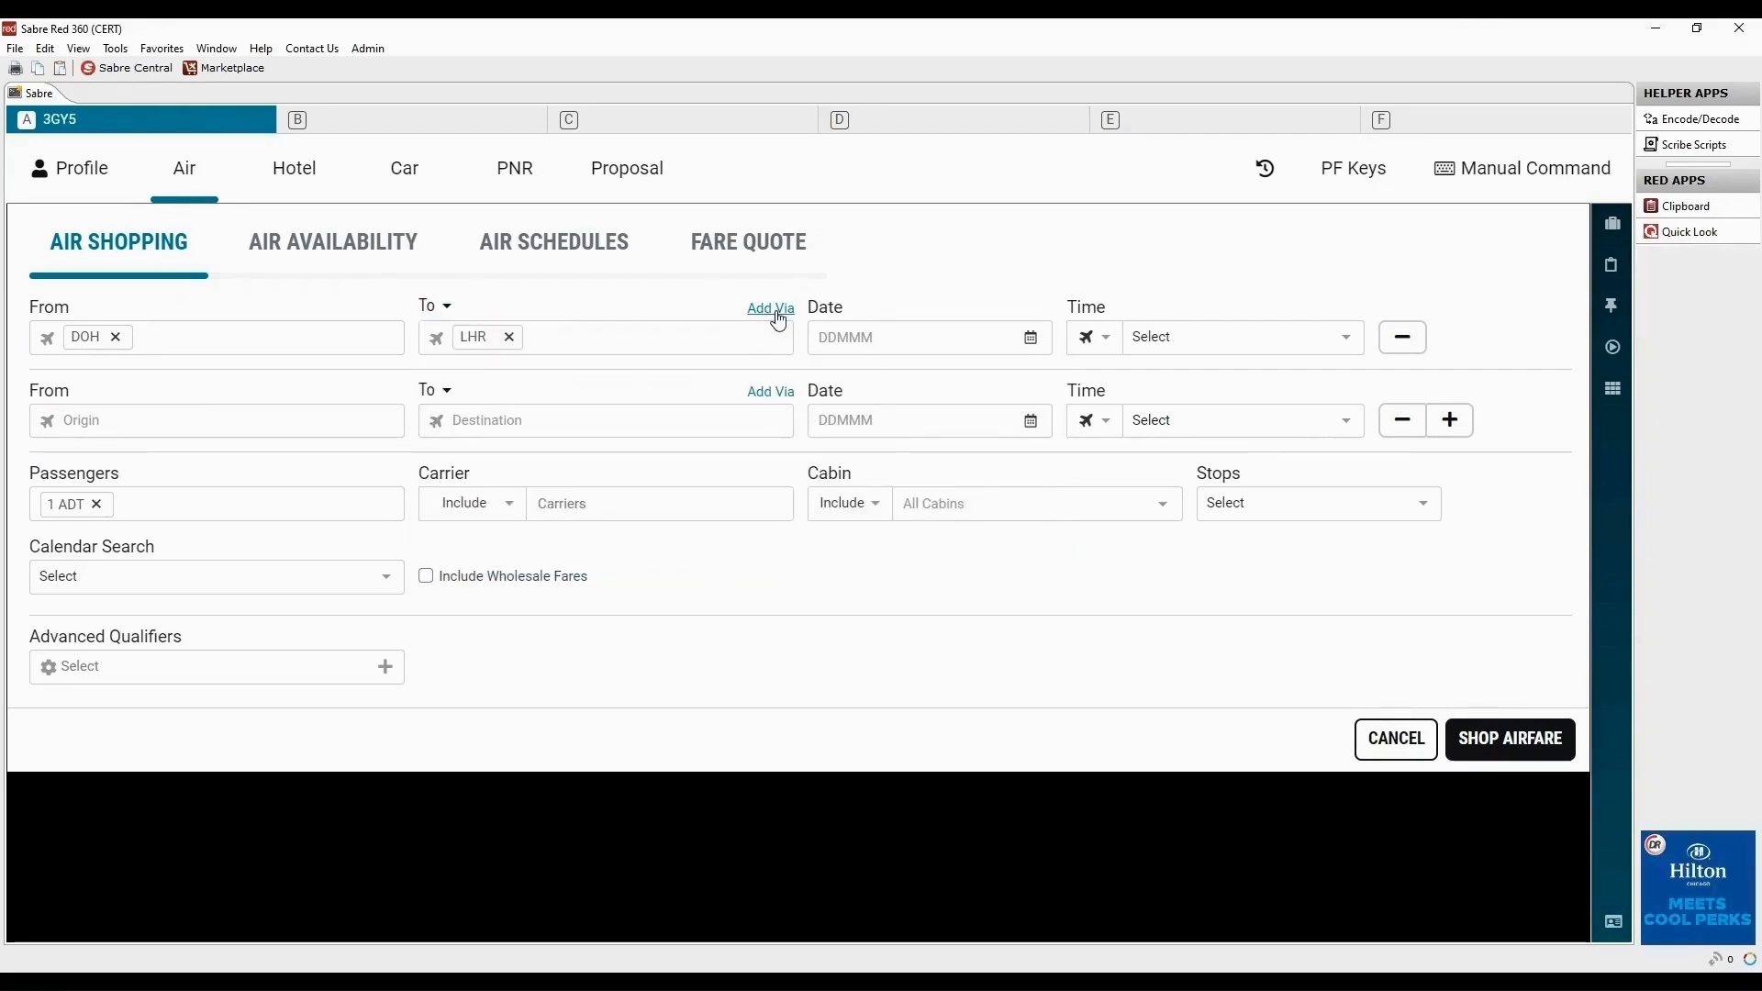
- Try adding then removing a via point, and date the first leg 20 July 2024
left_click(769, 308)
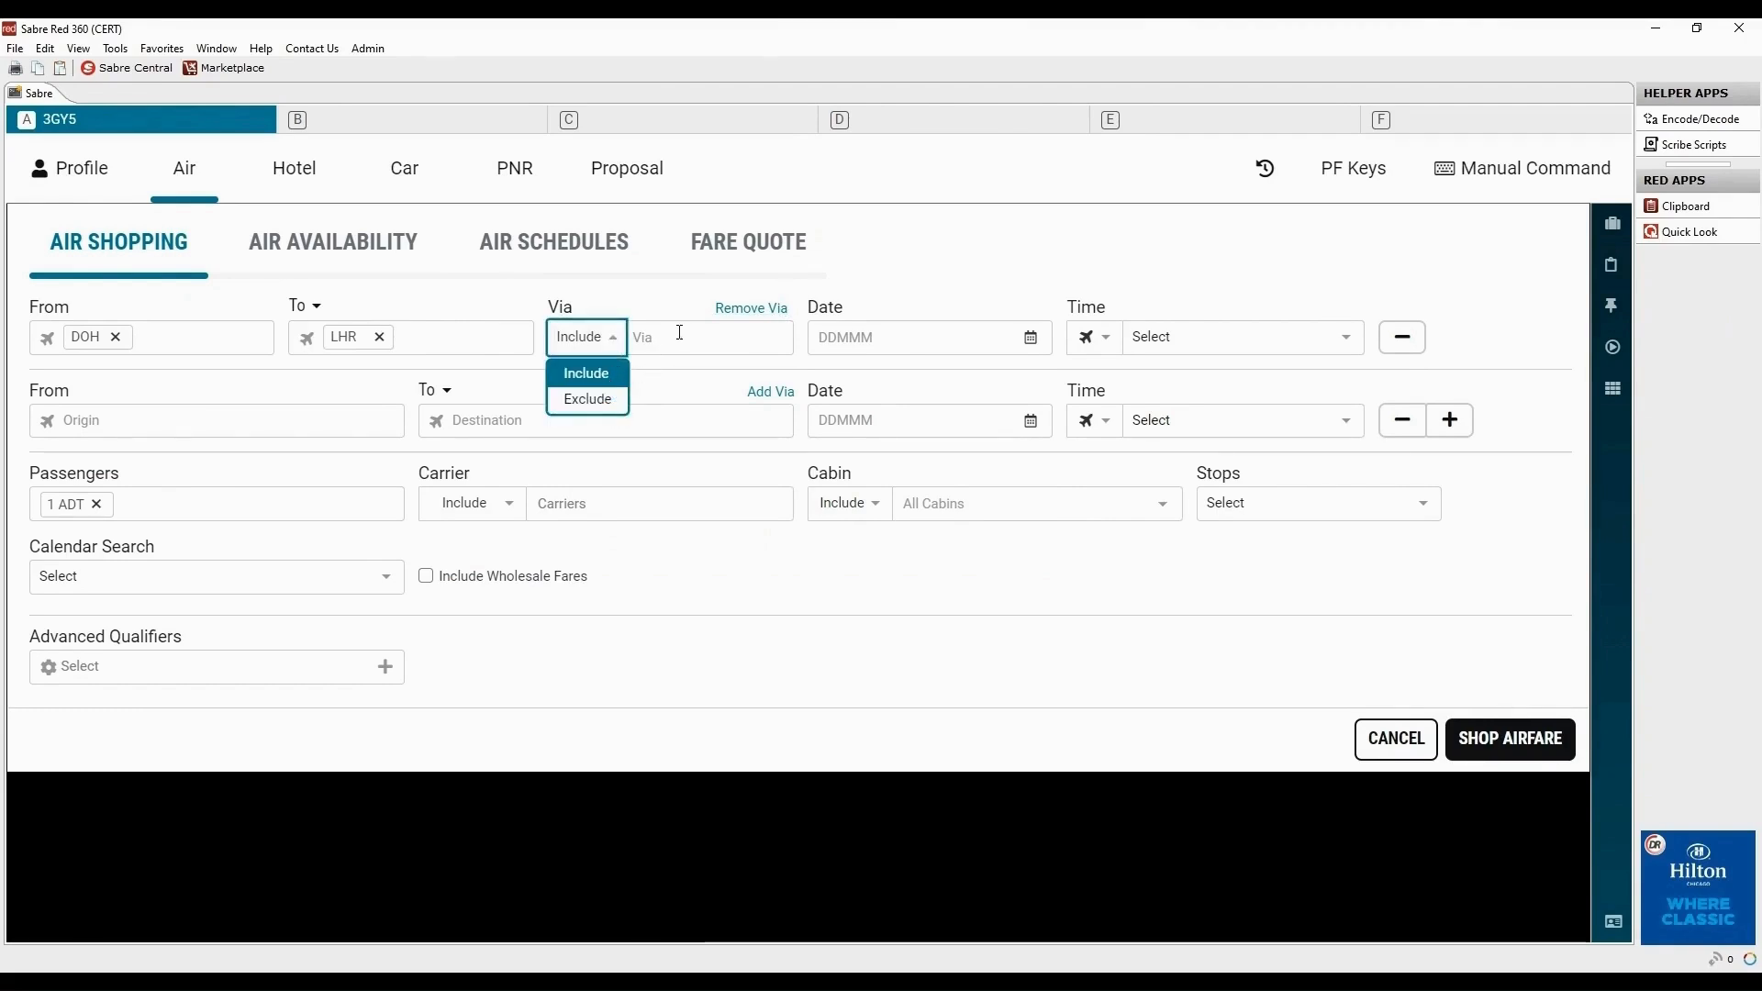
left_click(748, 308)
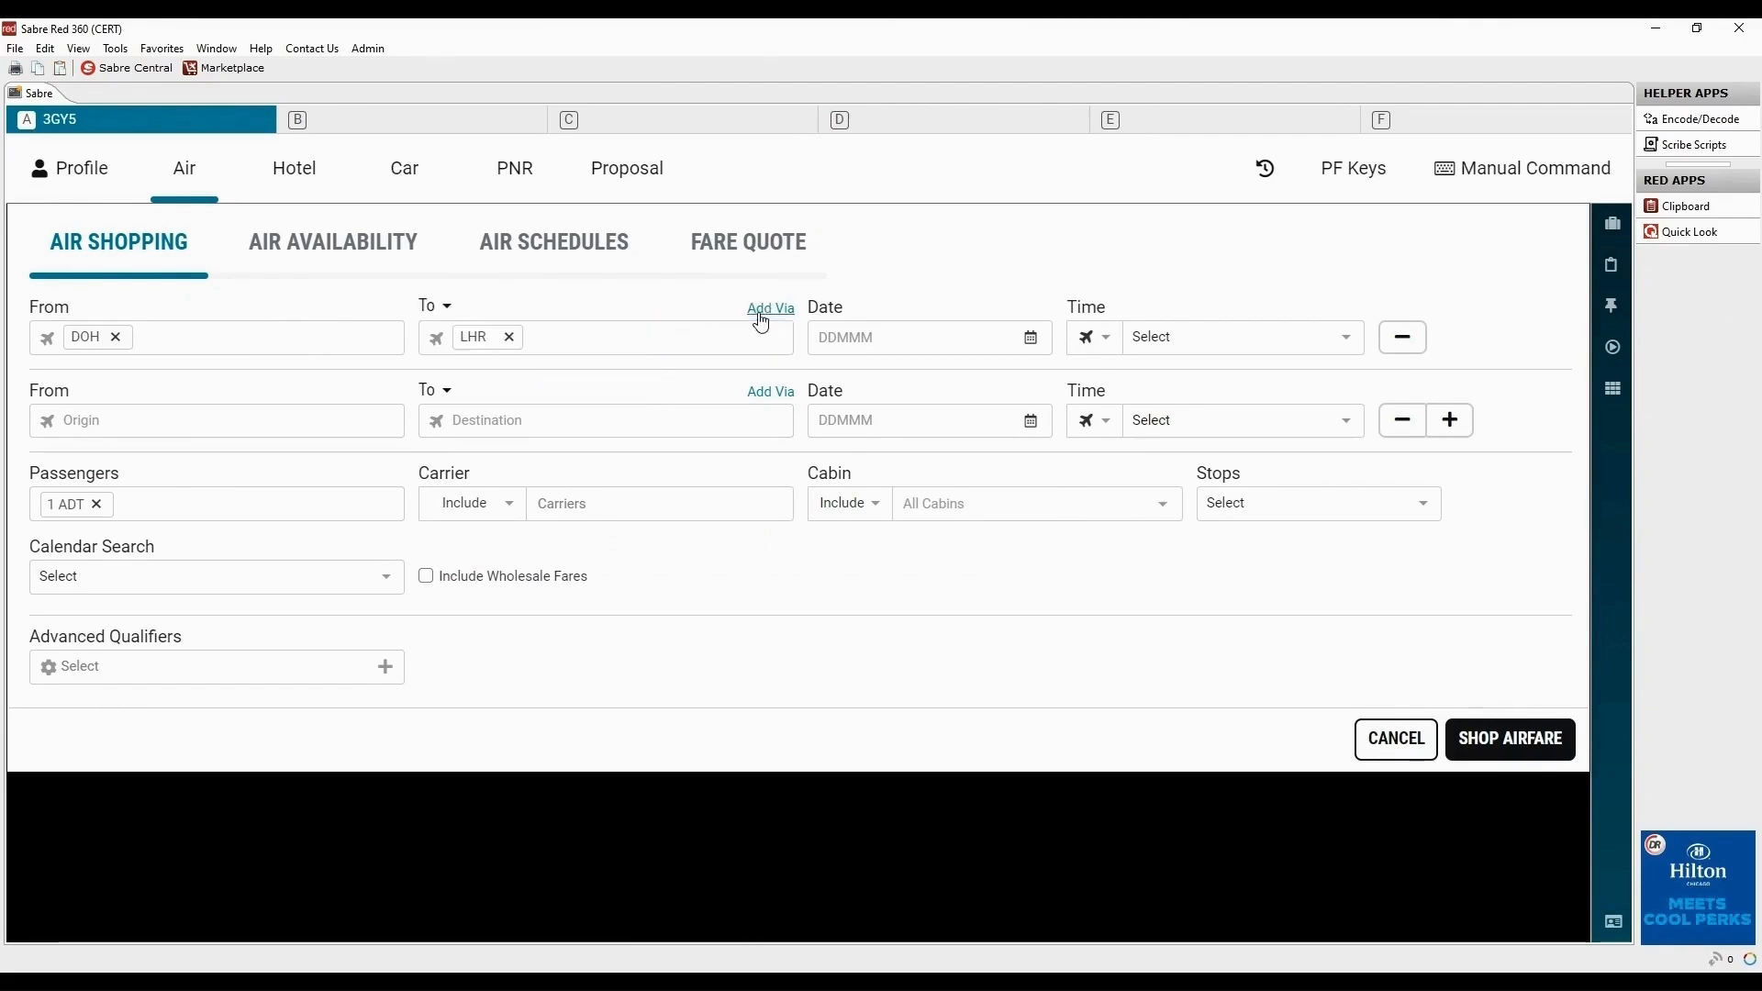
mouse_move(1031, 343)
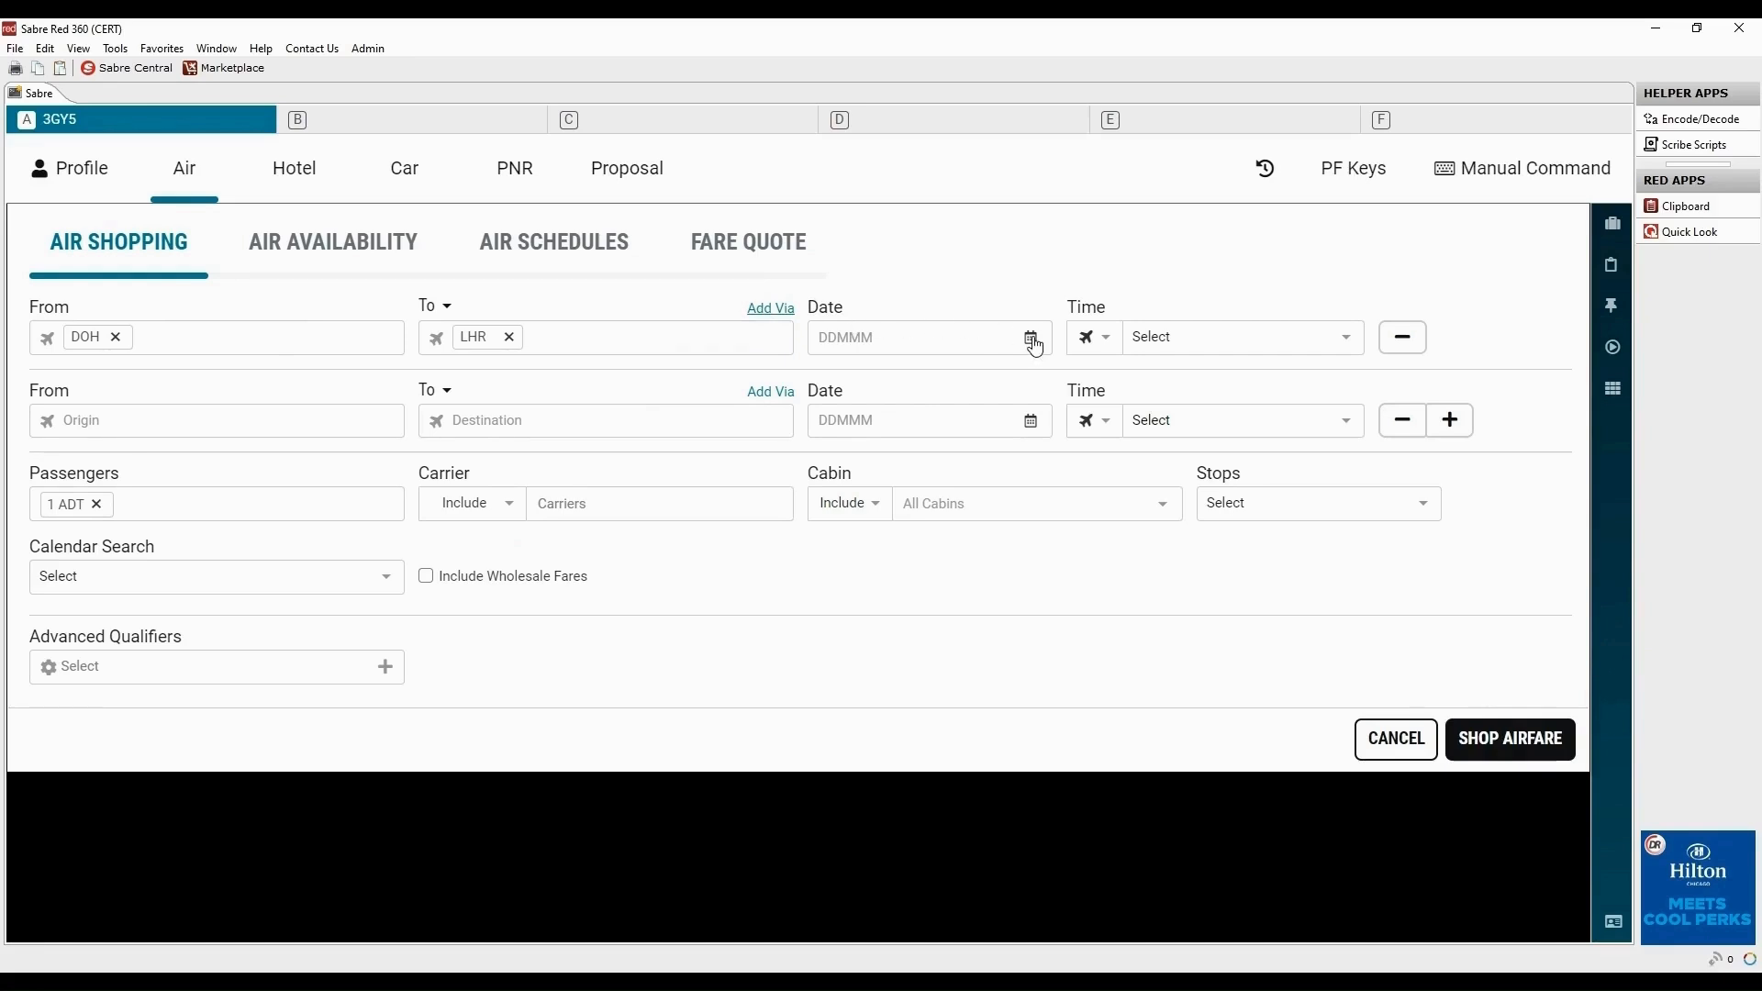
left_click(1027, 338)
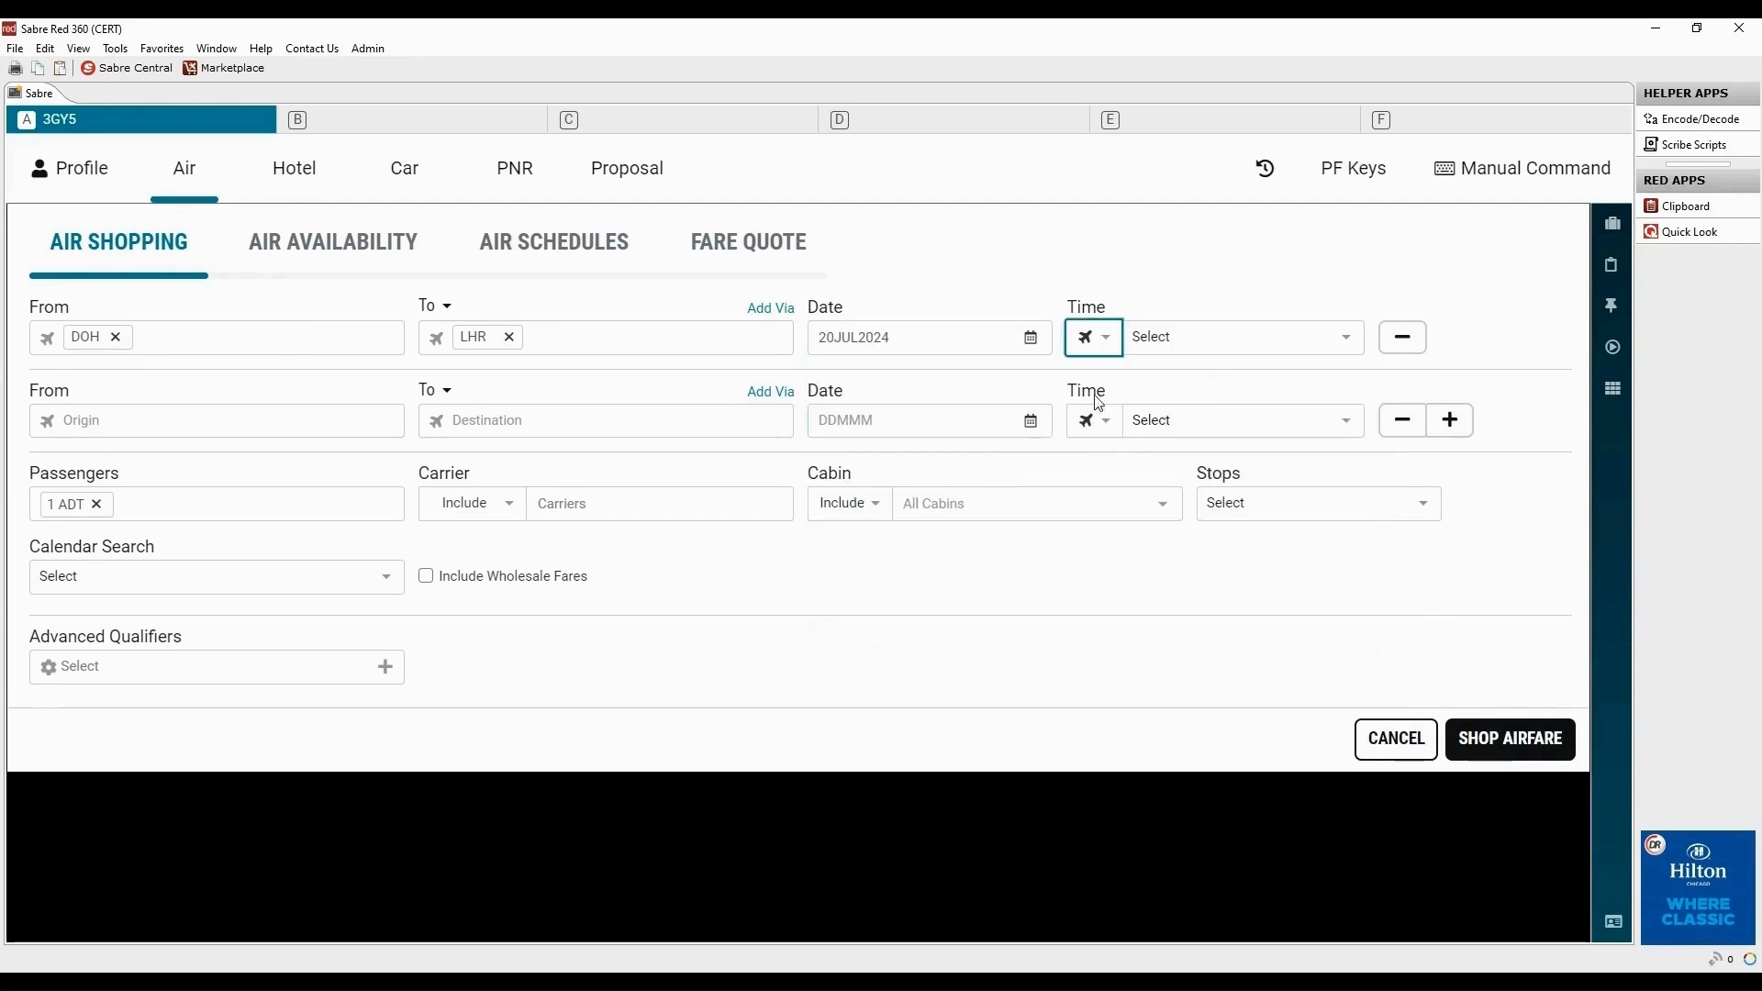
left_click(1091, 336)
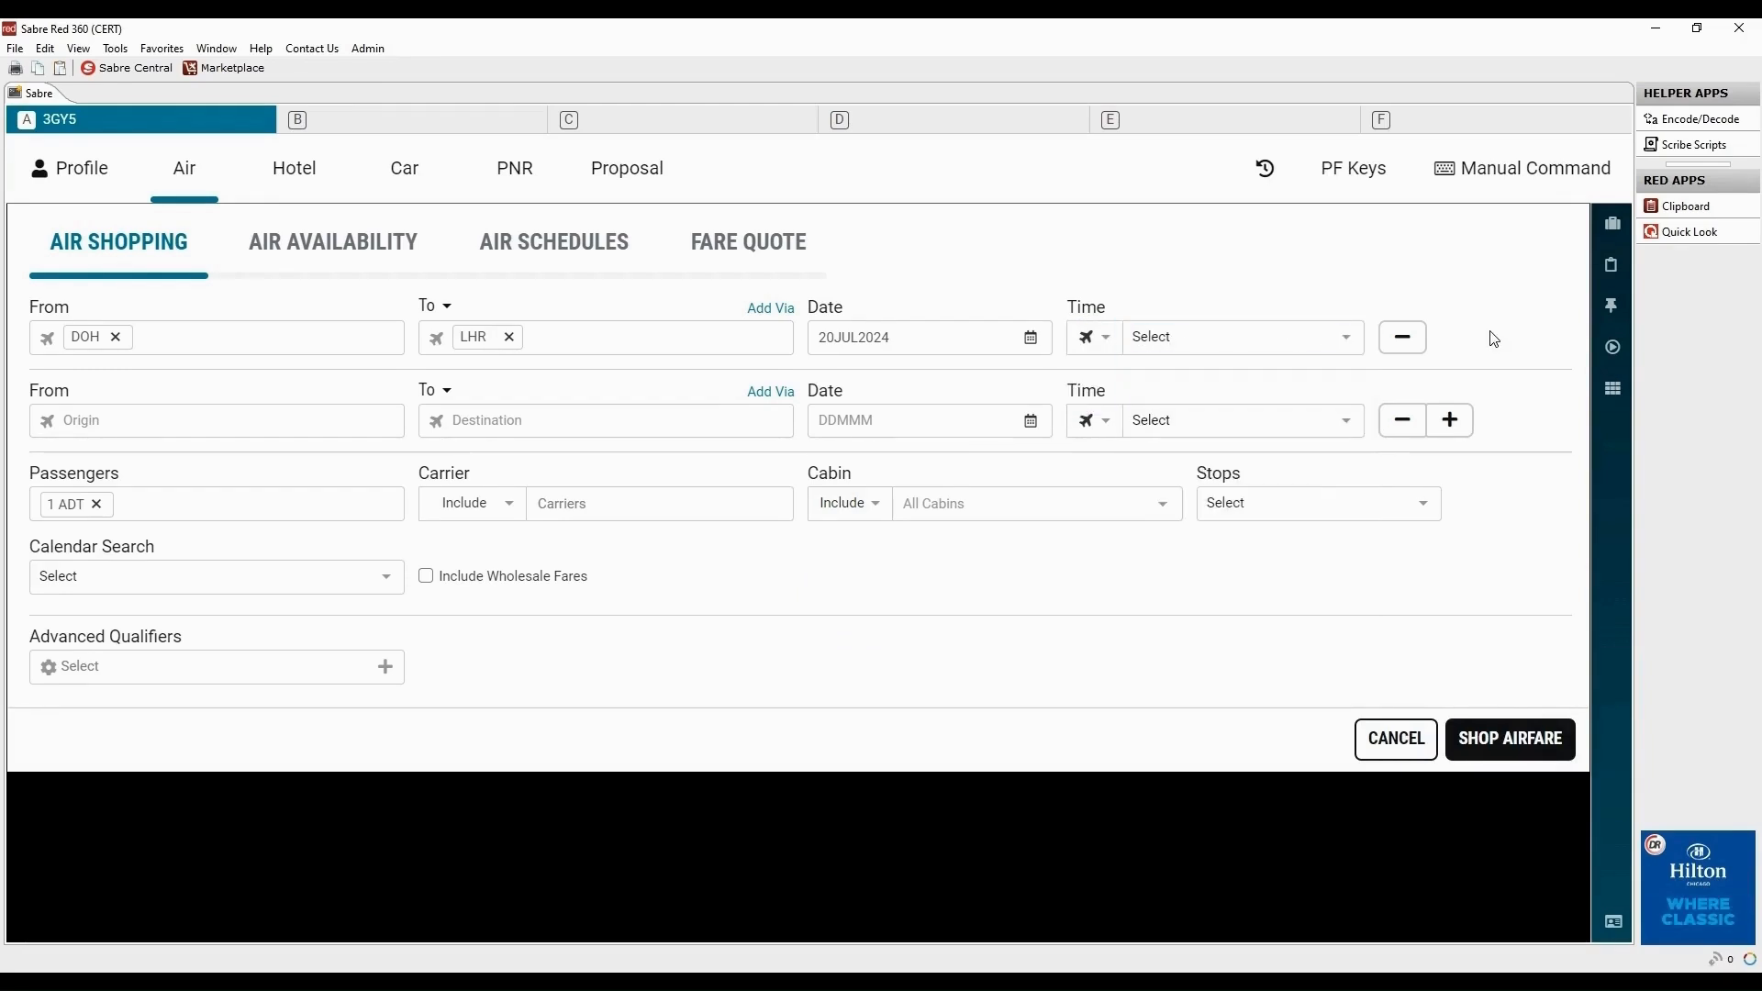
mouse_move(1400, 419)
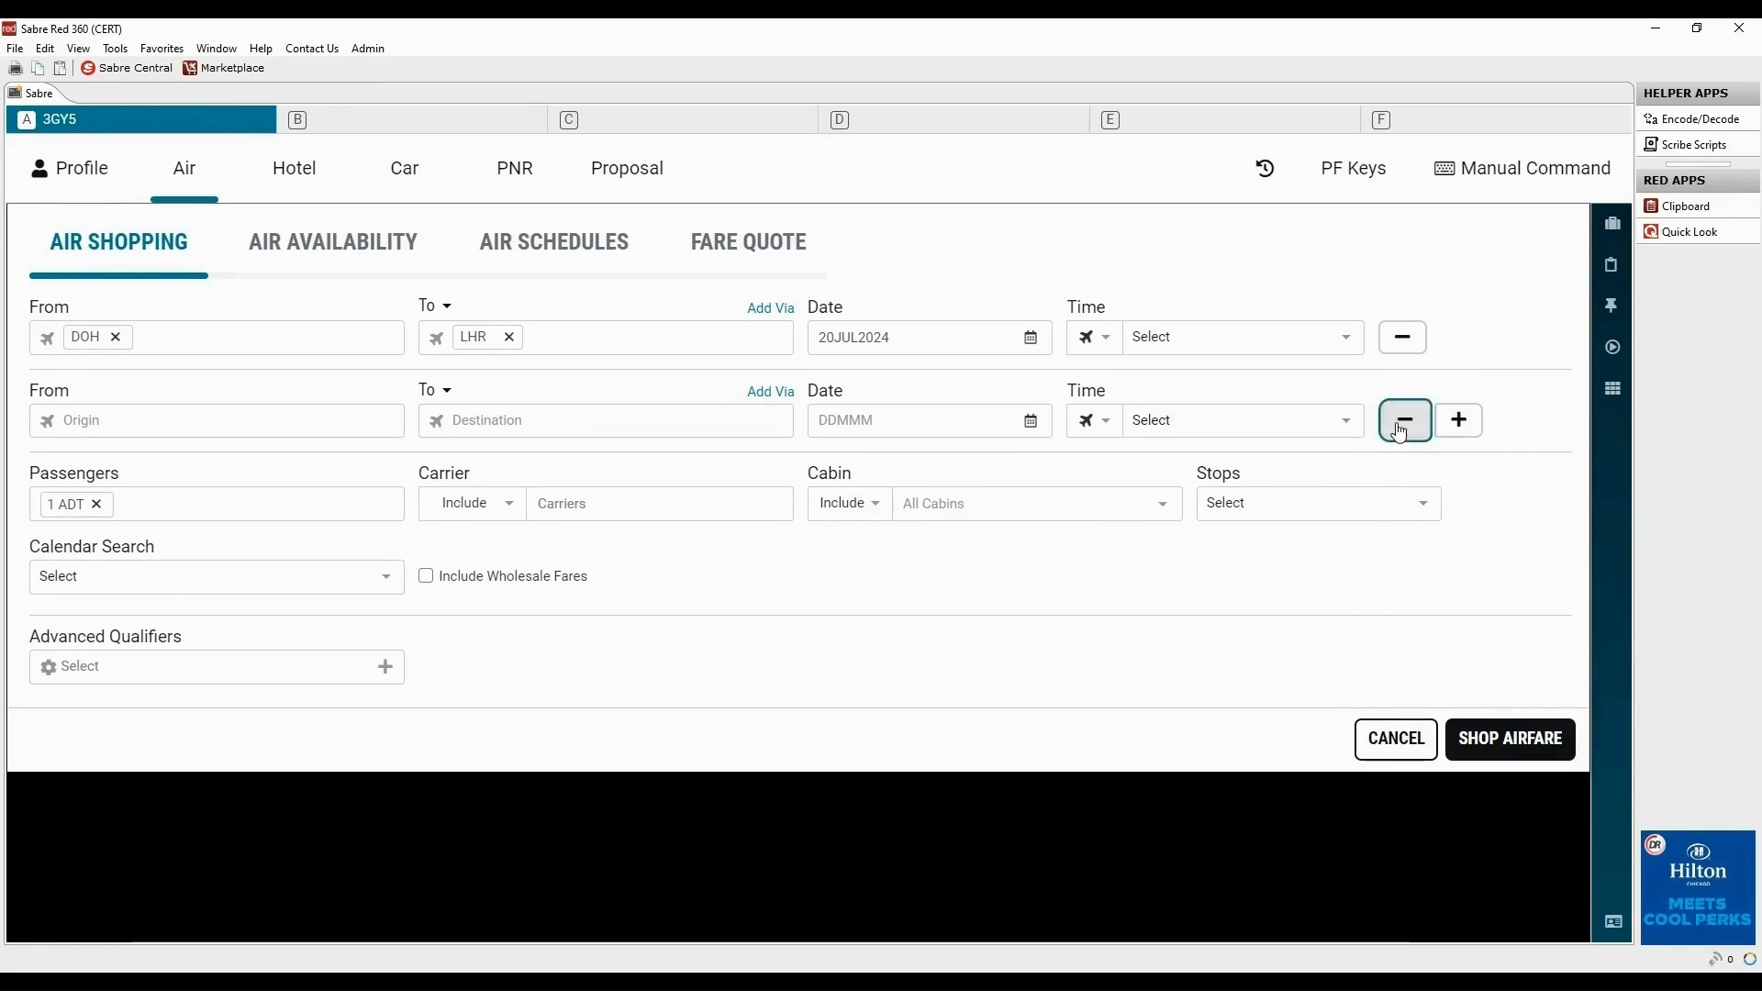
- Re-add a second leg LHR back to DOH and bring up its return-date calendar
left_click(1404, 419)
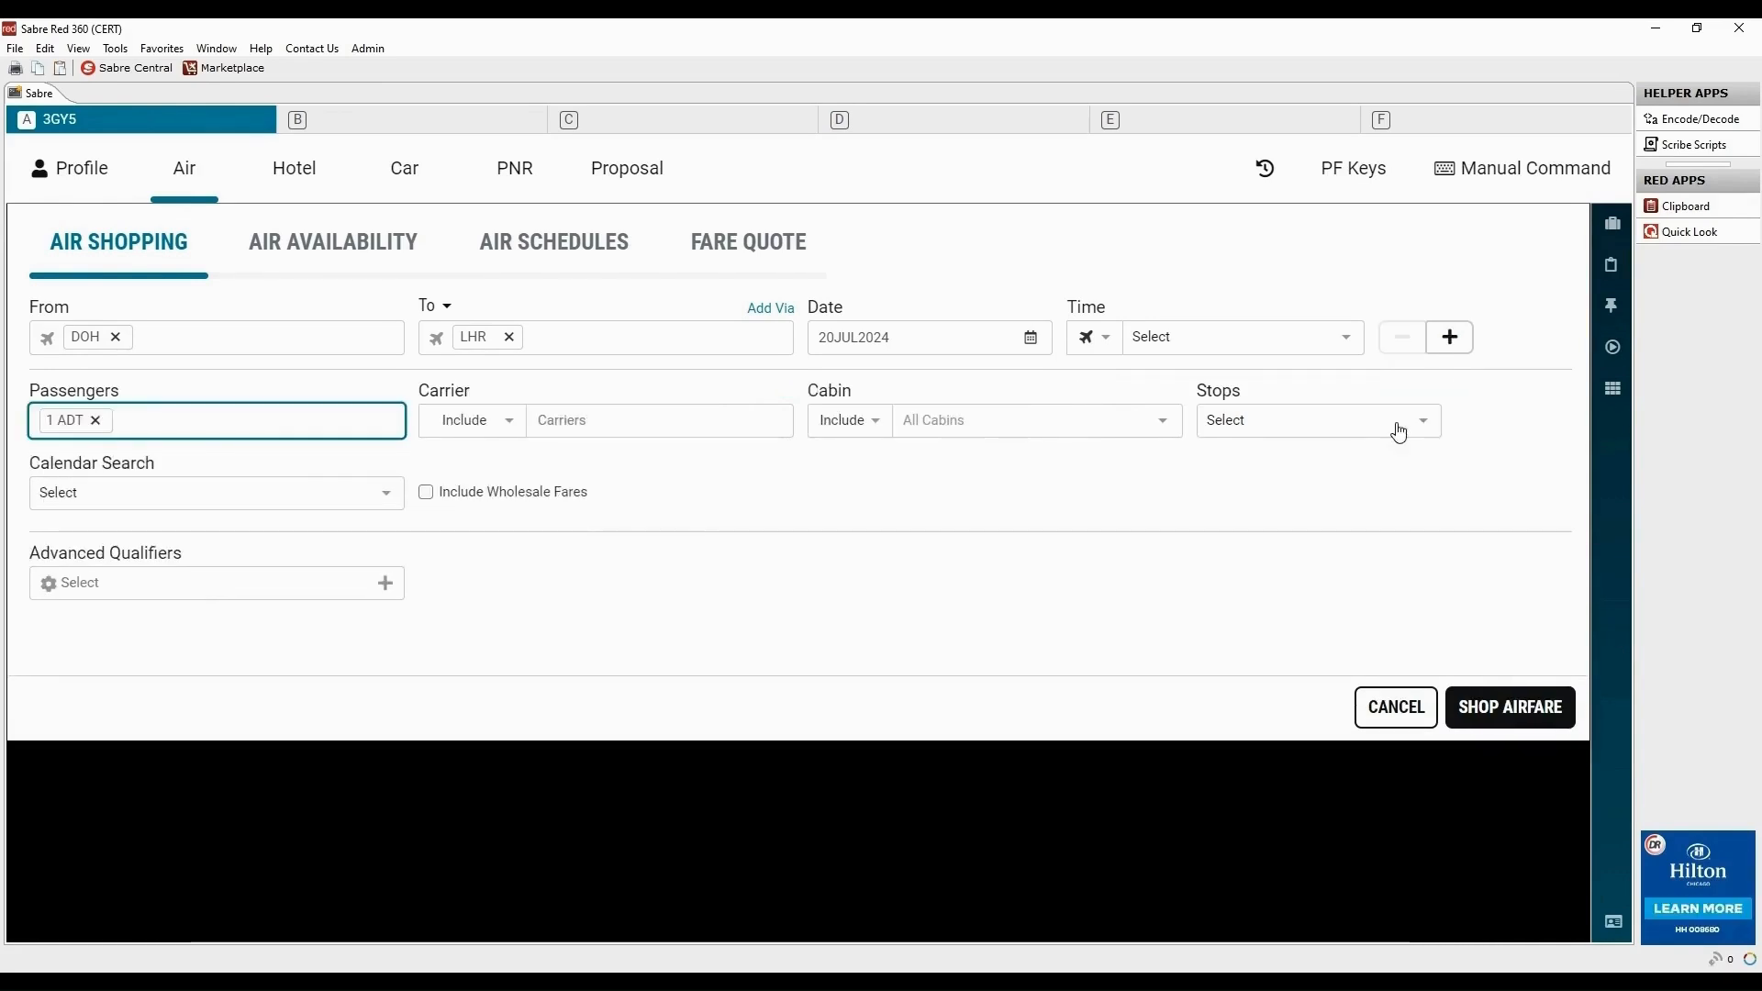
left_click(1448, 338)
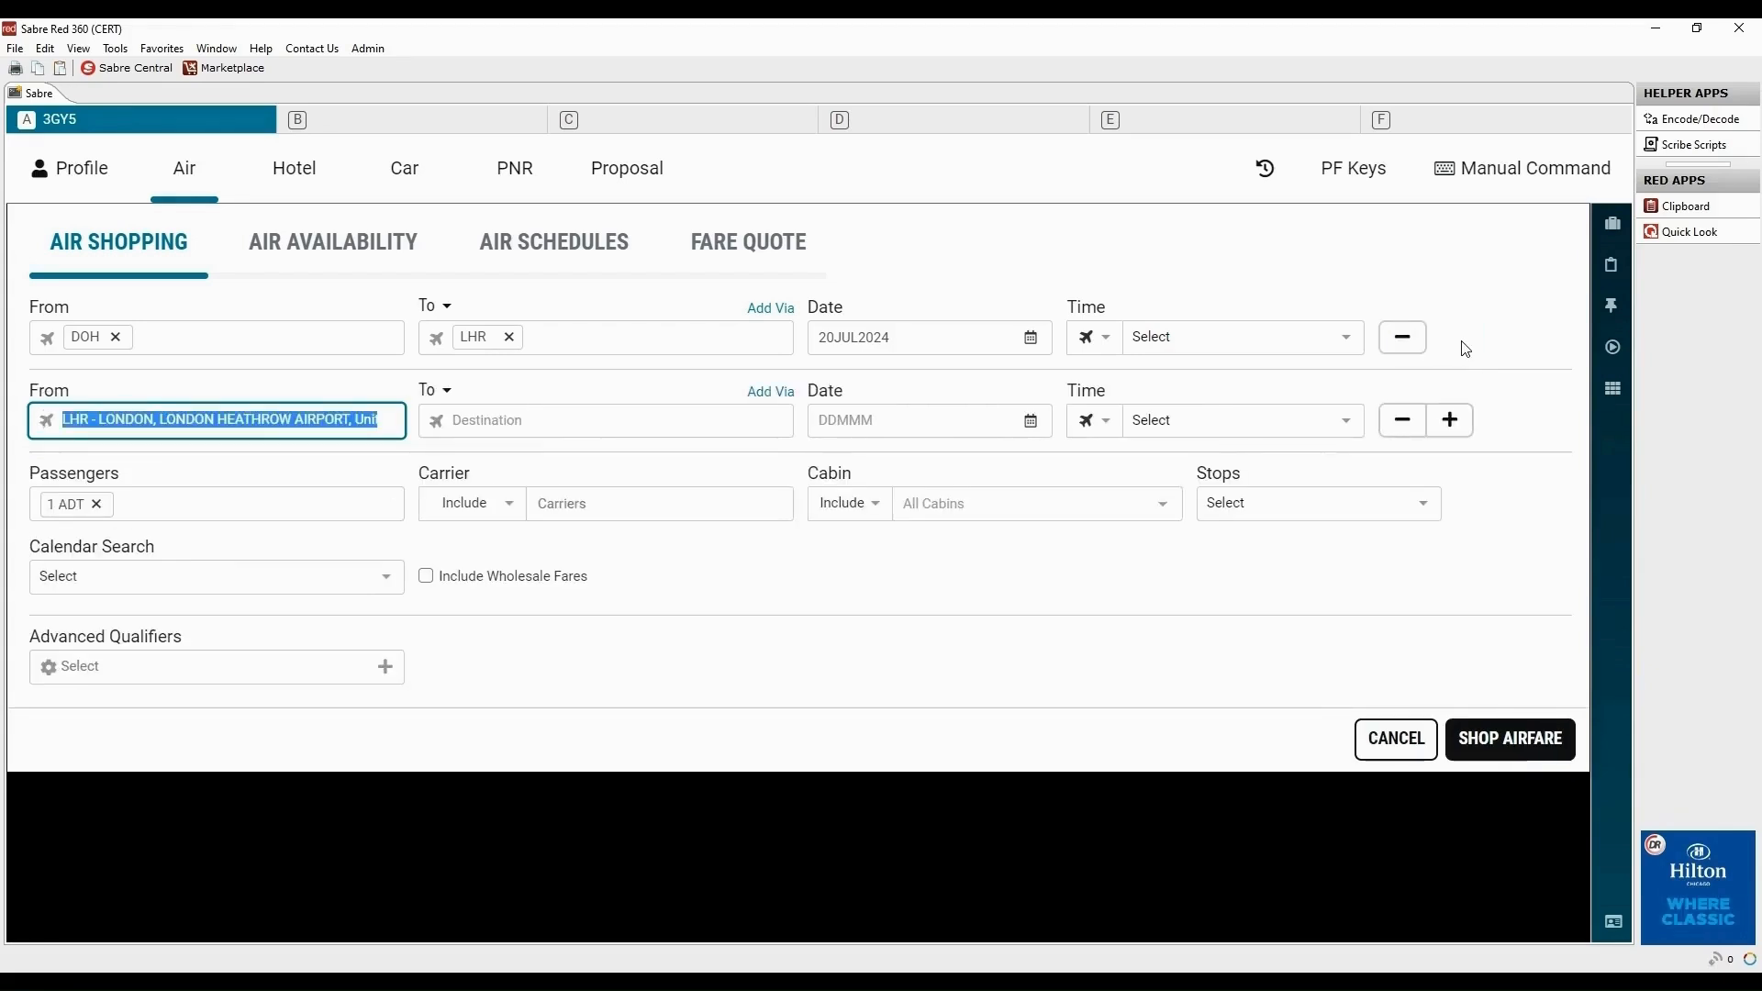
mouse_move(751, 424)
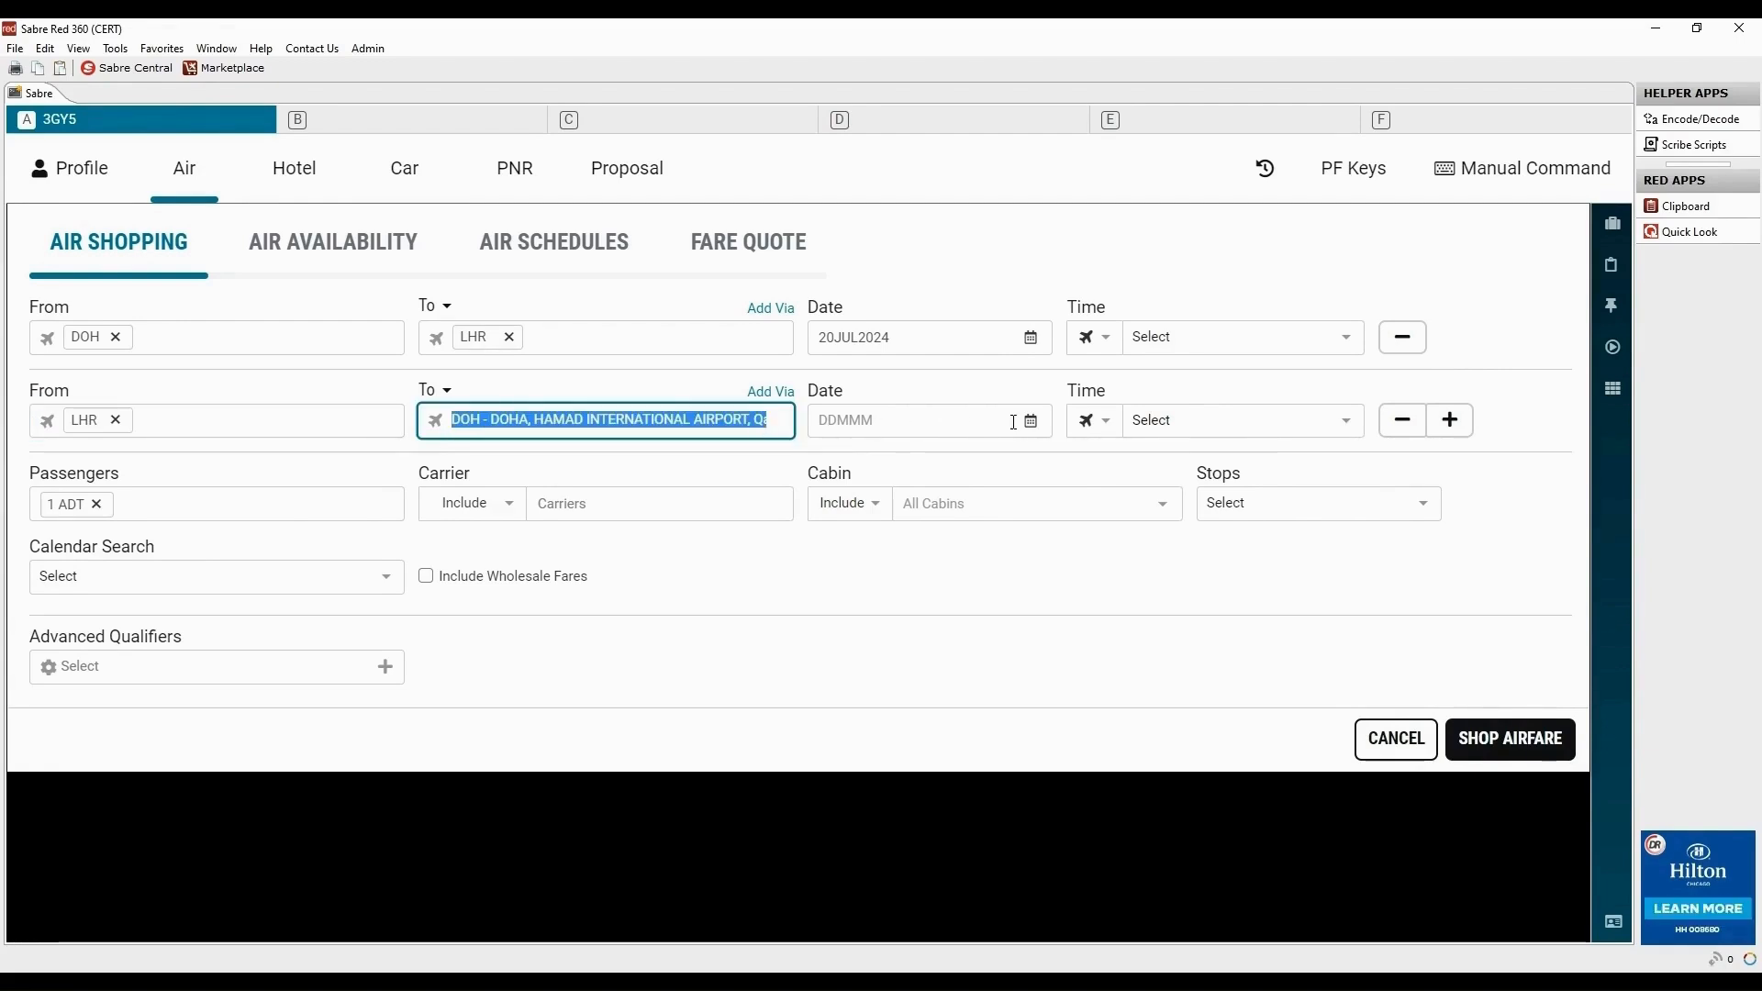
left_click(1028, 420)
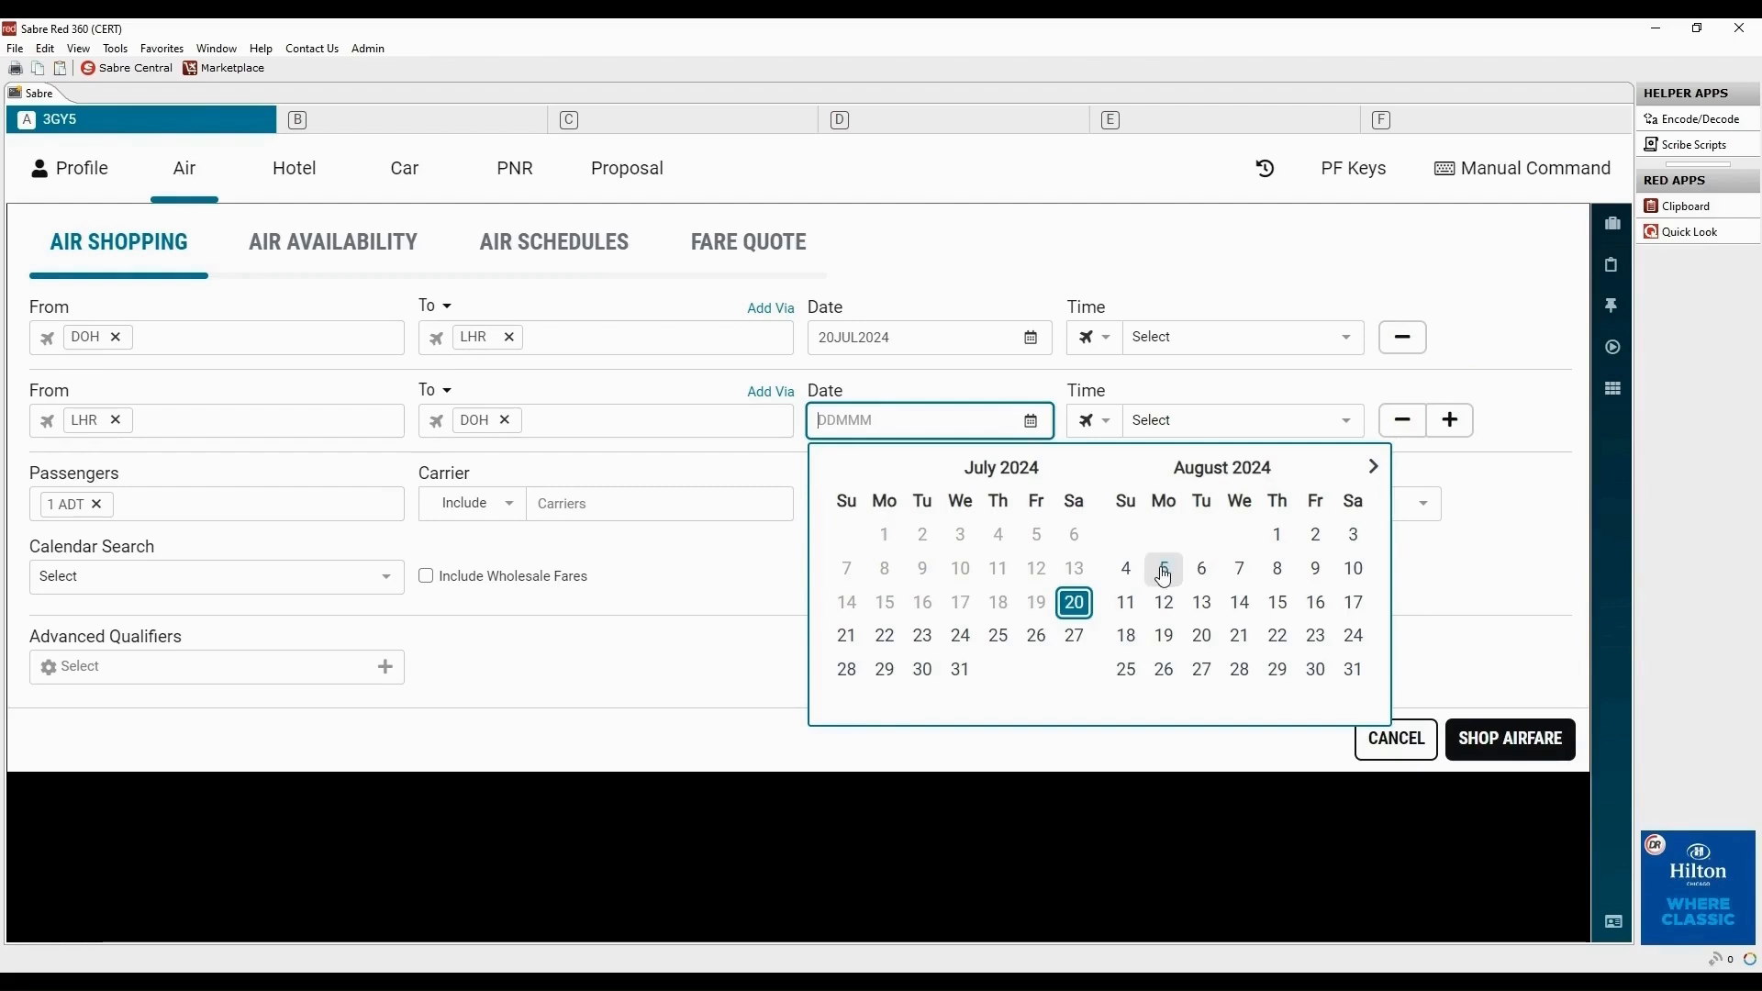
- Date the return 5 August 2024 and add an accompanied child and infant without seat
left_click(1163, 567)
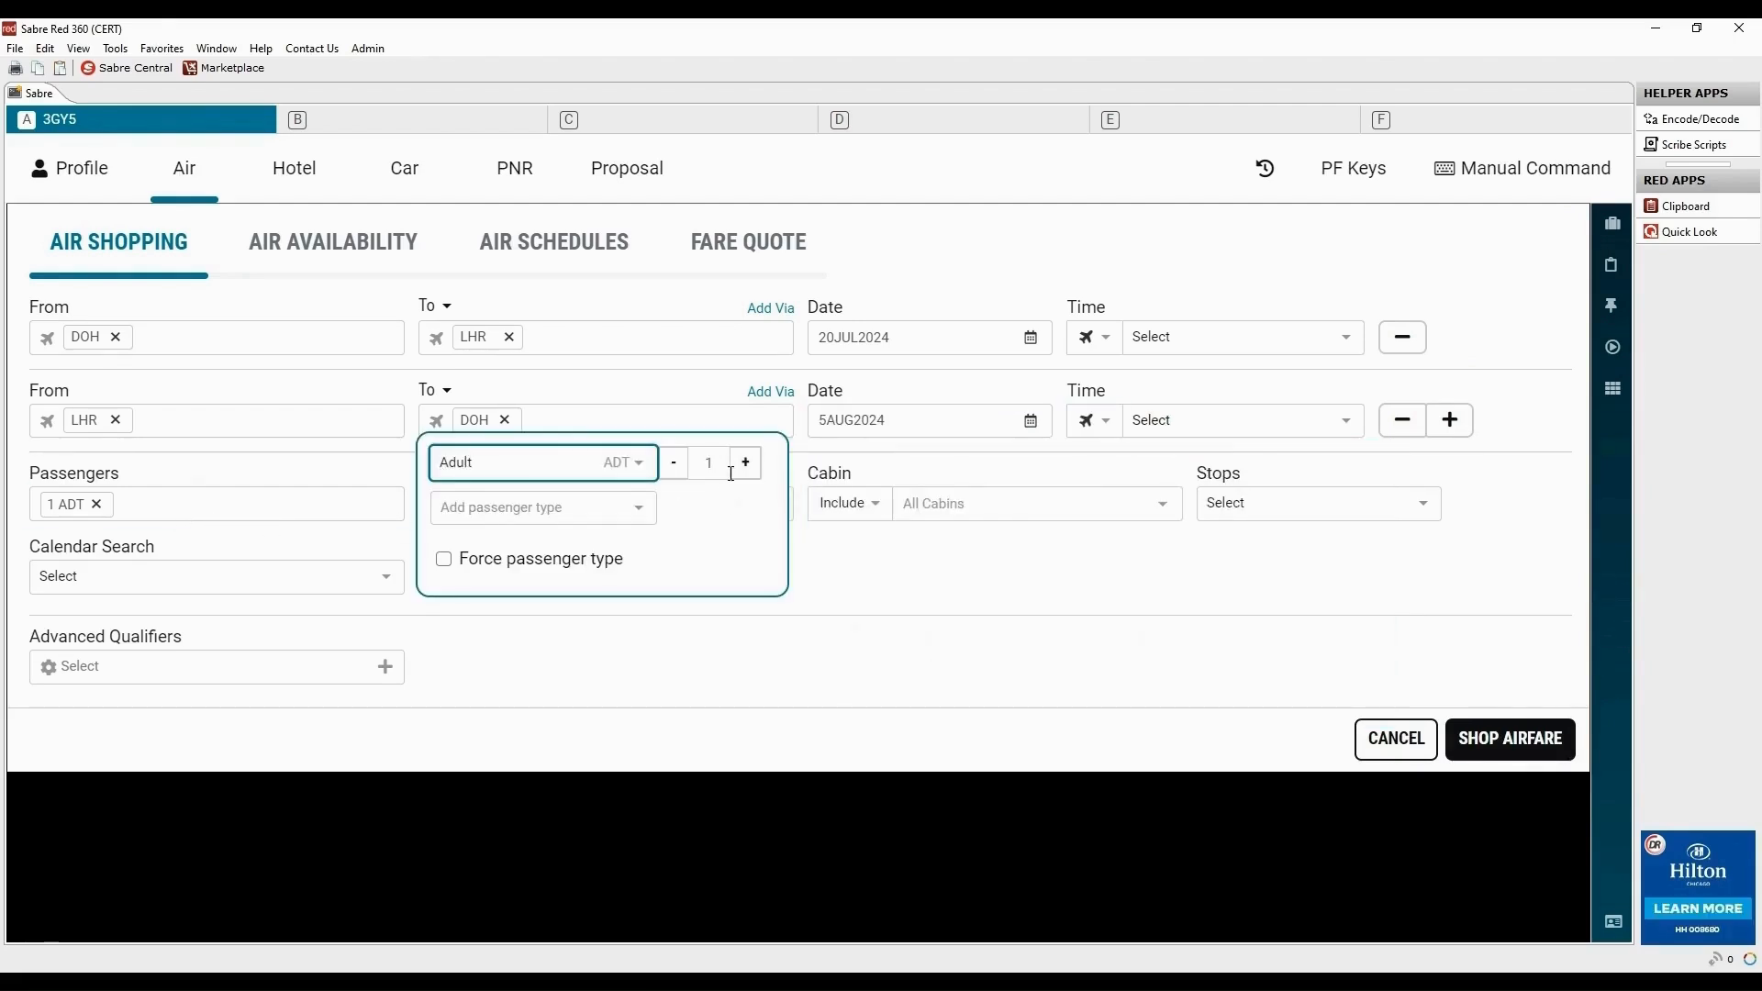
mouse_move(725, 491)
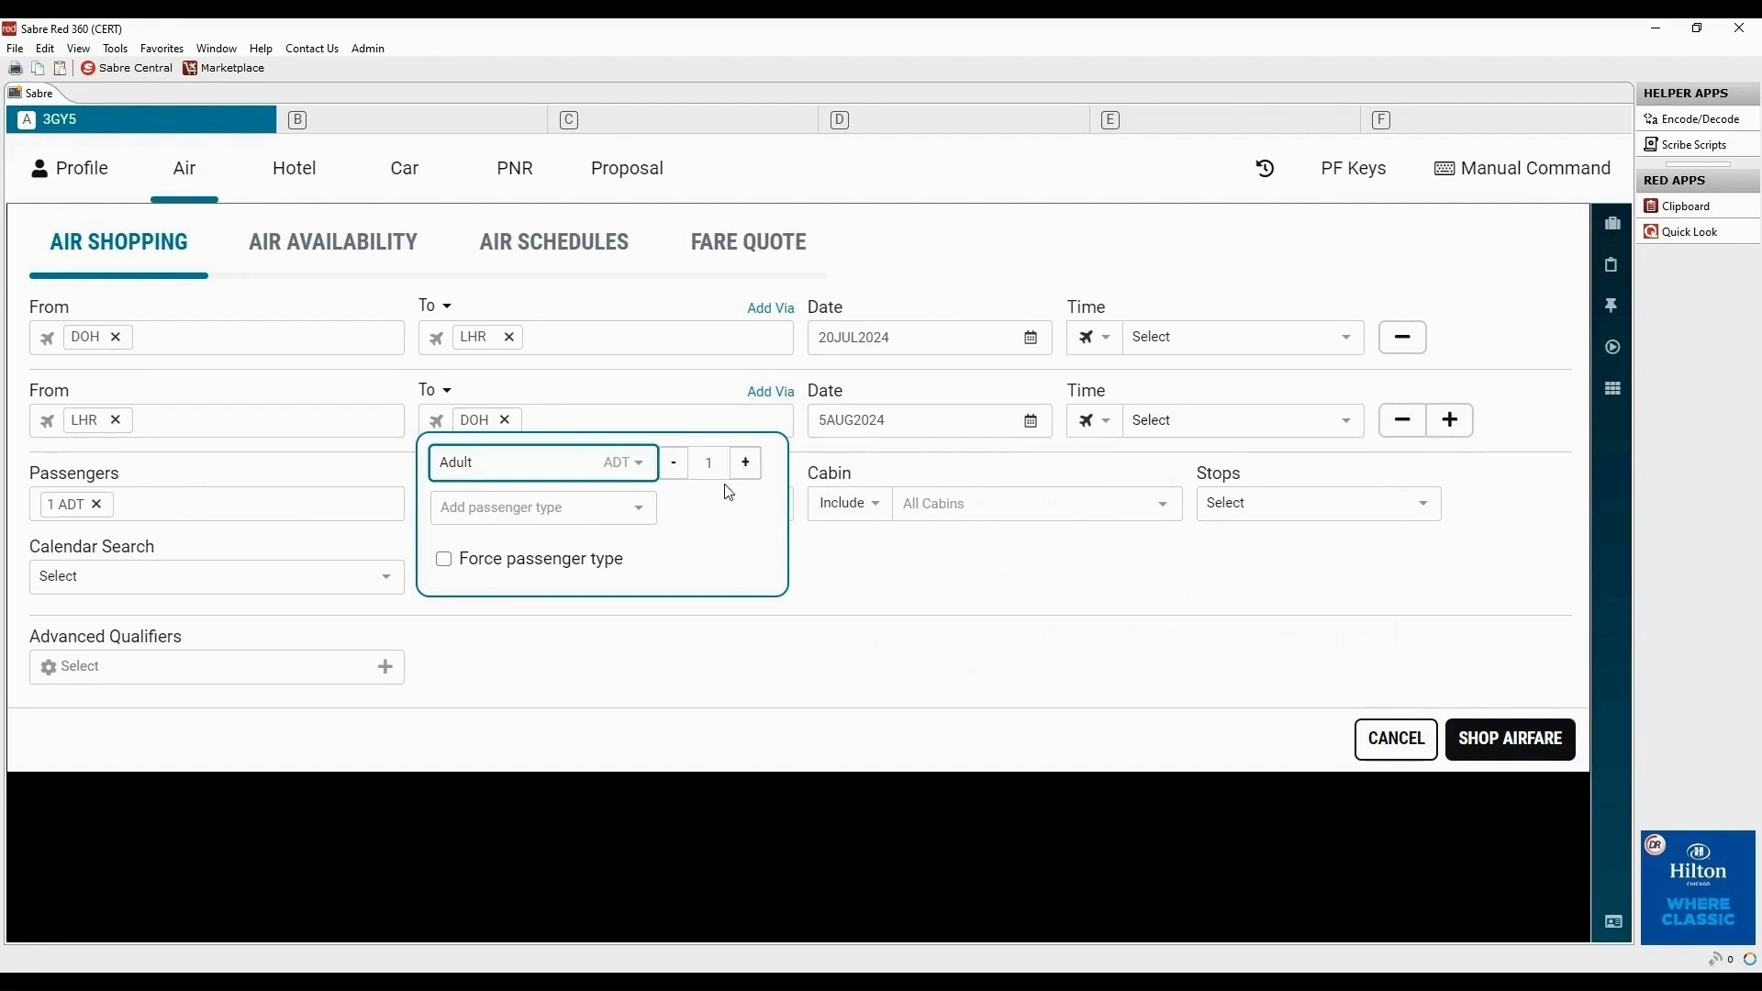
left_click(543, 506)
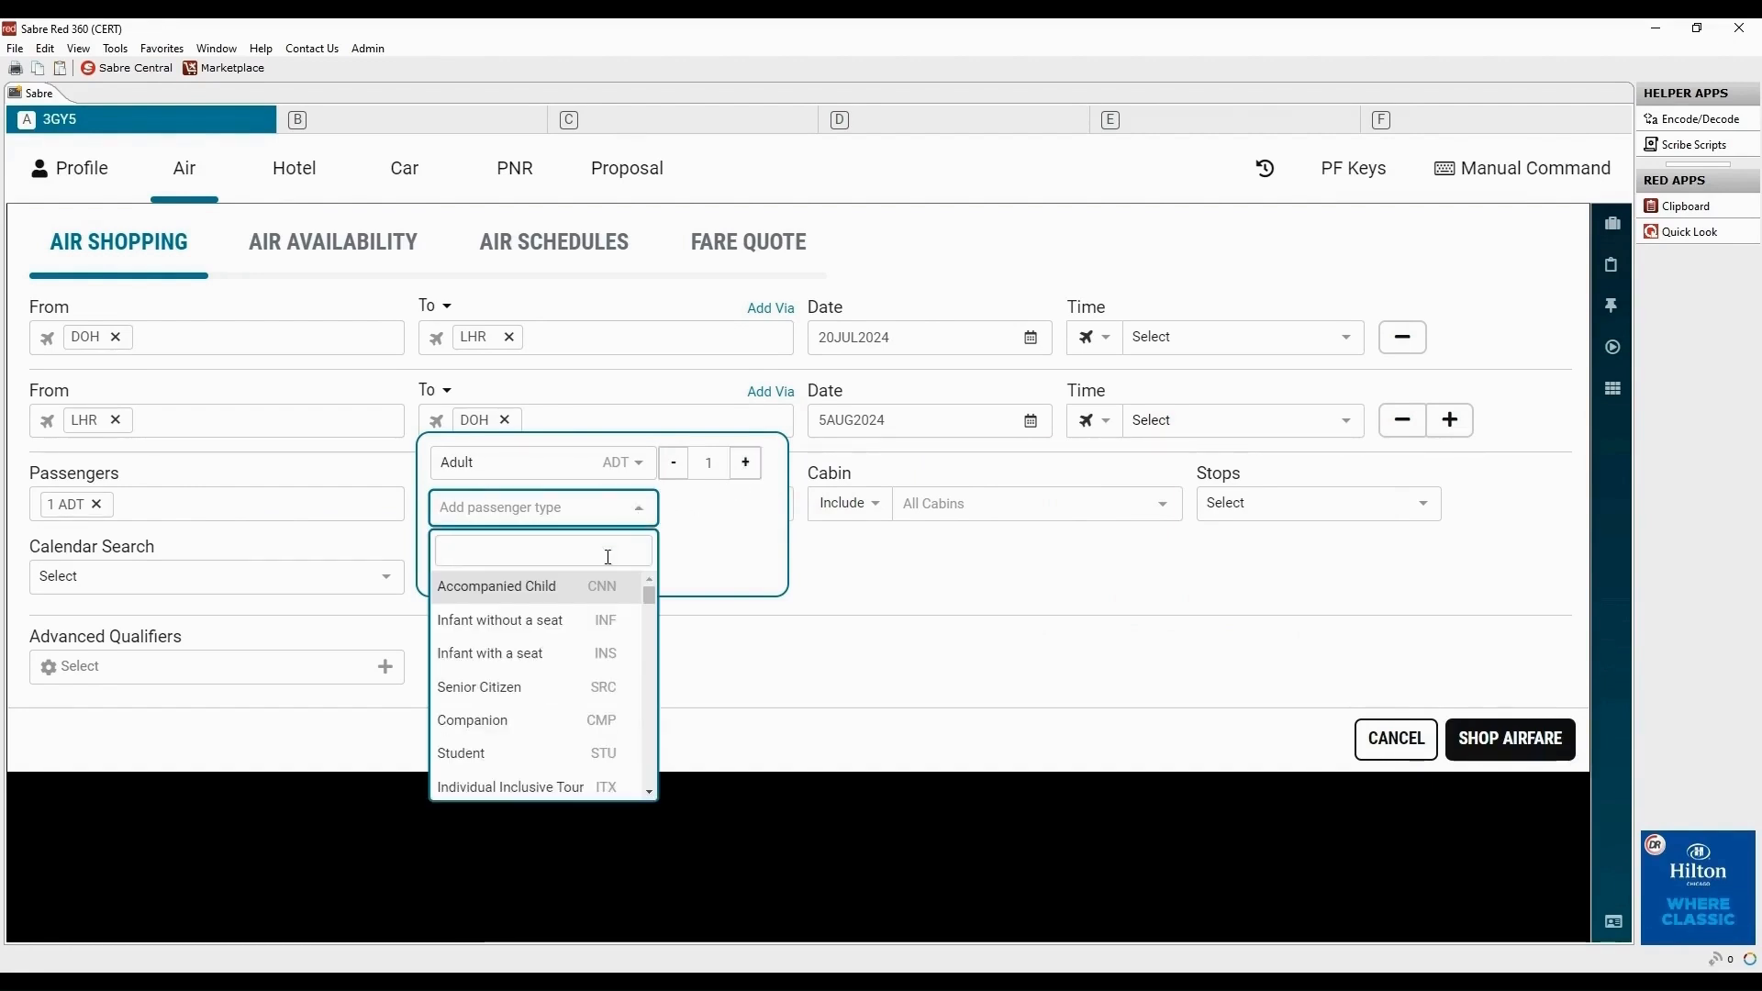
left_click(496, 586)
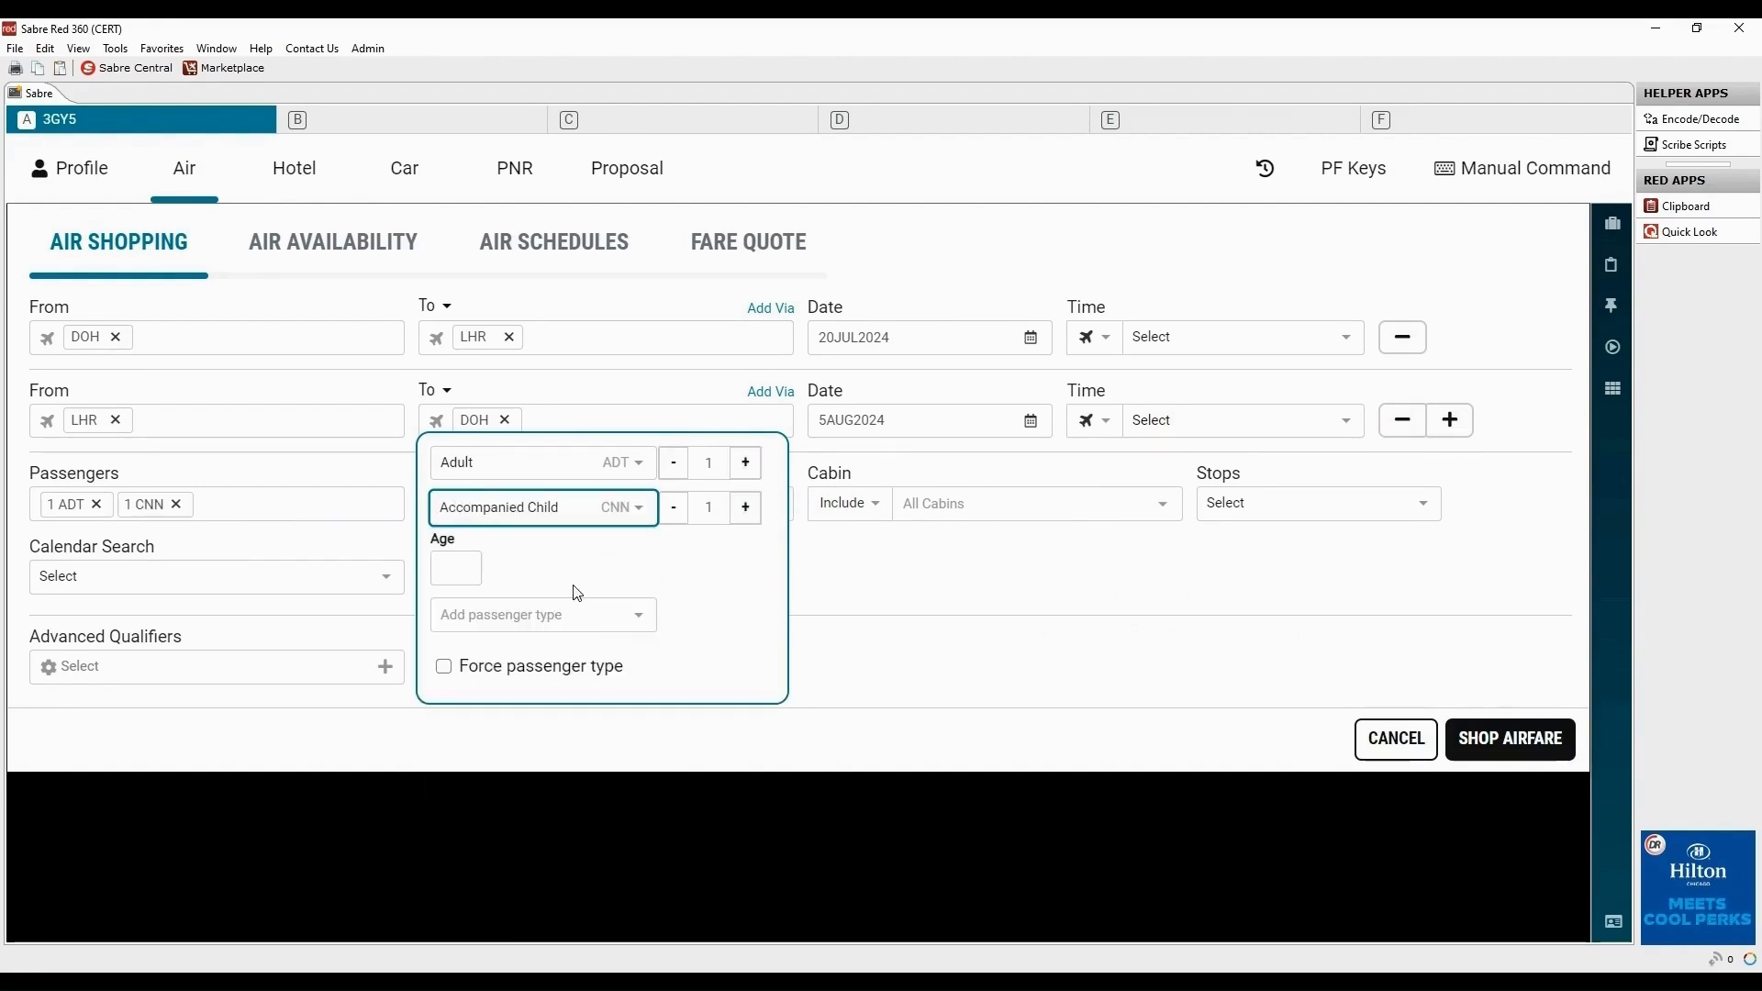
mouse_move(640, 624)
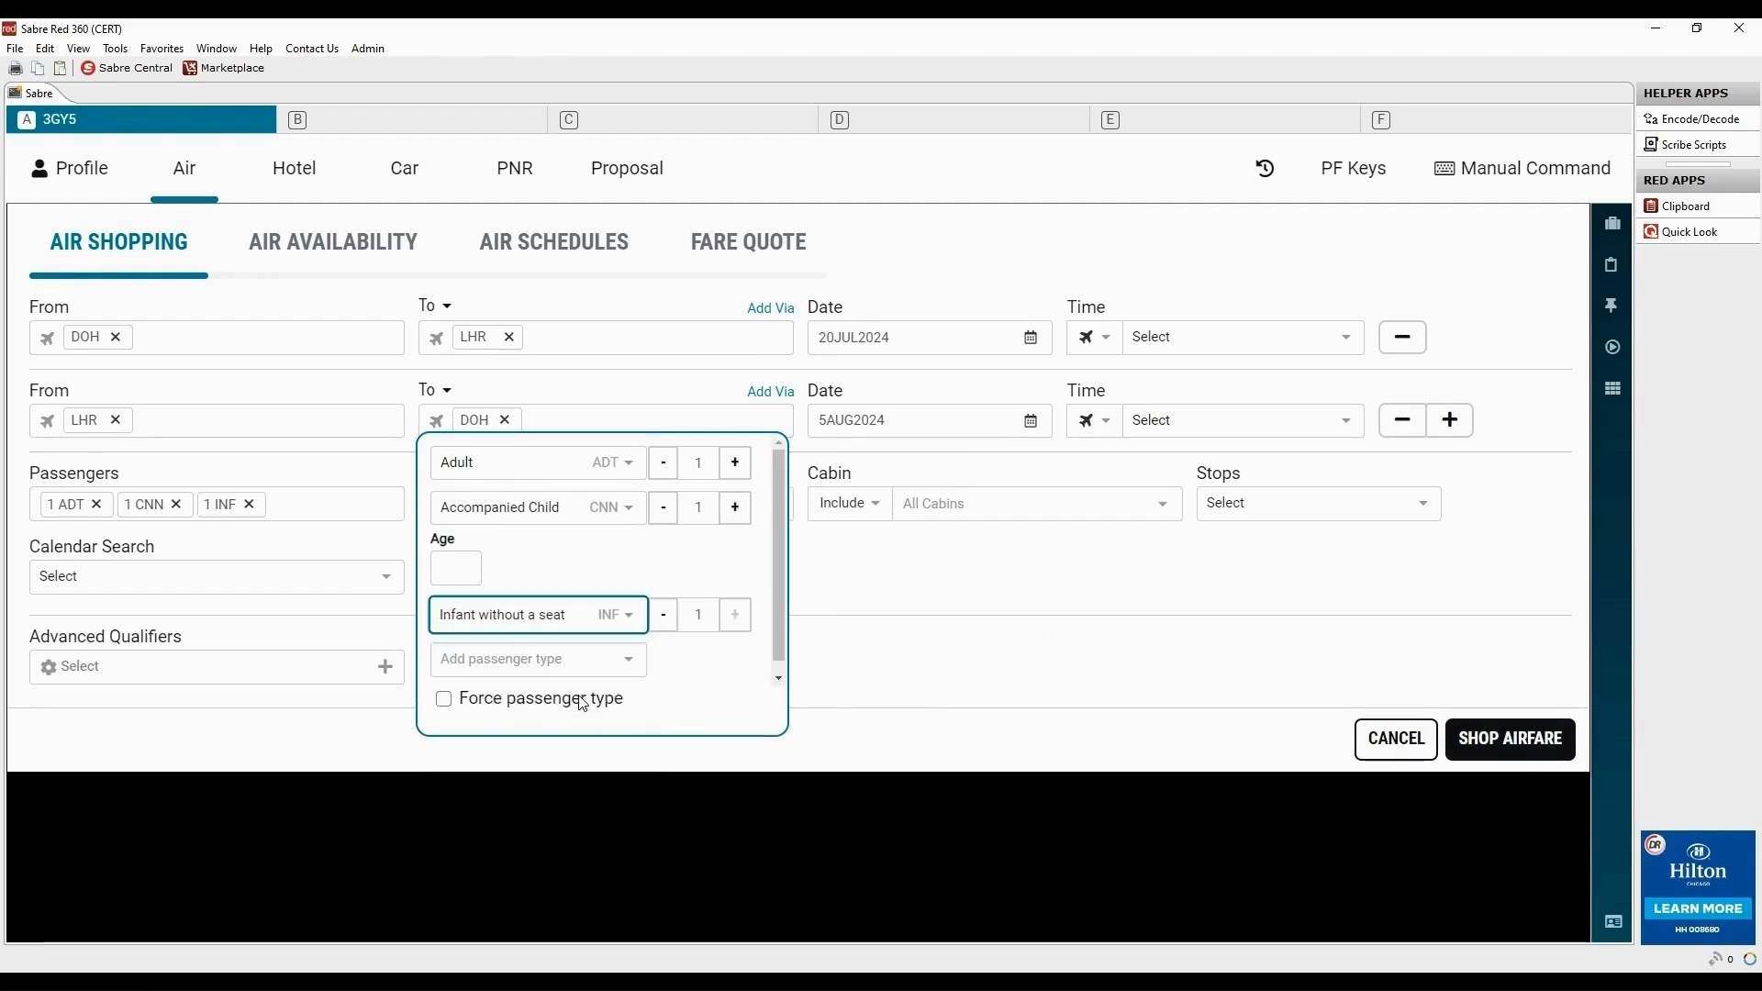
left_click(905, 582)
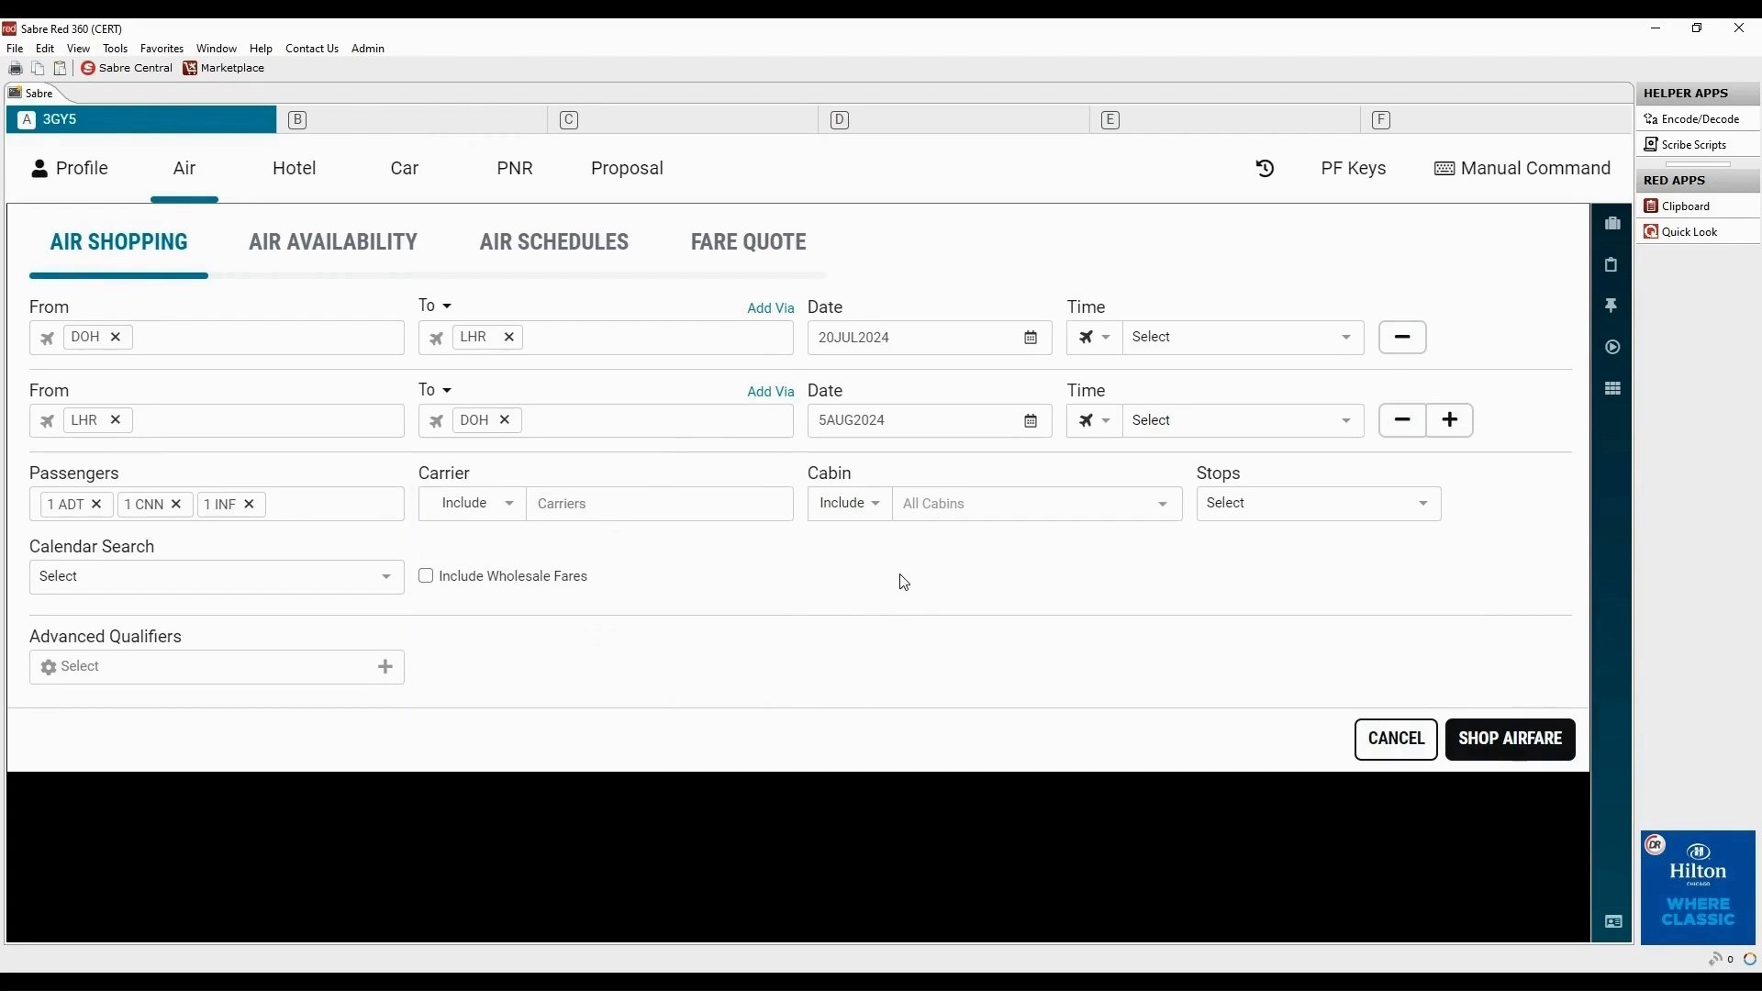
left_click(470, 503)
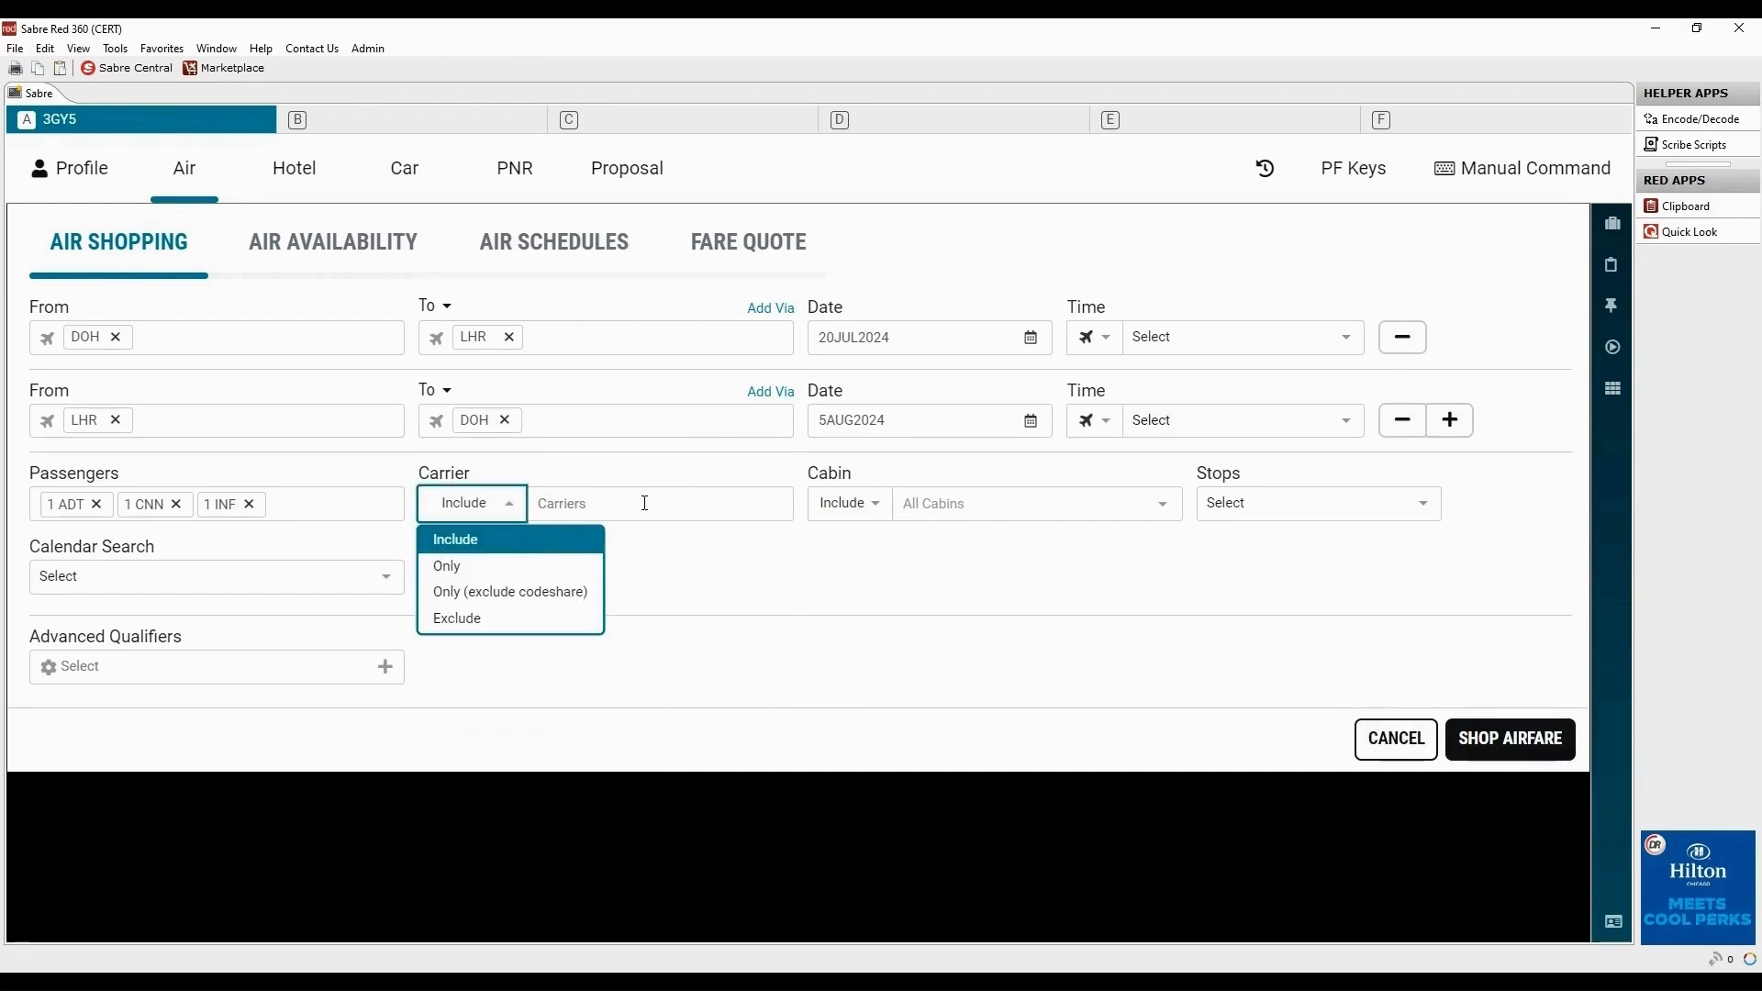
left_click(847, 503)
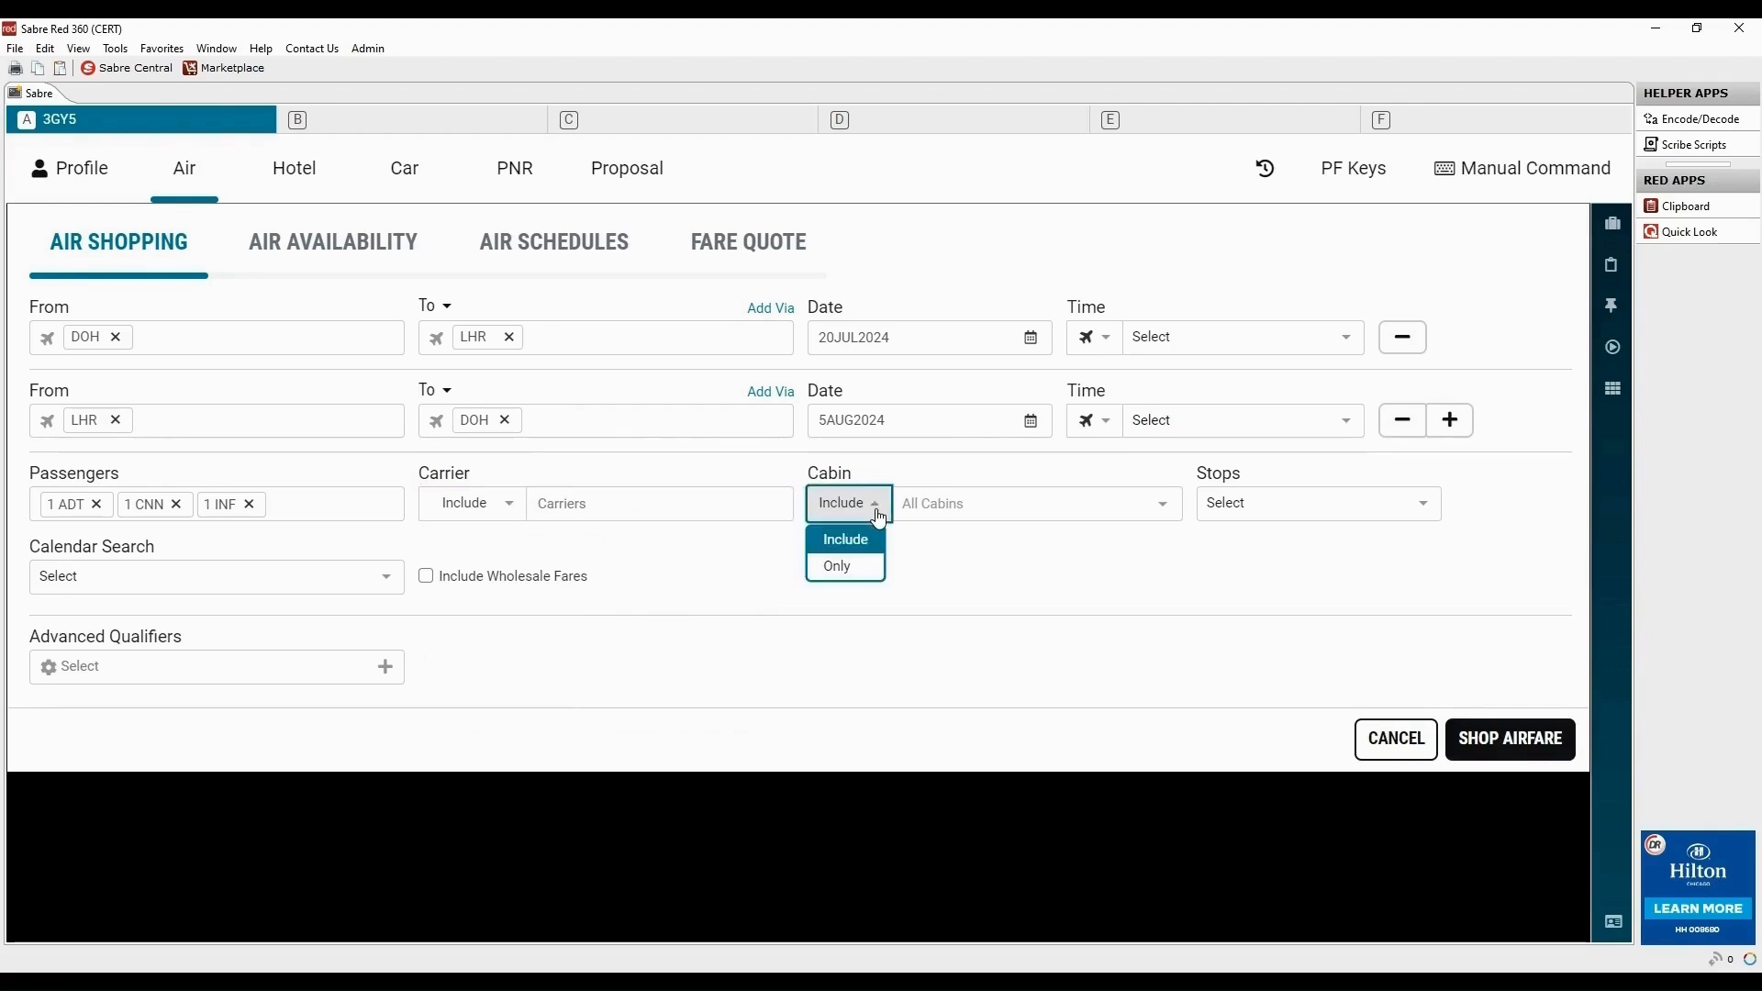
mouse_move(1169, 508)
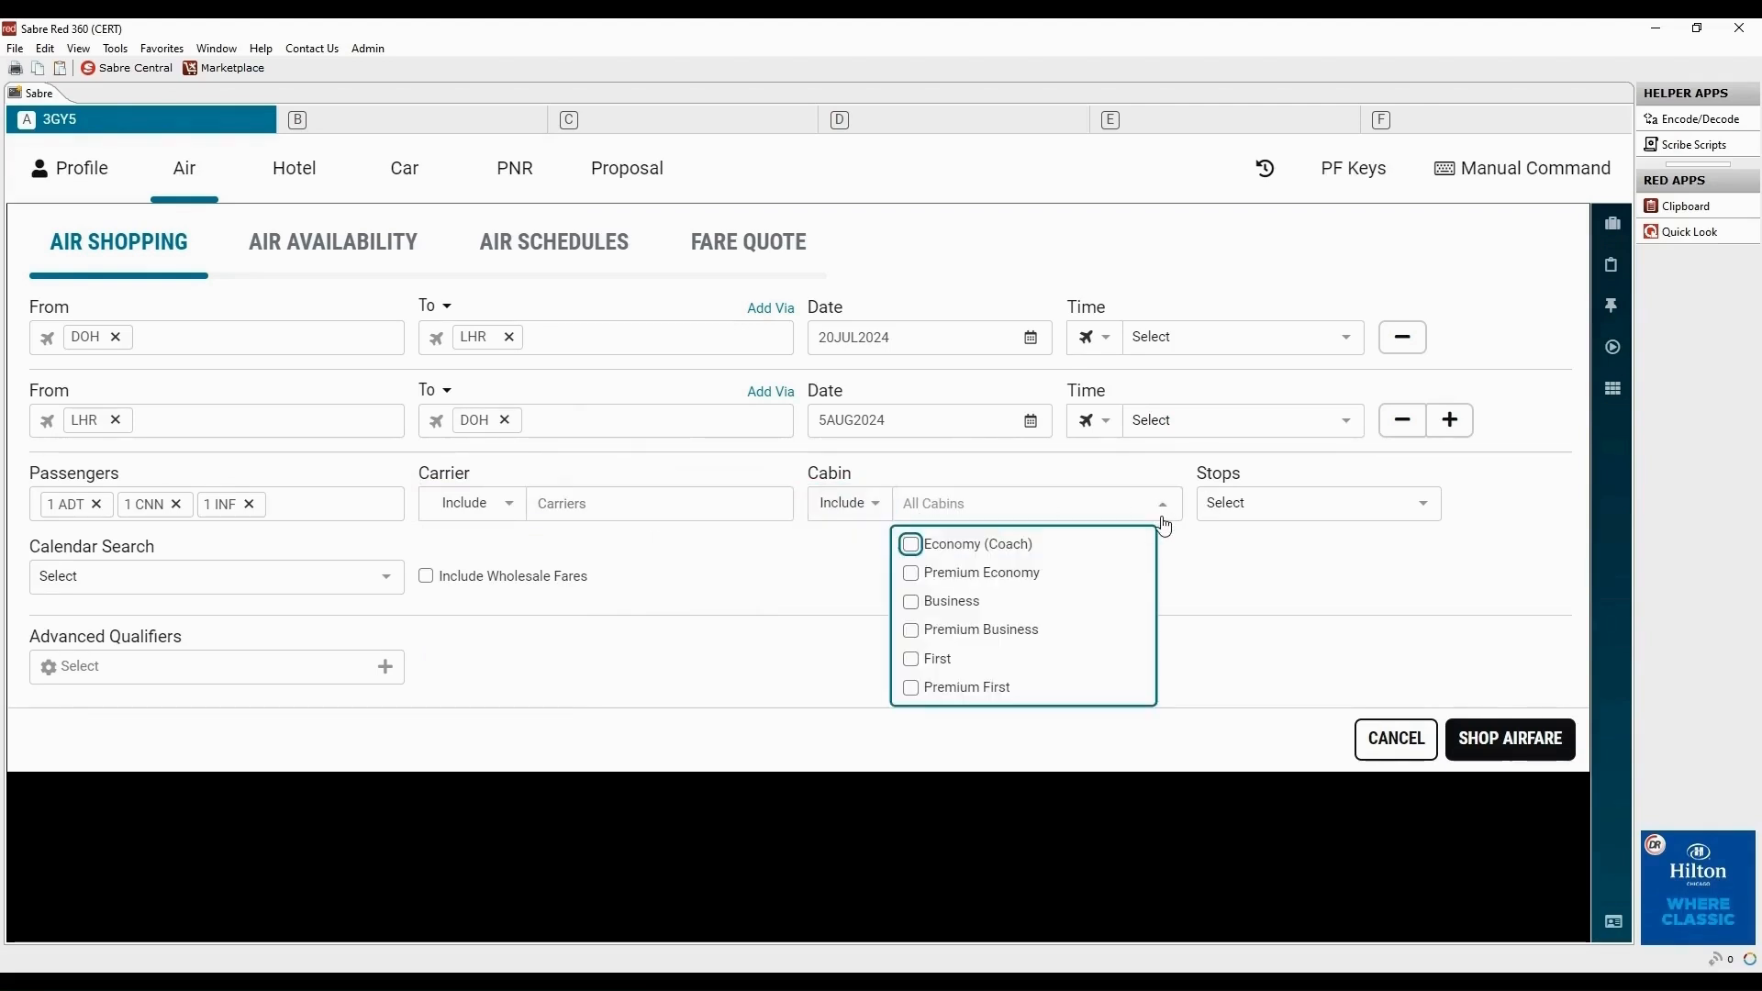
left_click(1313, 503)
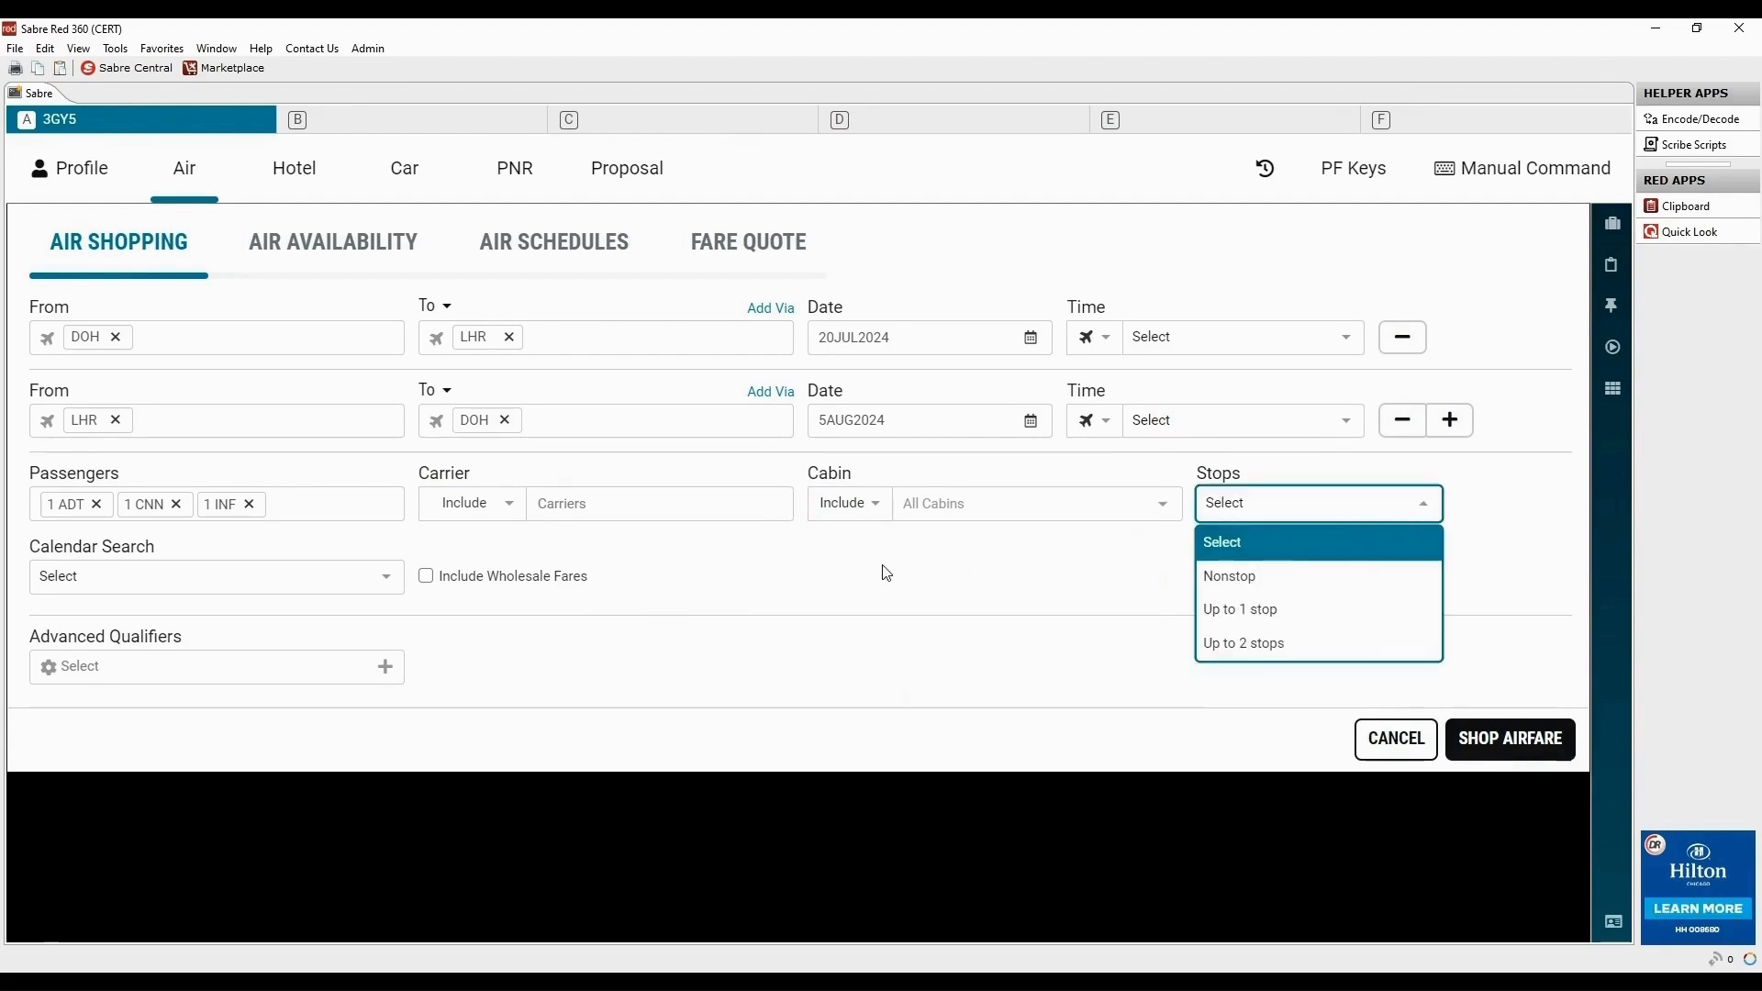
left_click(1096, 758)
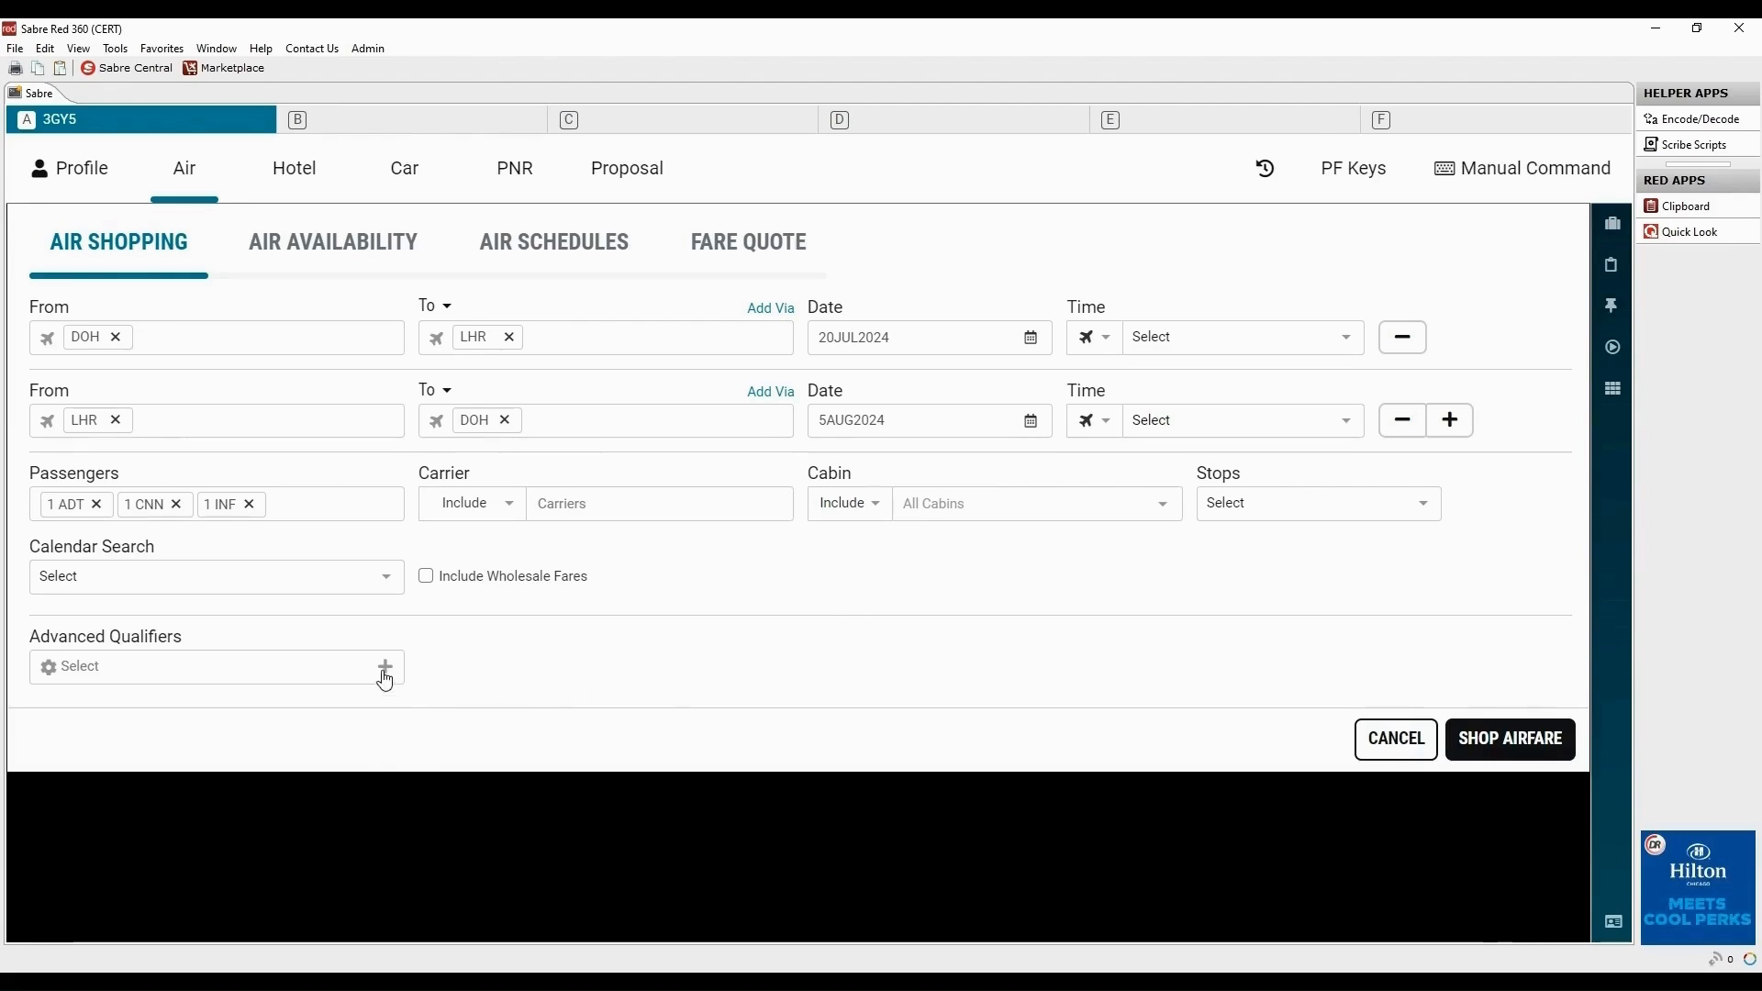
- Add an Exclude Fare Source qualifier with Exclude Sabre Fares ticked under Advanced Qualifiers
left_click(383, 664)
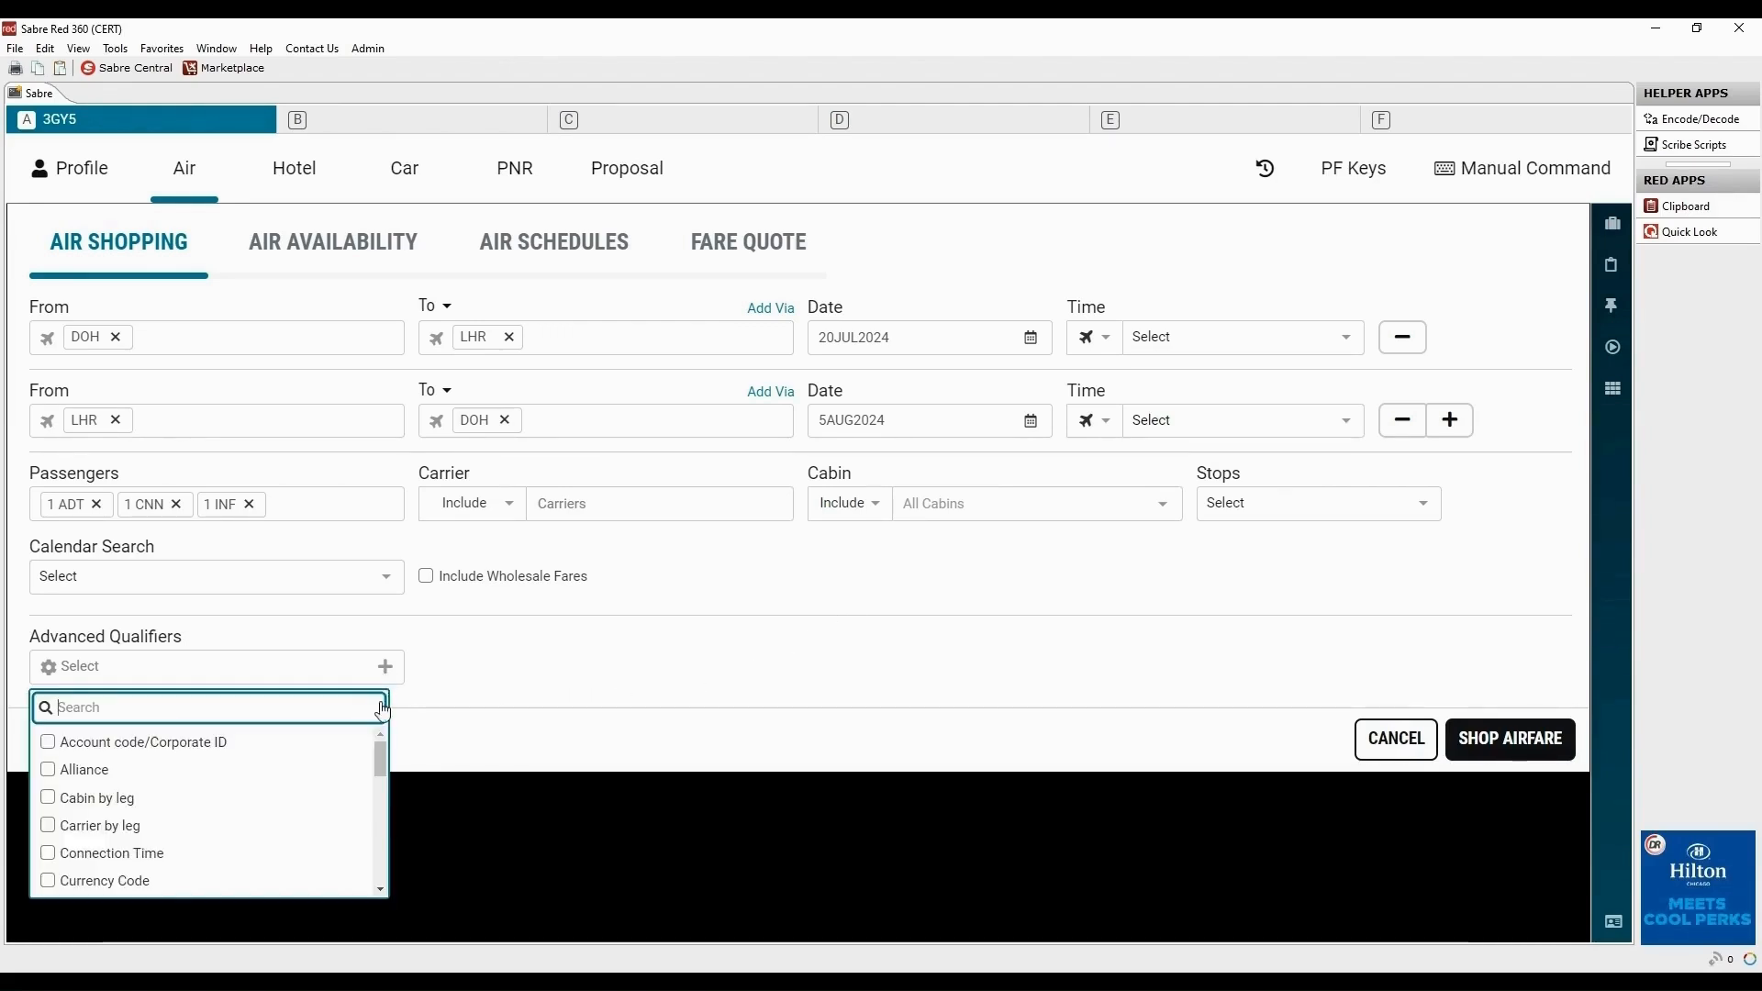
scroll("down", 3)
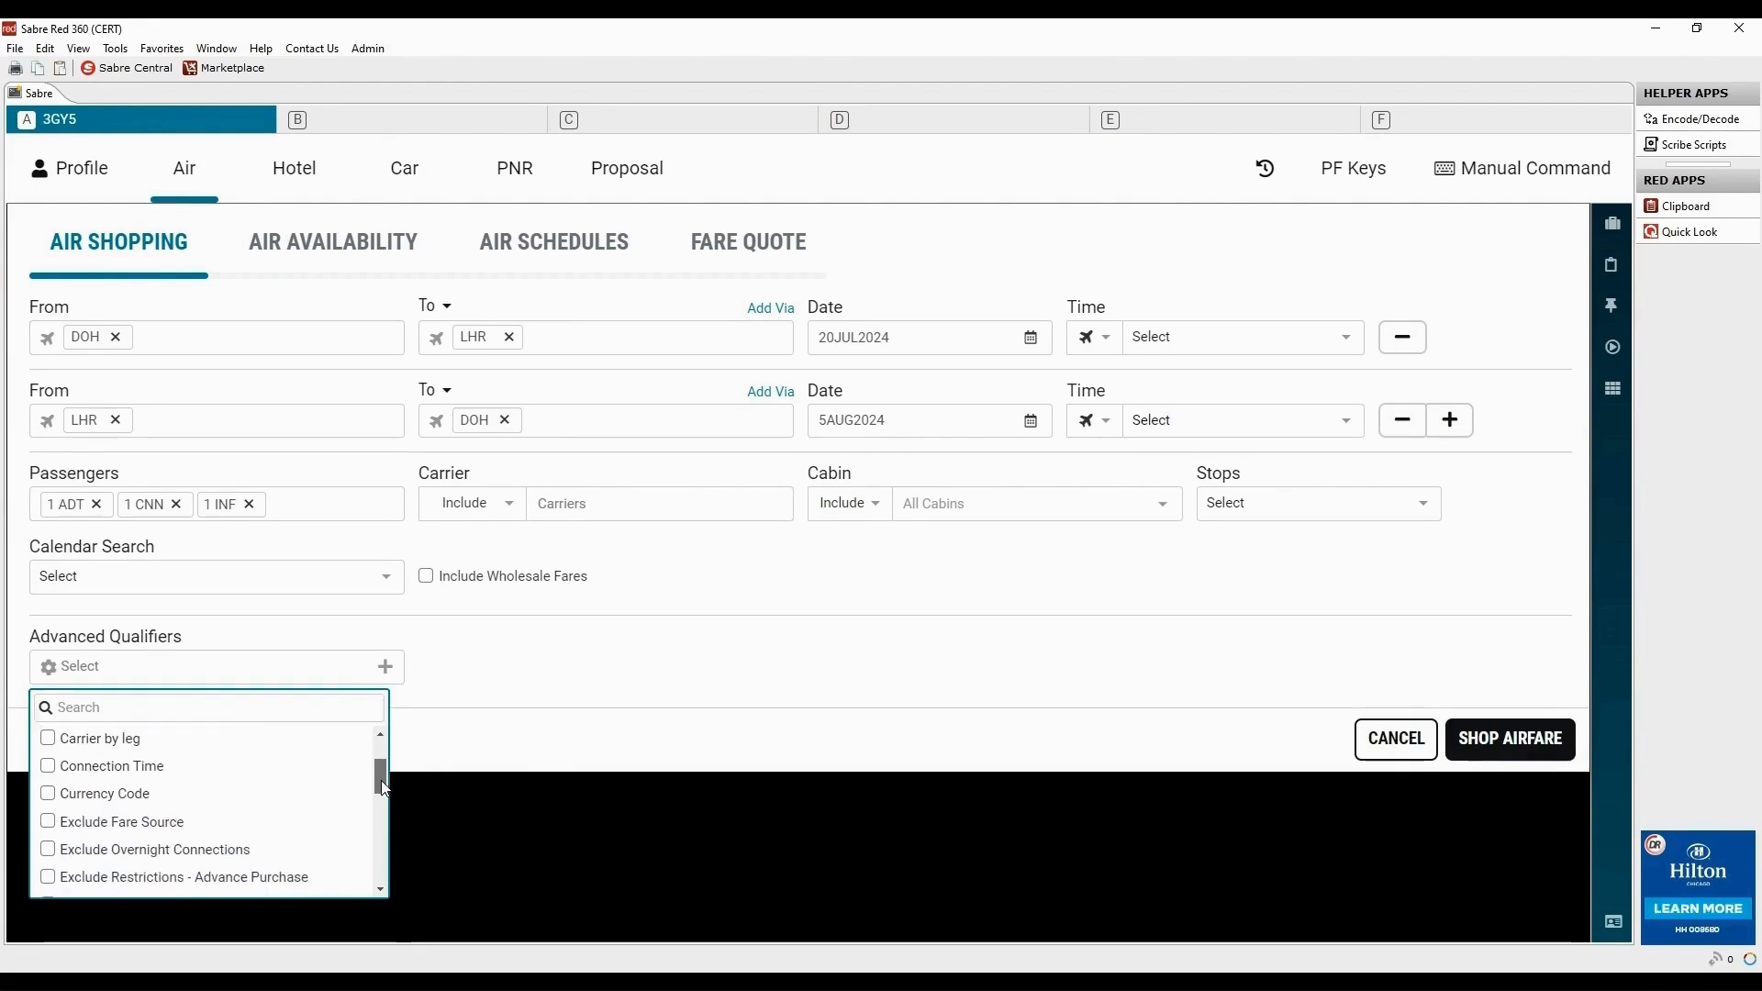
left_click(48, 823)
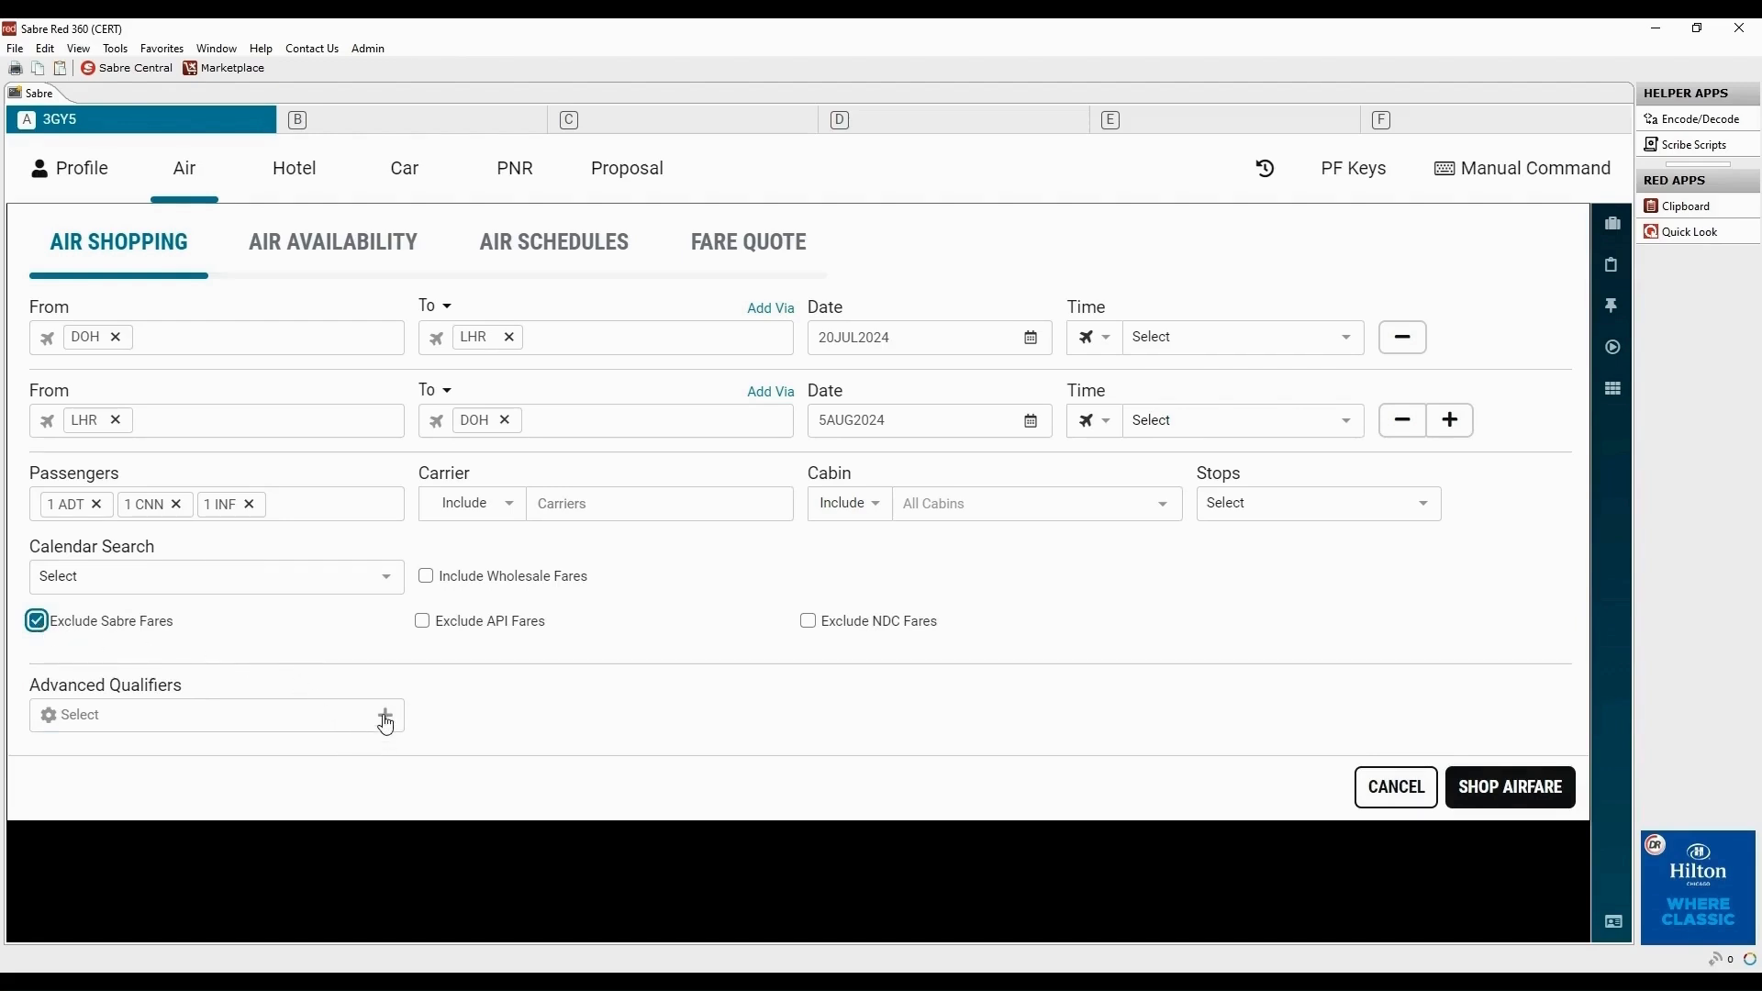
left_click(383, 714)
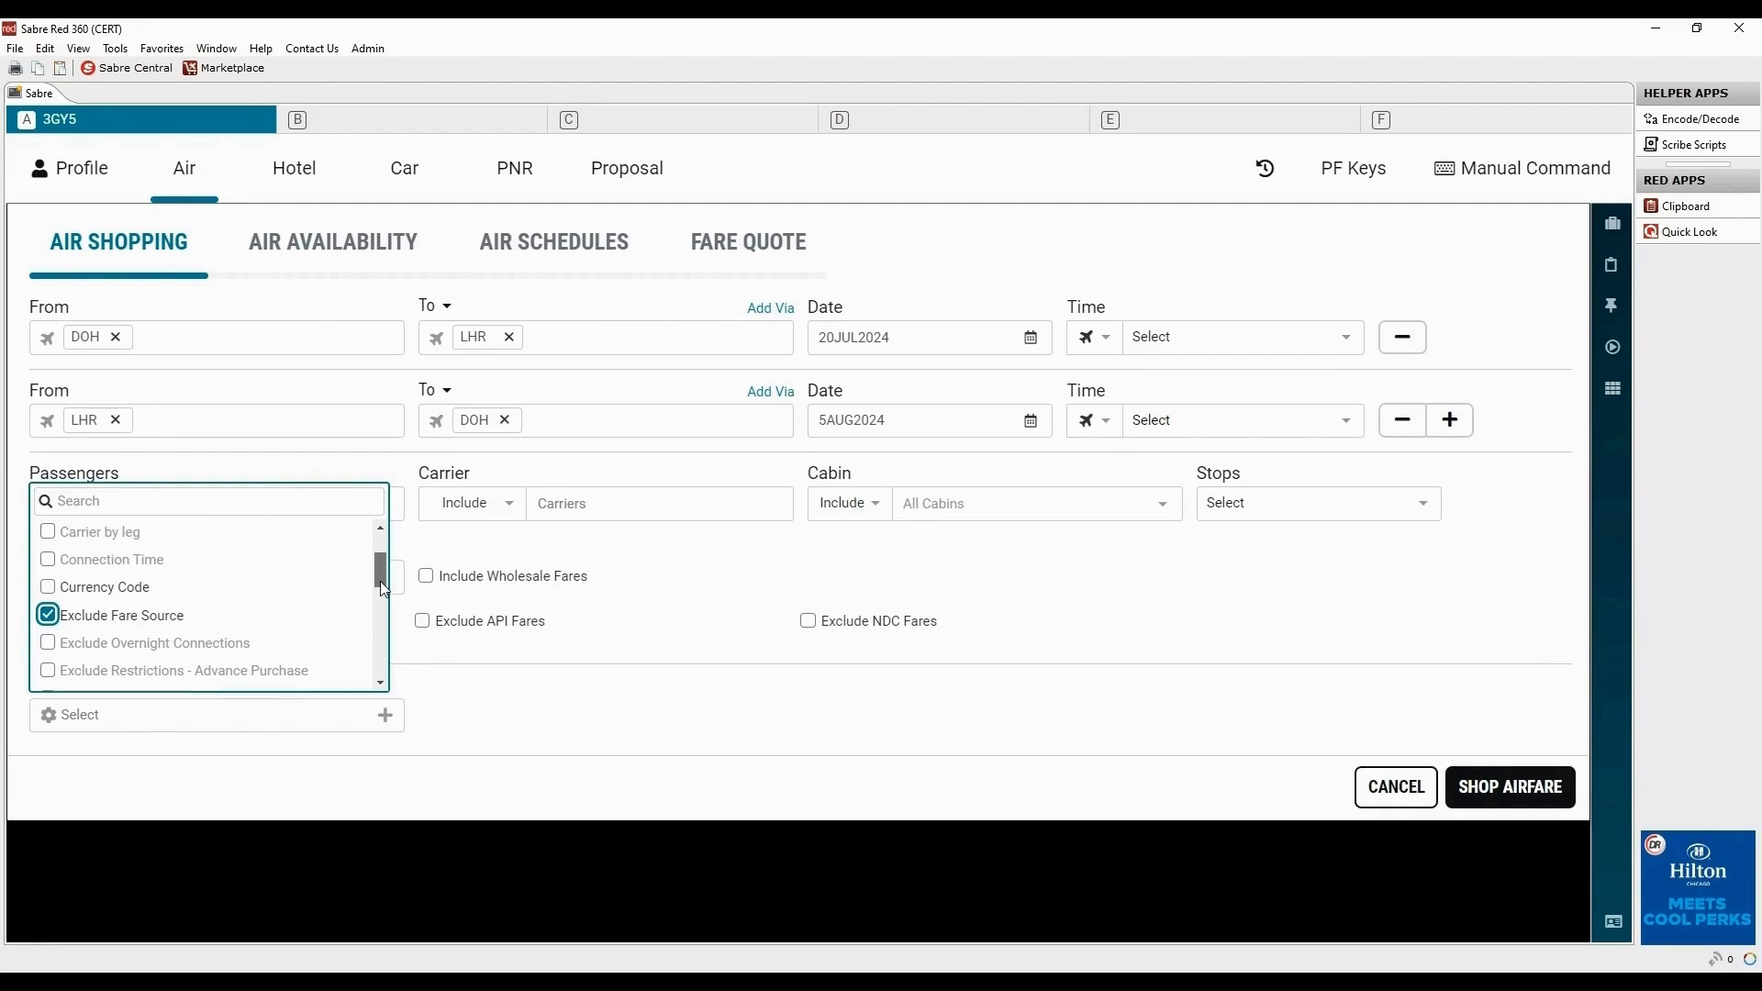
scroll("down", 3)
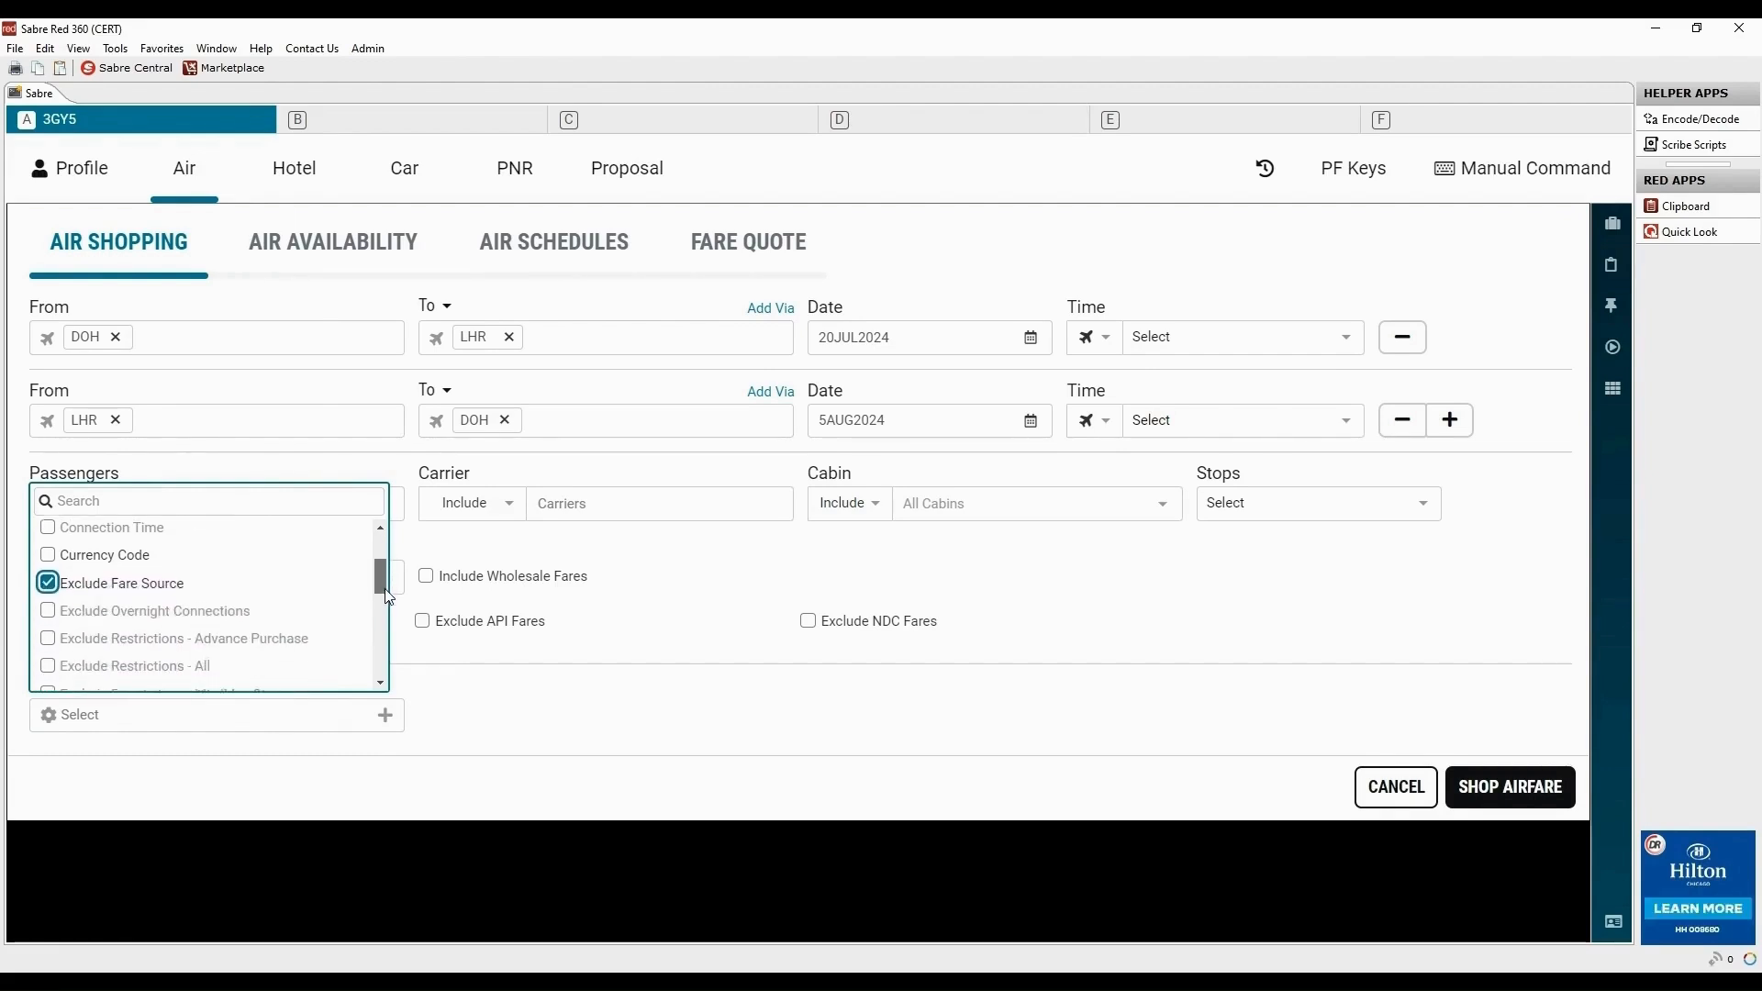
scroll("down", 3)
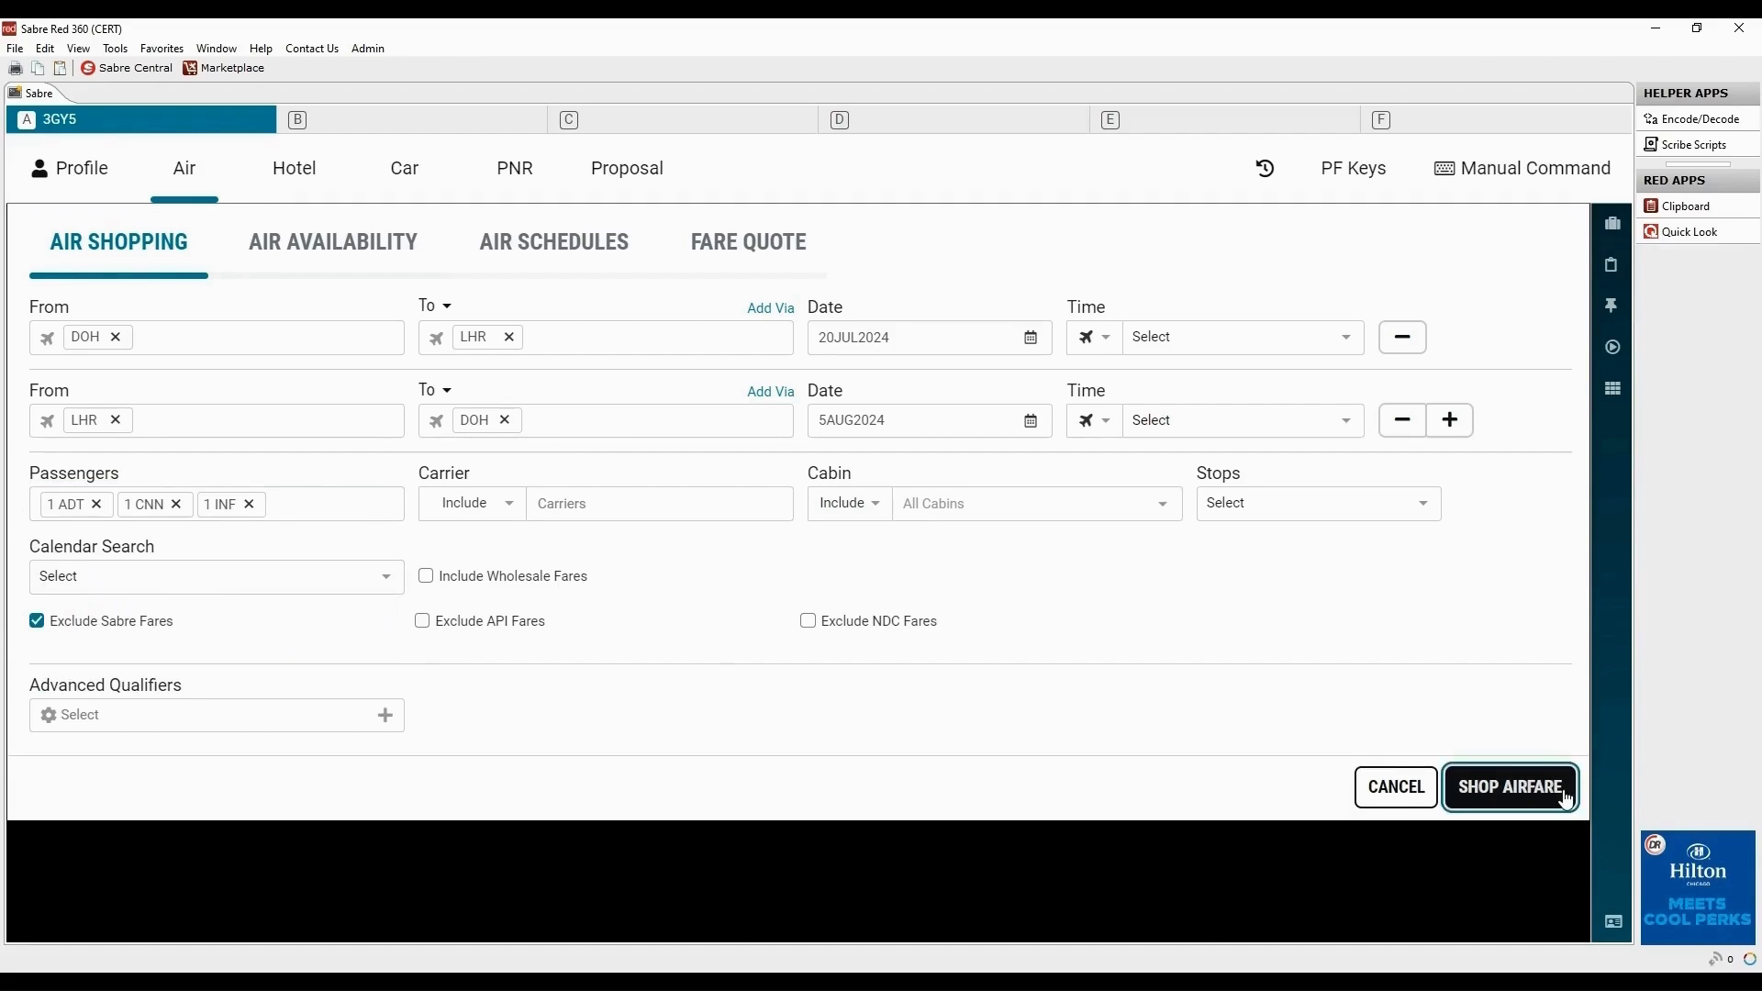
- Shop the airfare and review filter, sort and fare-trend summary for the QAR 7530 Qatar NDC offers
left_click(1510, 787)
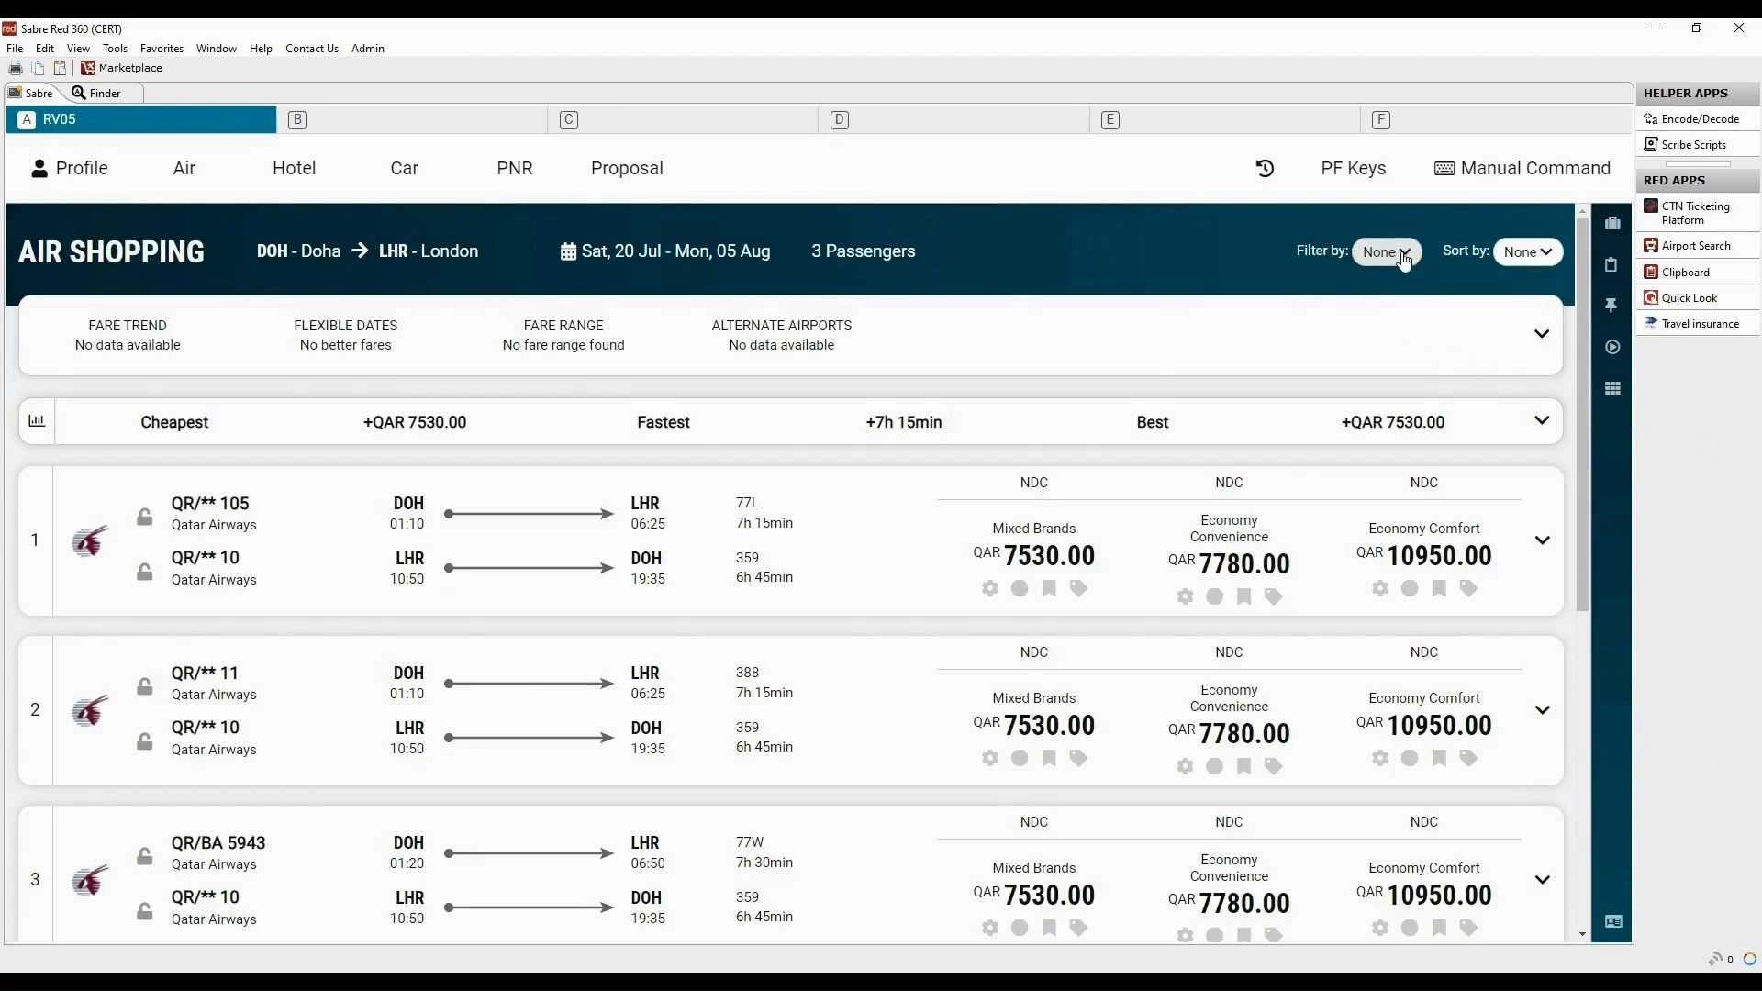
left_click(1384, 251)
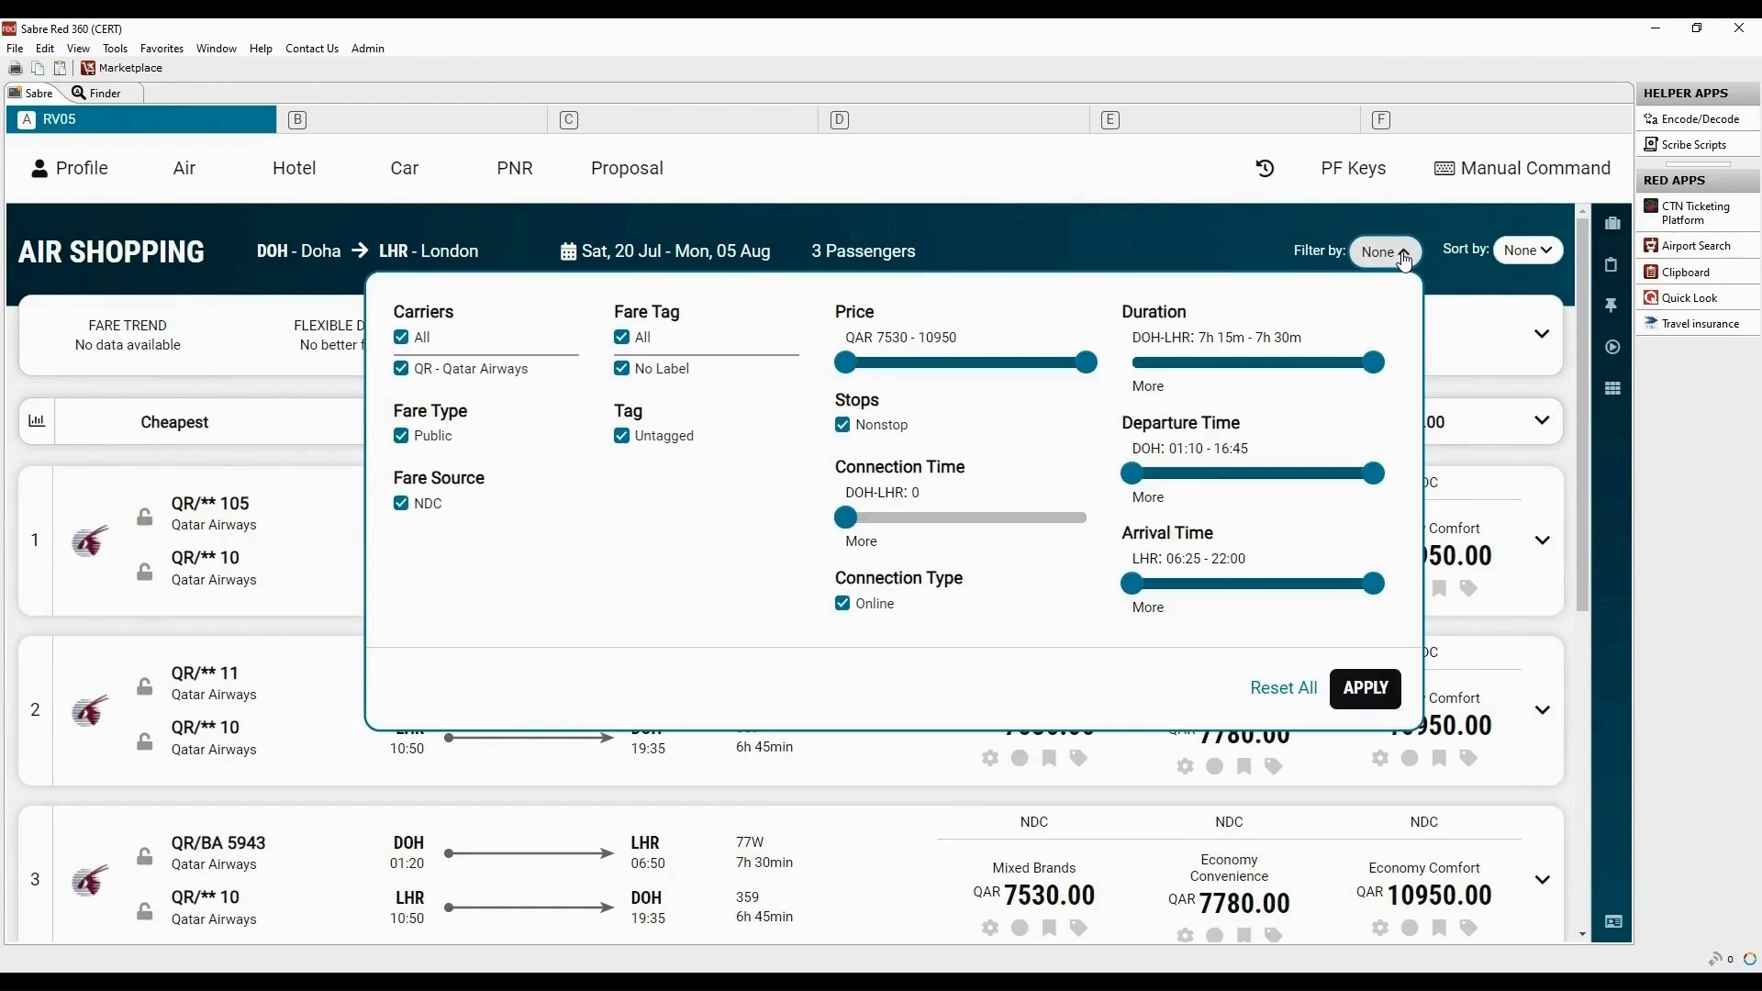
left_click(1525, 250)
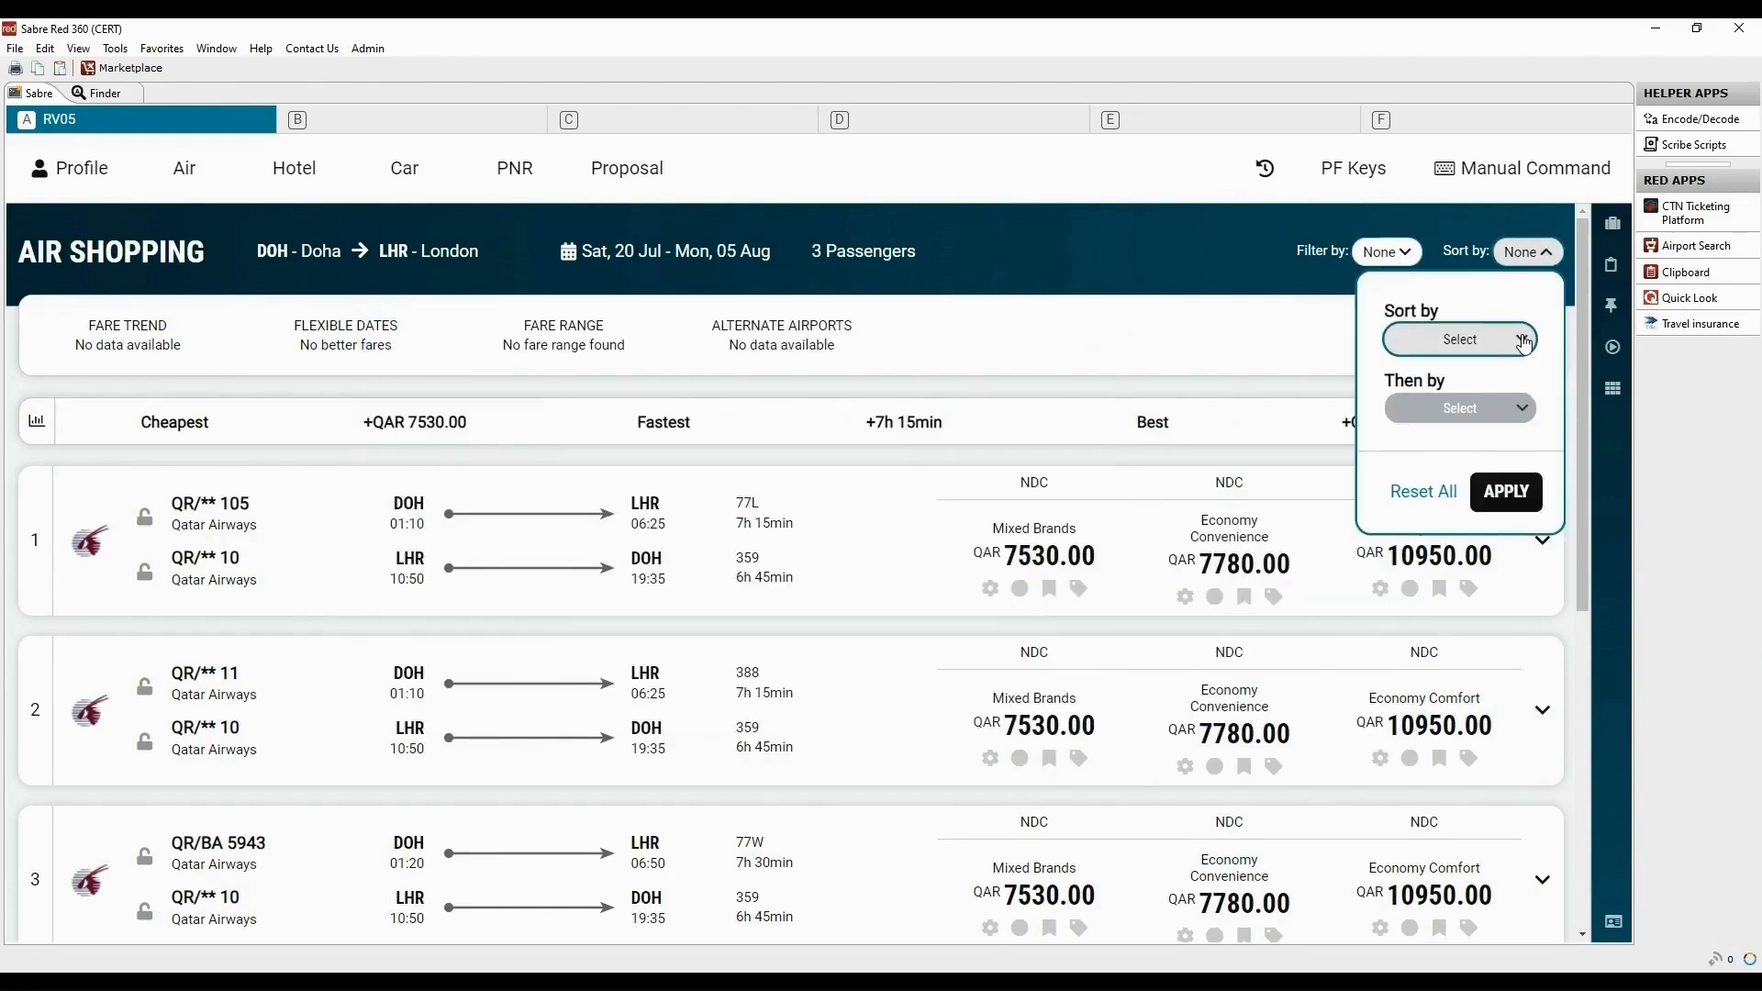
left_click(1459, 338)
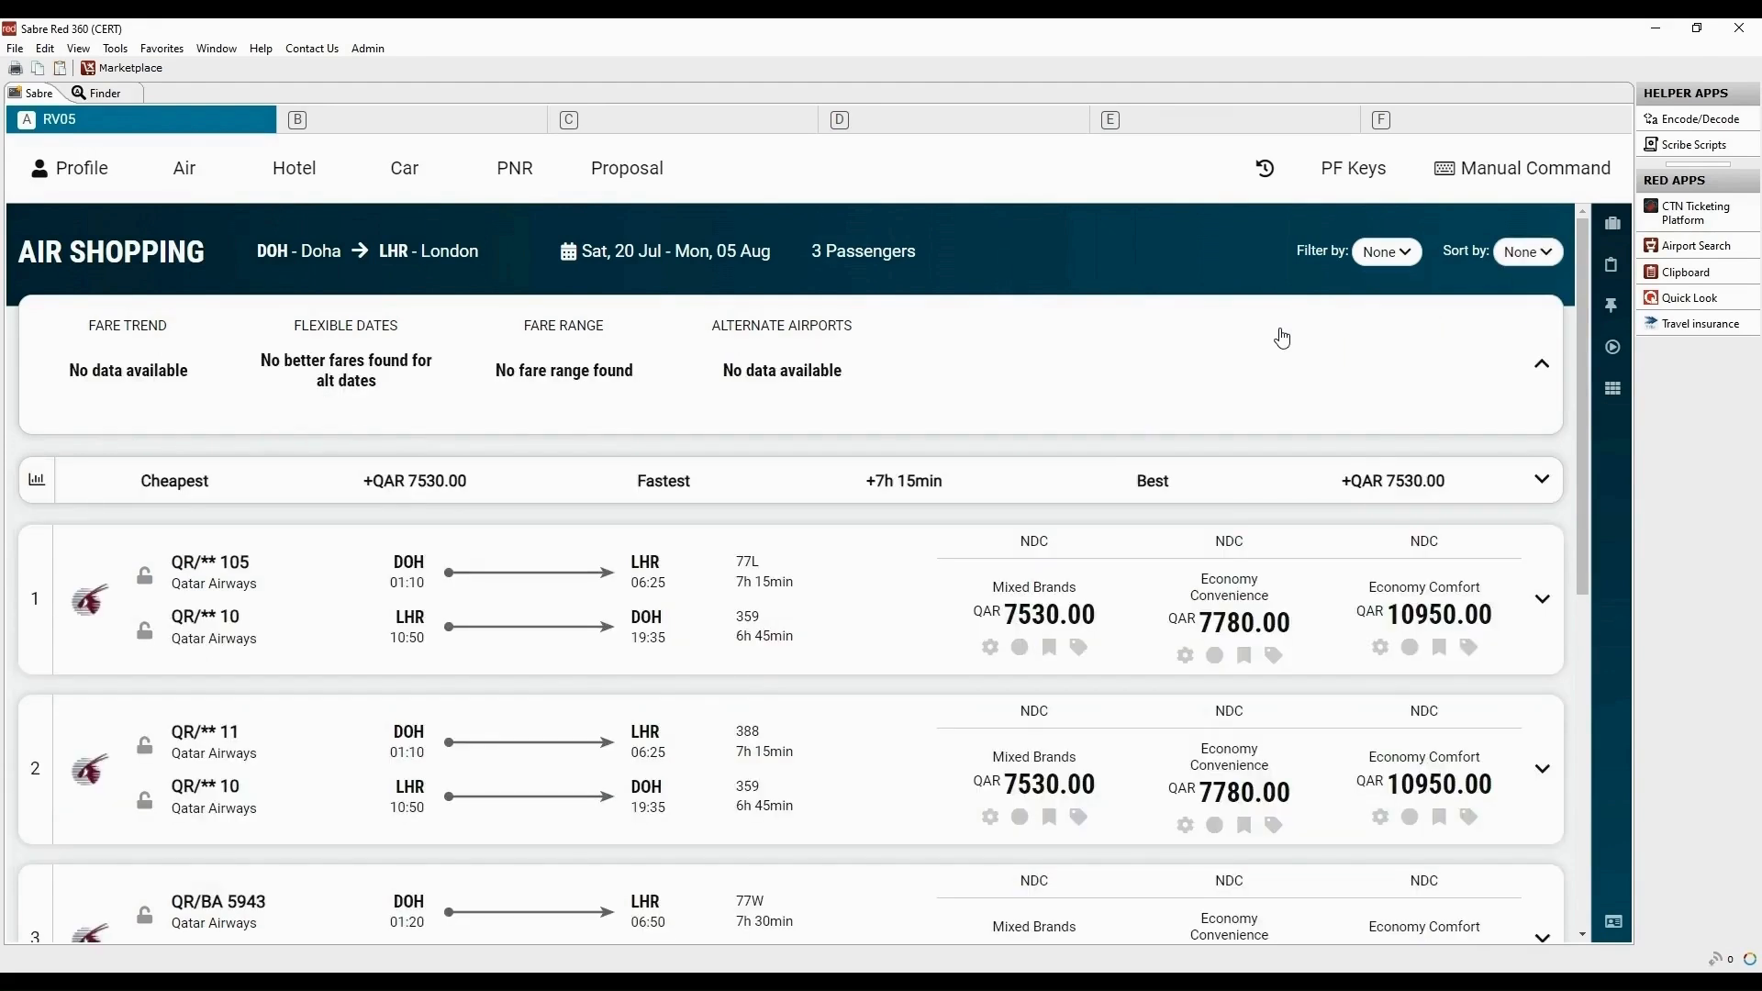
mouse_move(648, 288)
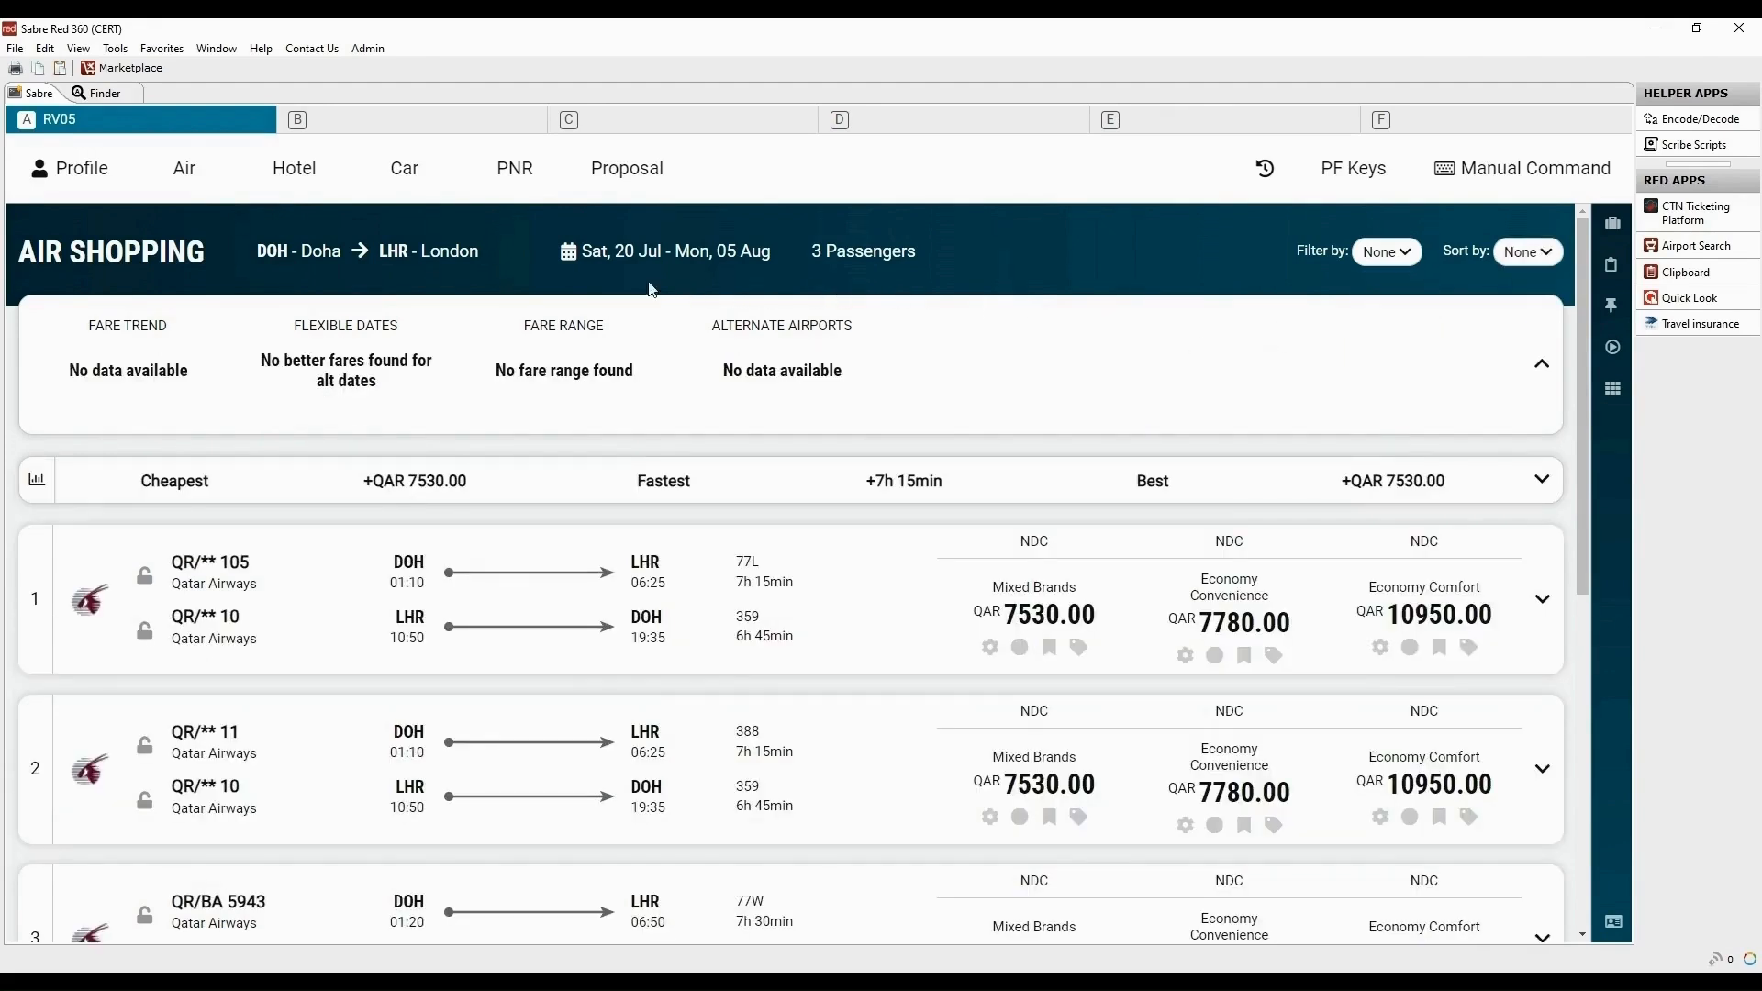
mouse_move(484, 264)
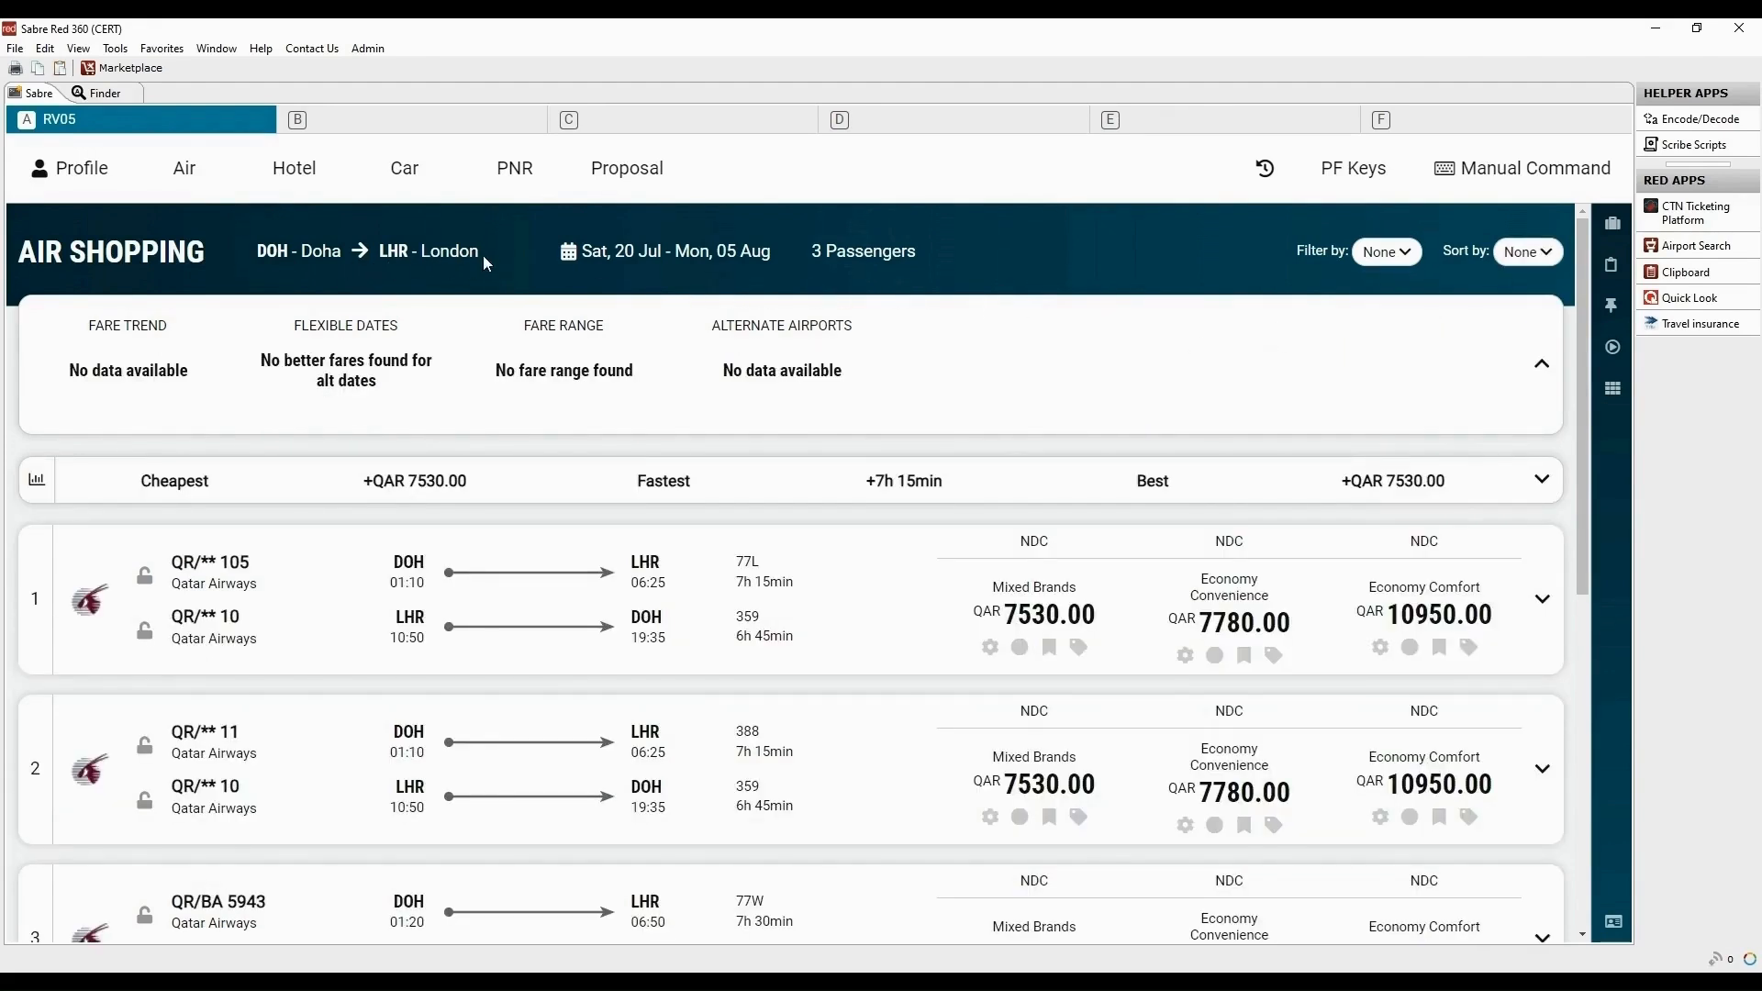
mouse_move(503, 268)
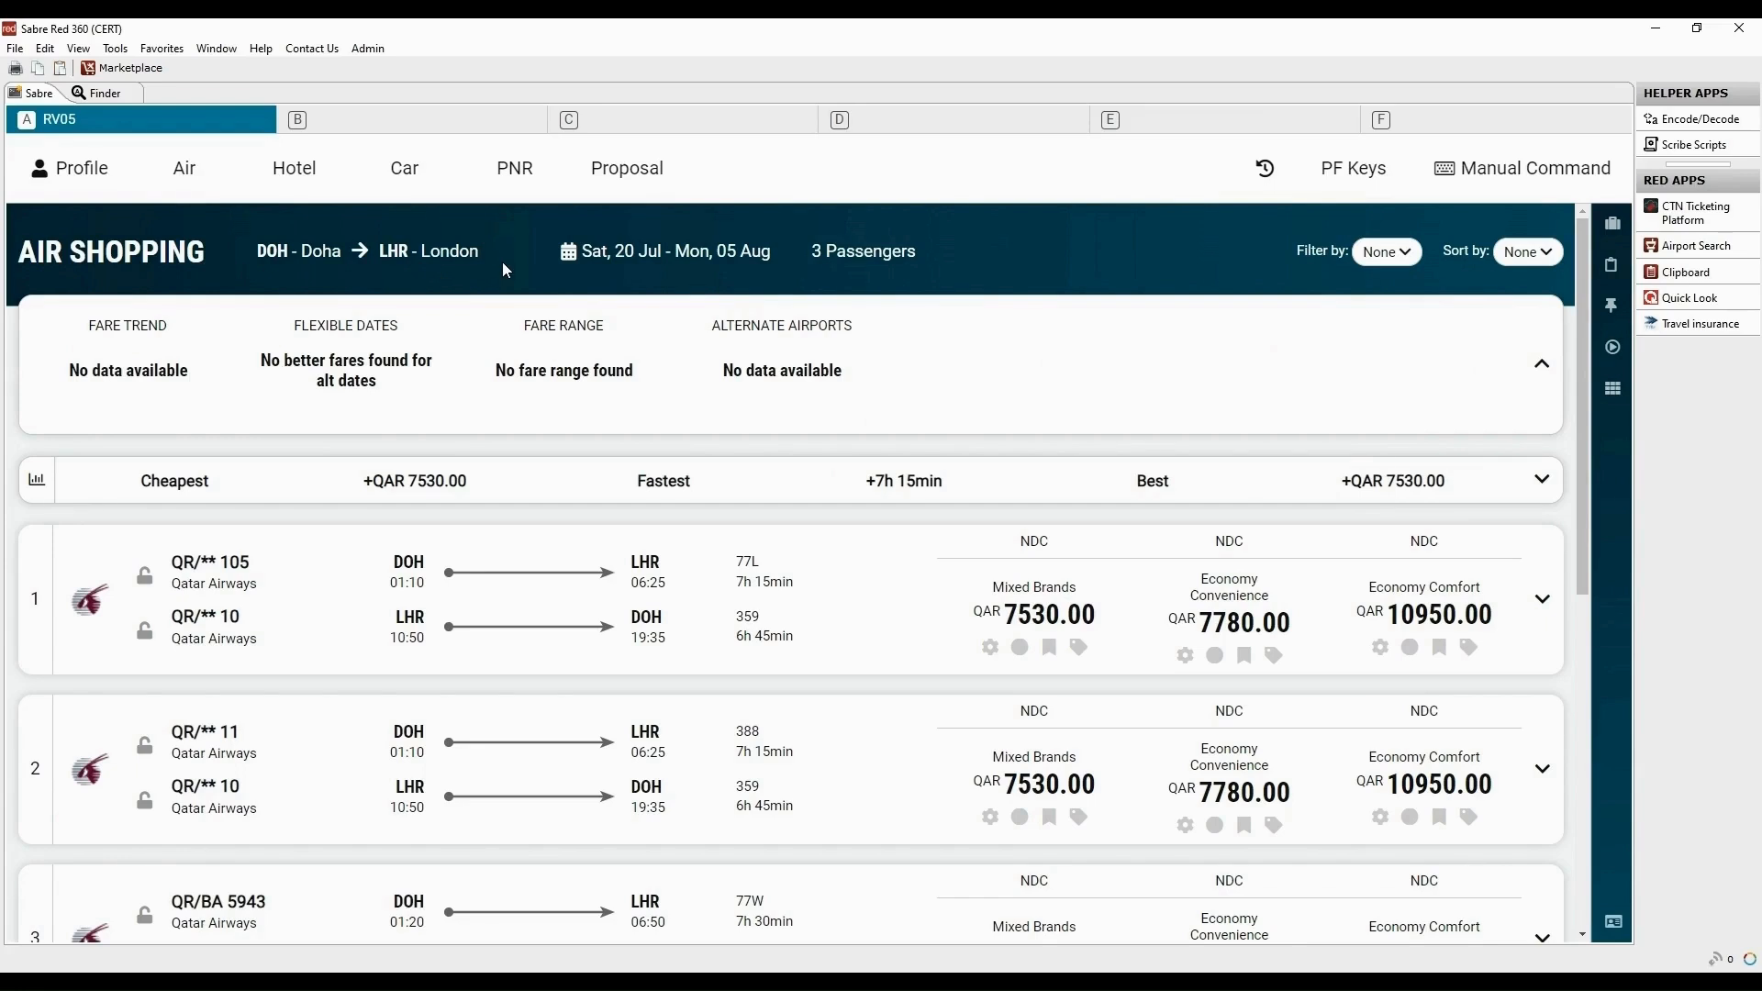
mouse_move(396, 593)
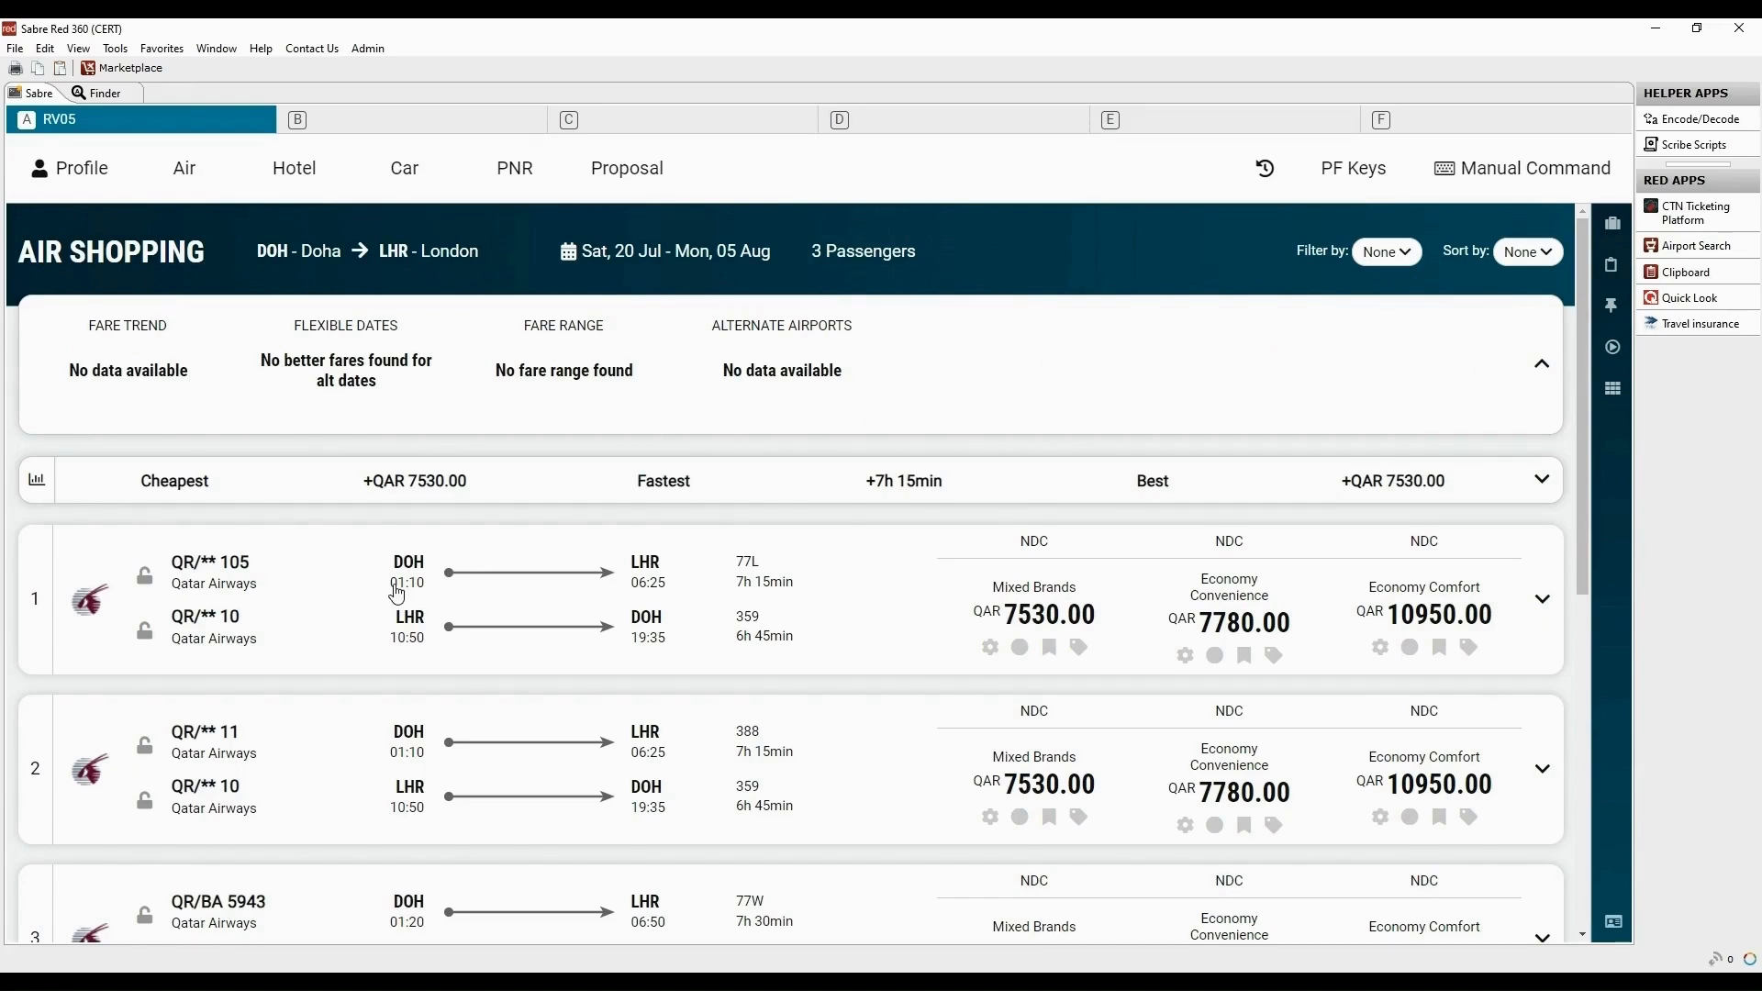
mouse_move(942, 597)
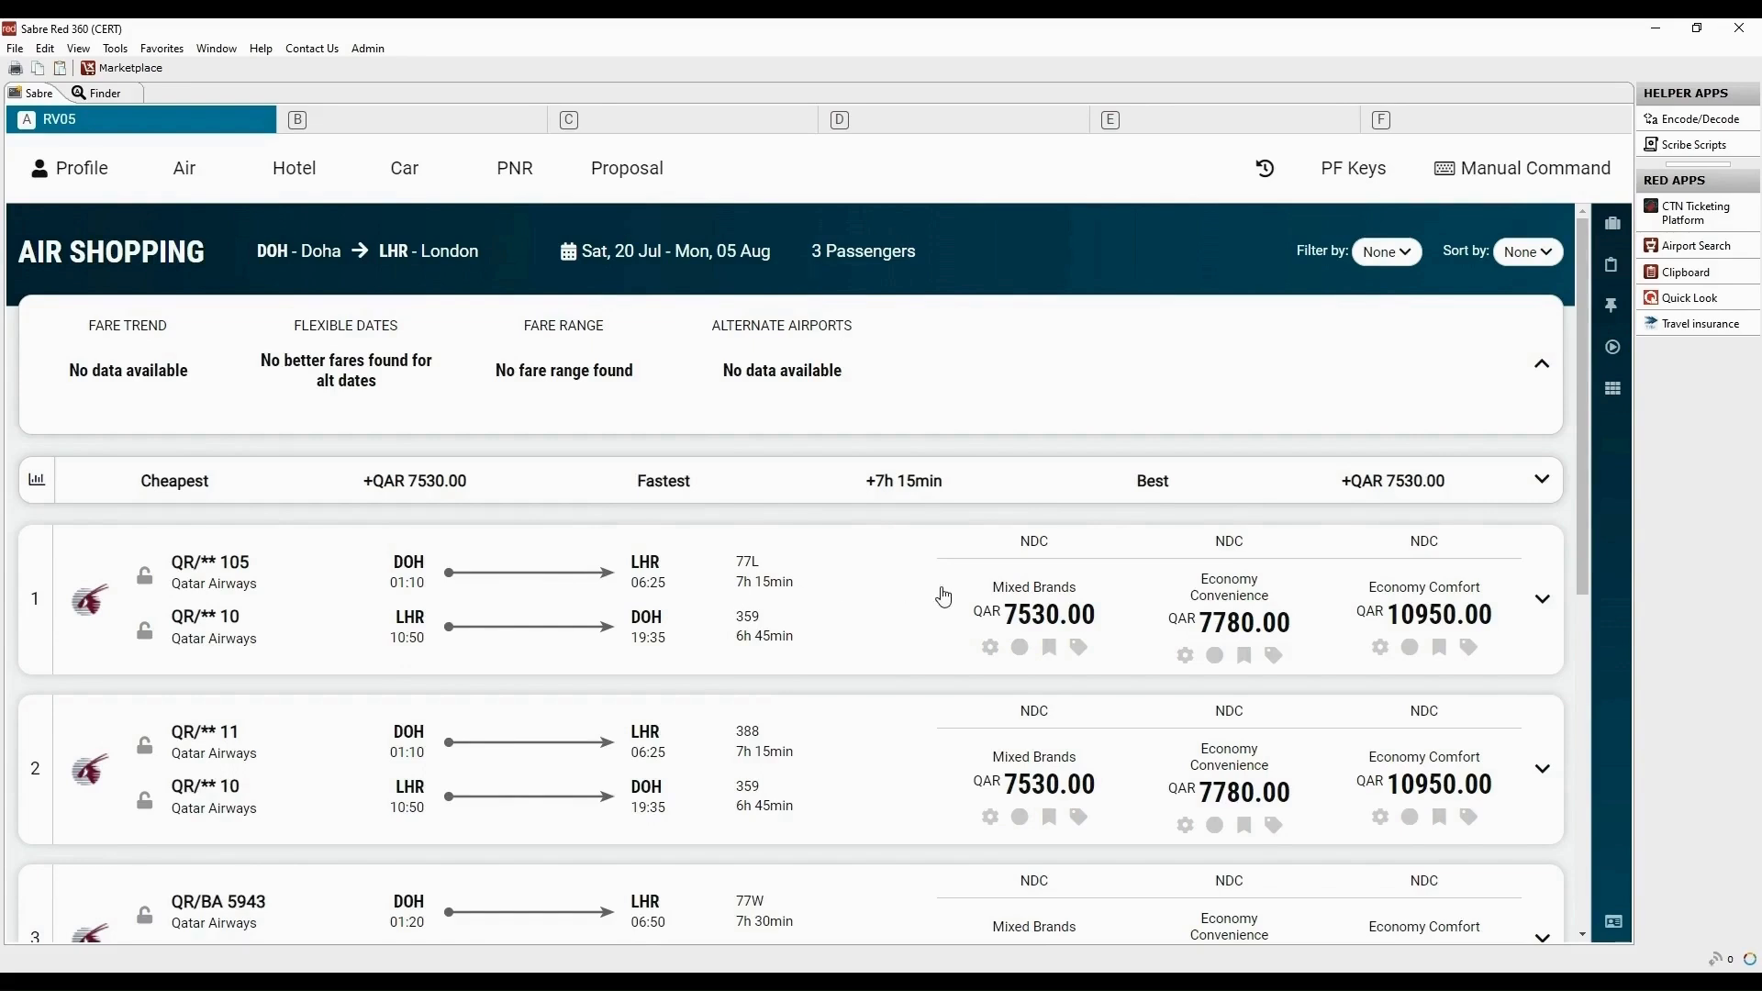
mouse_move(984, 624)
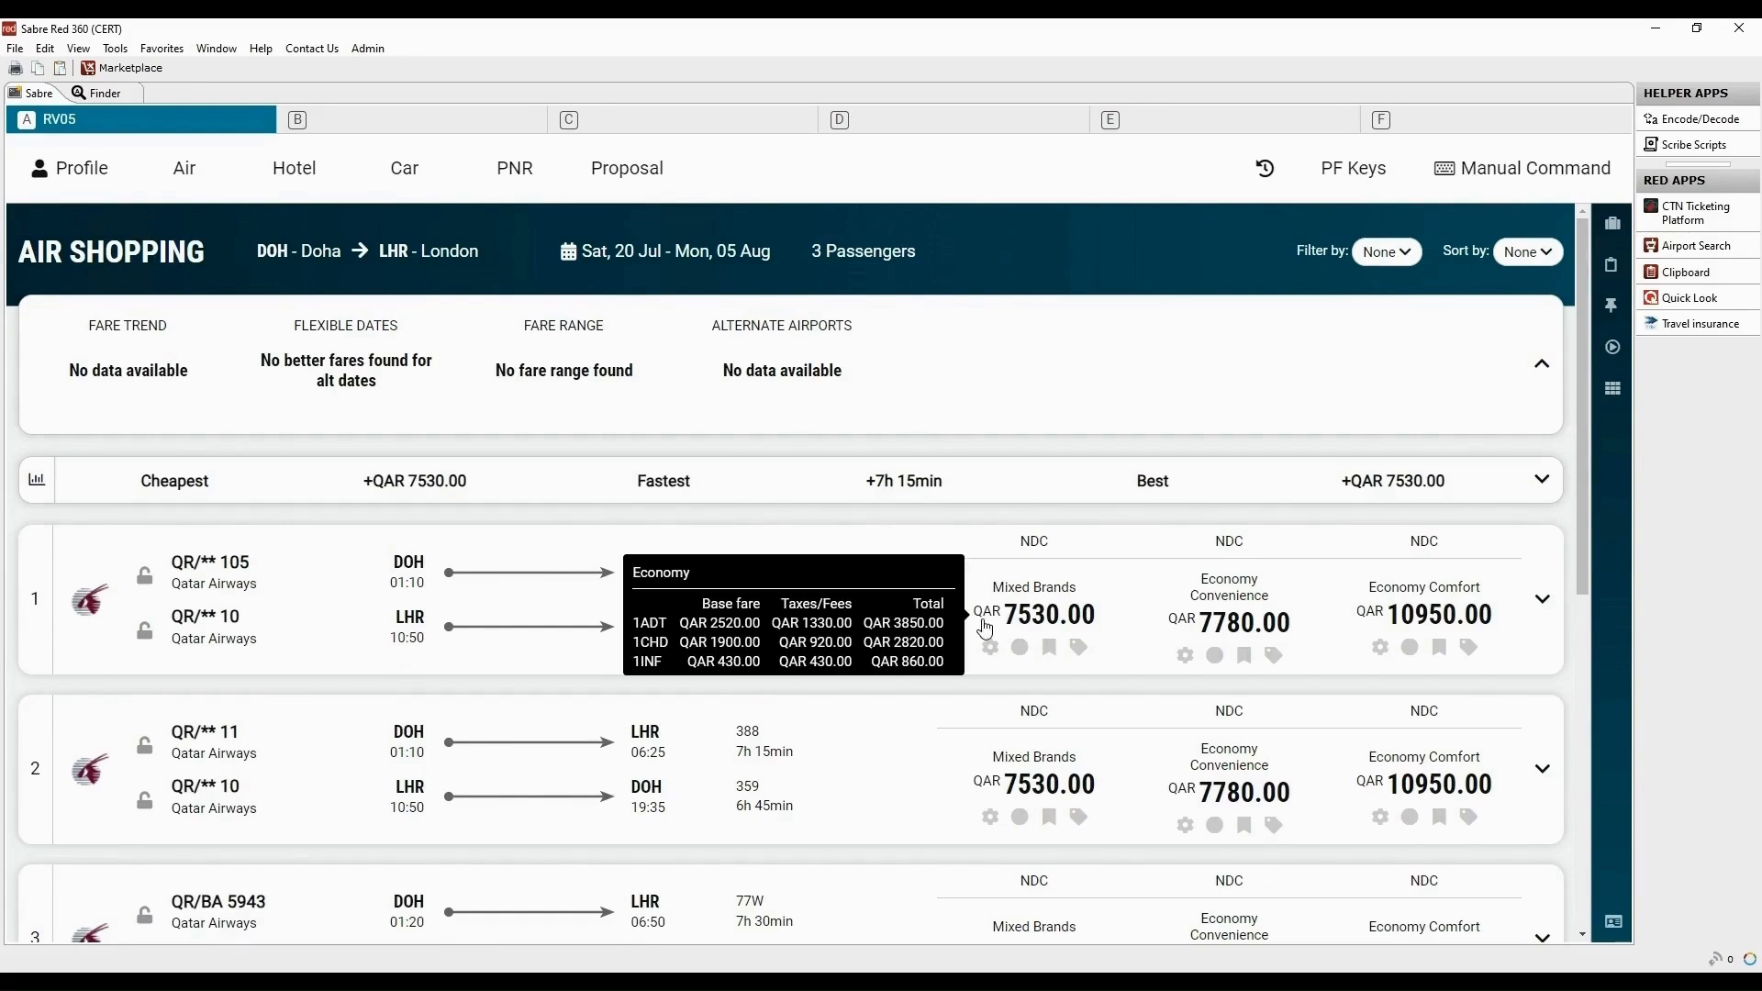
mouse_move(1013, 633)
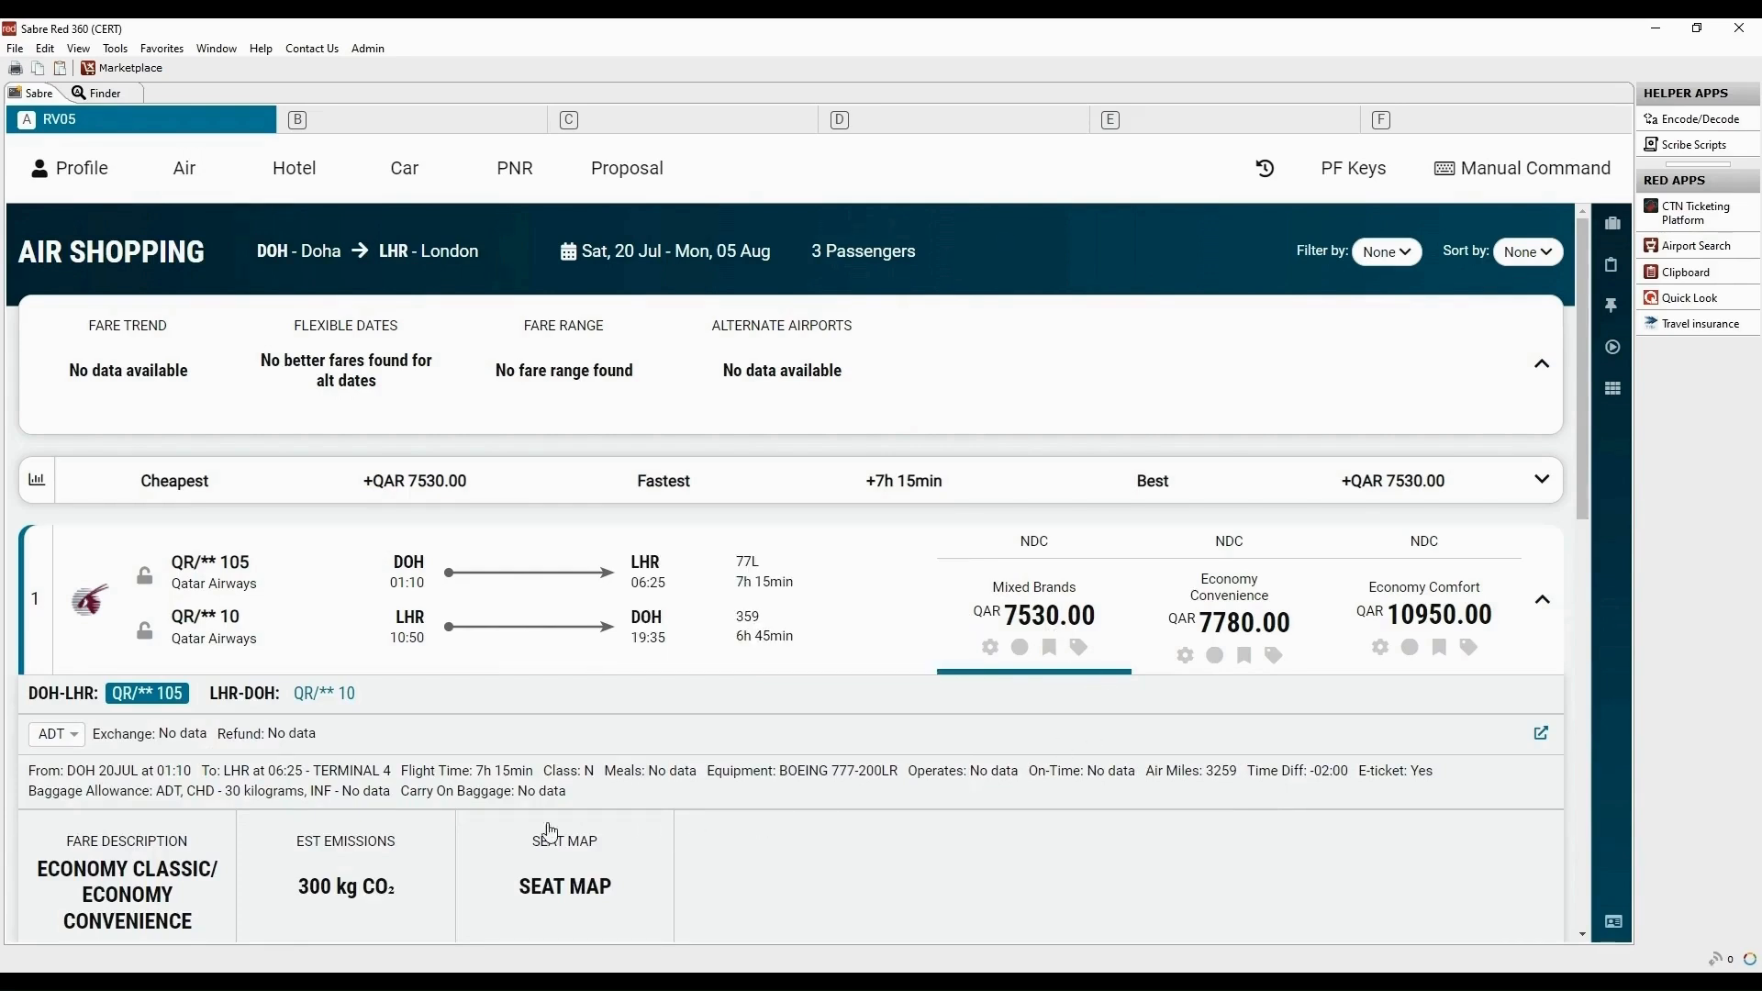
mouse_move(387, 787)
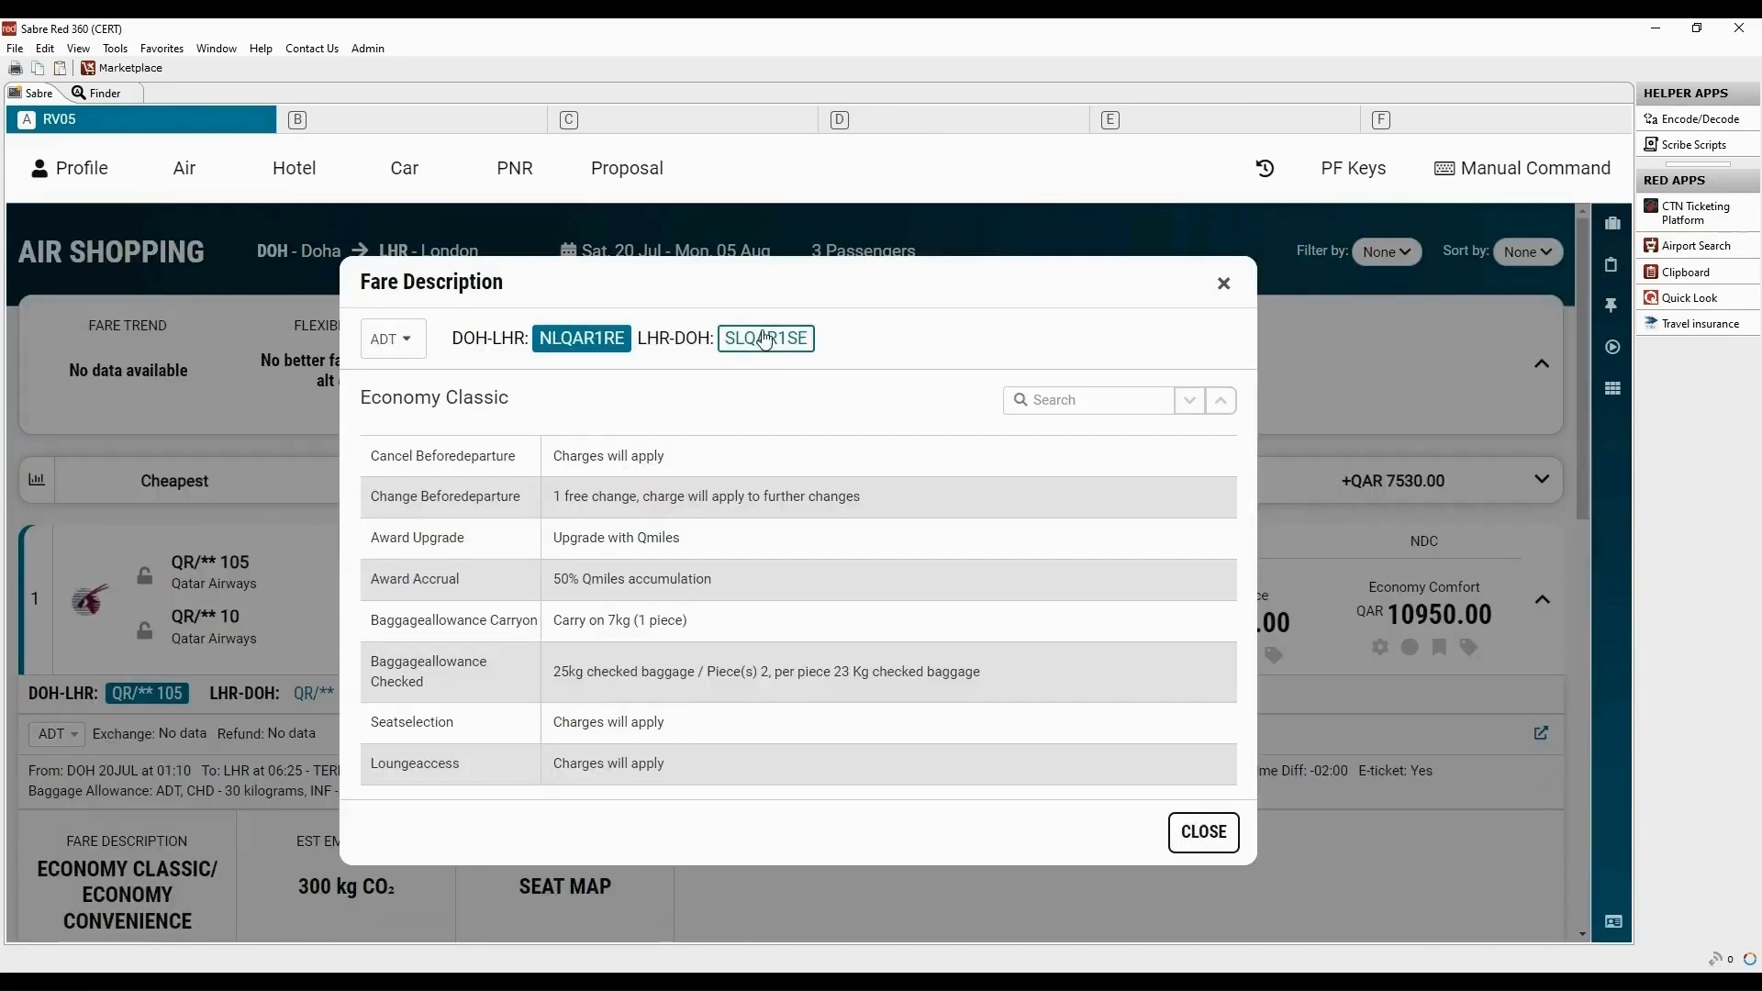
- View the LHR–DOH fare description for offer 1, then show the QR 105 seat map
left_click(766, 337)
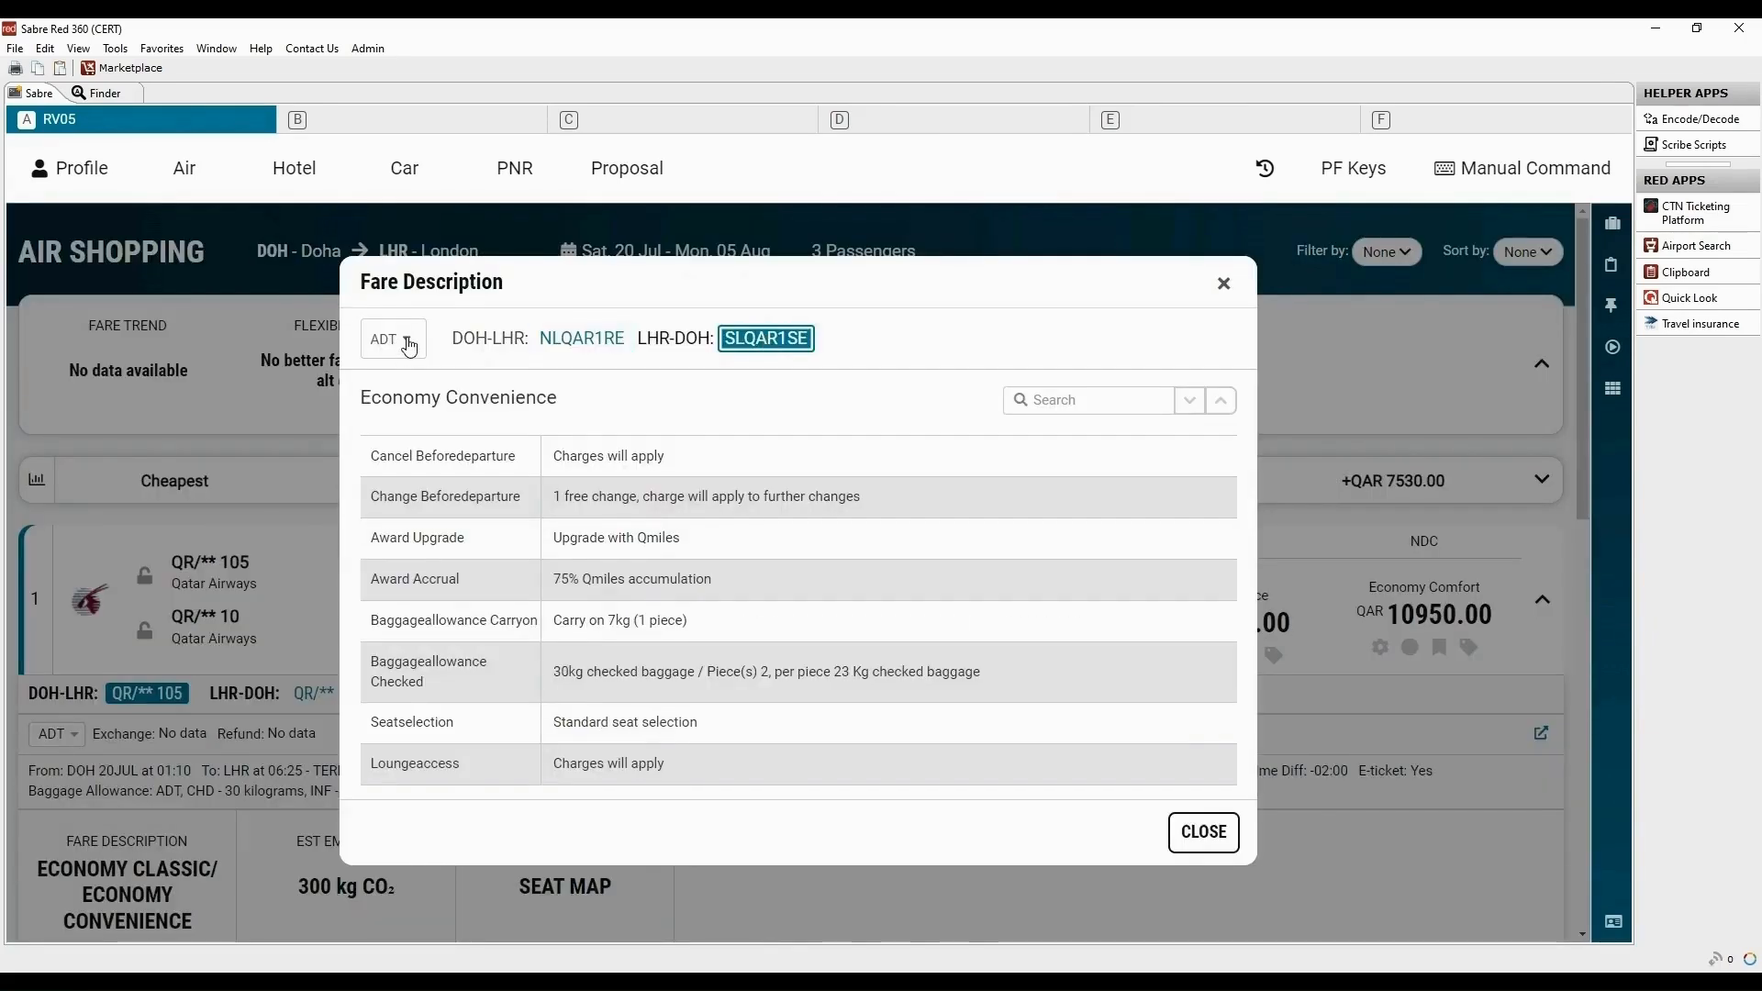
left_click(1224, 282)
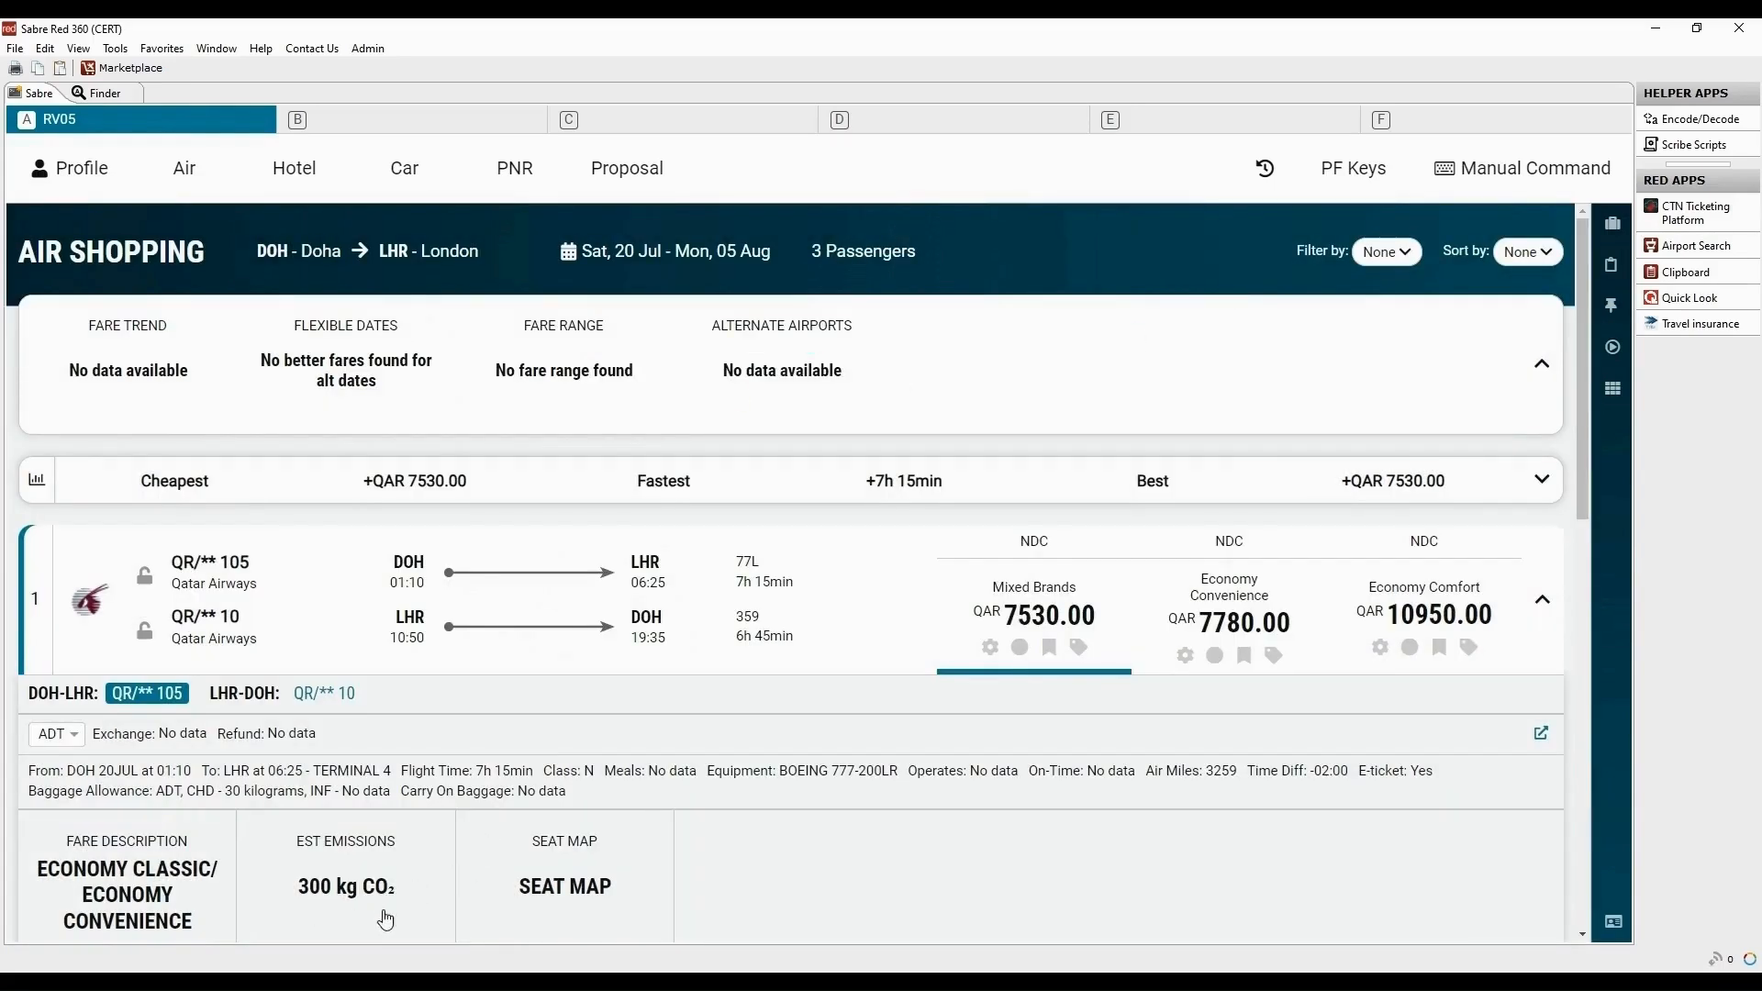
left_click(563, 885)
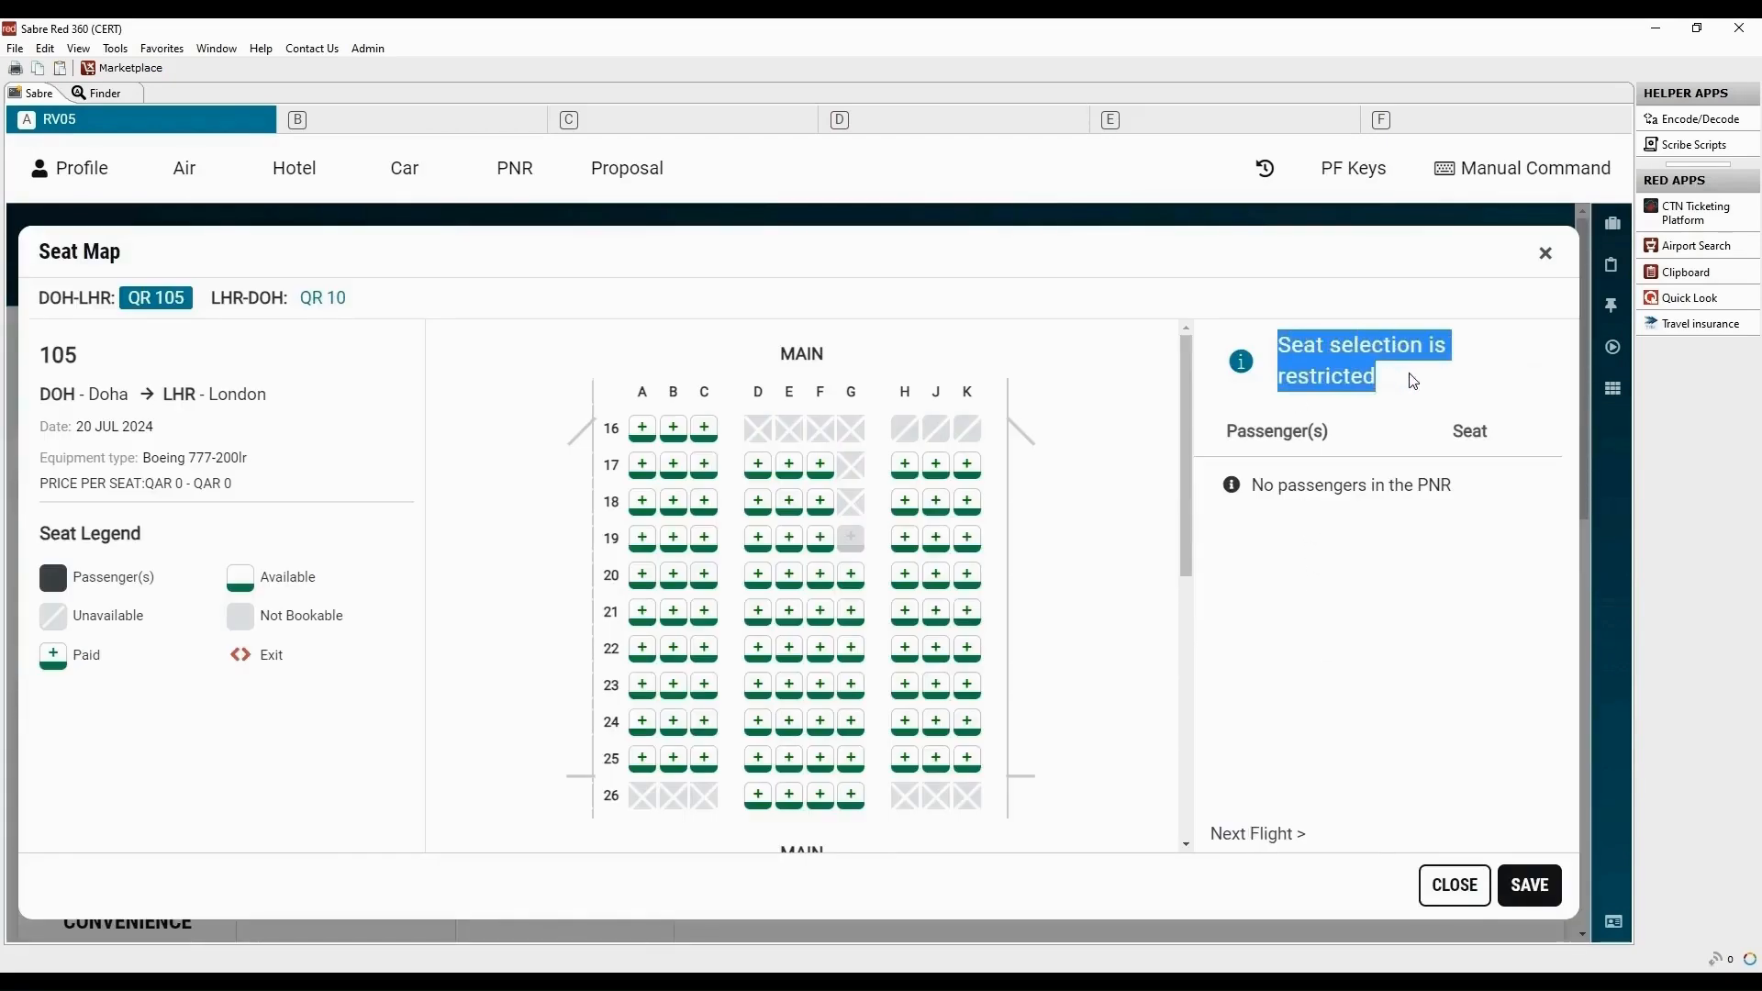
mouse_move(1314, 513)
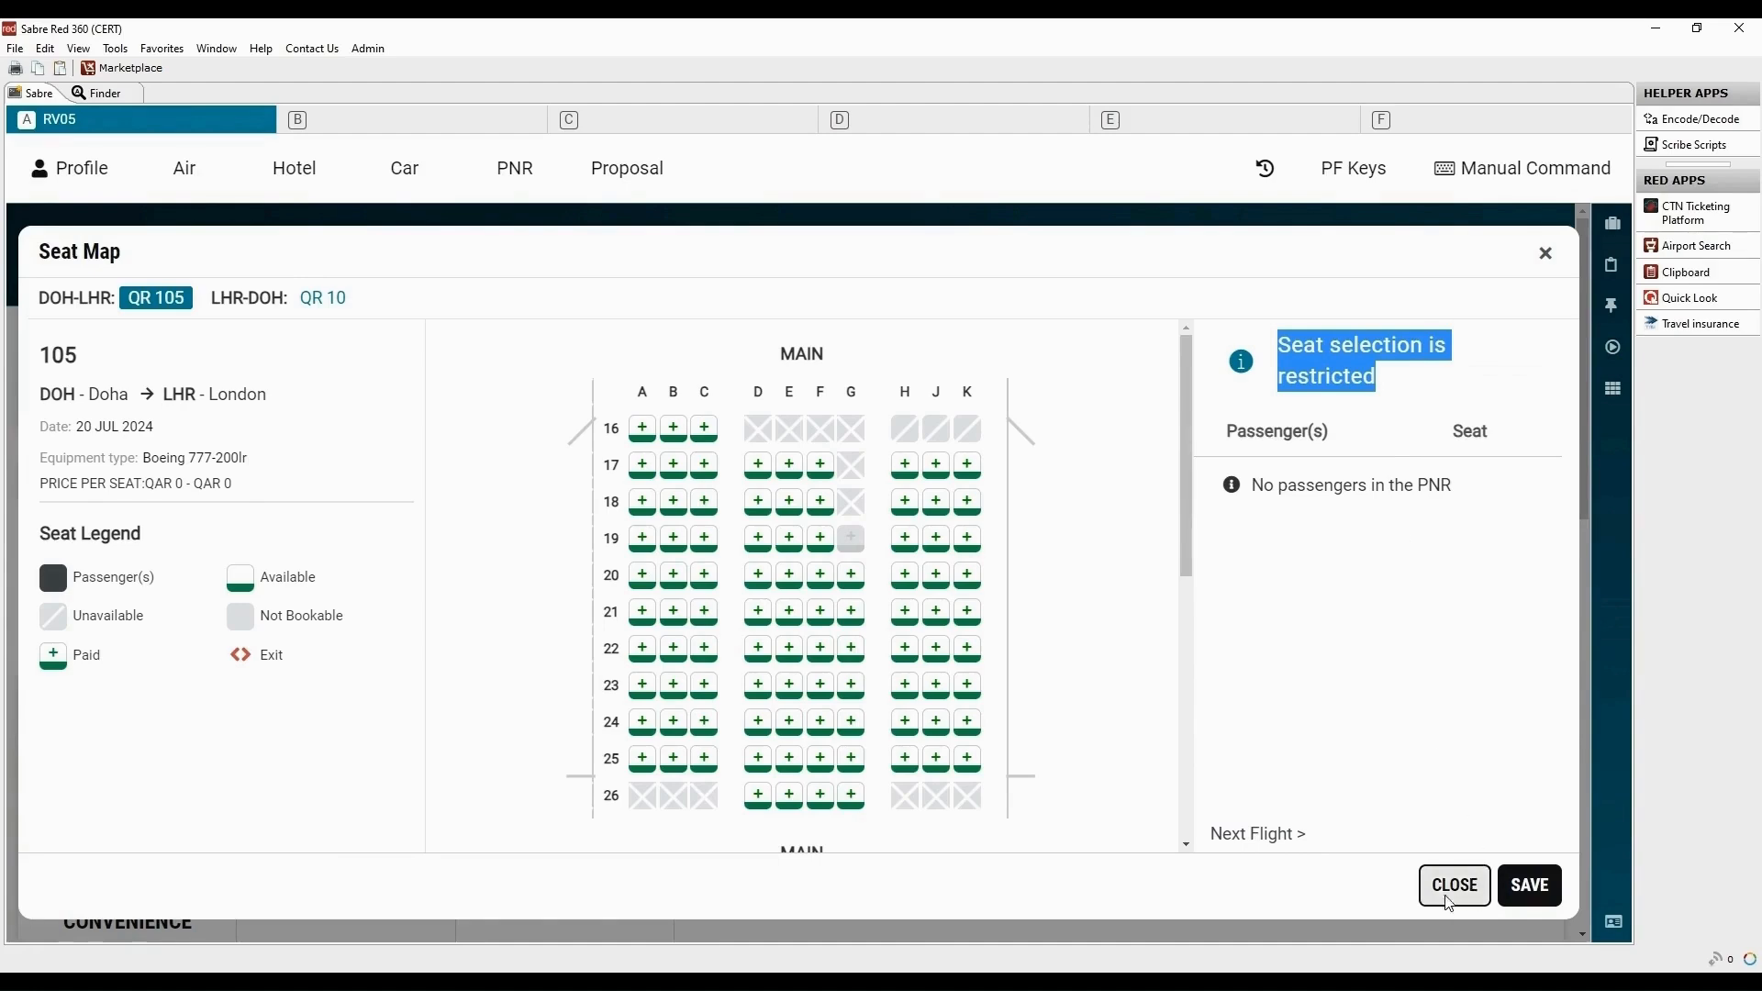
- Leave the seat map and display the fare rules for fare line 1, NLQAR1RE DOH–LHR
left_click(1452, 884)
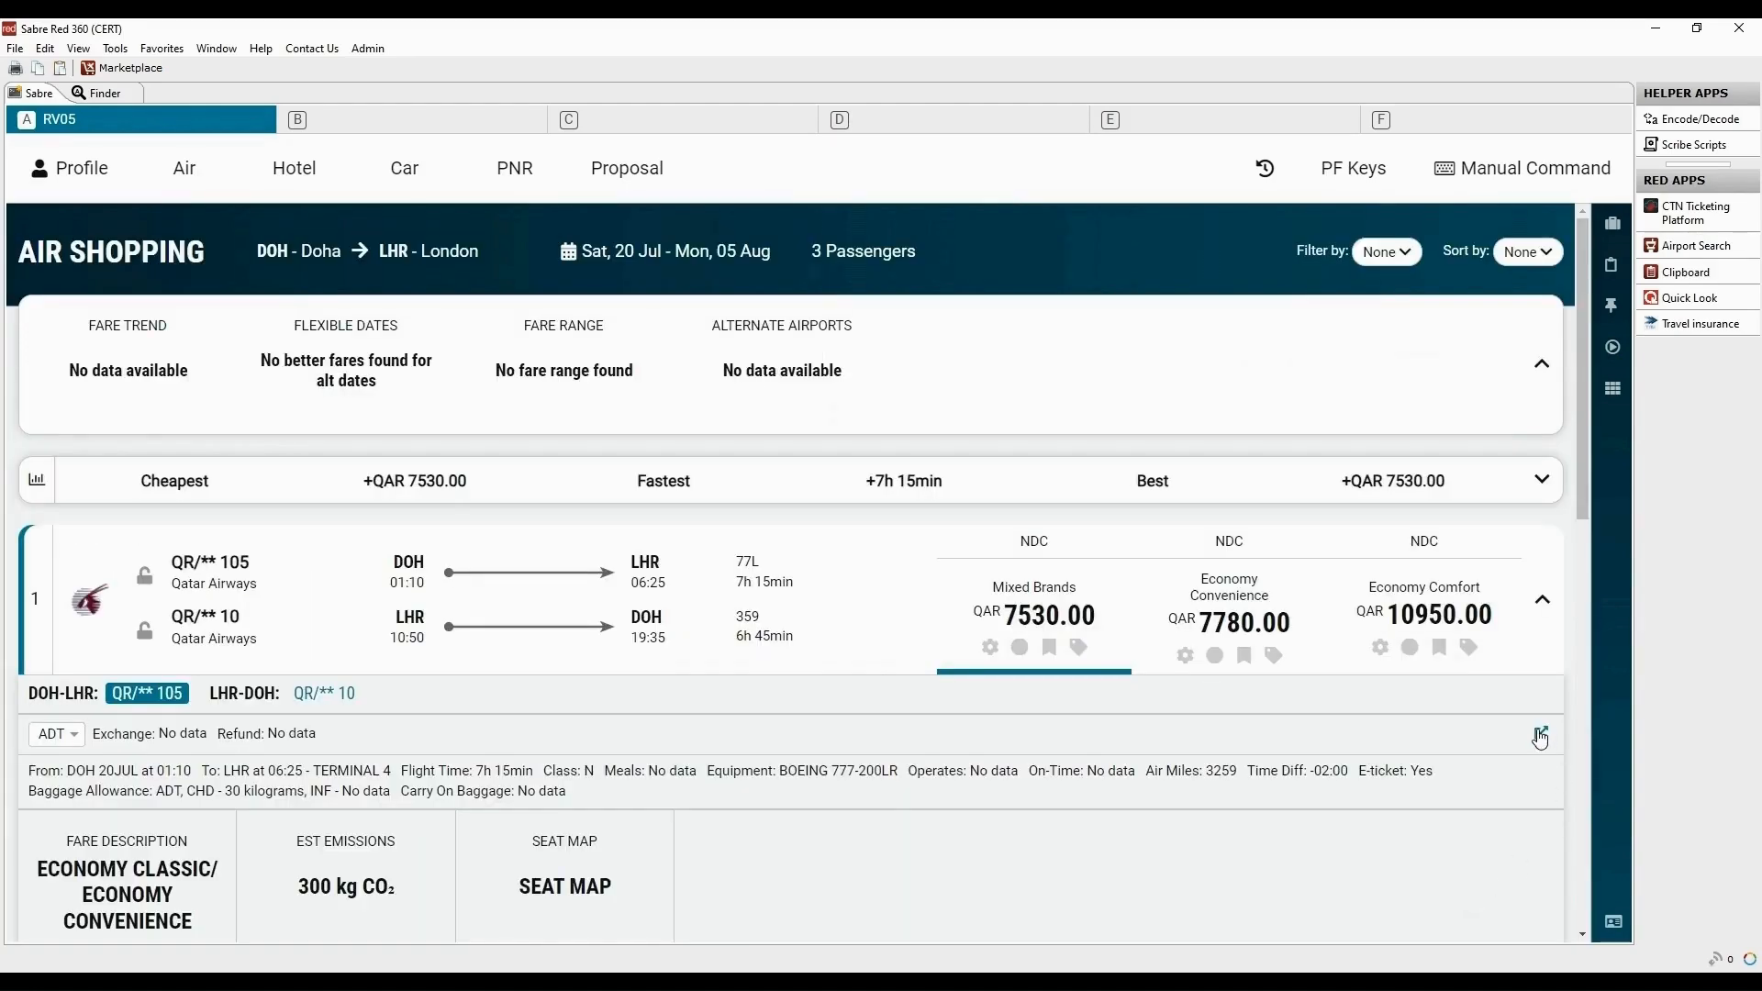
left_click(1538, 738)
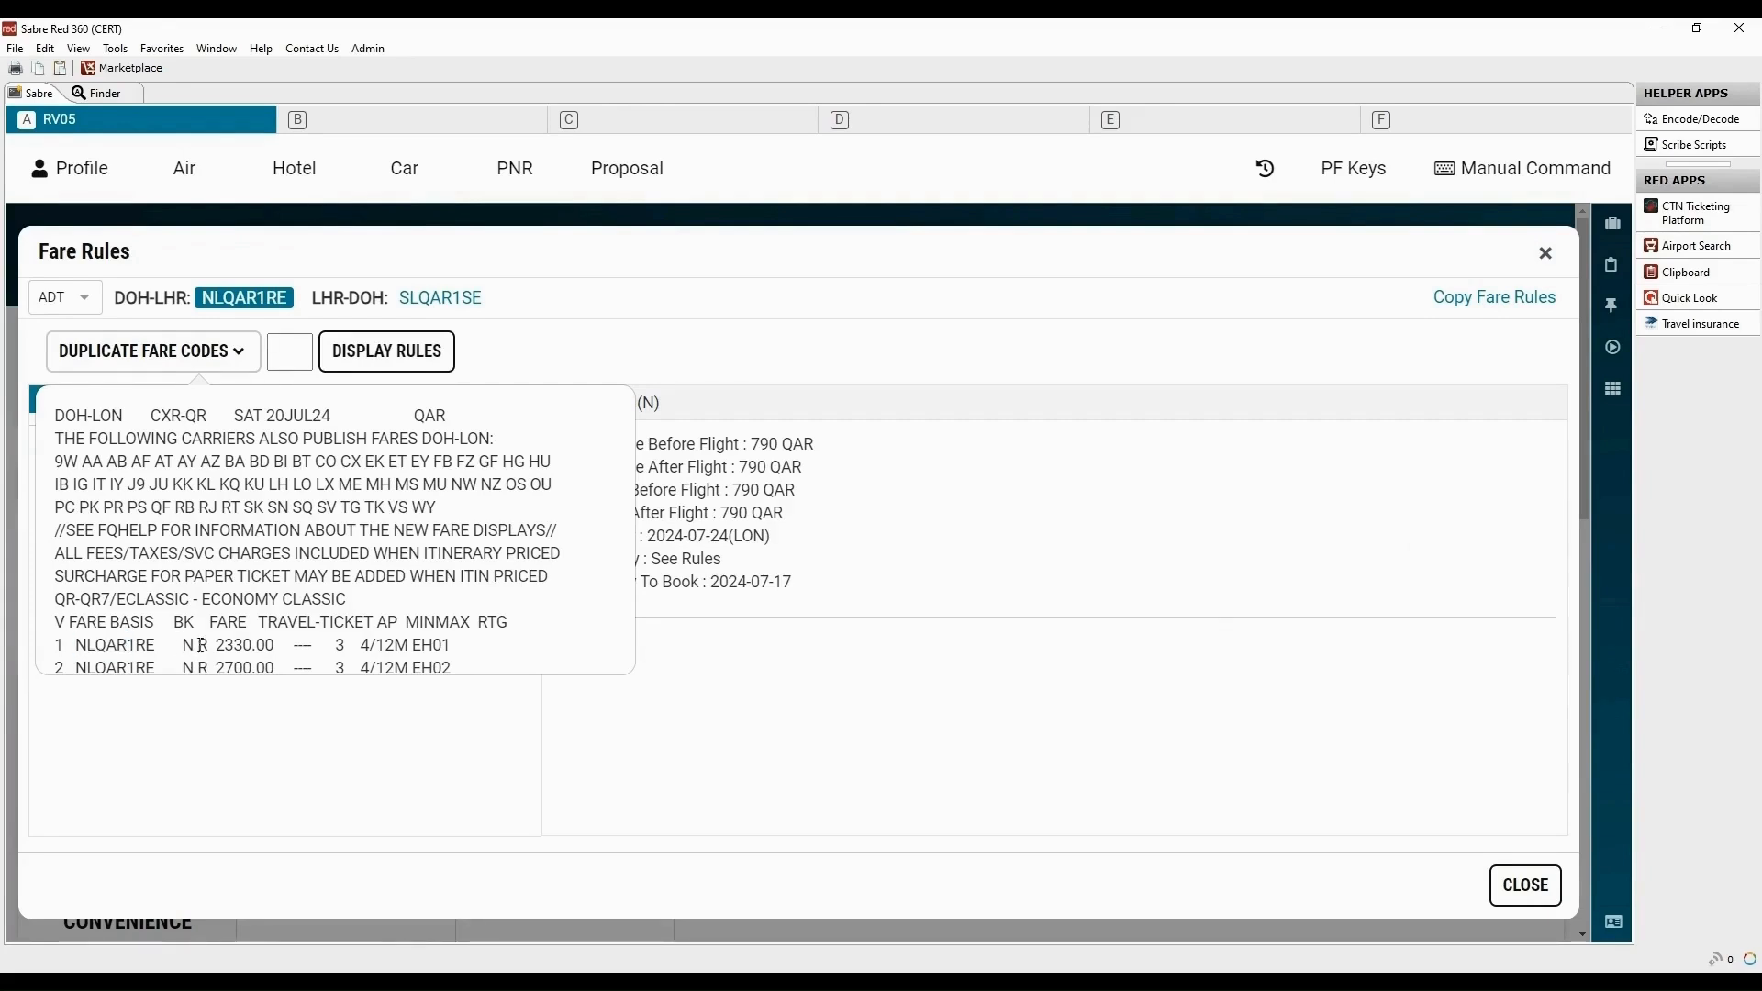
type("1")
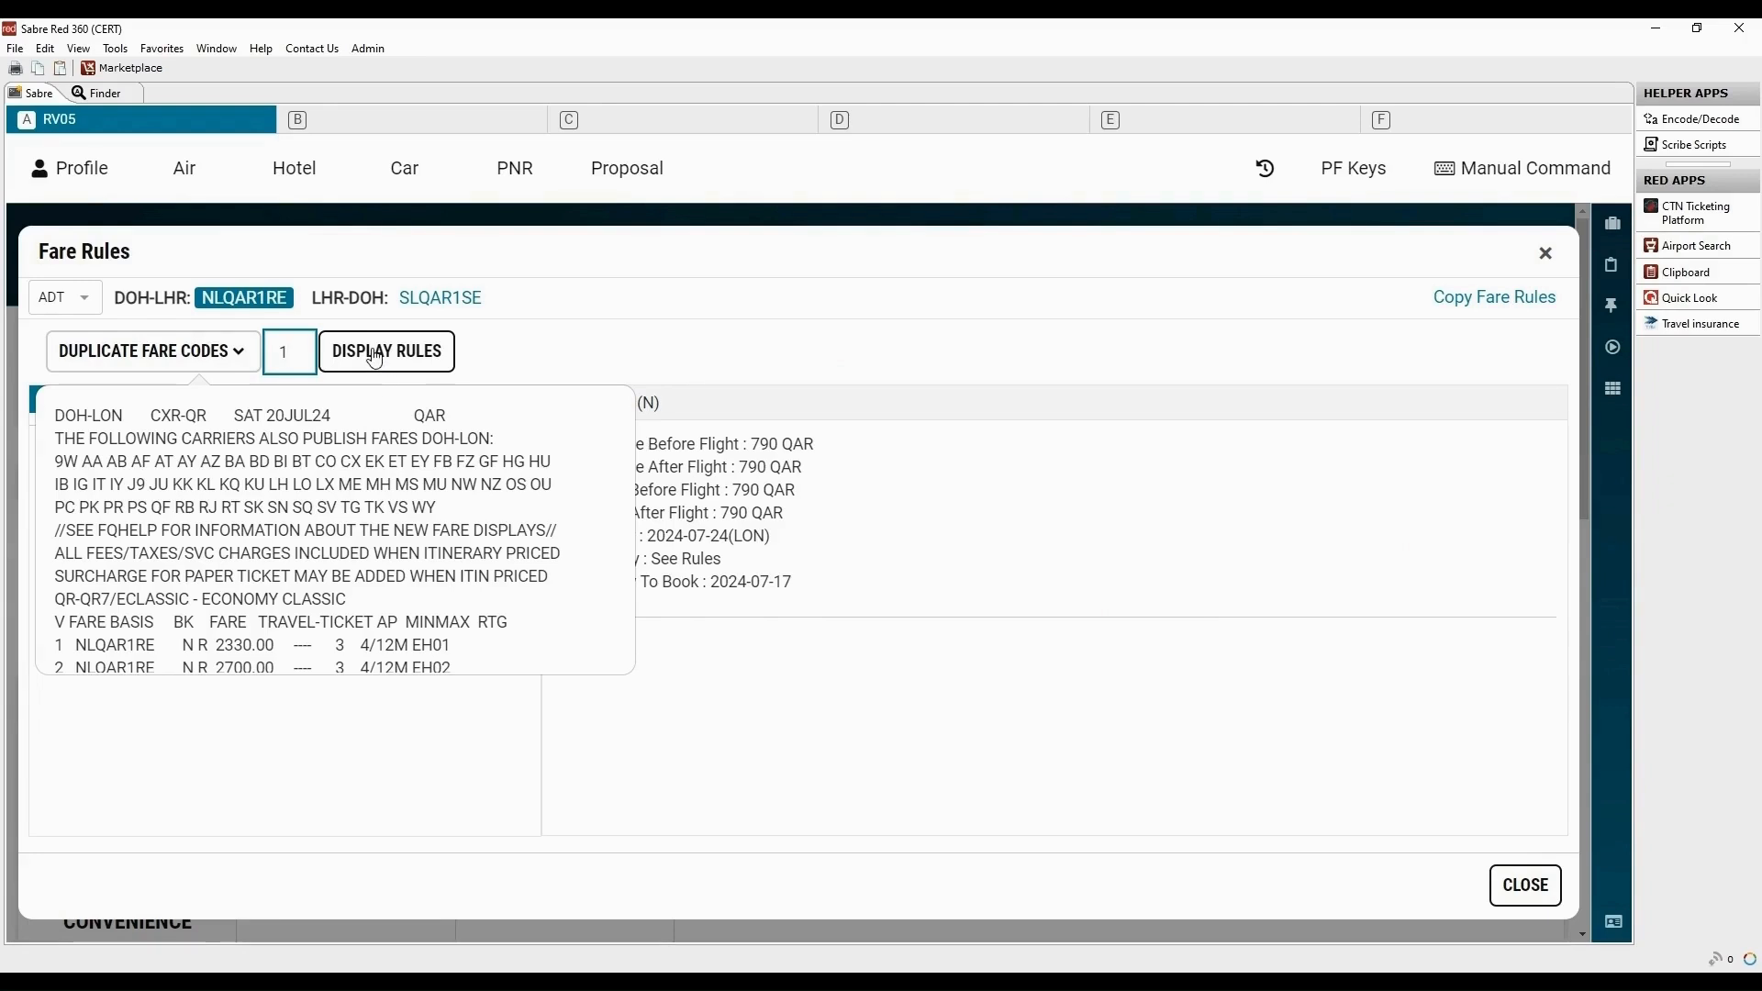
left_click(386, 350)
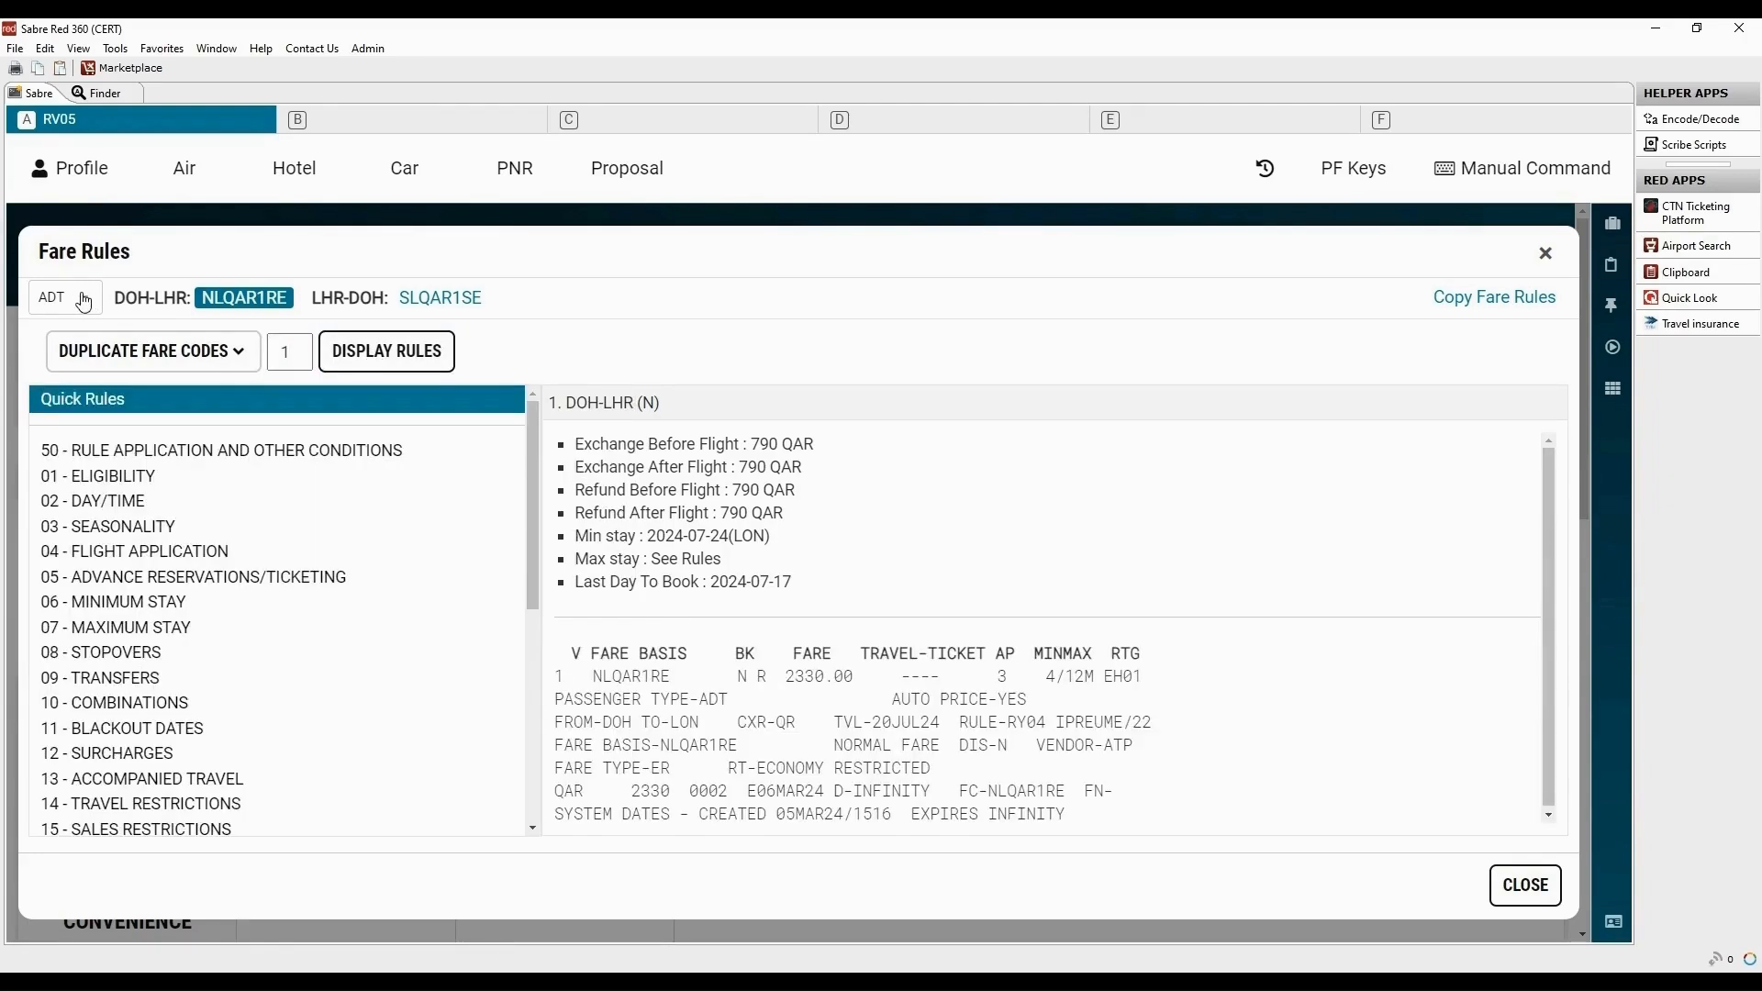
- Review the 790 QAR change and refund fees, then close the Fare Rules dialog
left_click(62, 297)
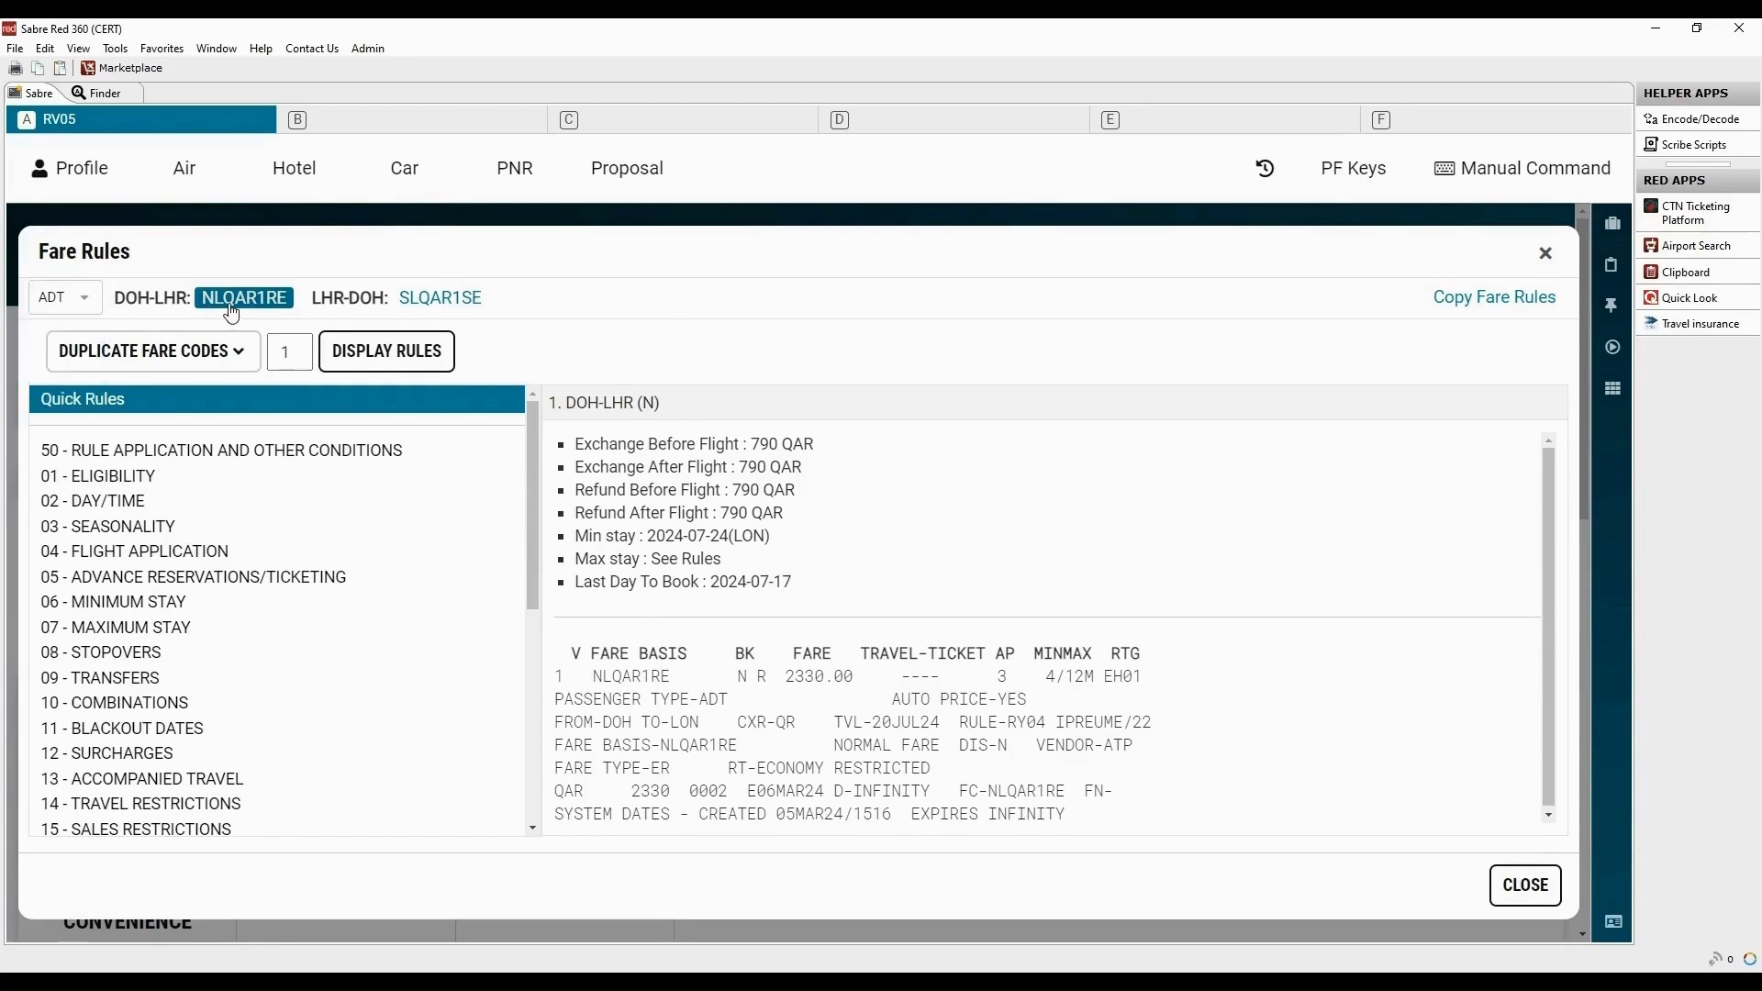
mouse_move(439, 298)
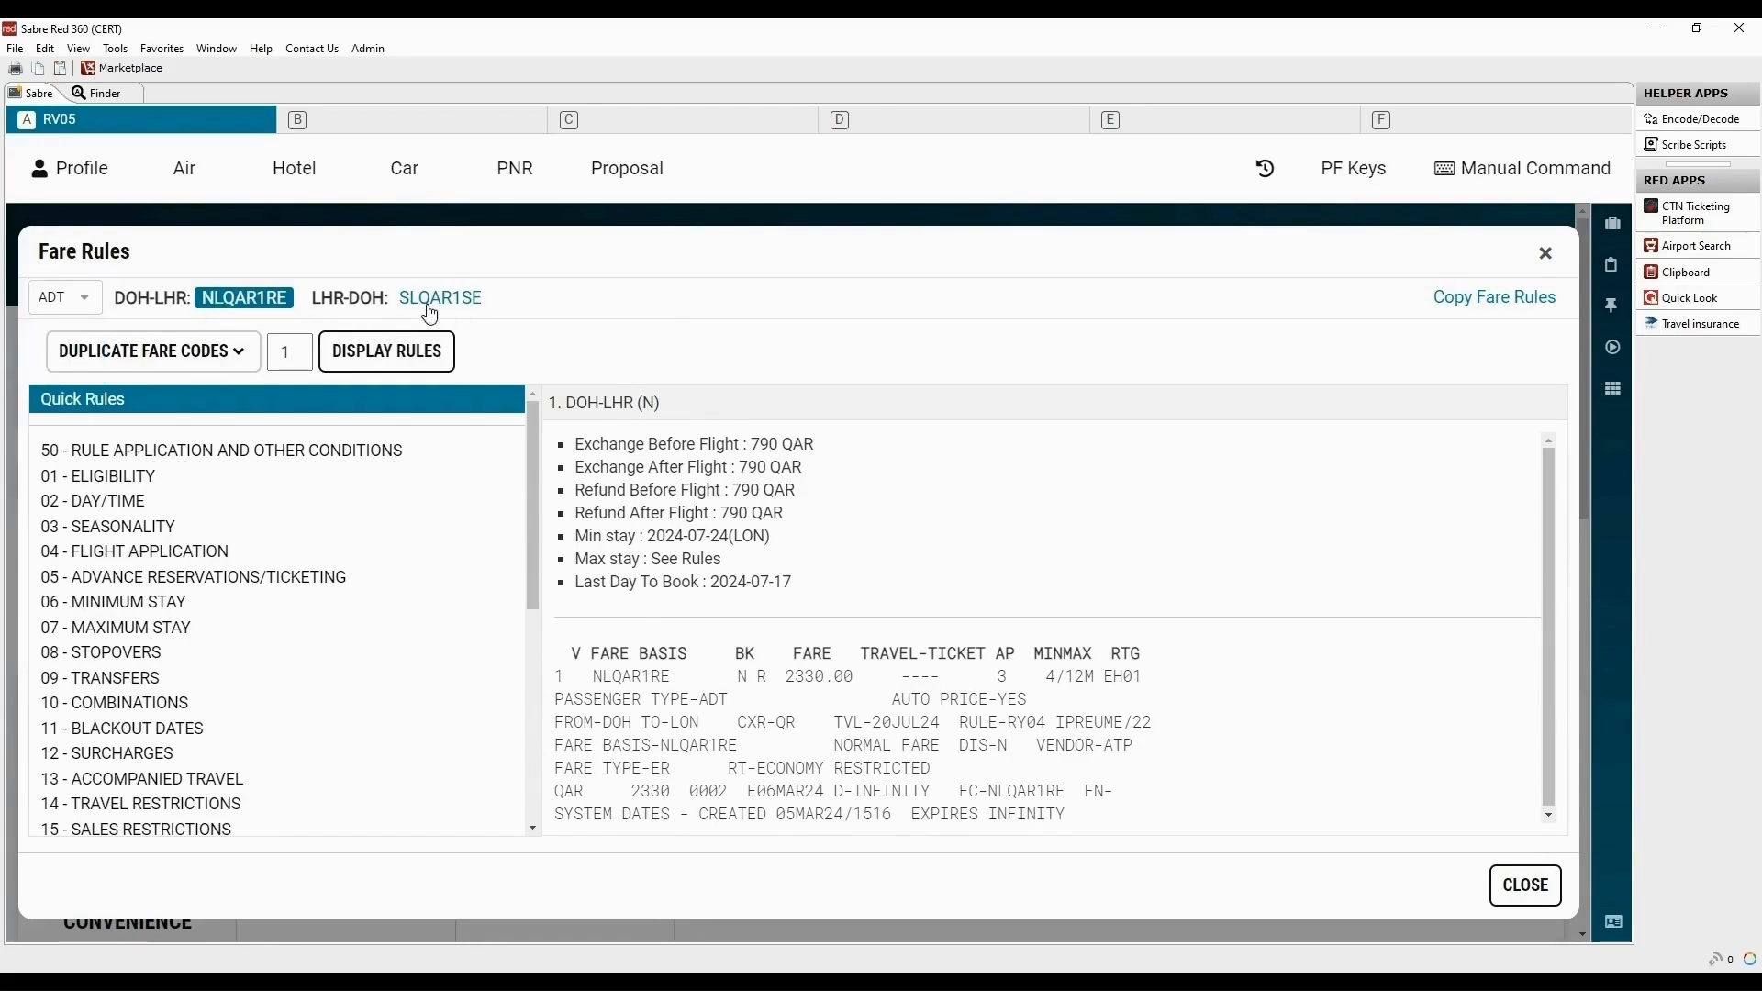
scroll("down", 3)
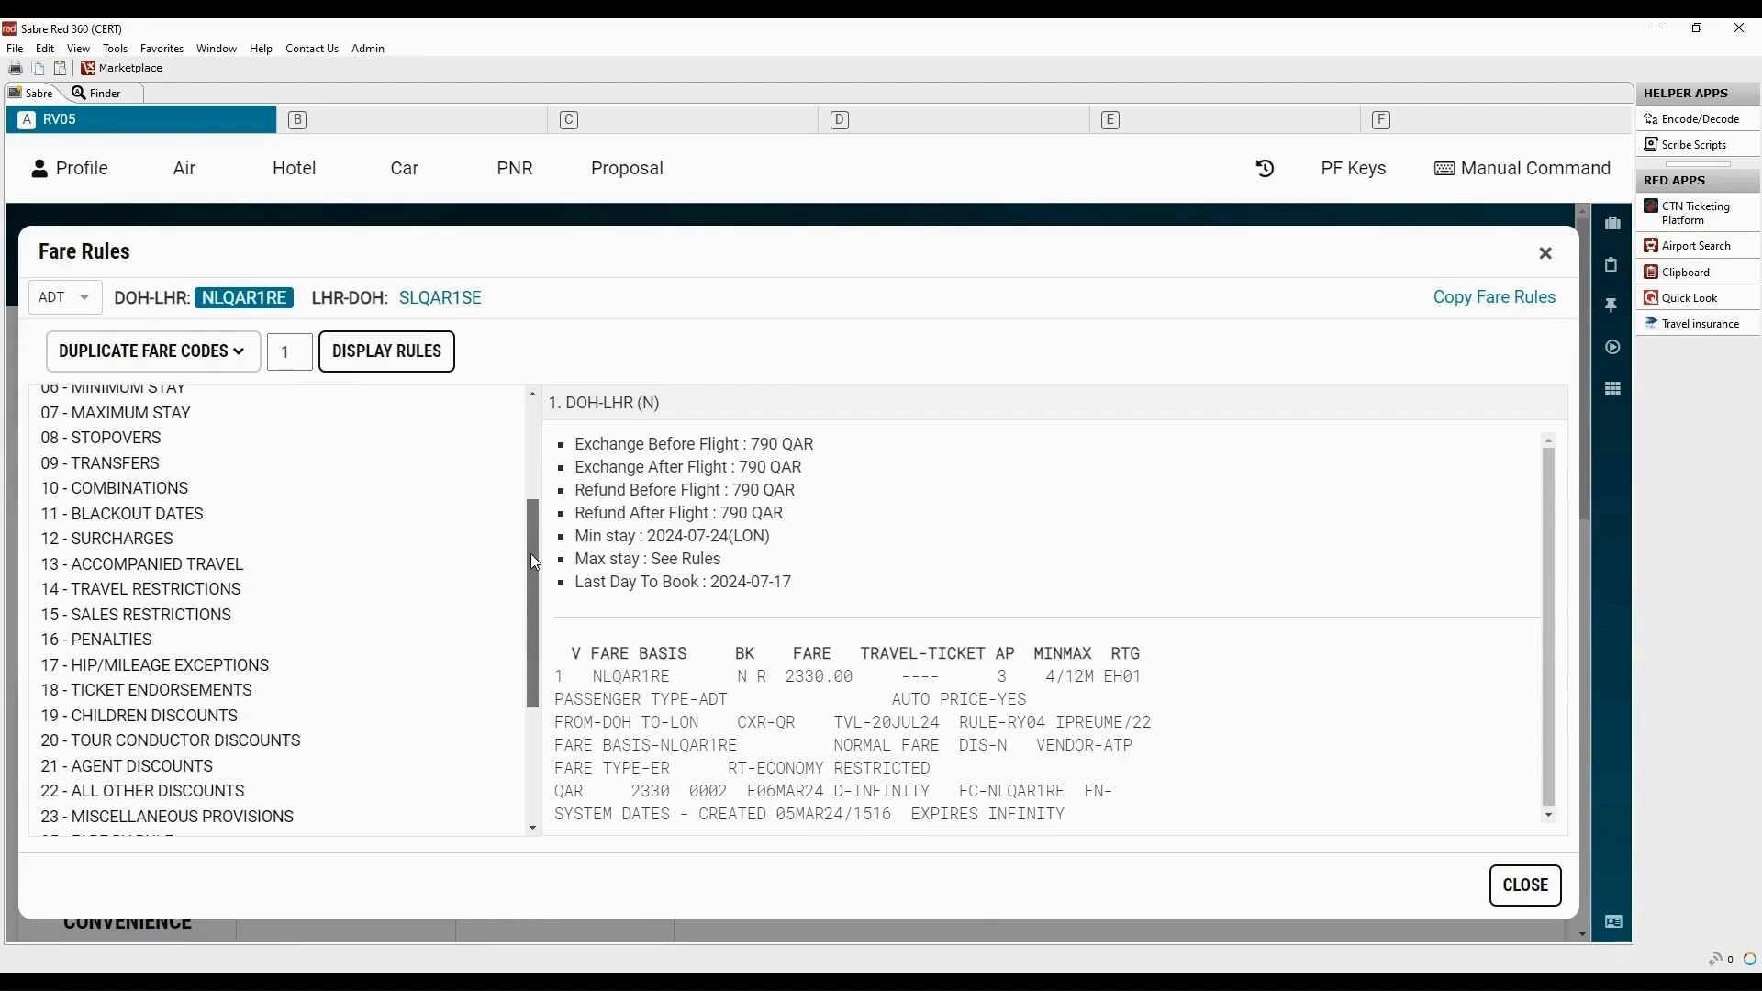
left_click(112, 610)
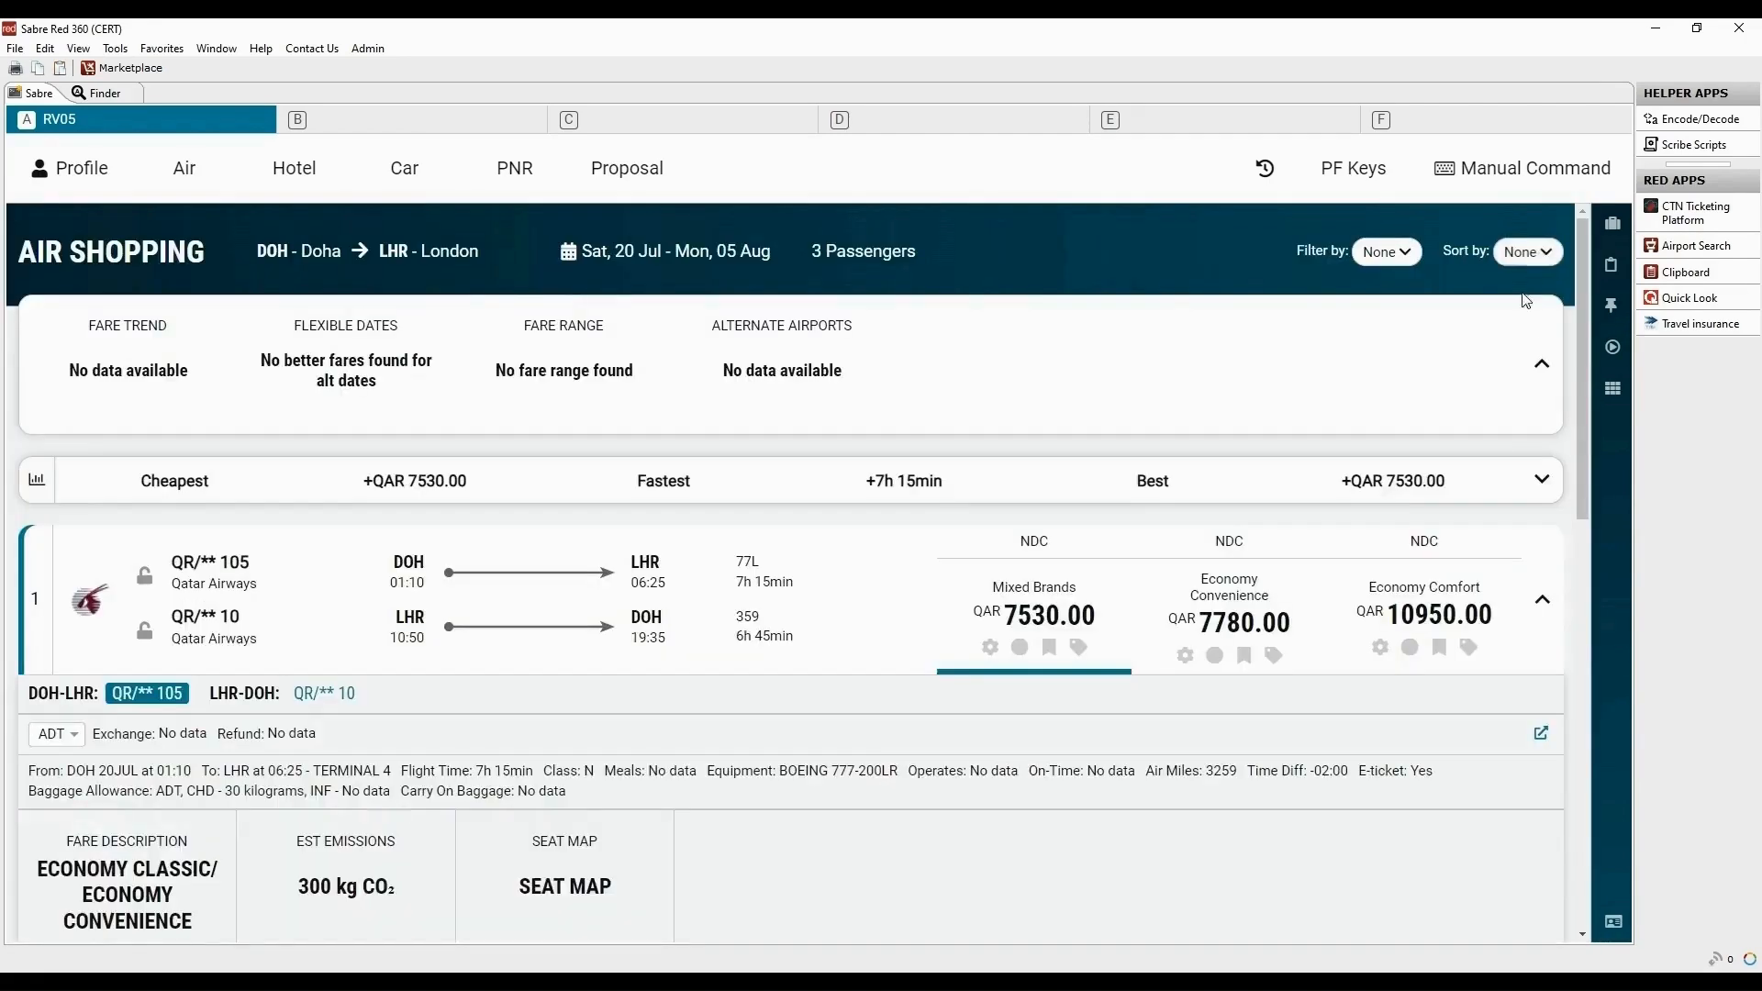
scroll("down", 3)
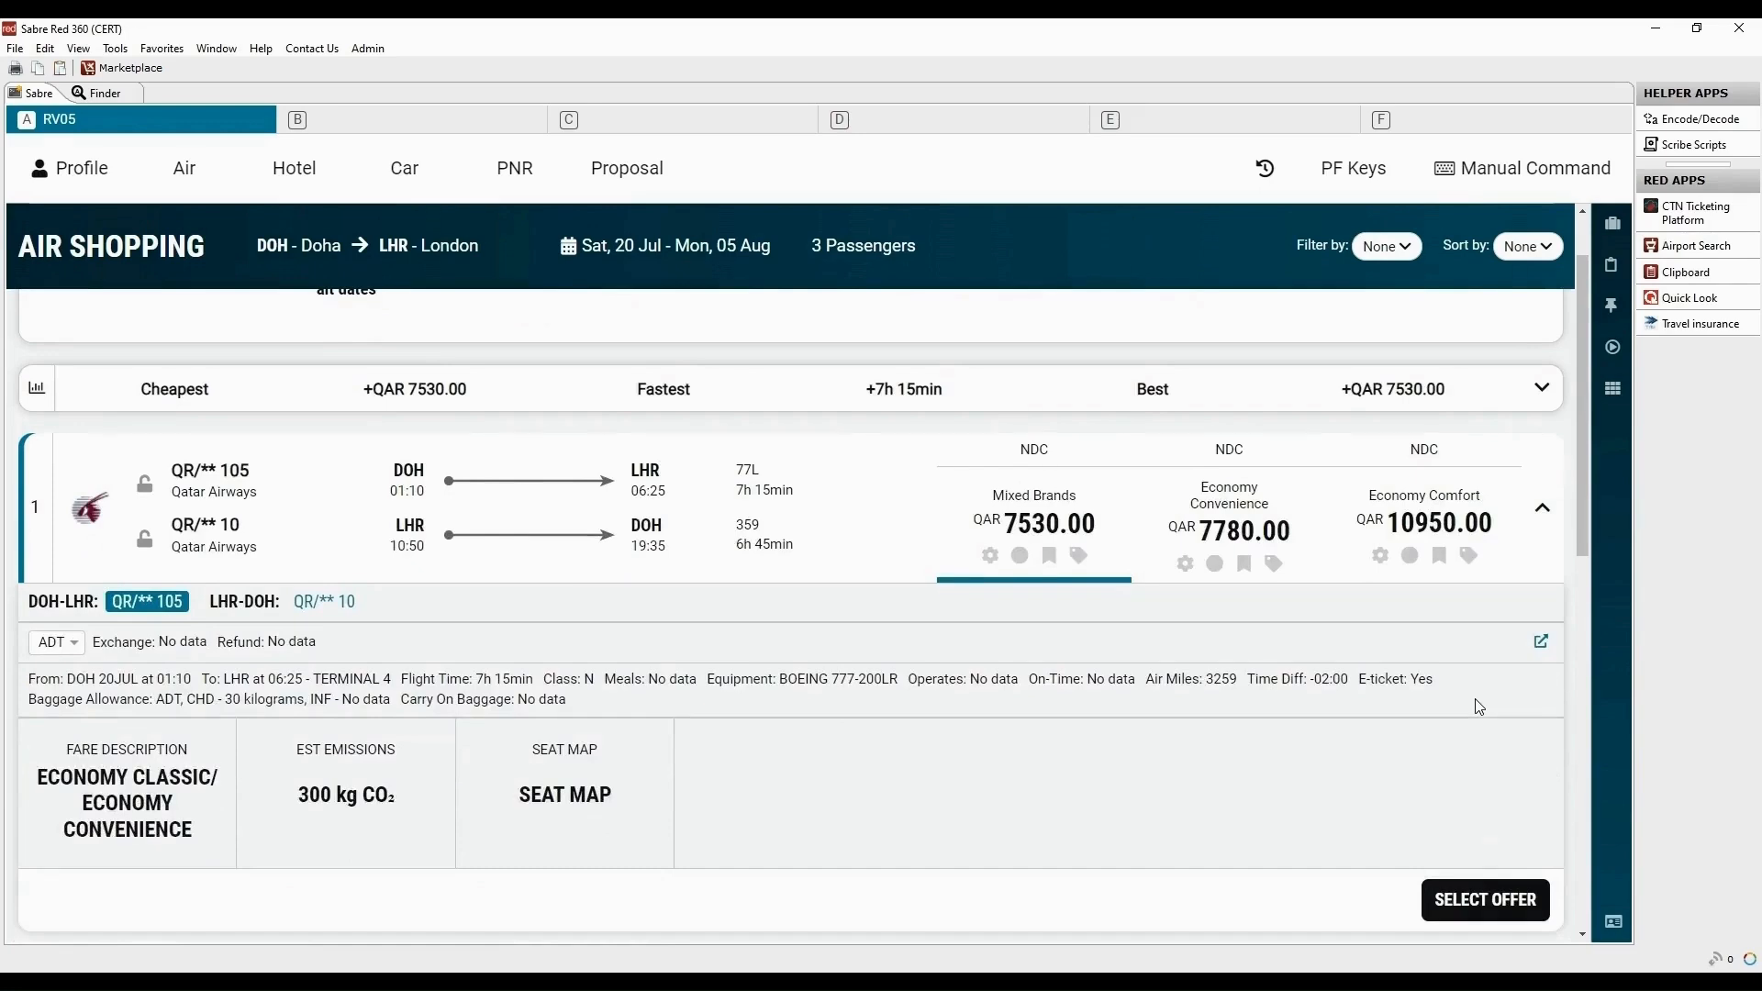
left_click(1482, 899)
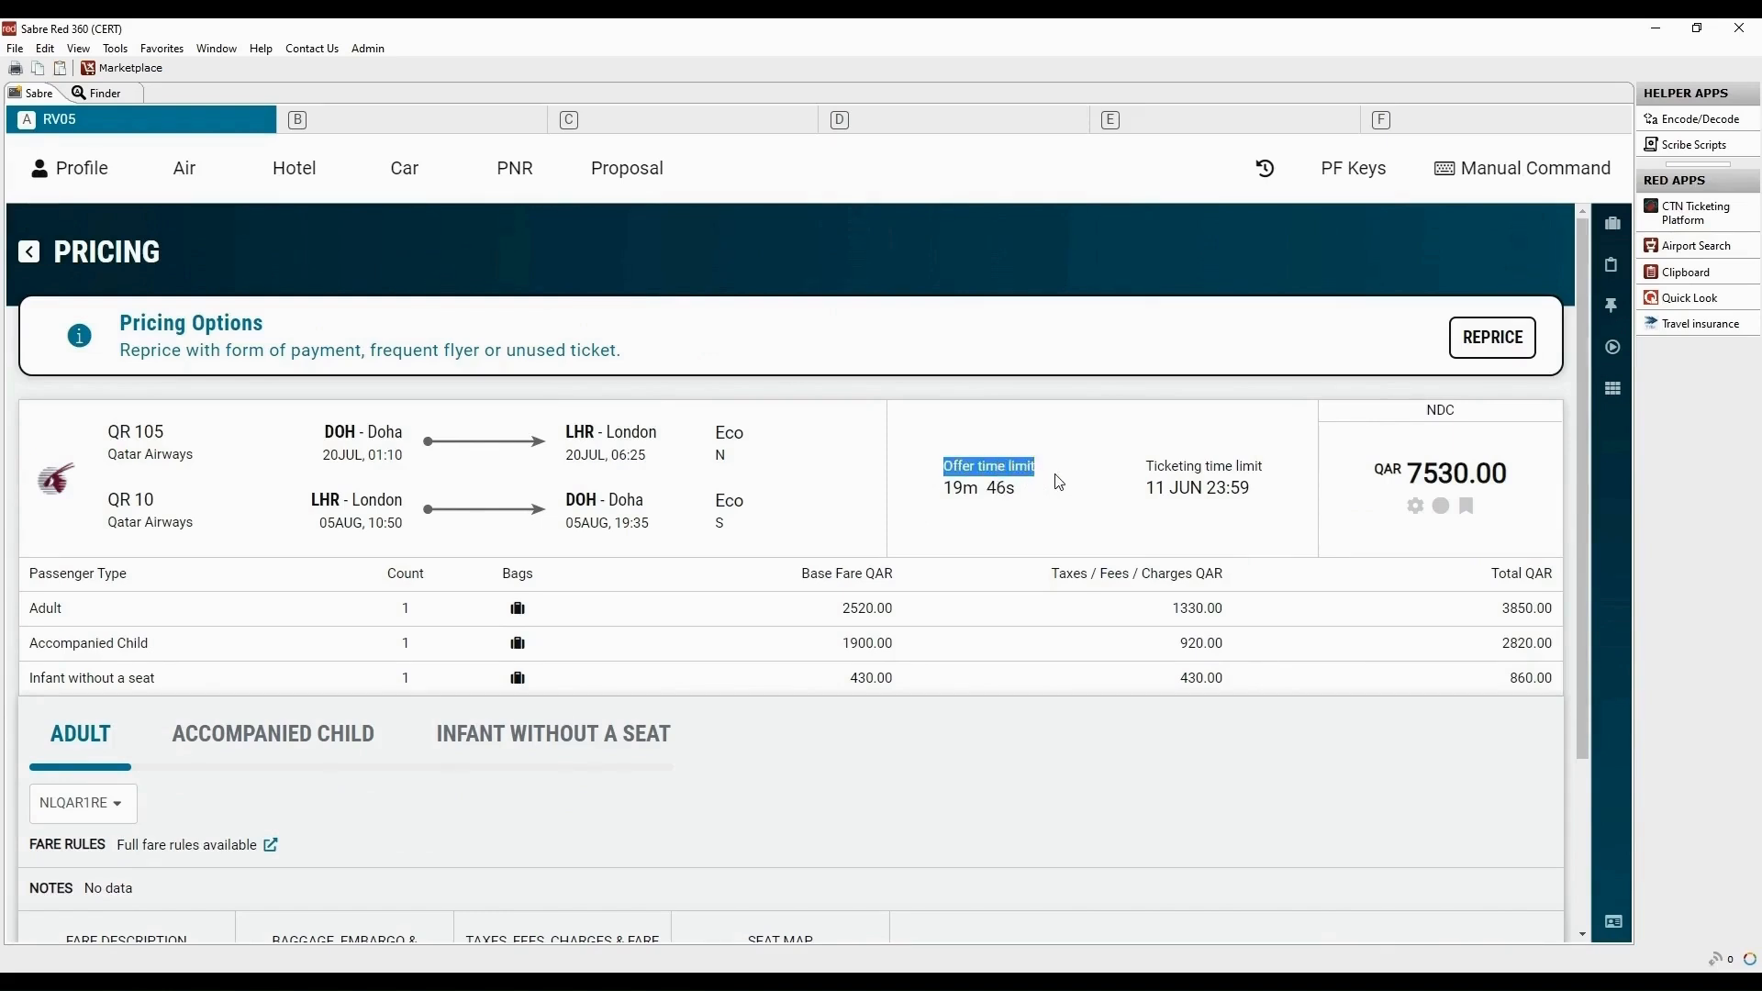
mouse_move(1139, 466)
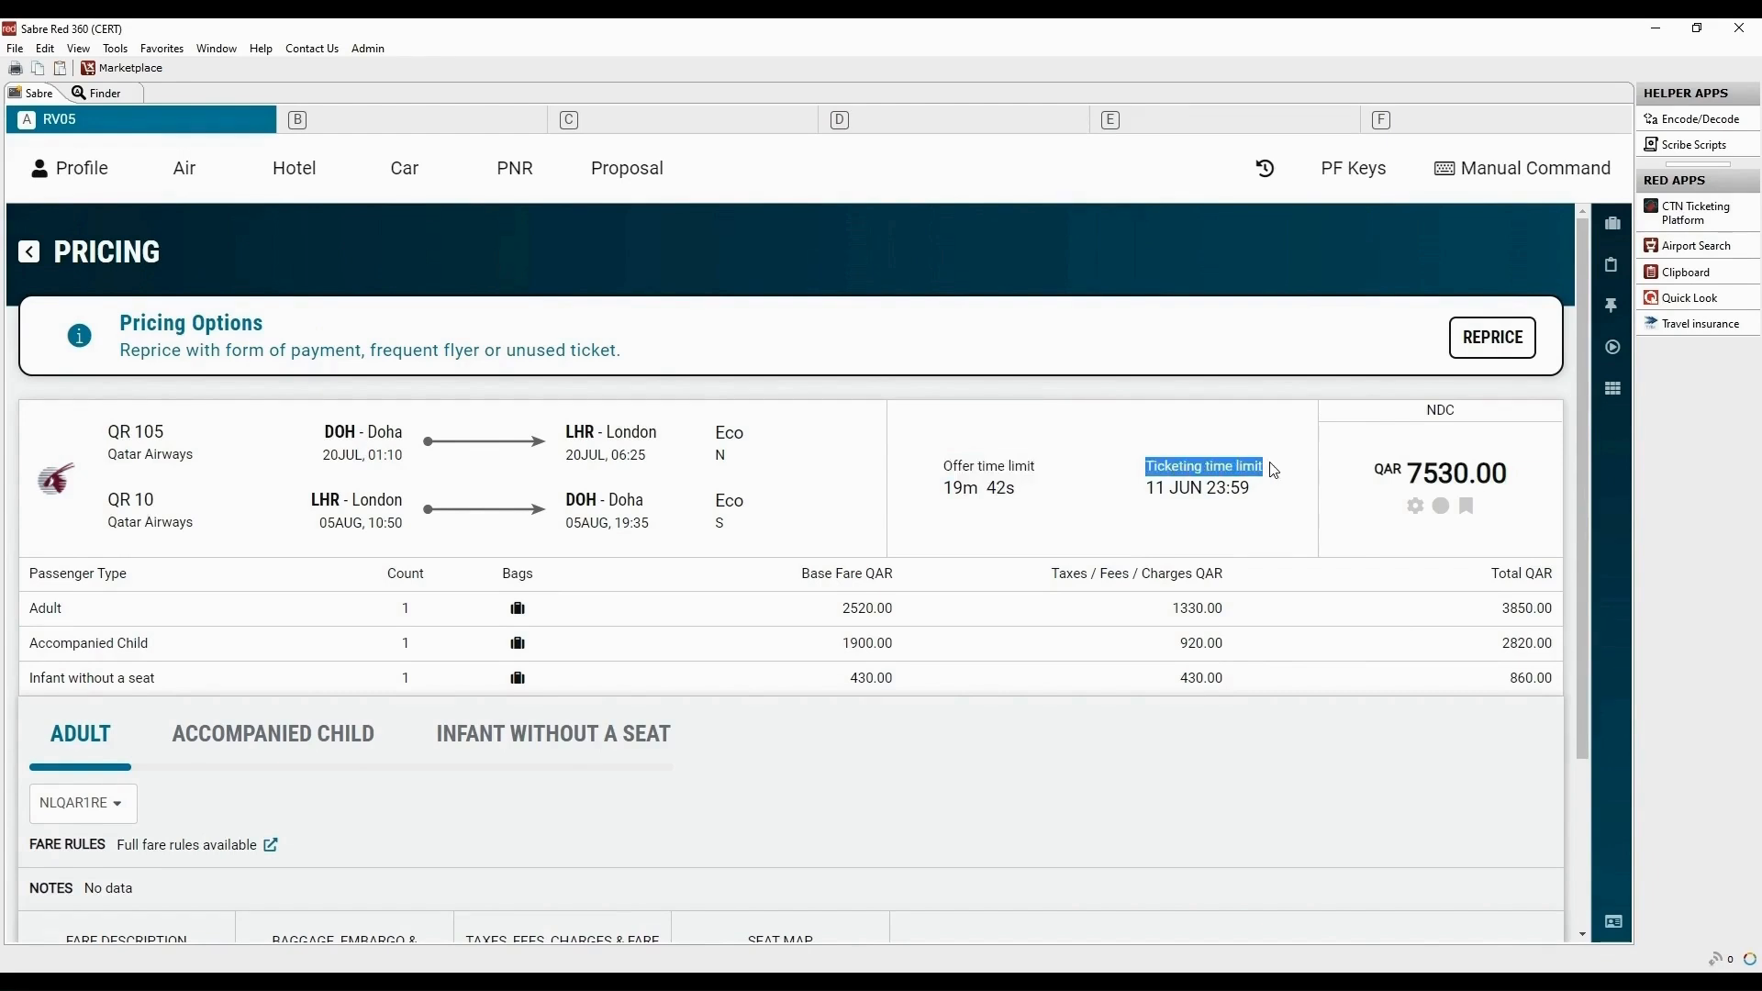
mouse_move(1484, 497)
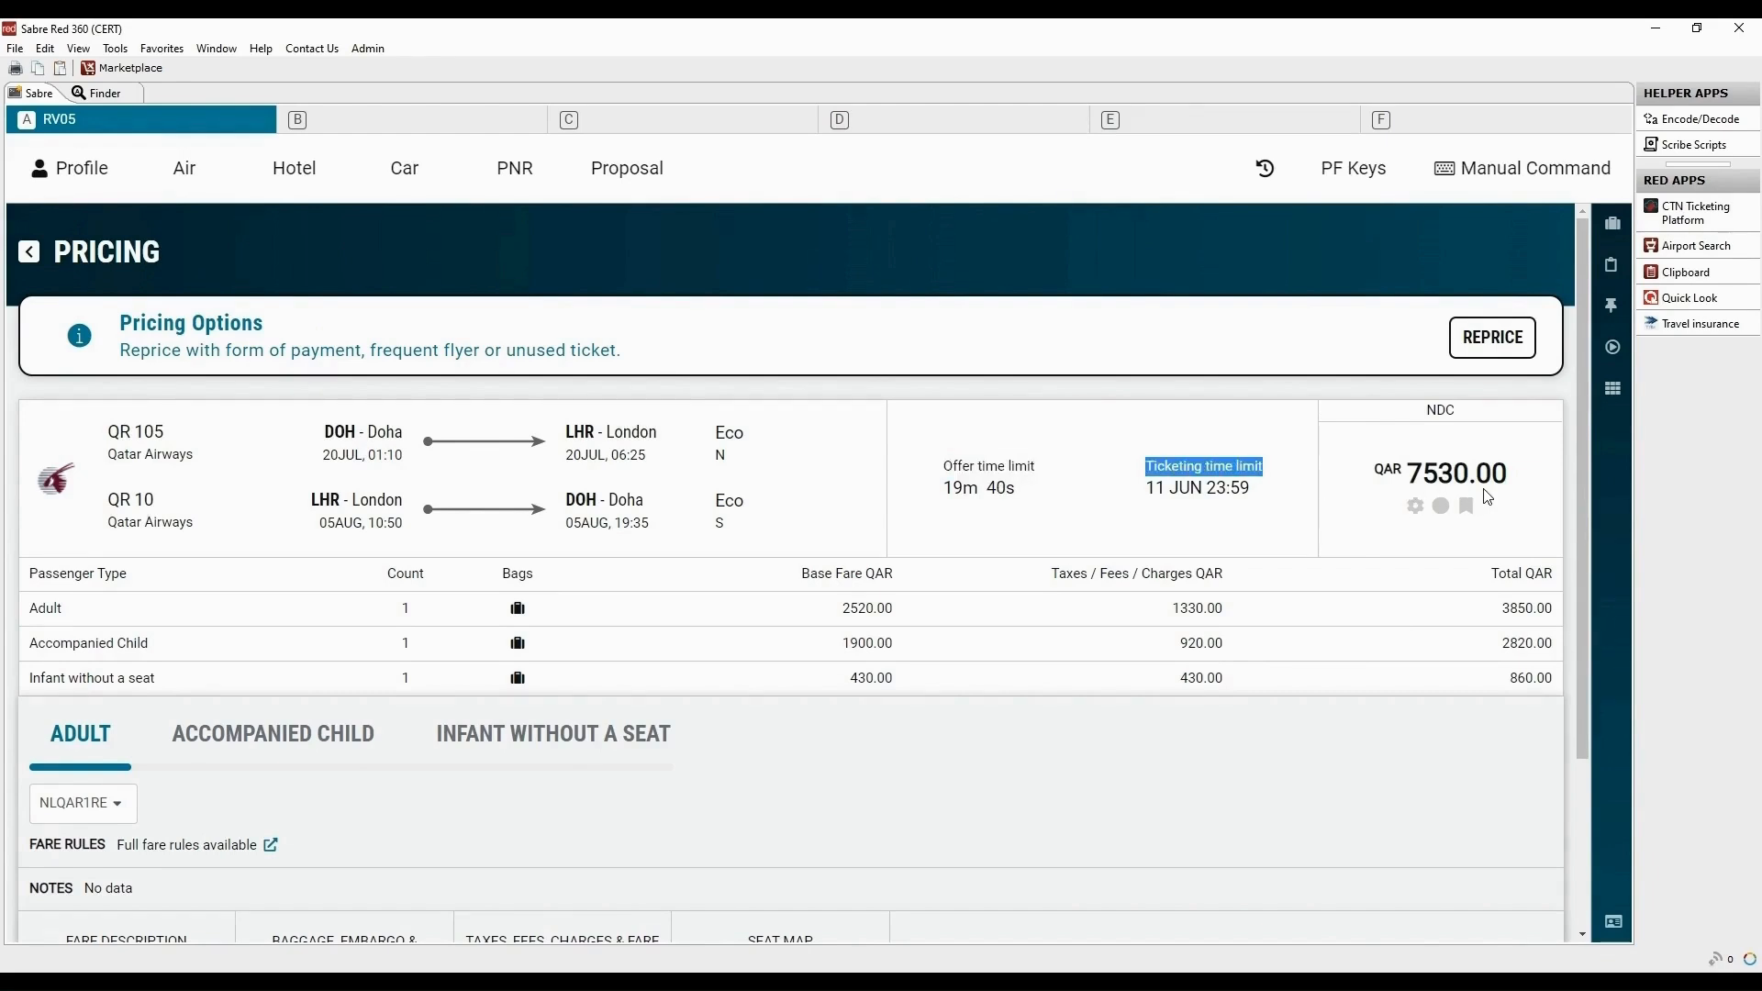
mouse_move(515, 607)
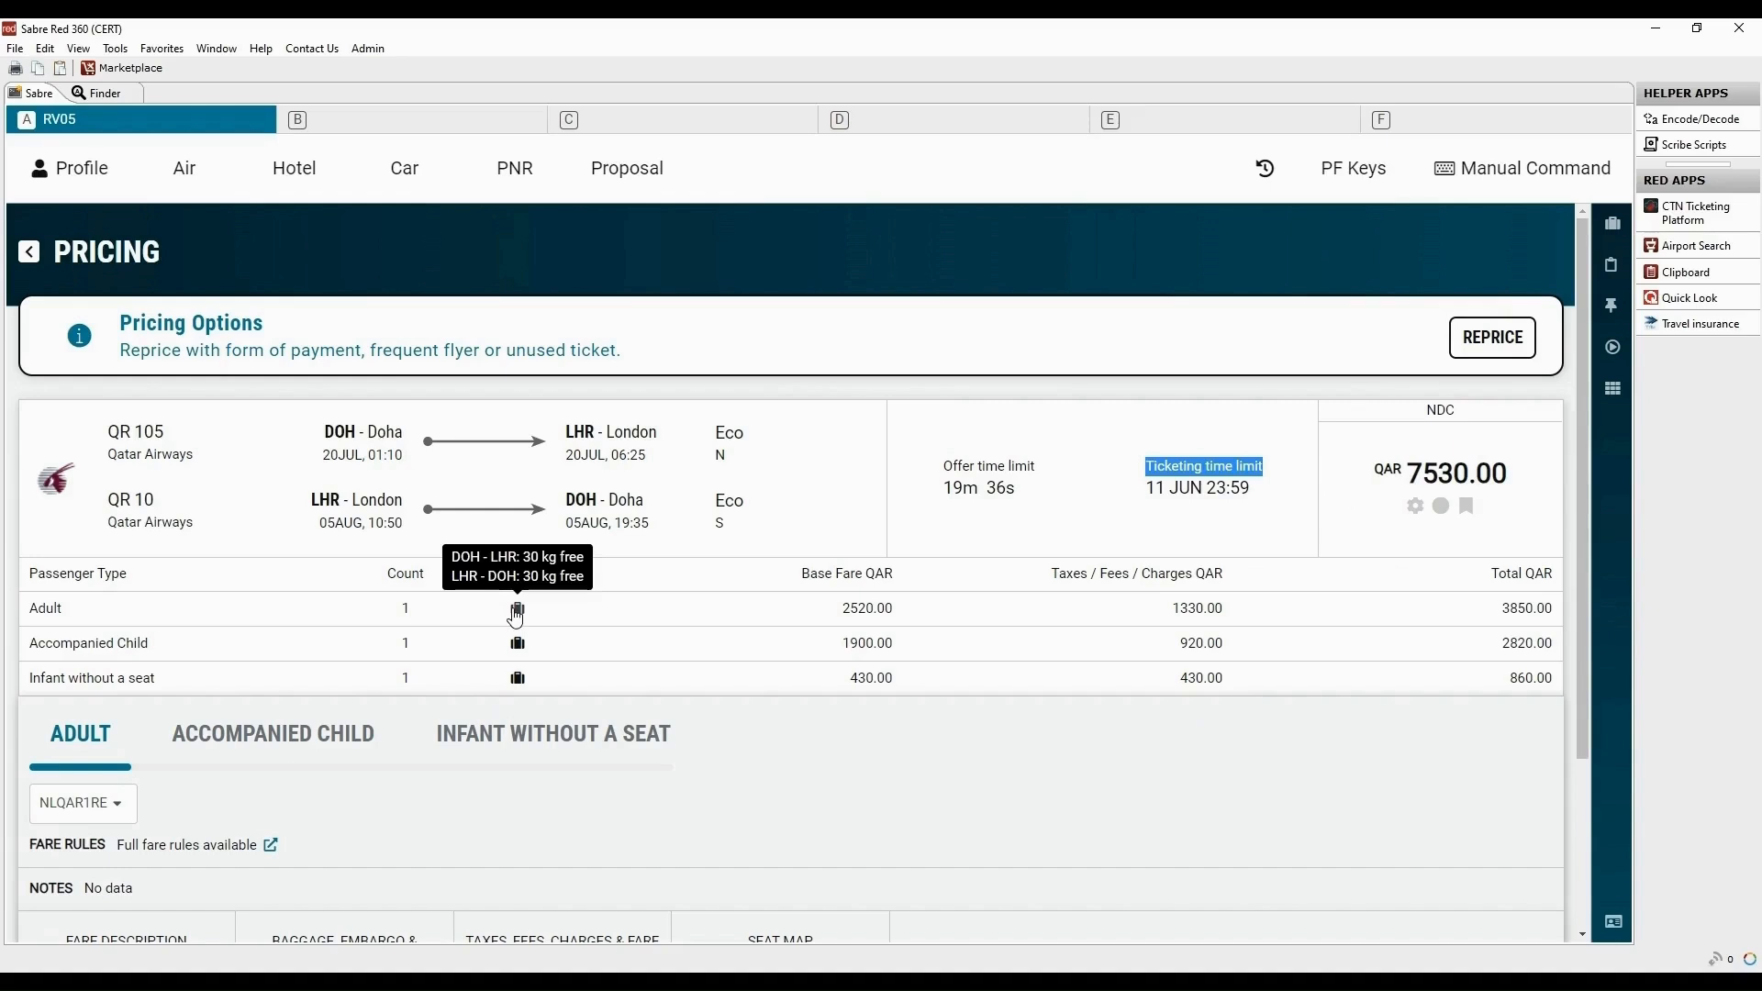
mouse_move(517, 649)
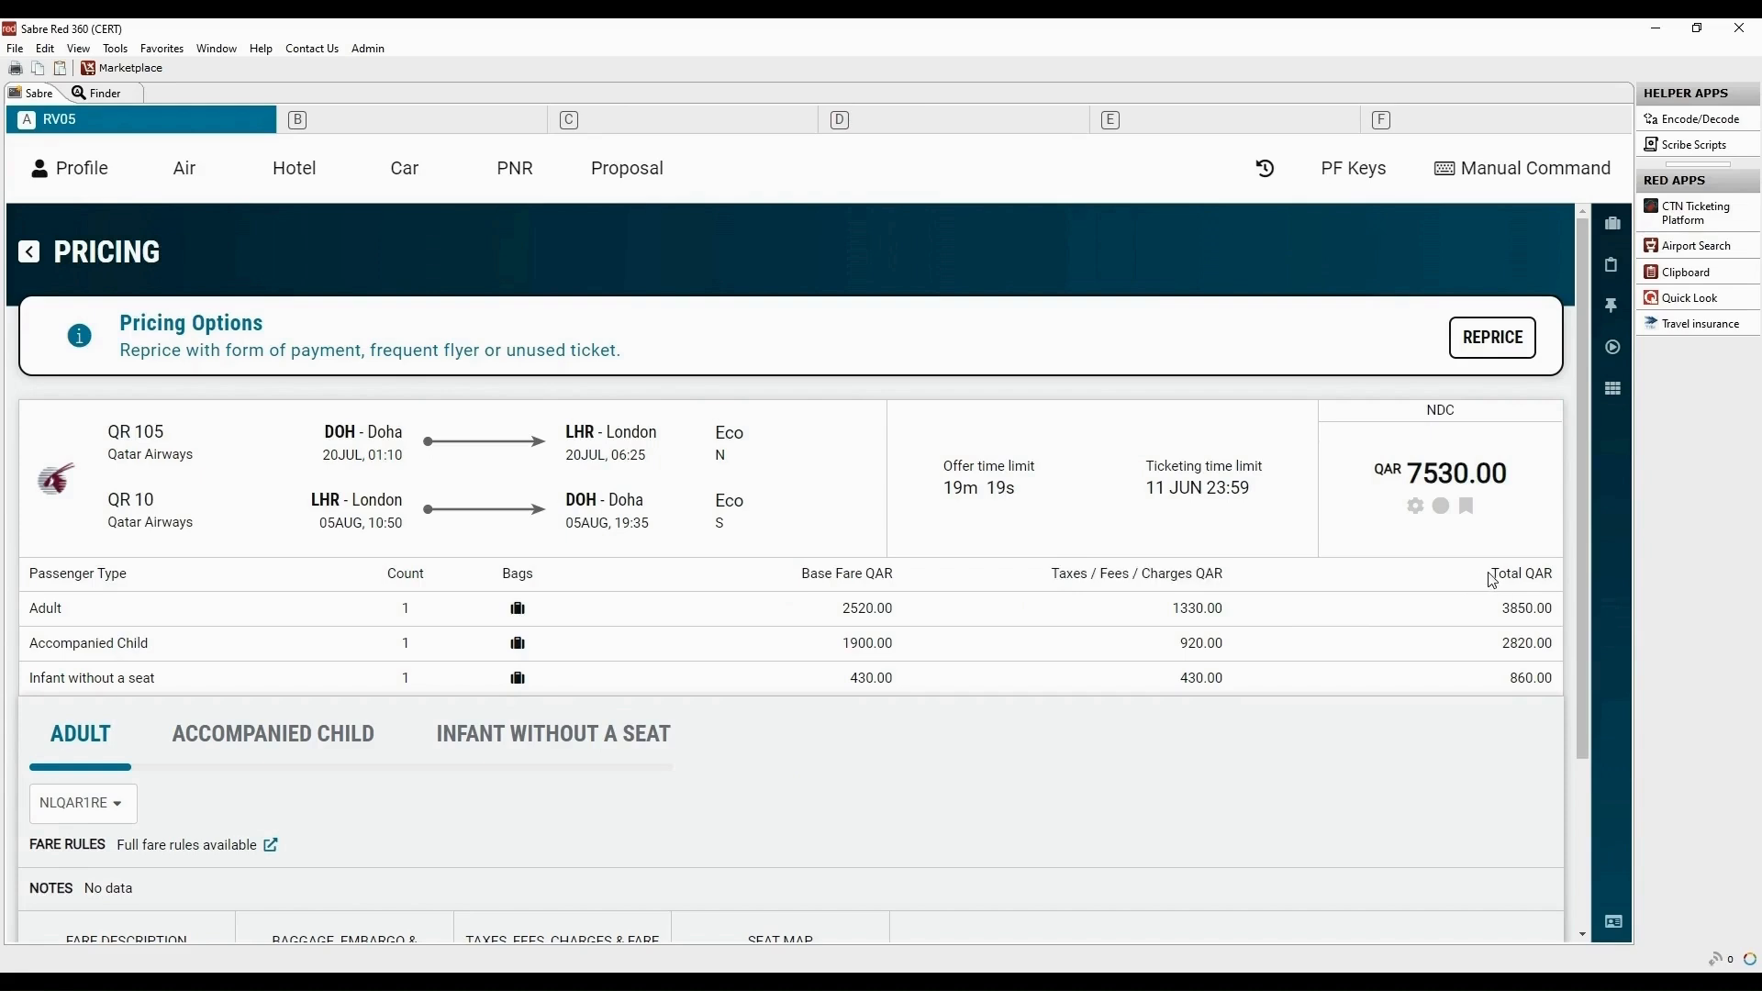
scroll("down", 3)
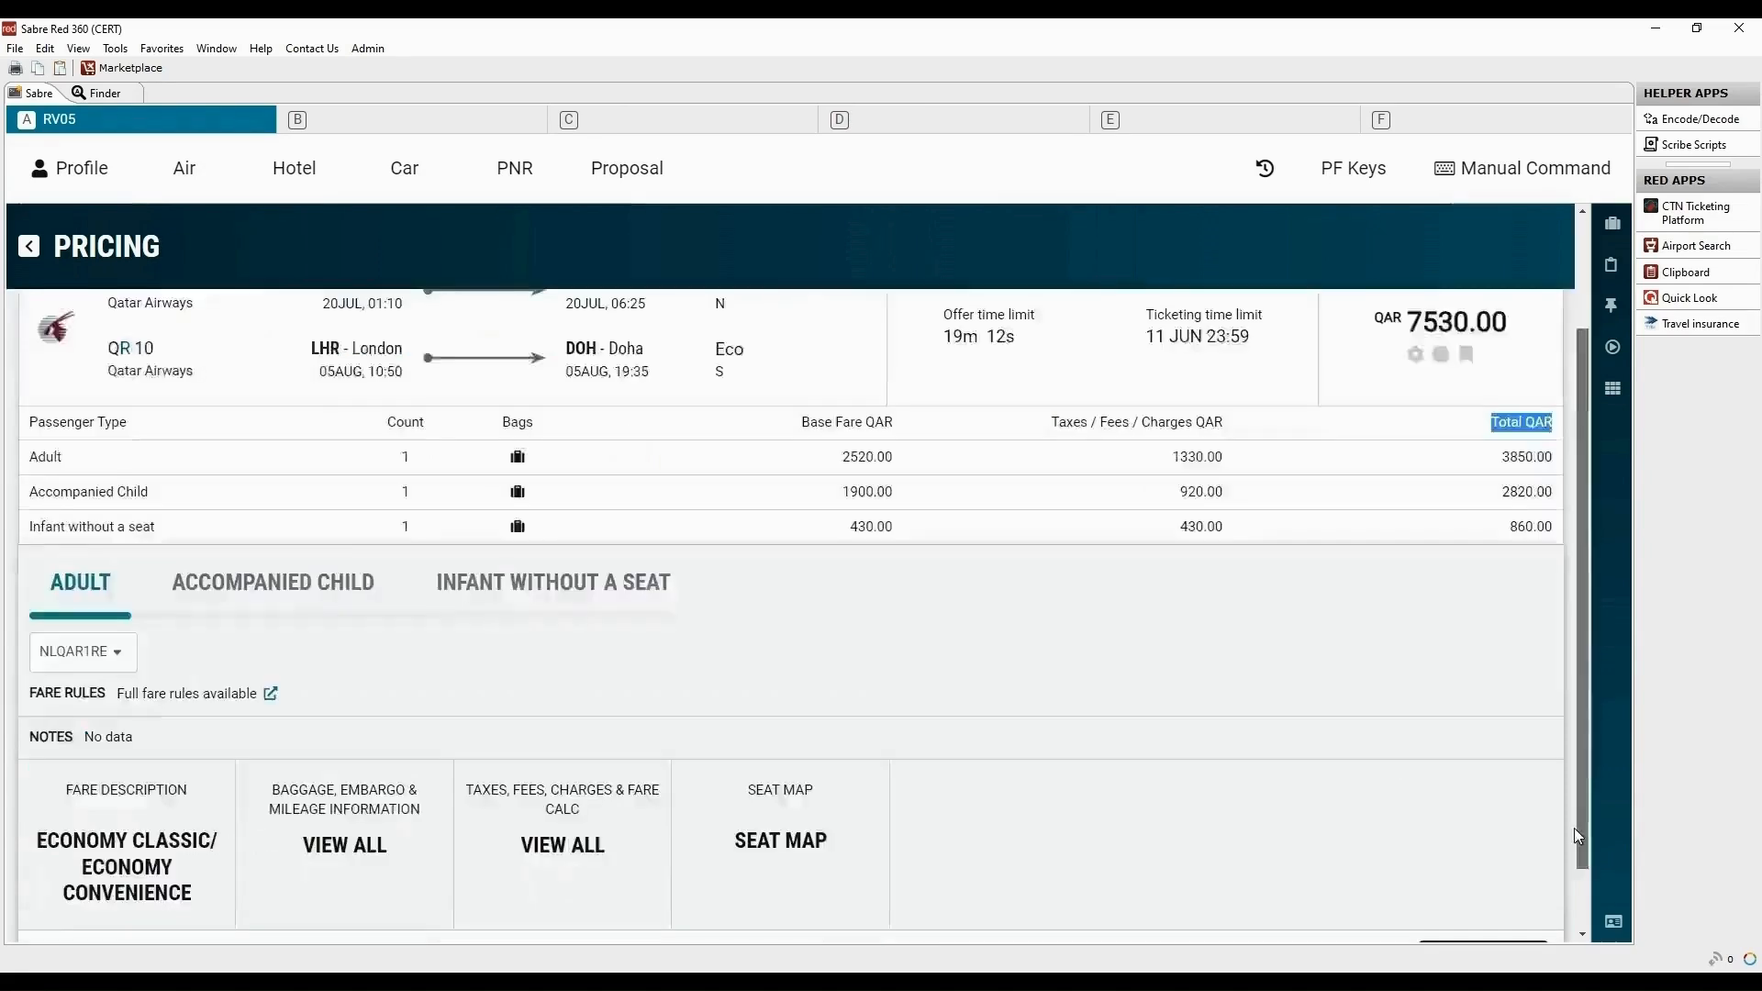
scroll("down", 3)
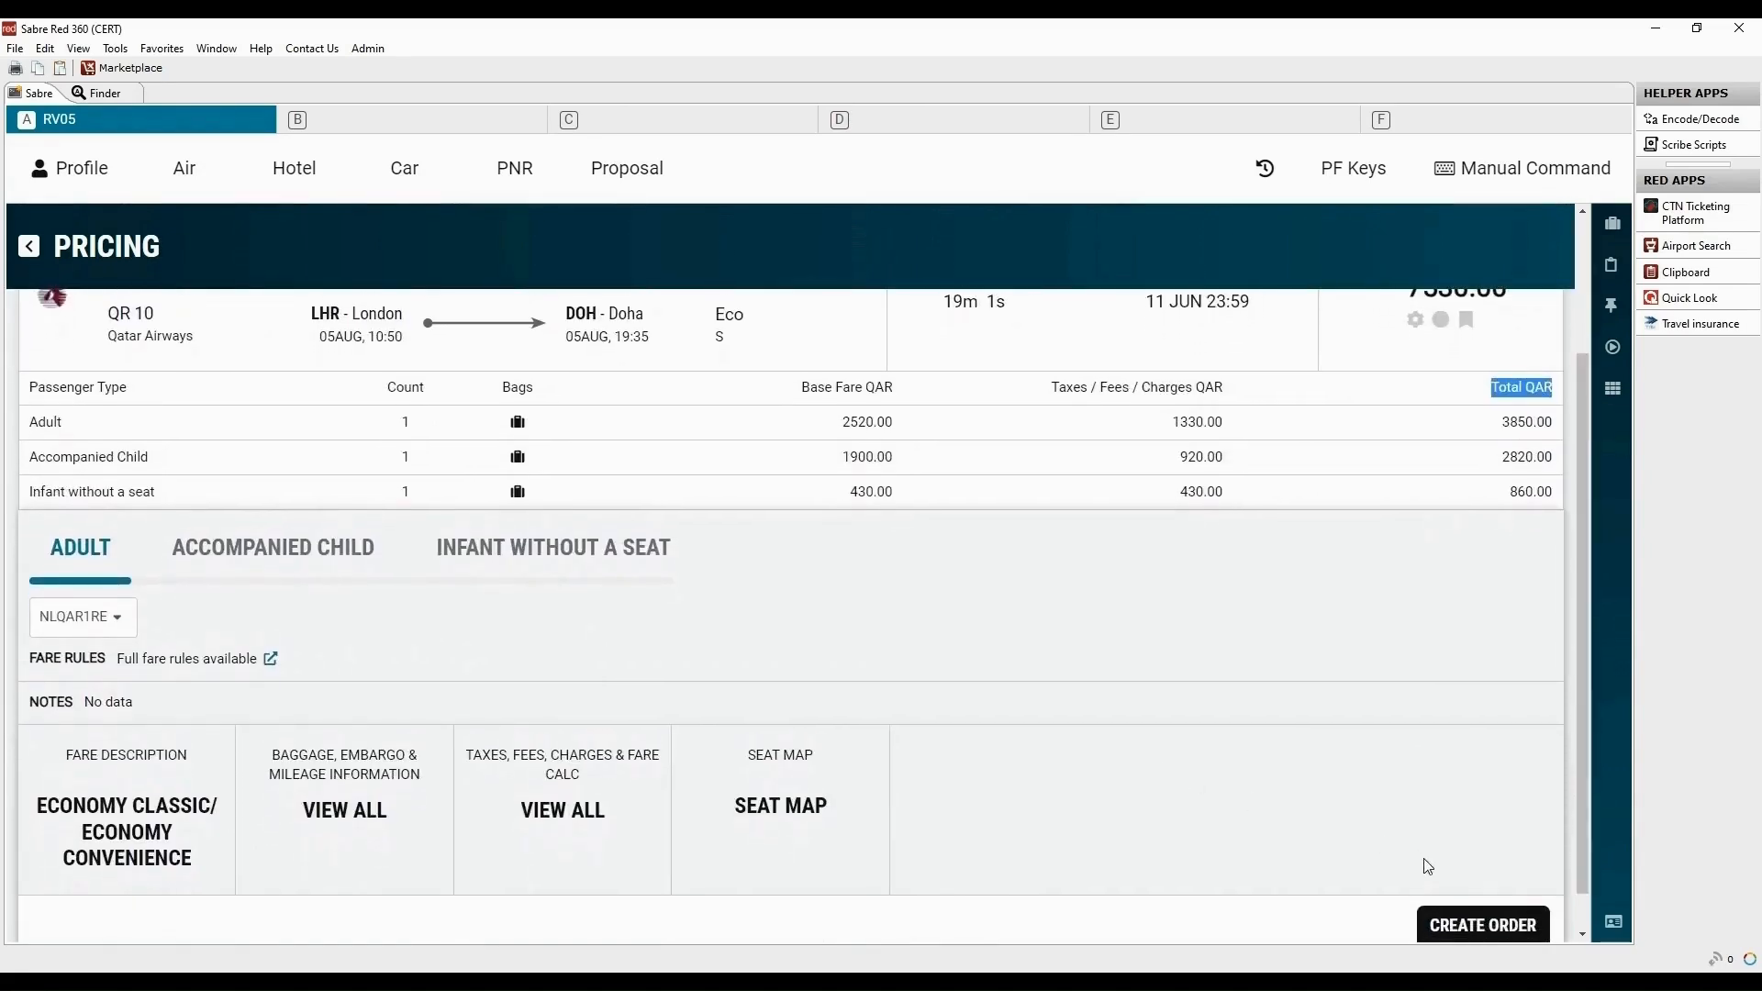
left_click(1480, 925)
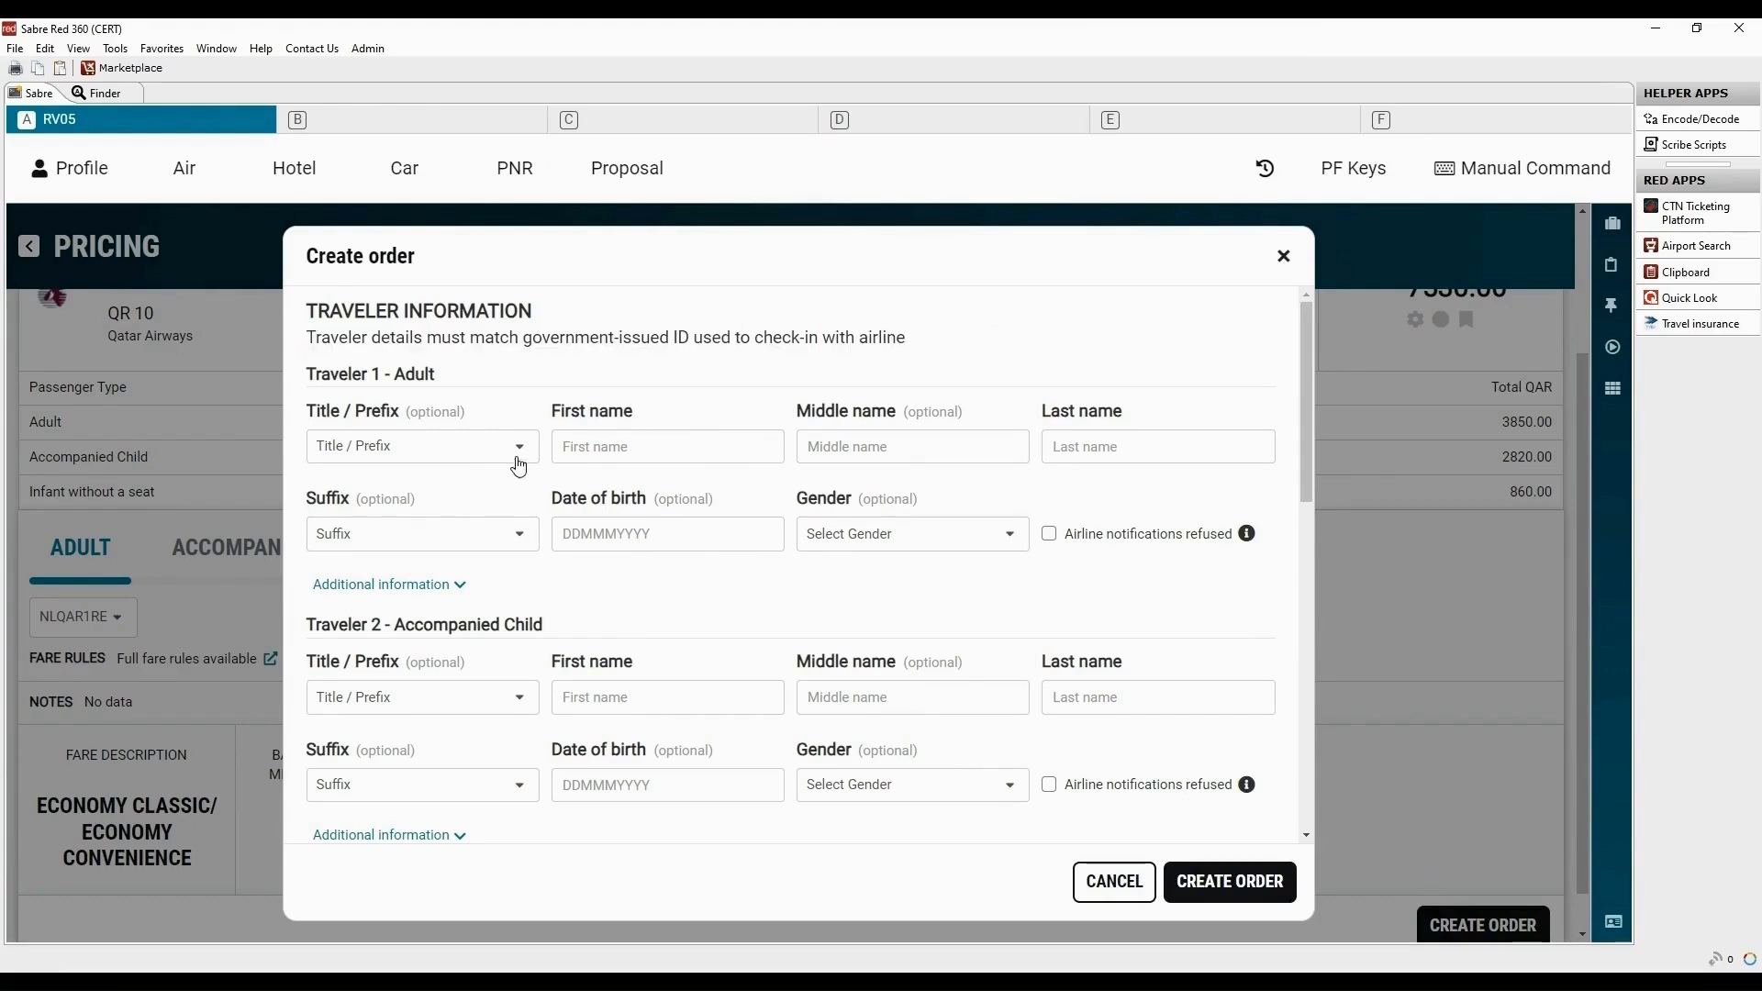
left_click(422, 444)
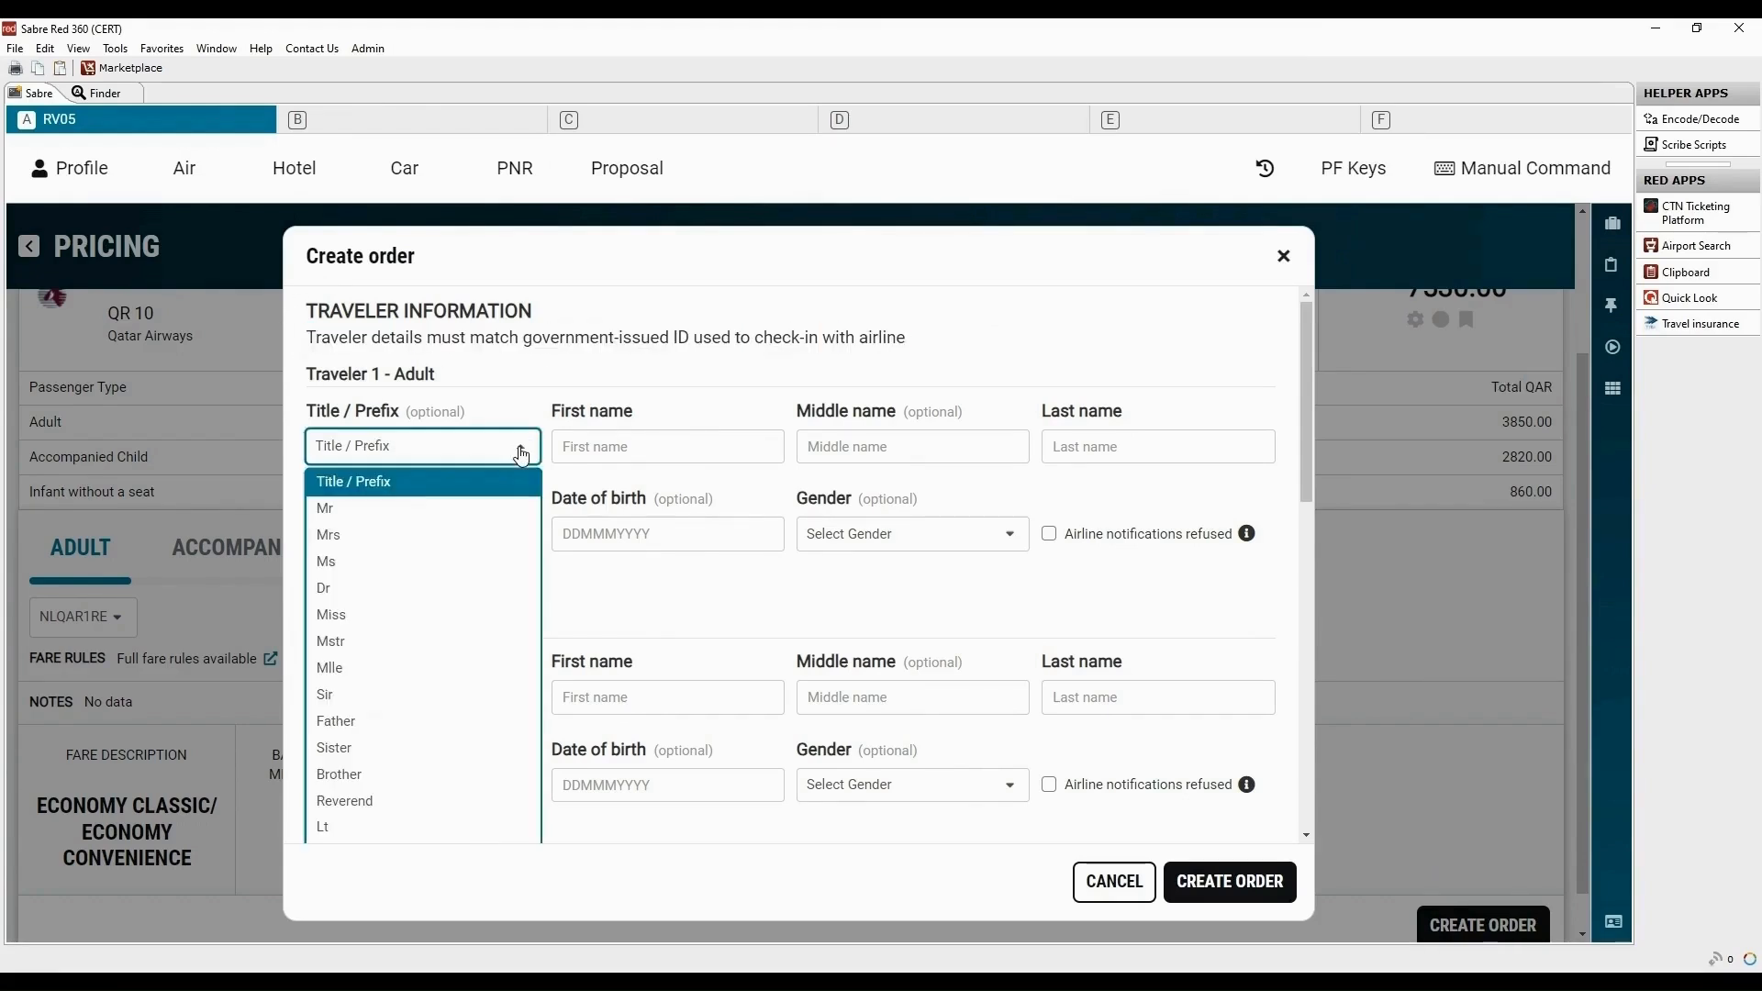
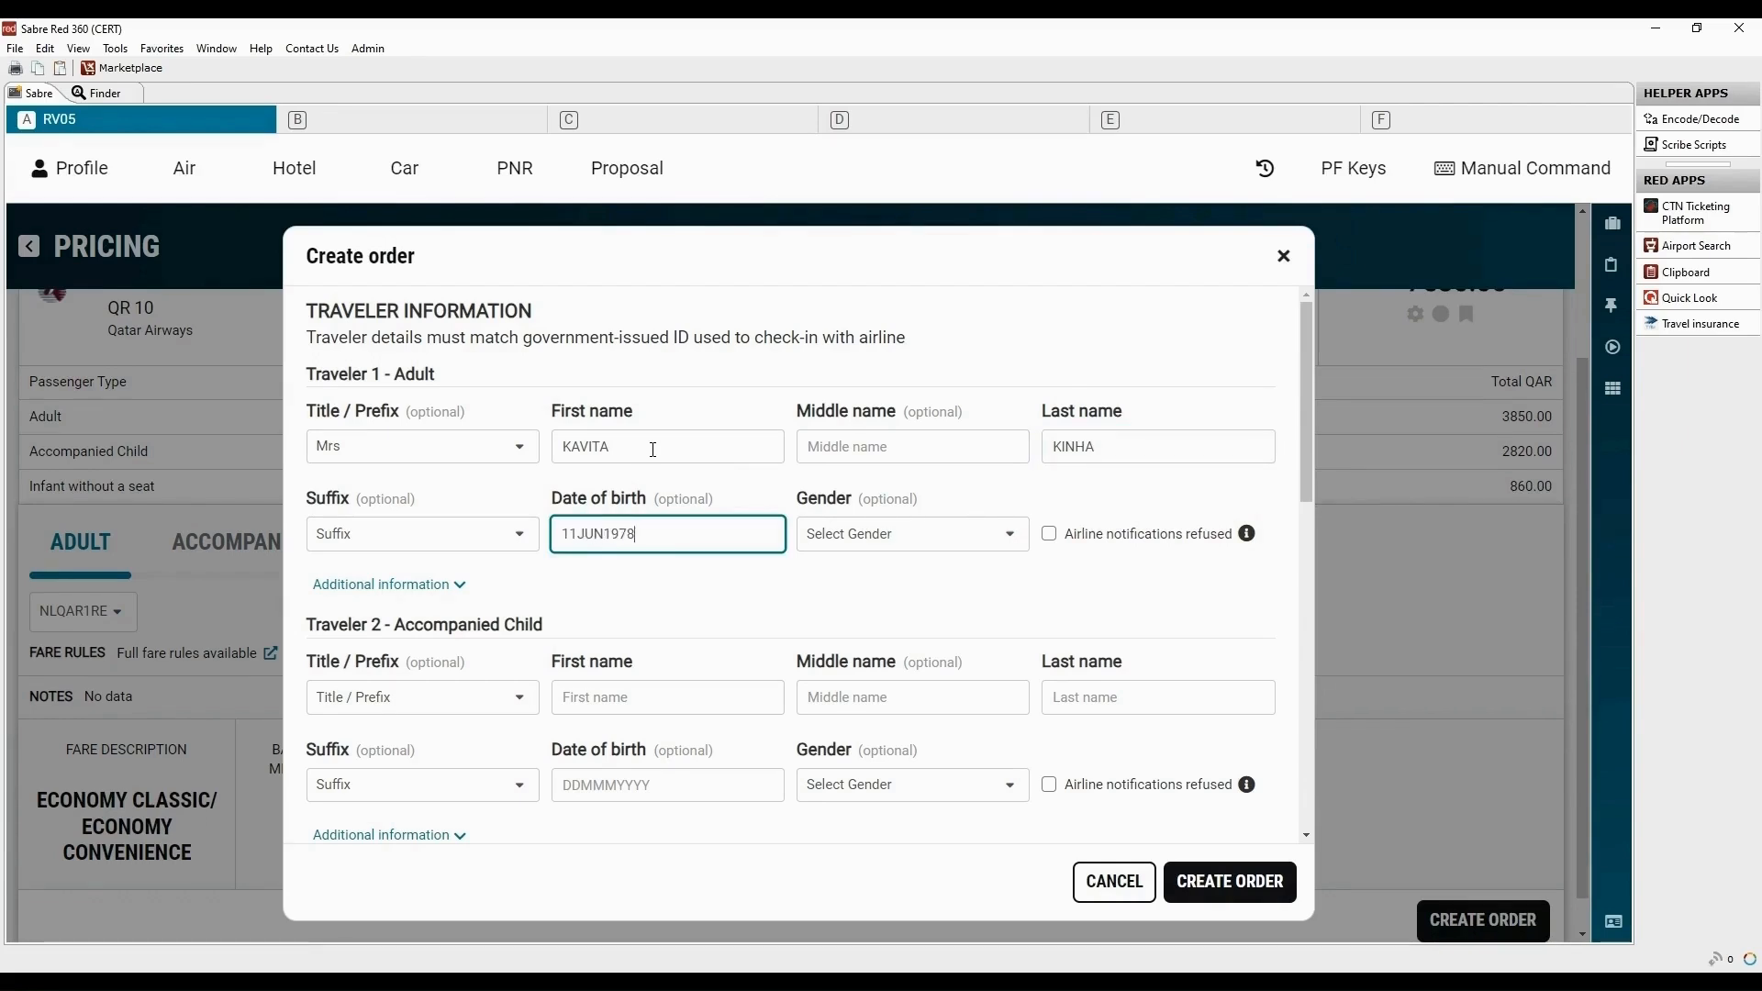
left_click(910, 534)
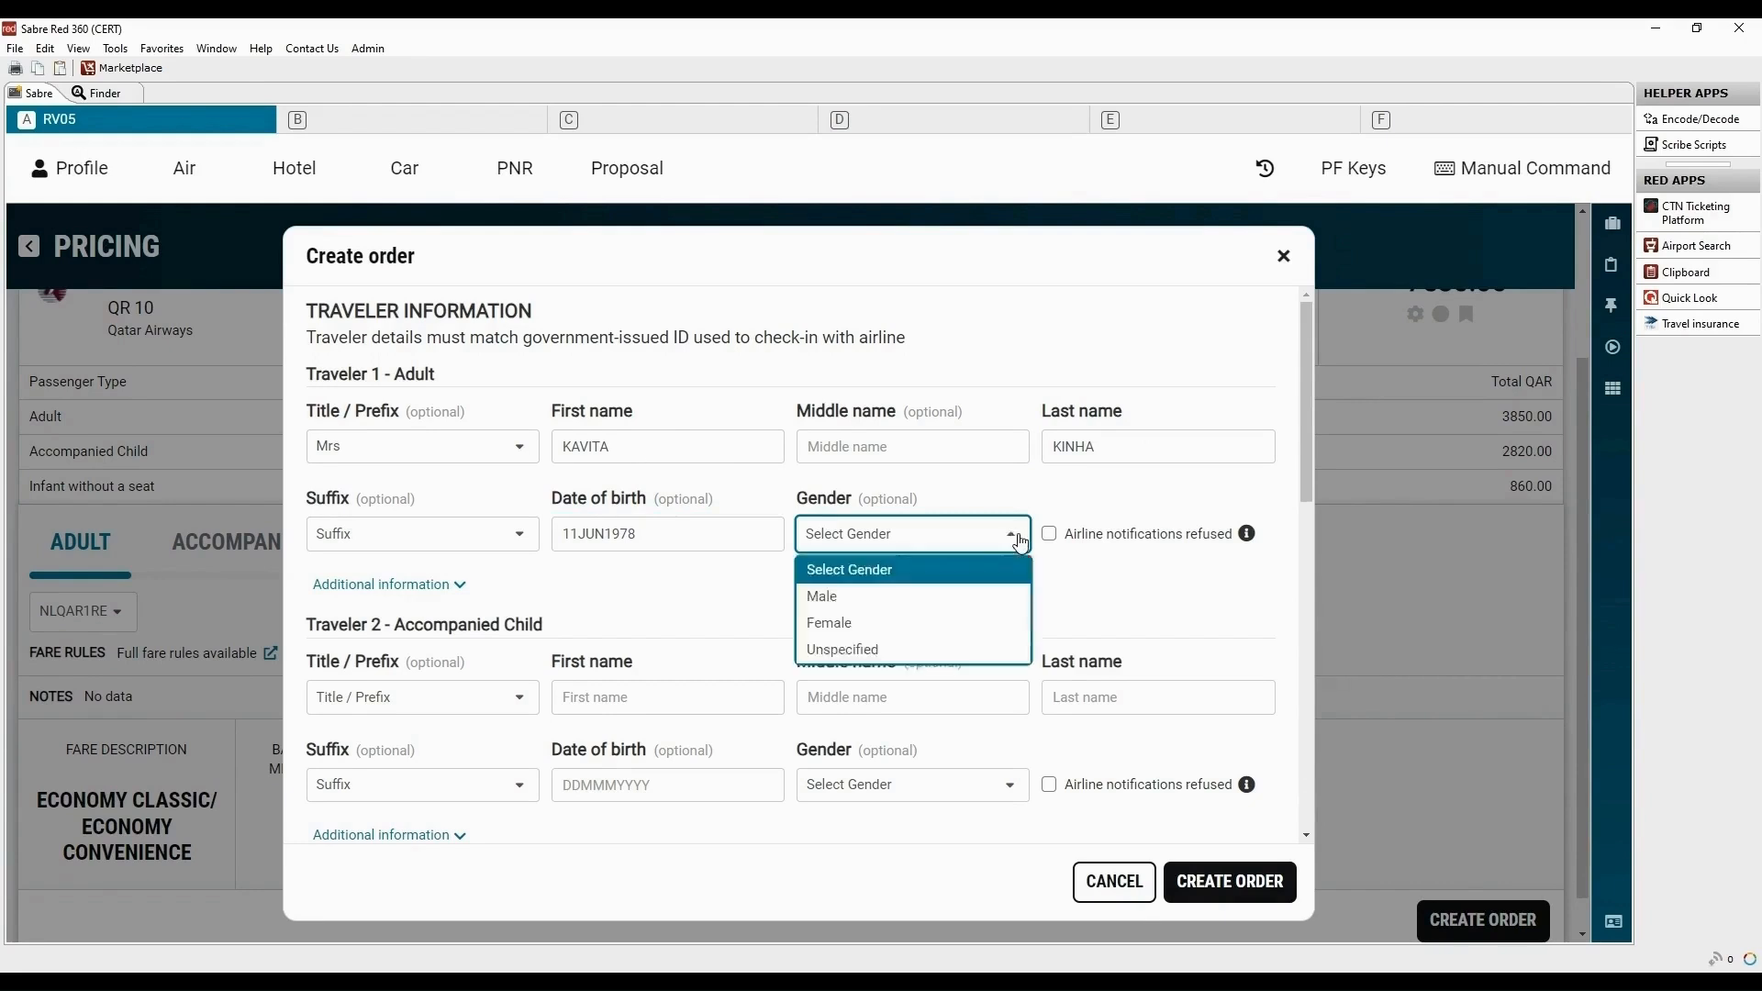
left_click(828, 622)
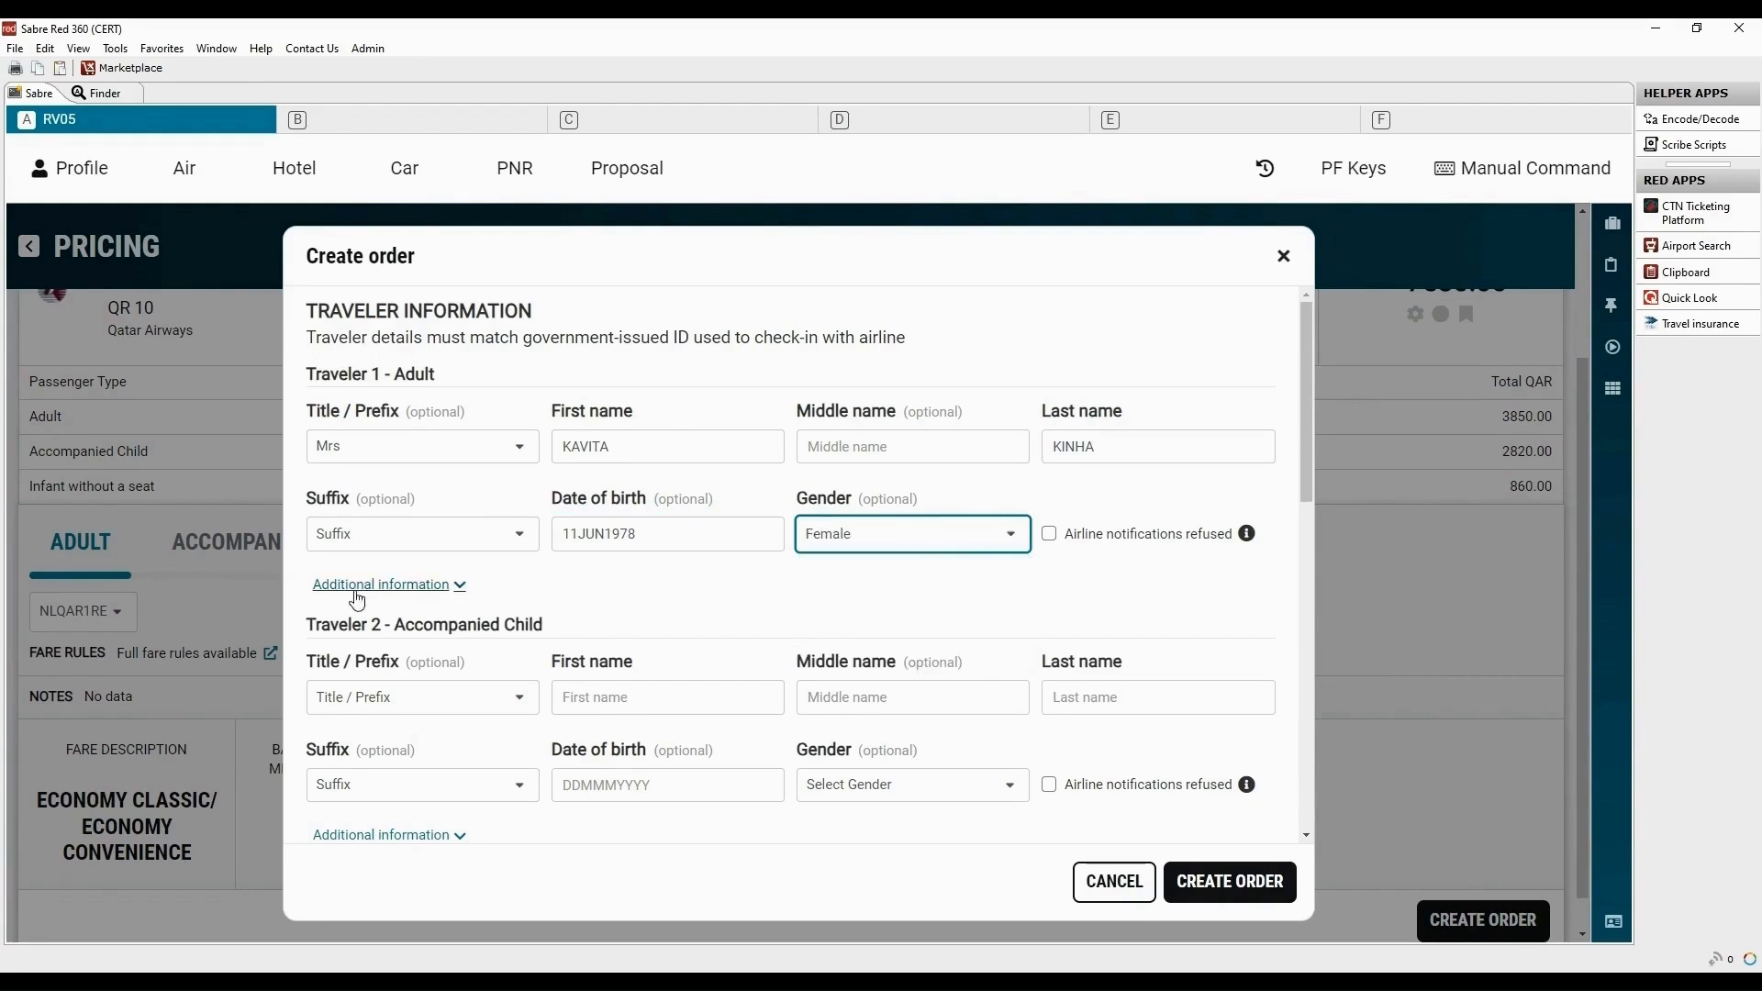
left_click(382, 584)
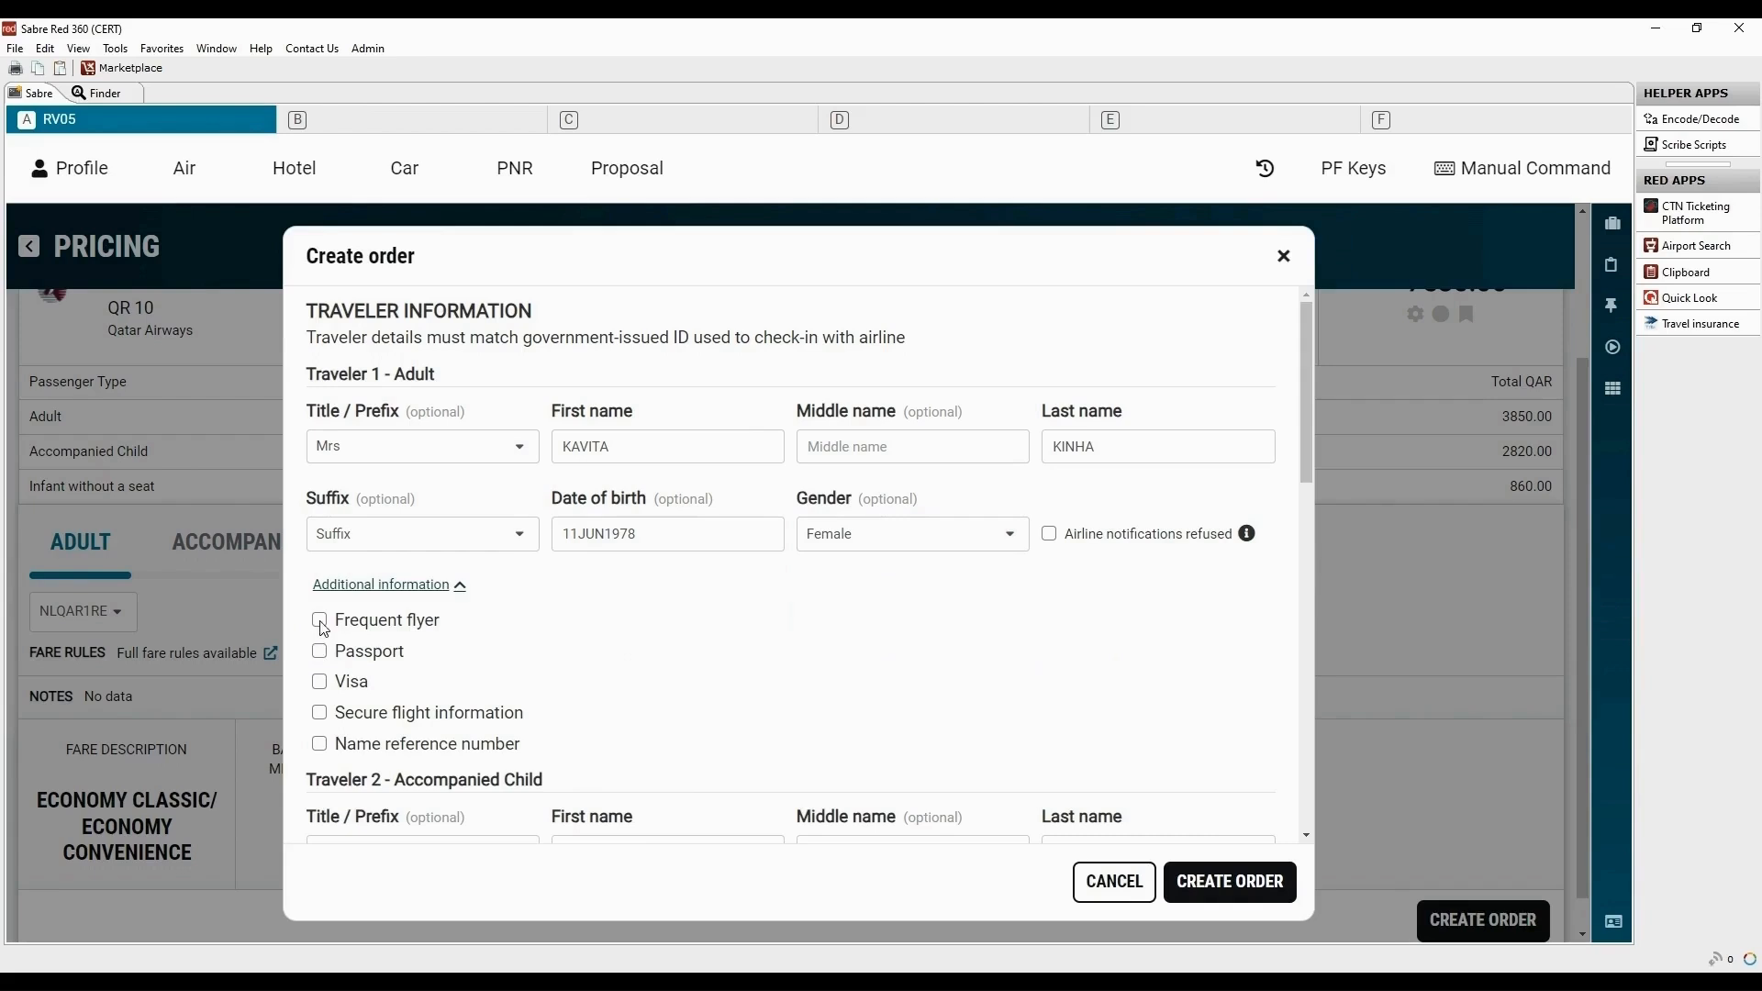
left_click(320, 619)
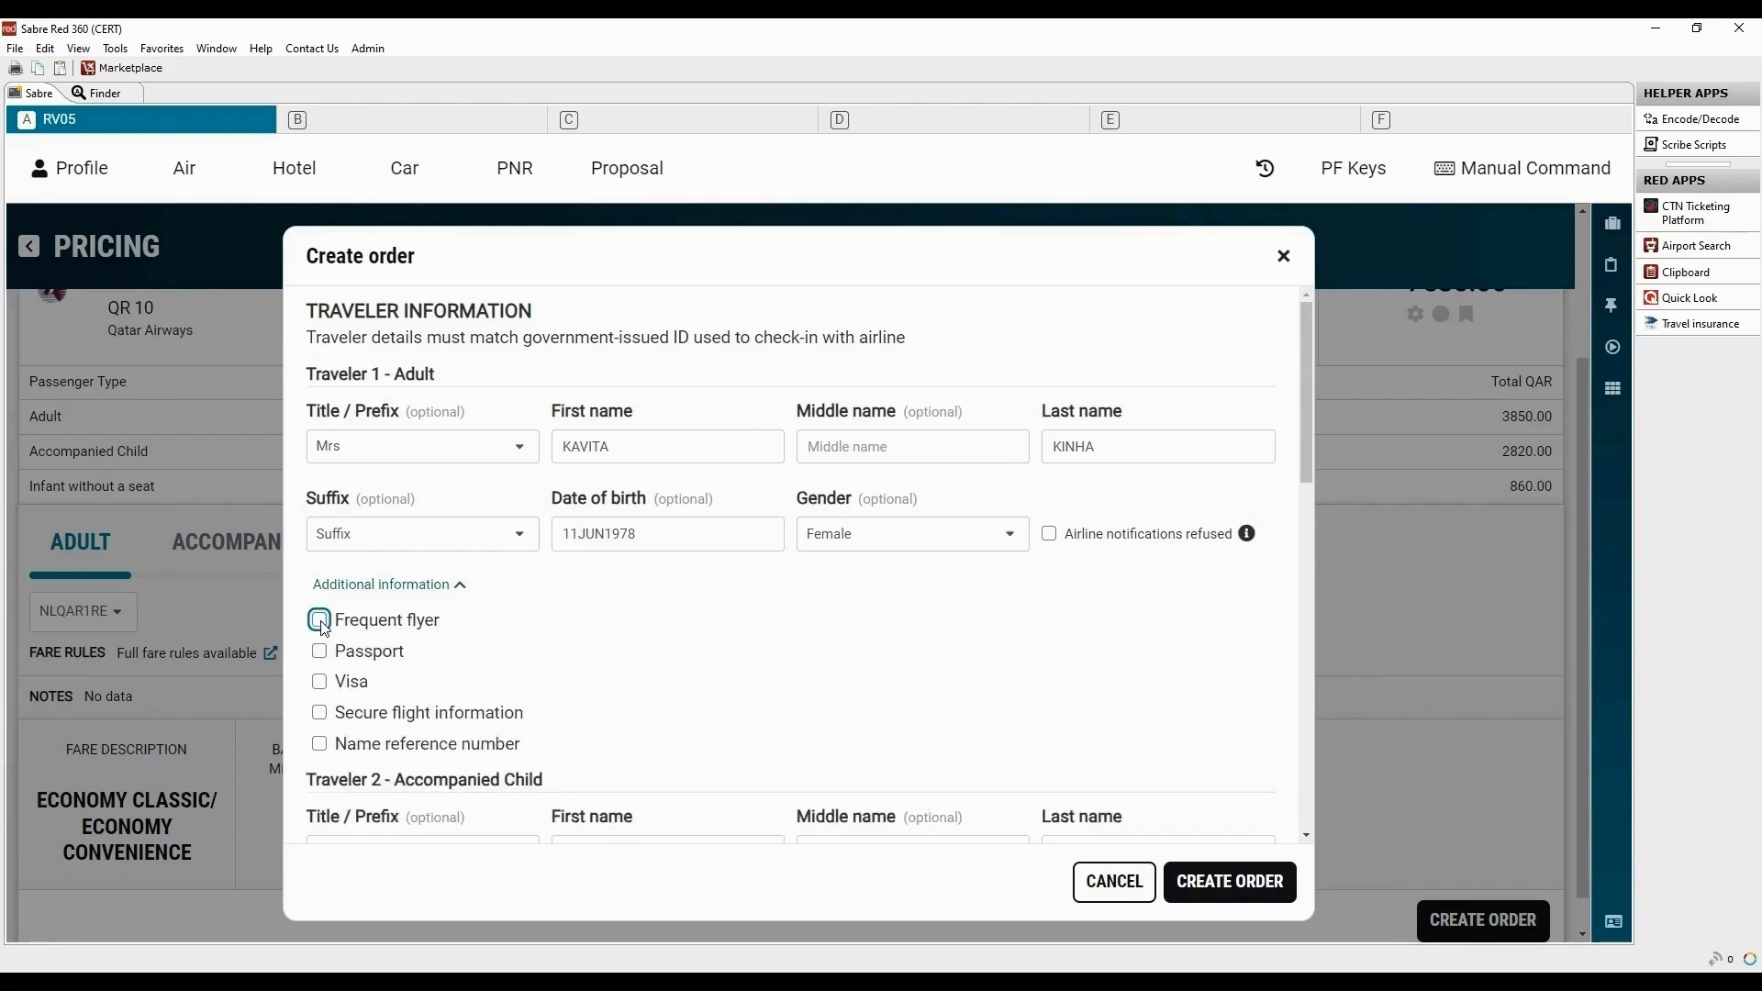
left_click(320, 651)
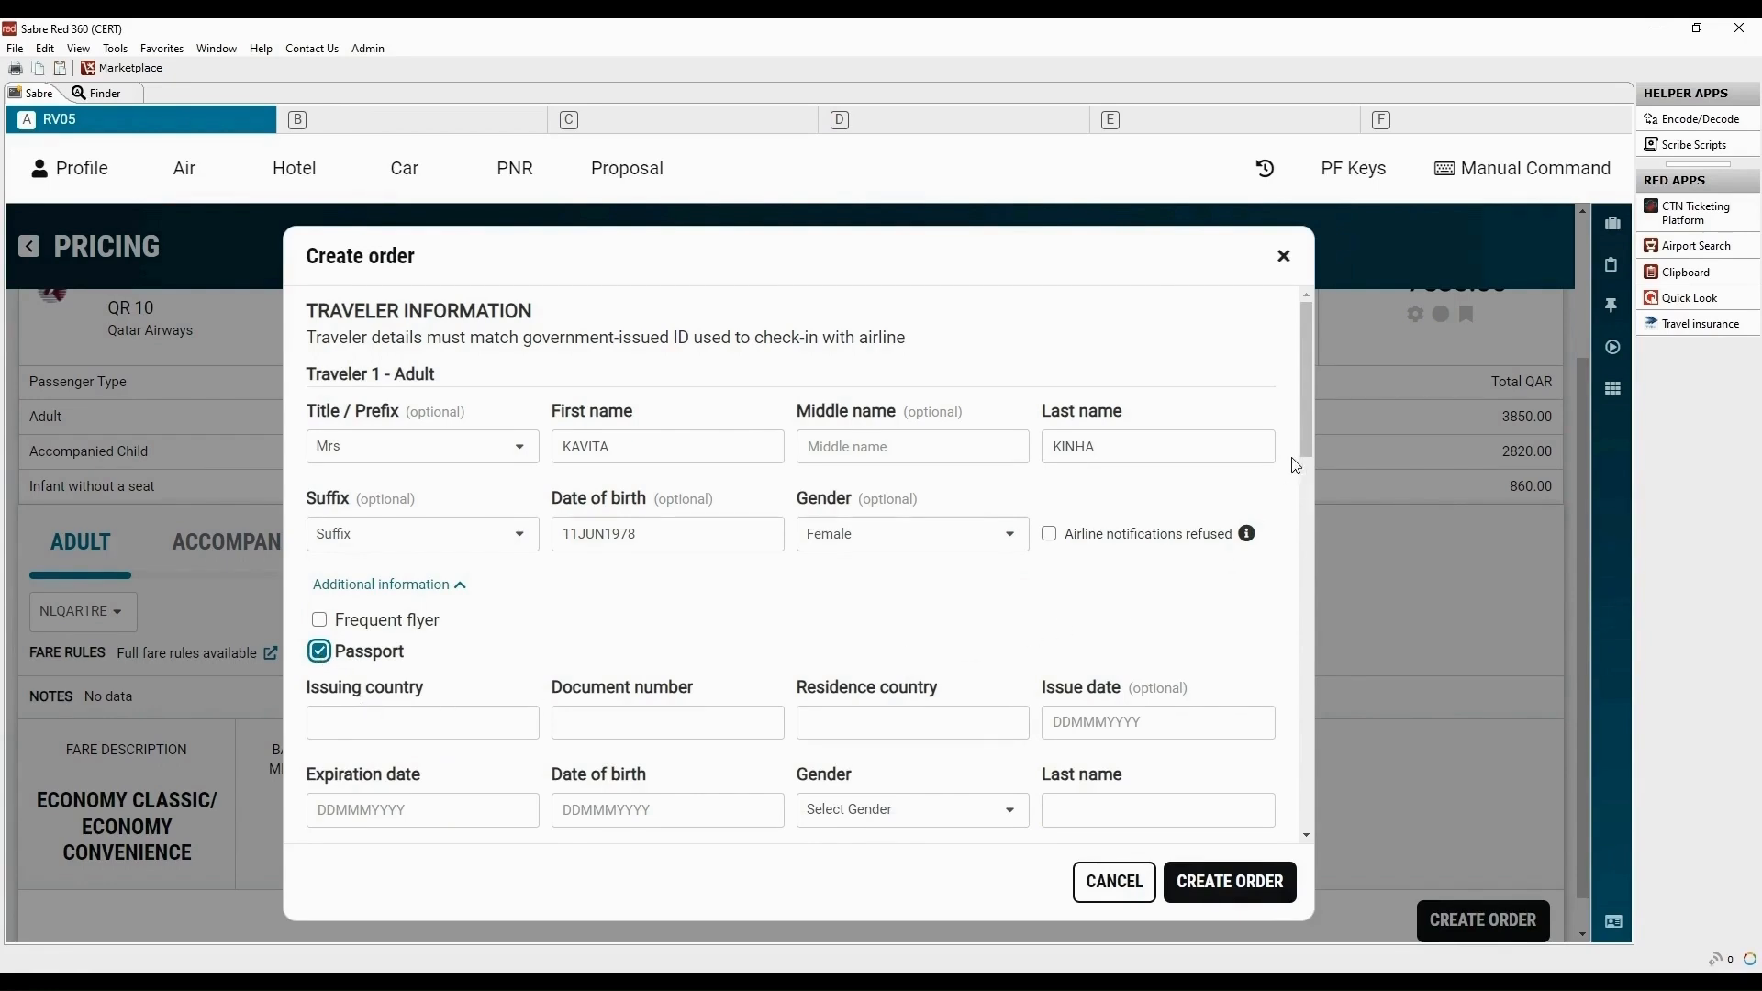
left_click(422, 546)
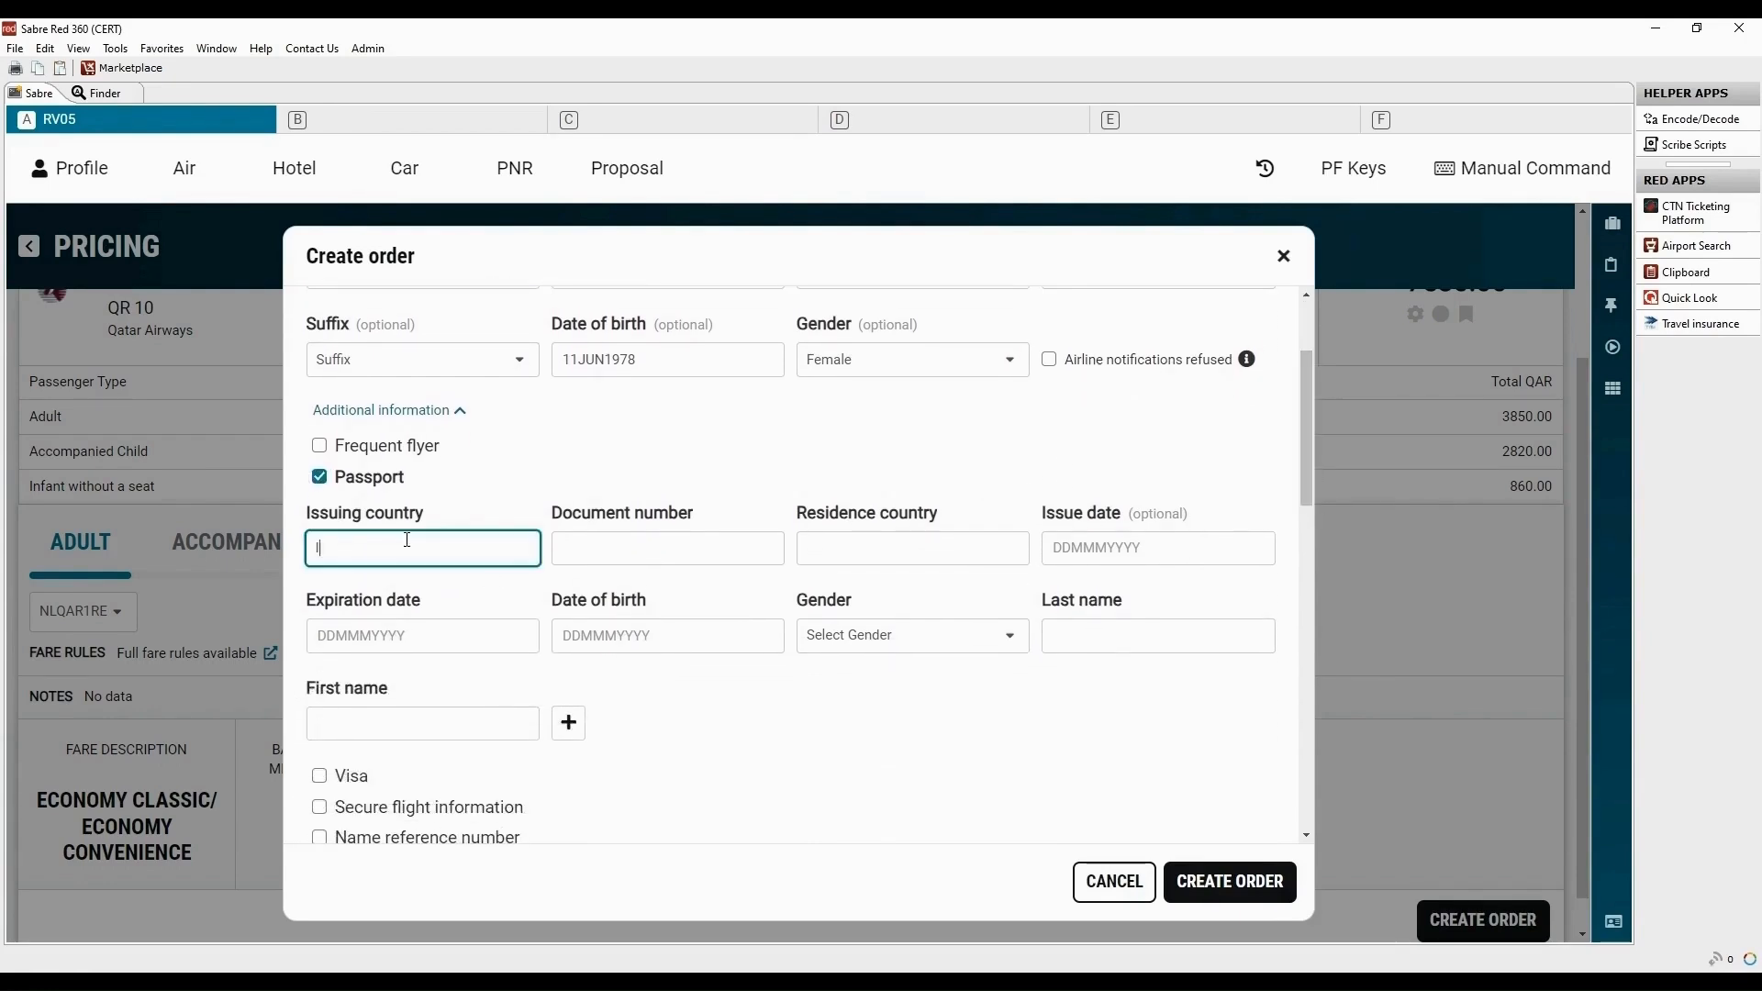
type("A")
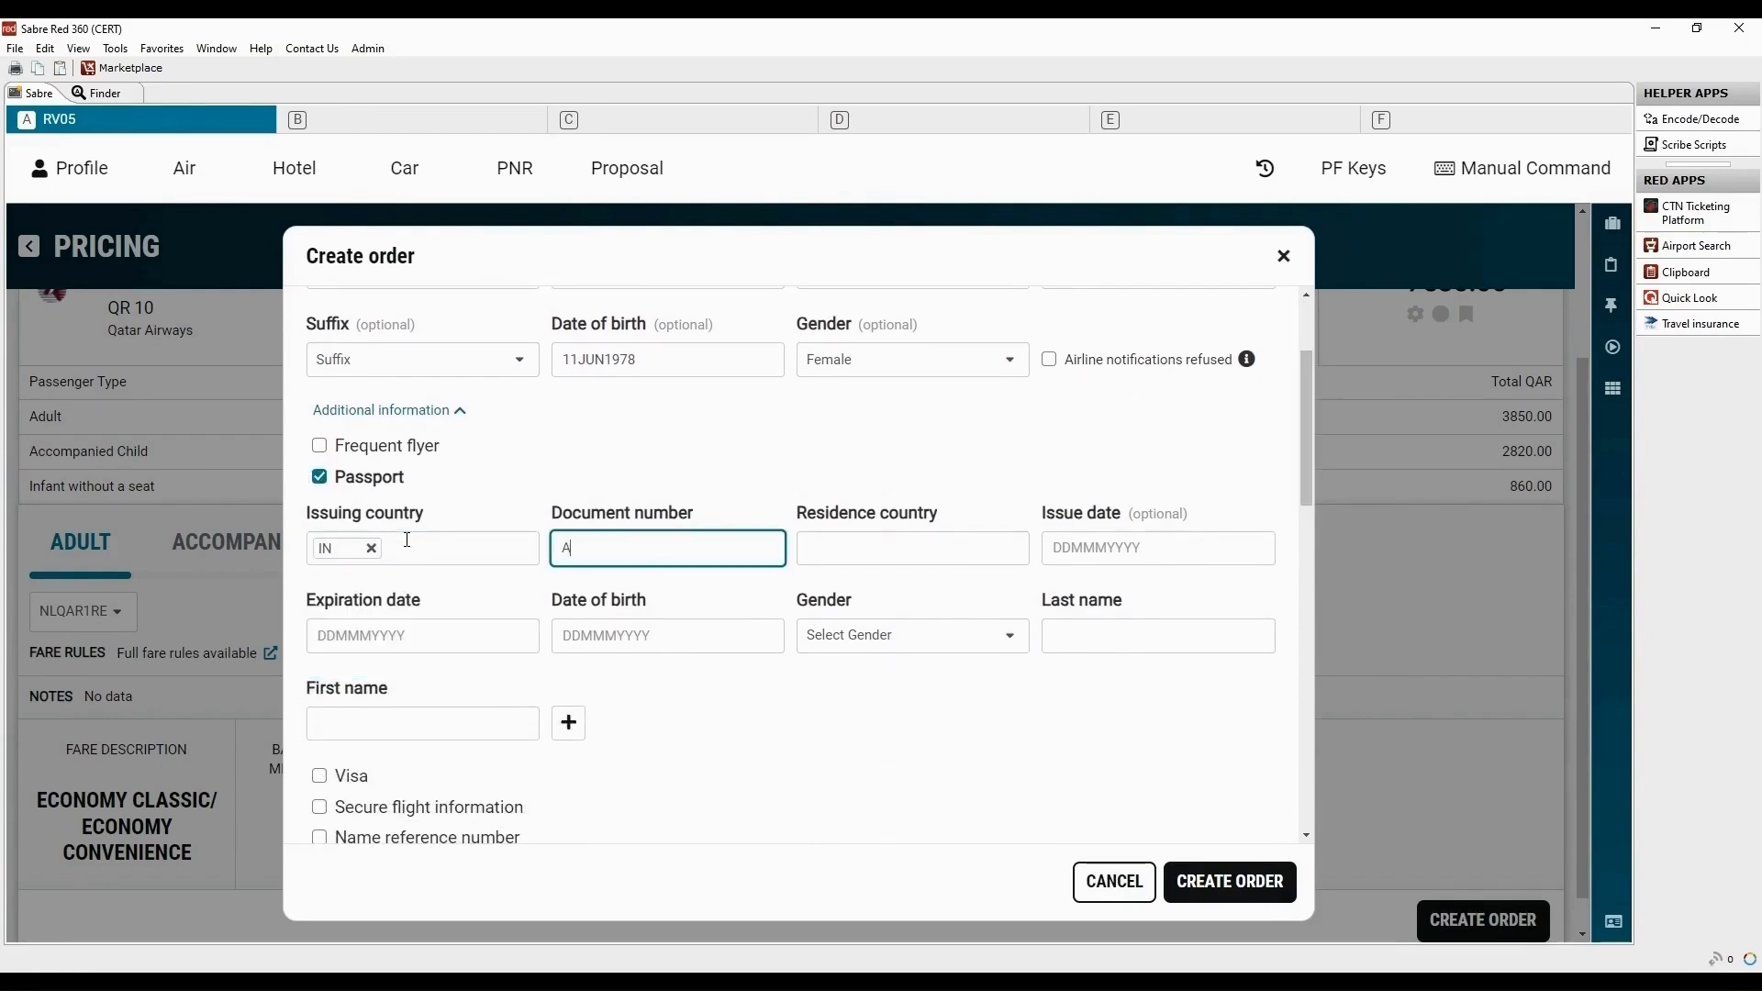
type("B1")
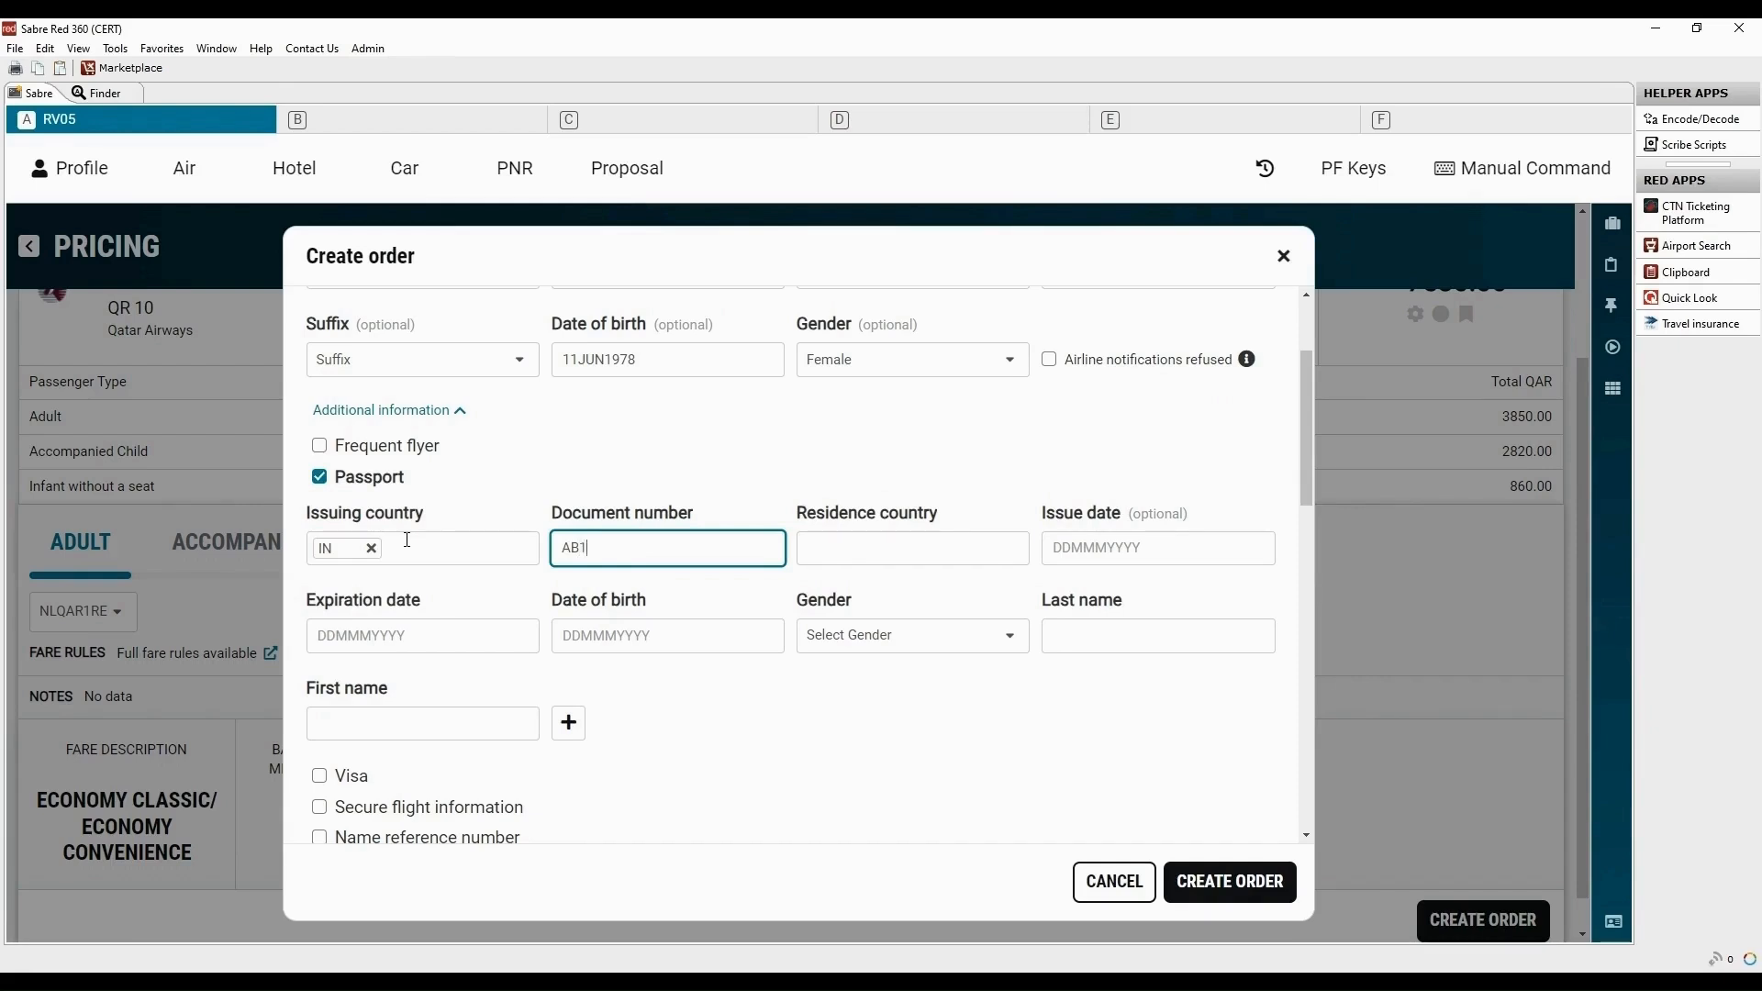
type("IN")
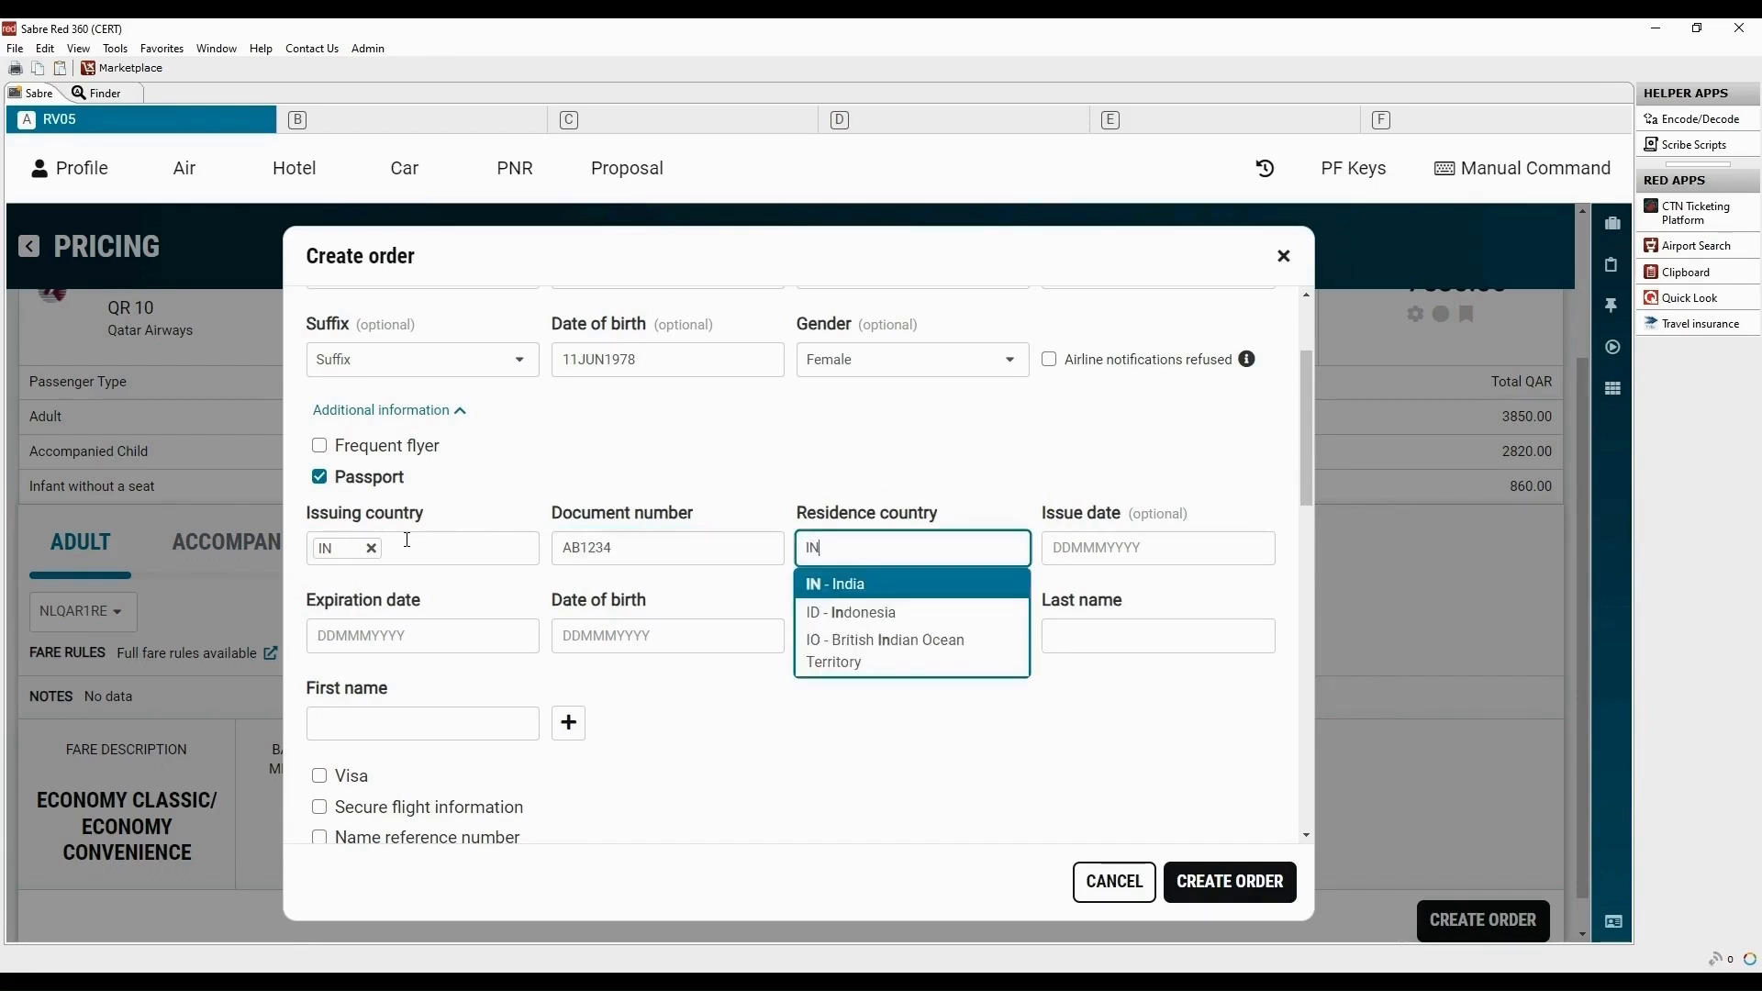
type("25JUN201")
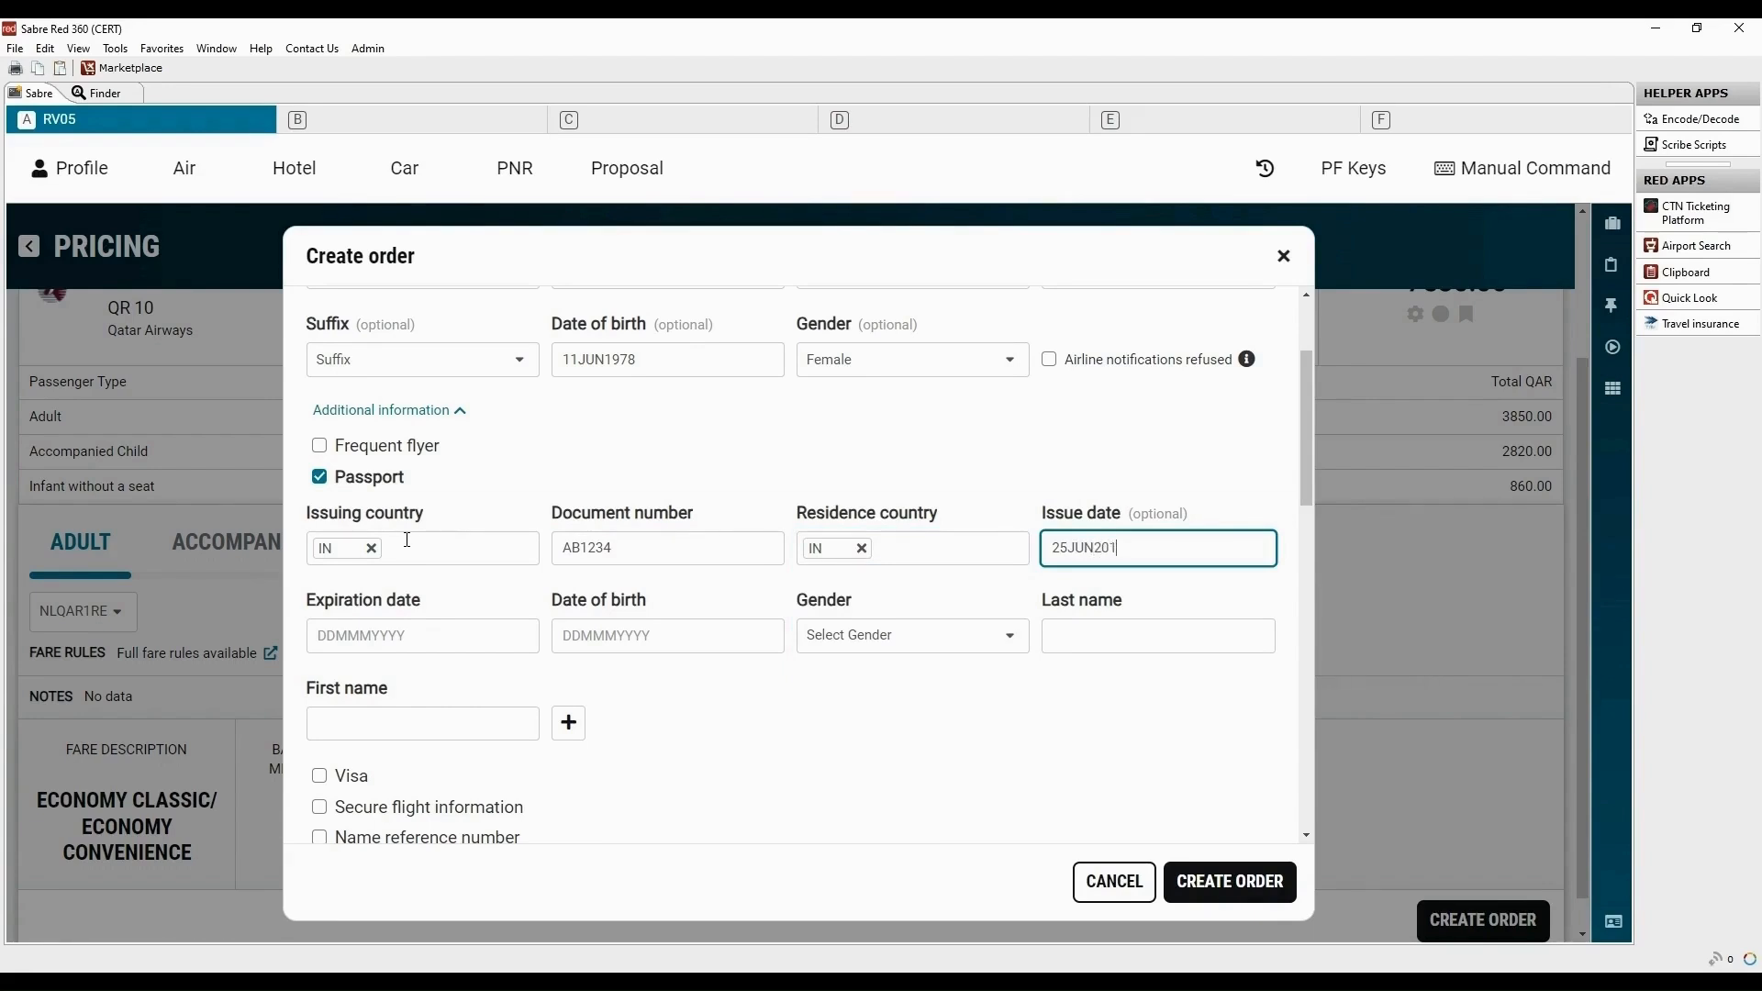
type("24JUN")
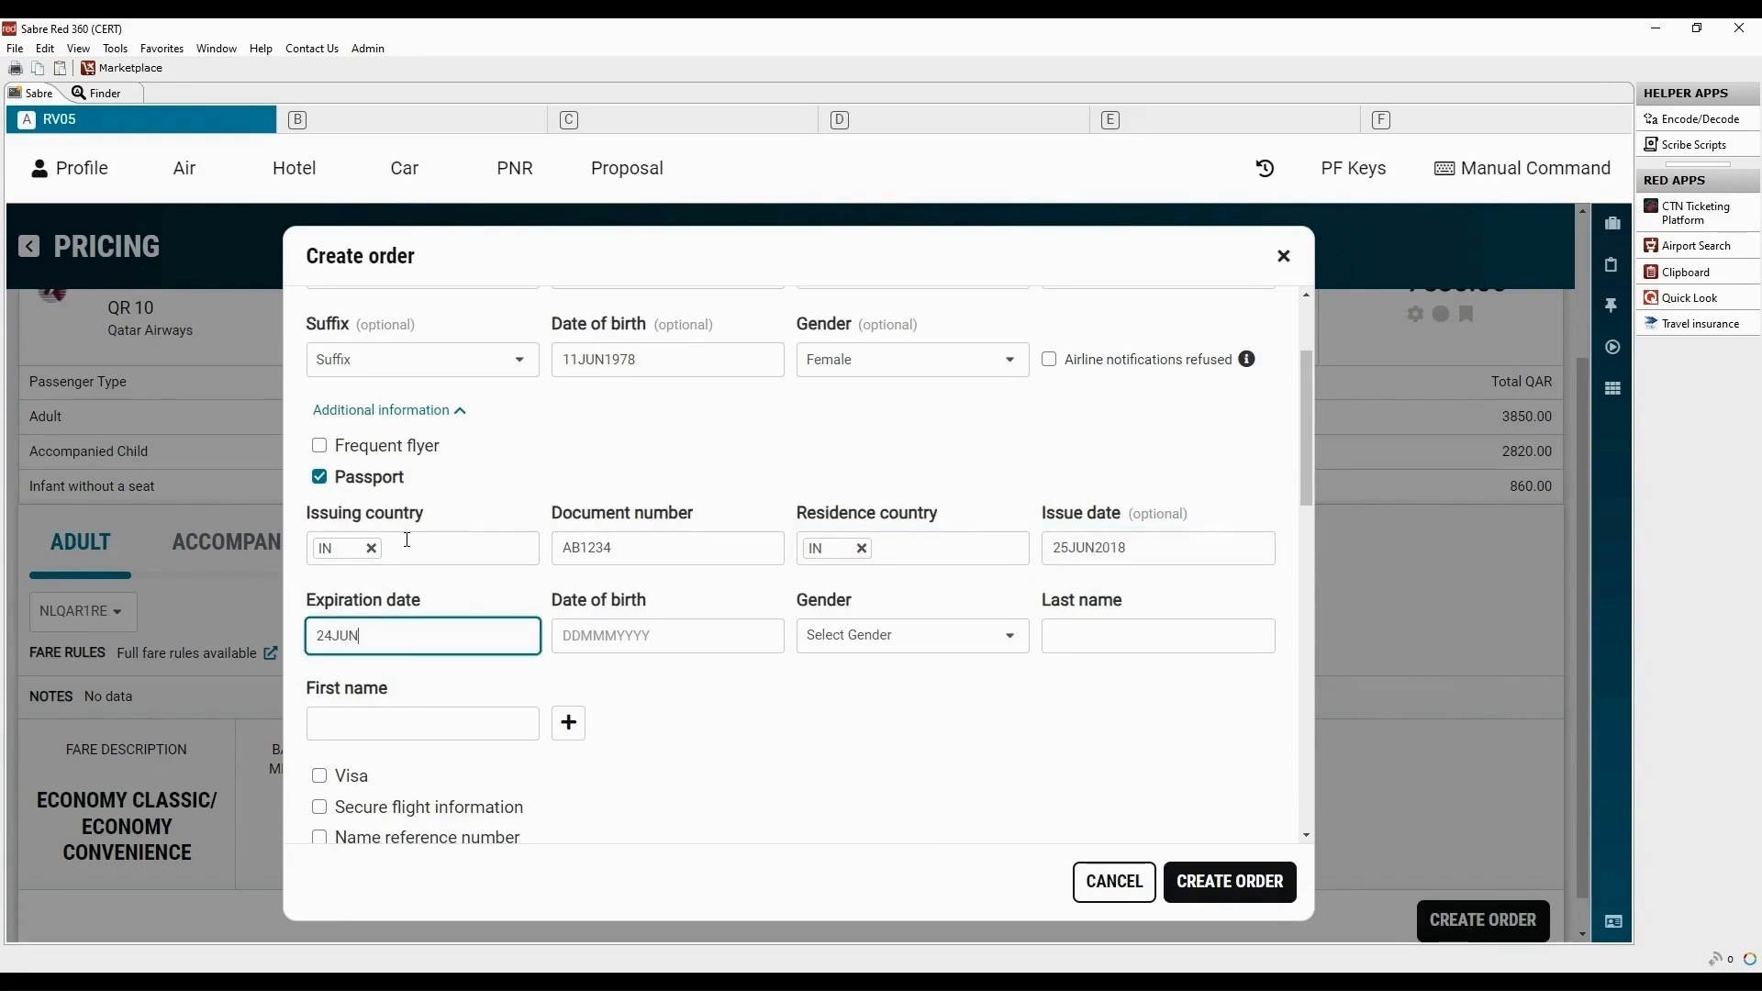
type("1")
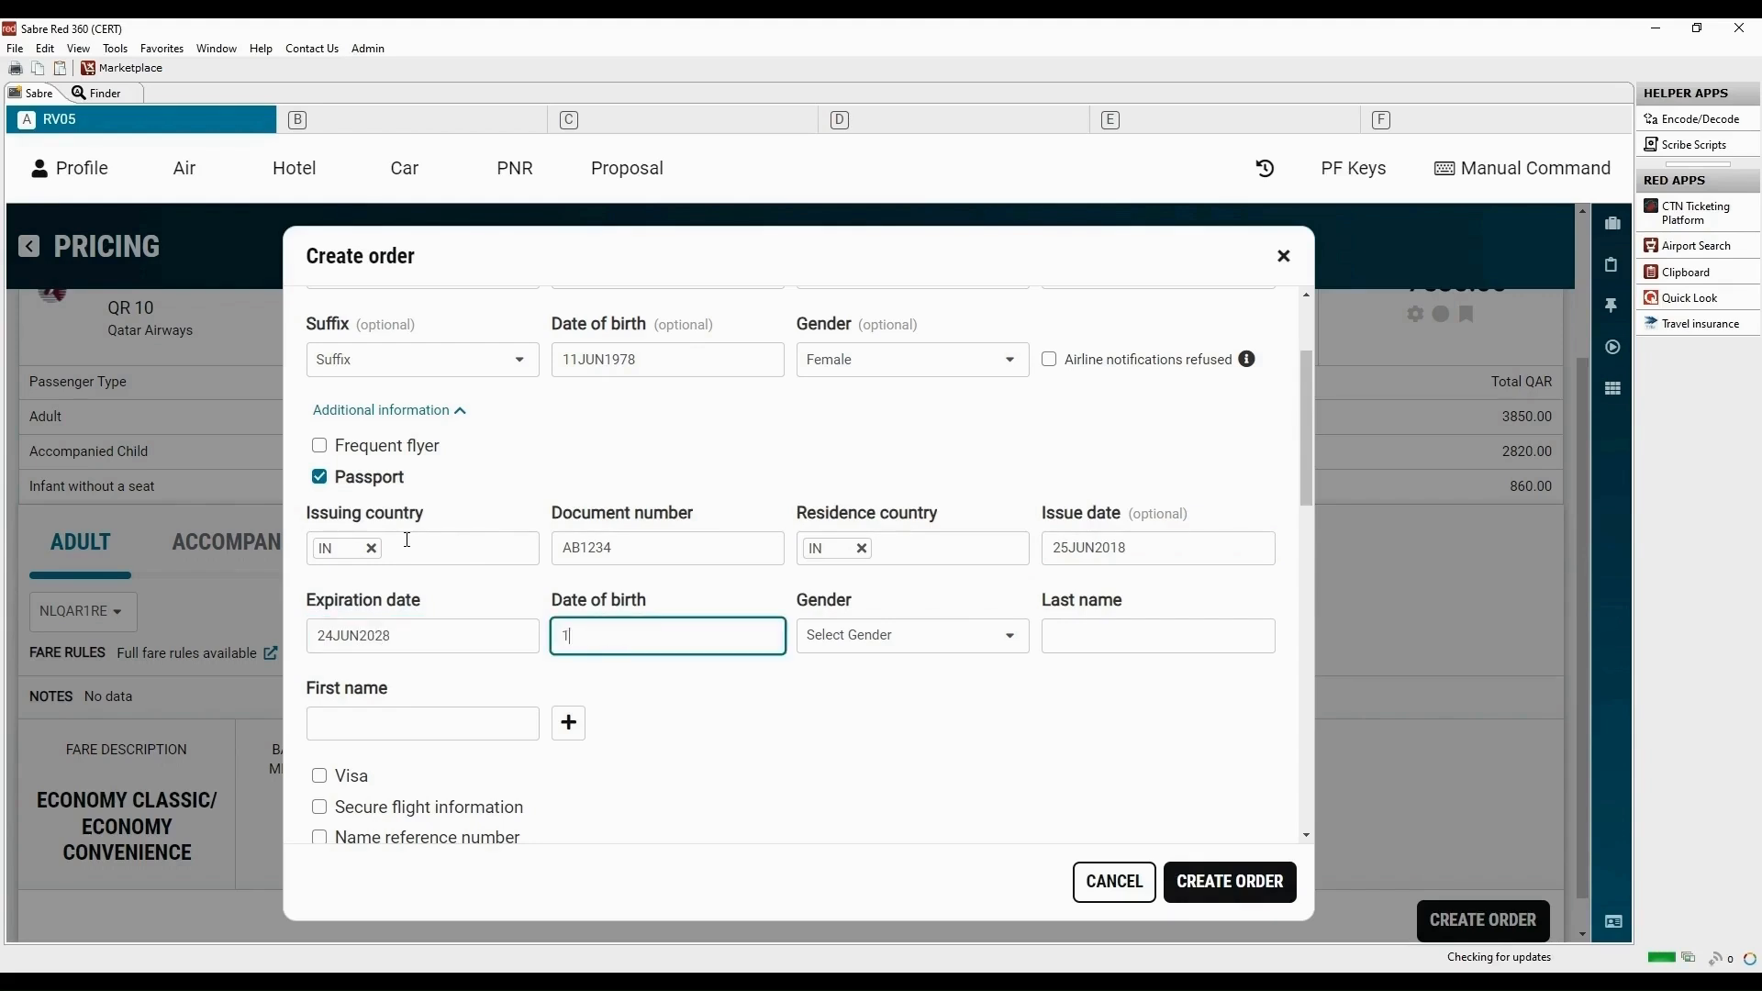
type("1JUN")
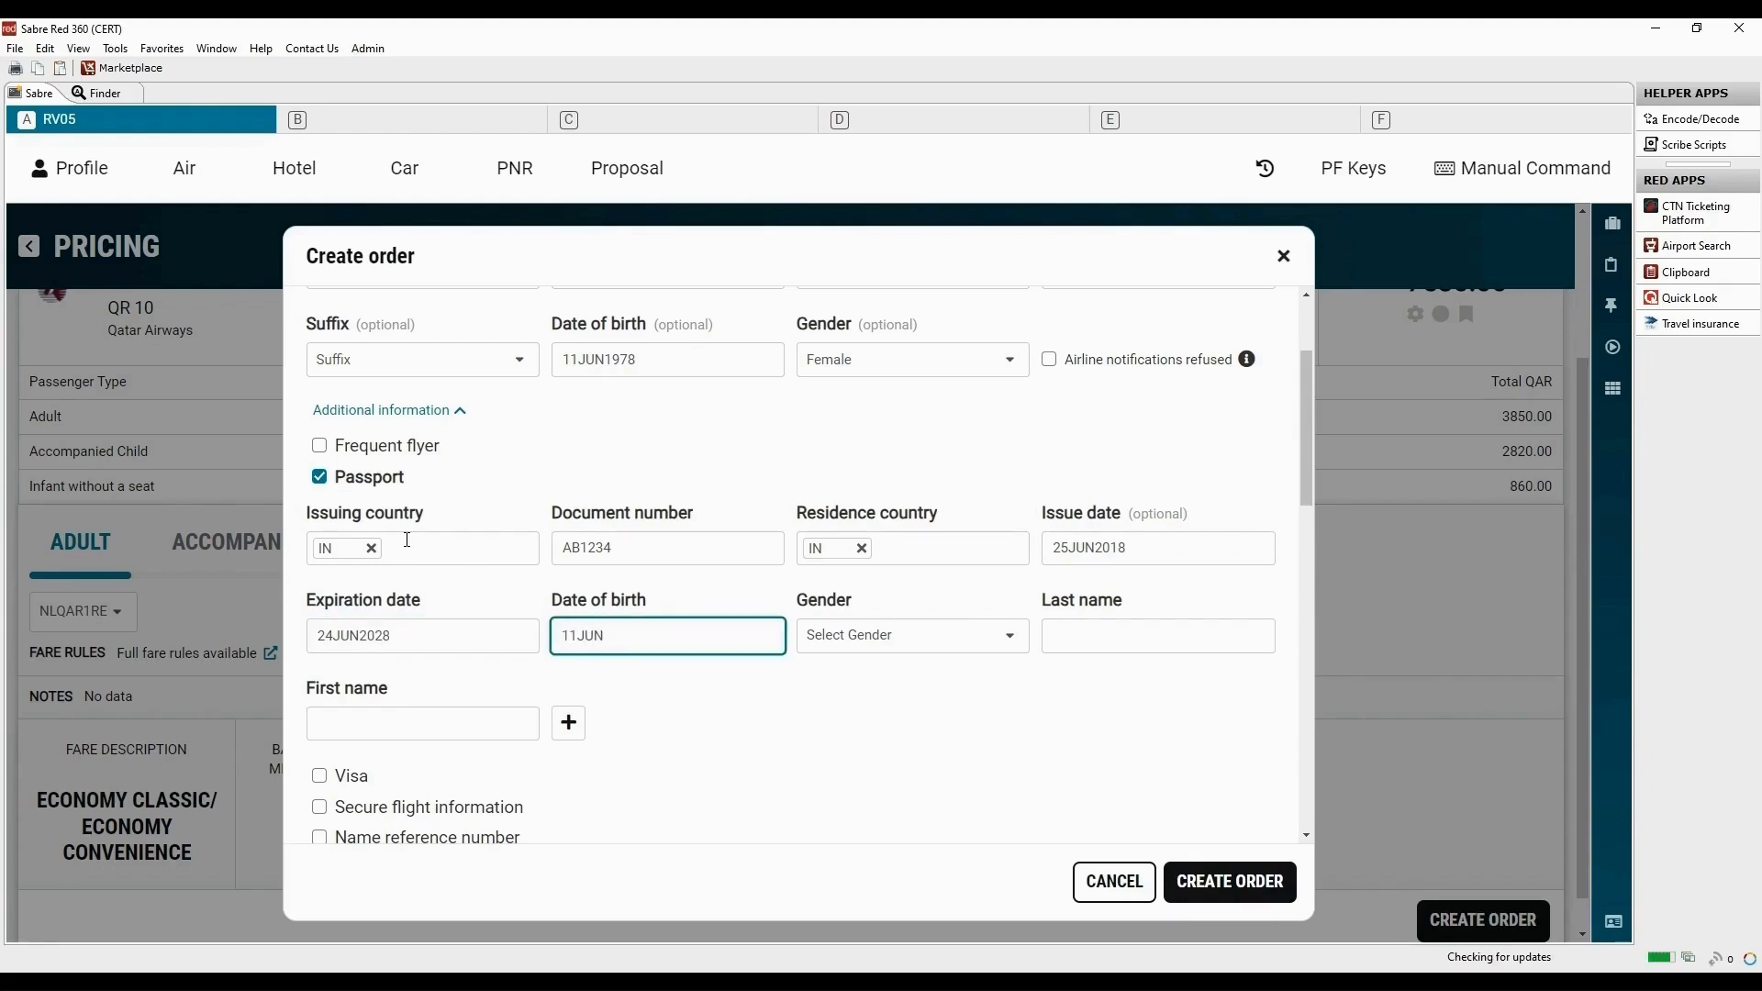
left_click(910, 635)
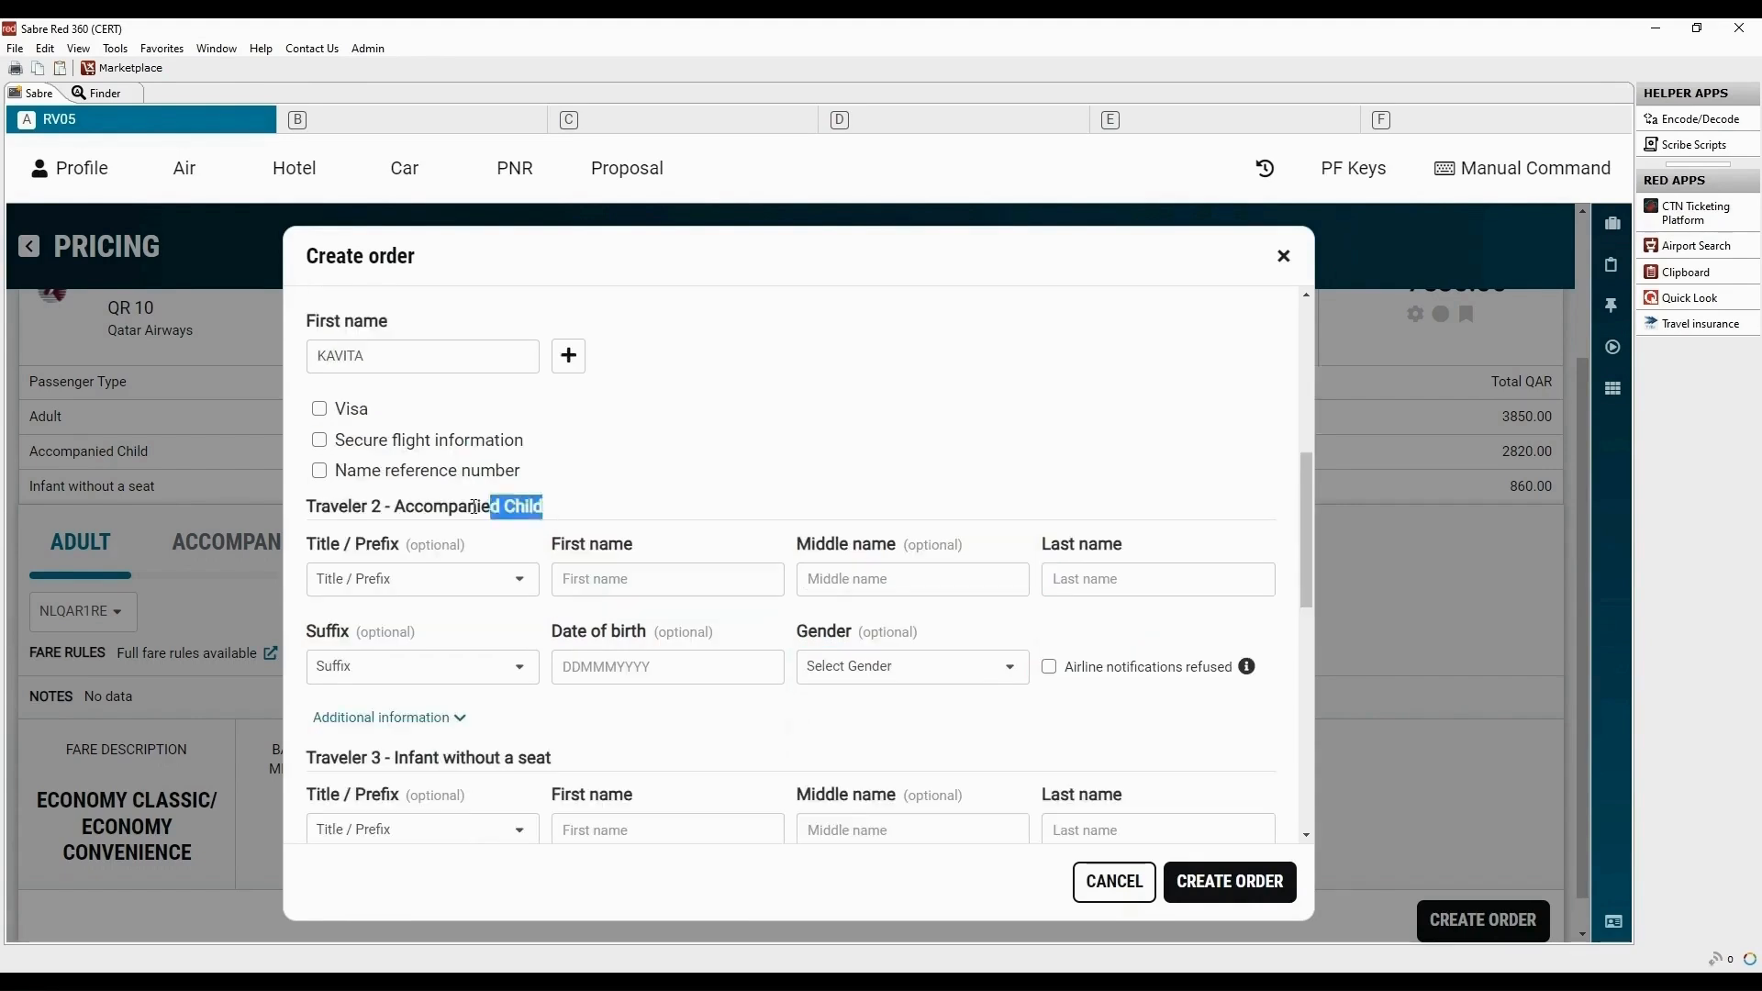
left_click(422, 578)
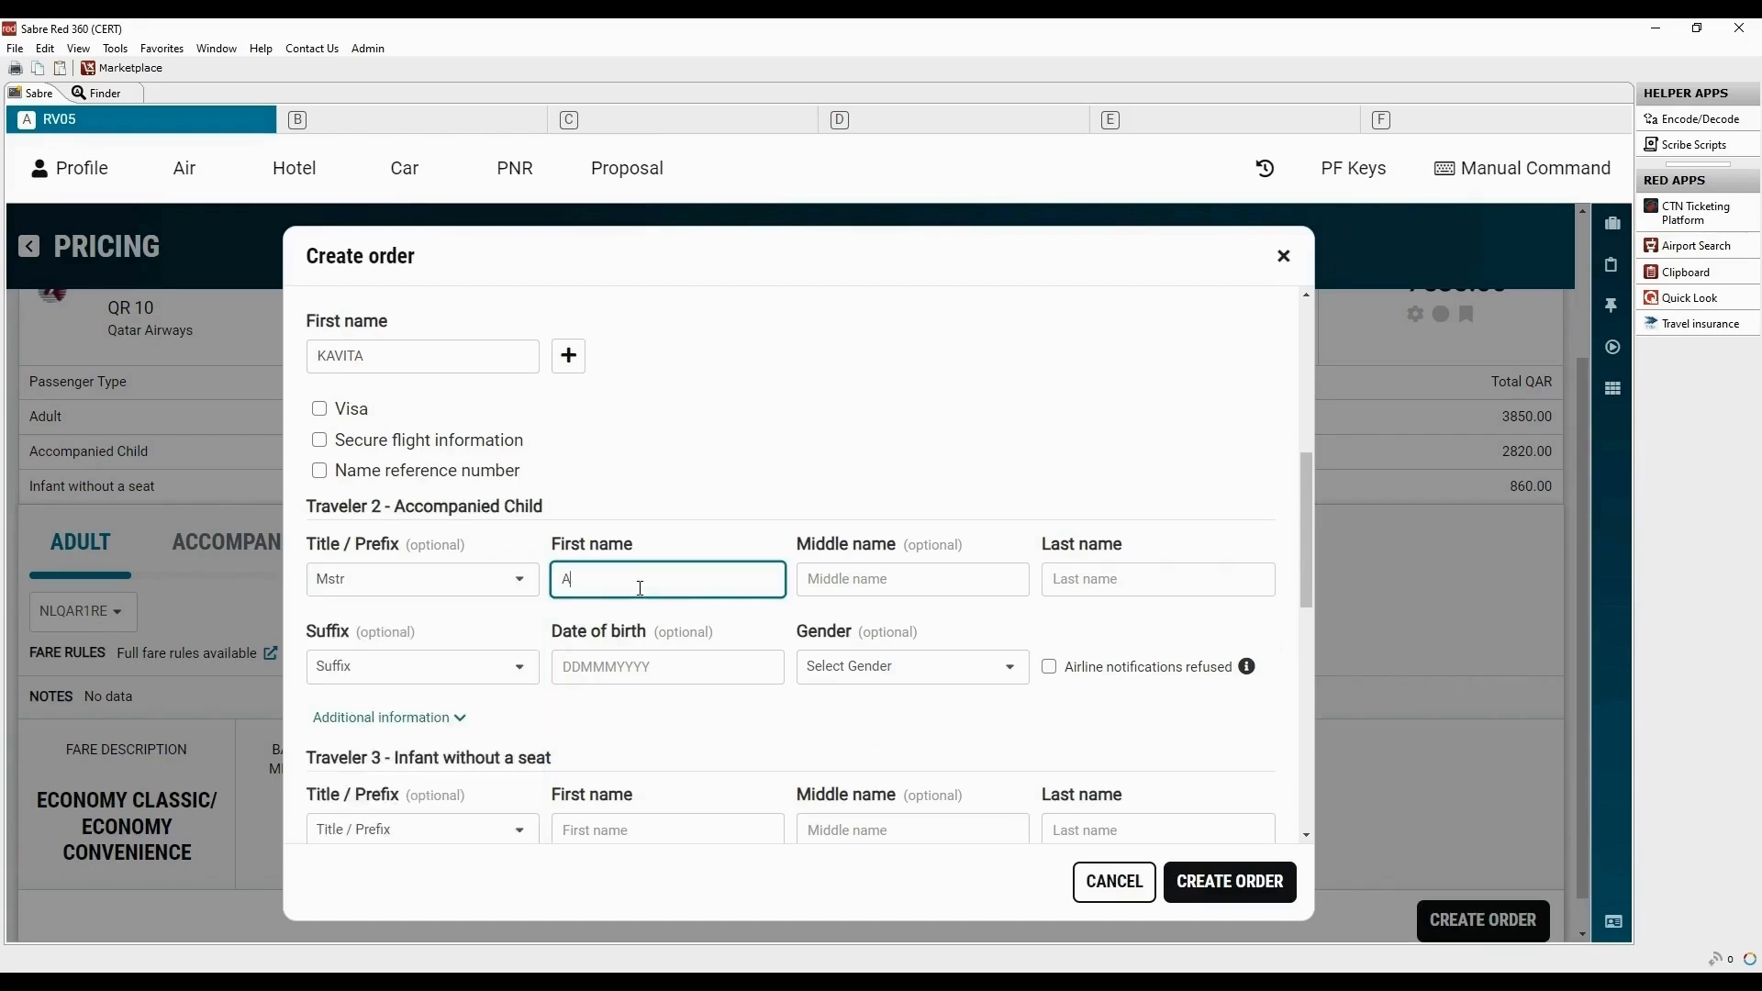
type("KINHA")
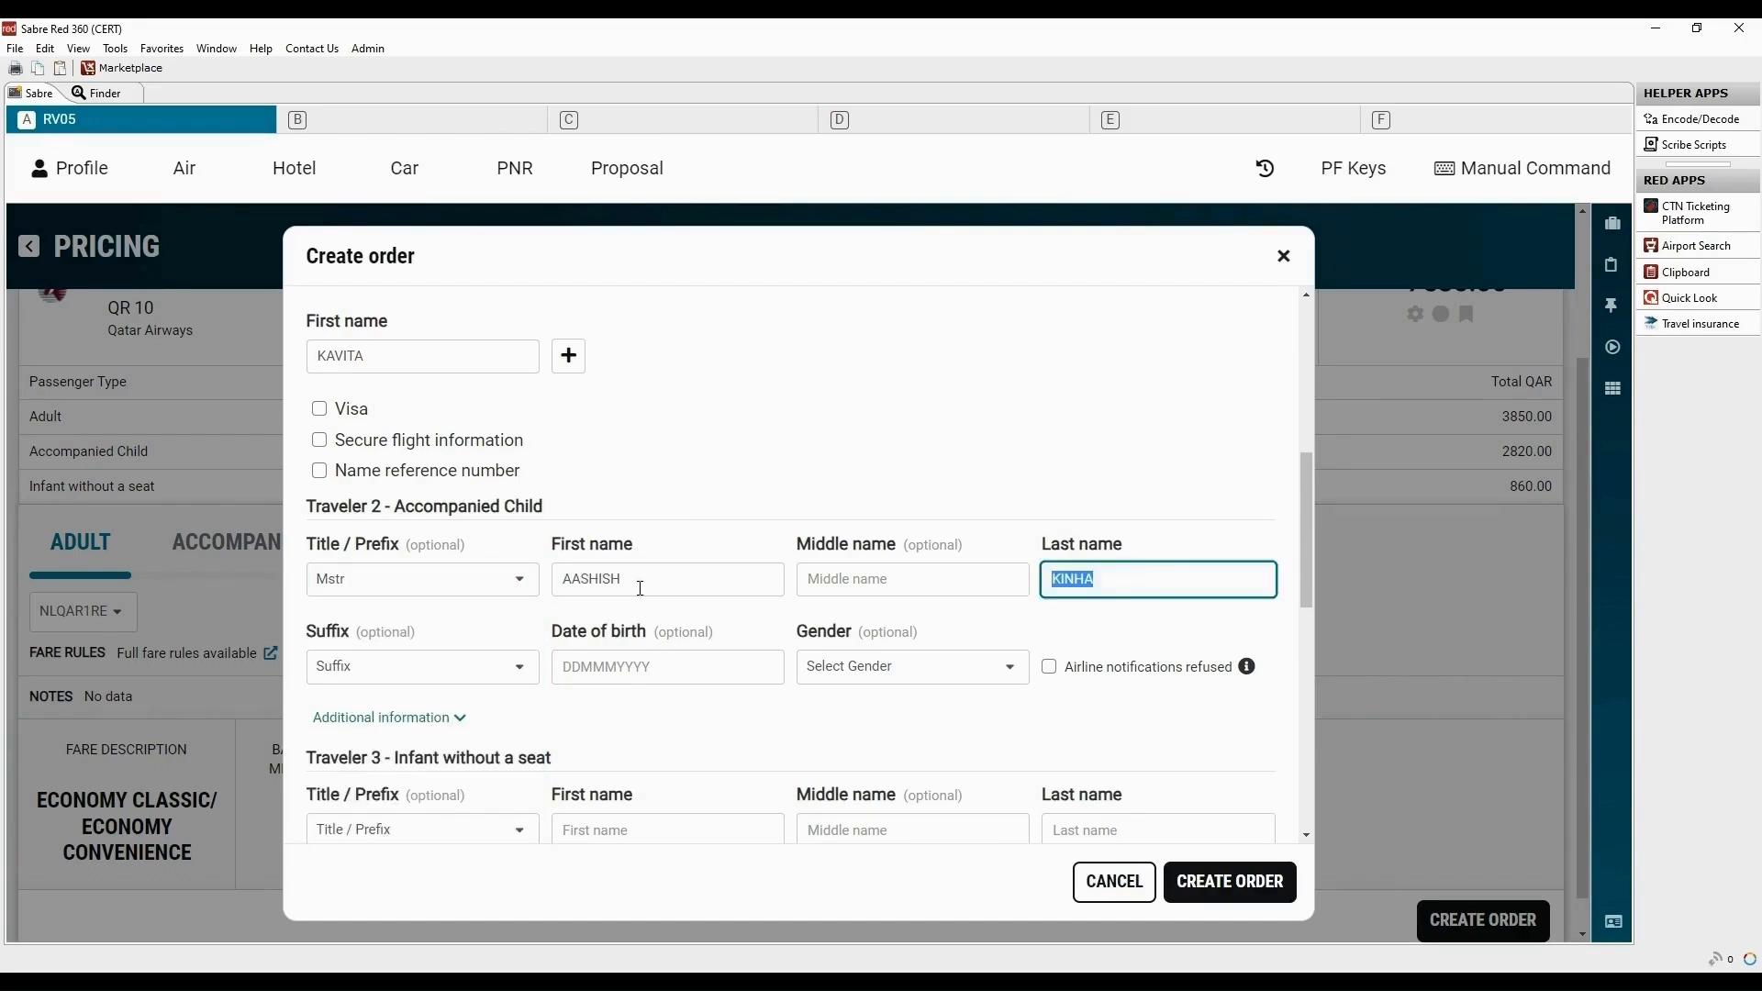
type("16M")
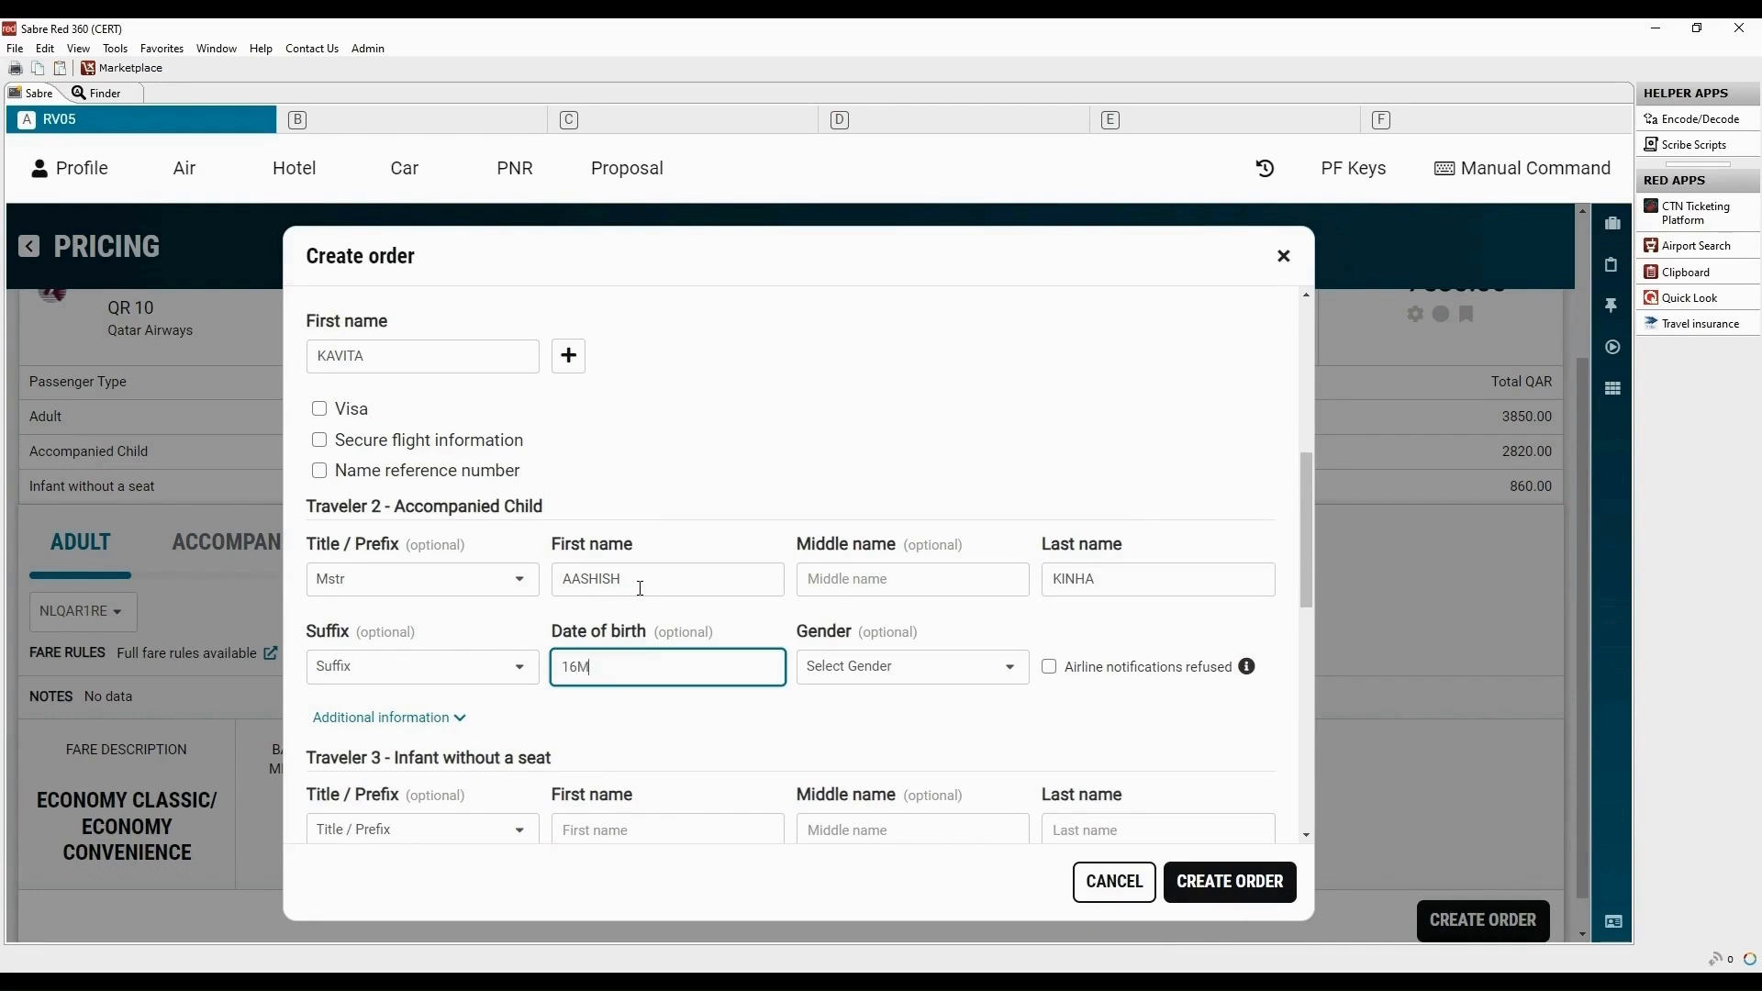
left_click(910, 665)
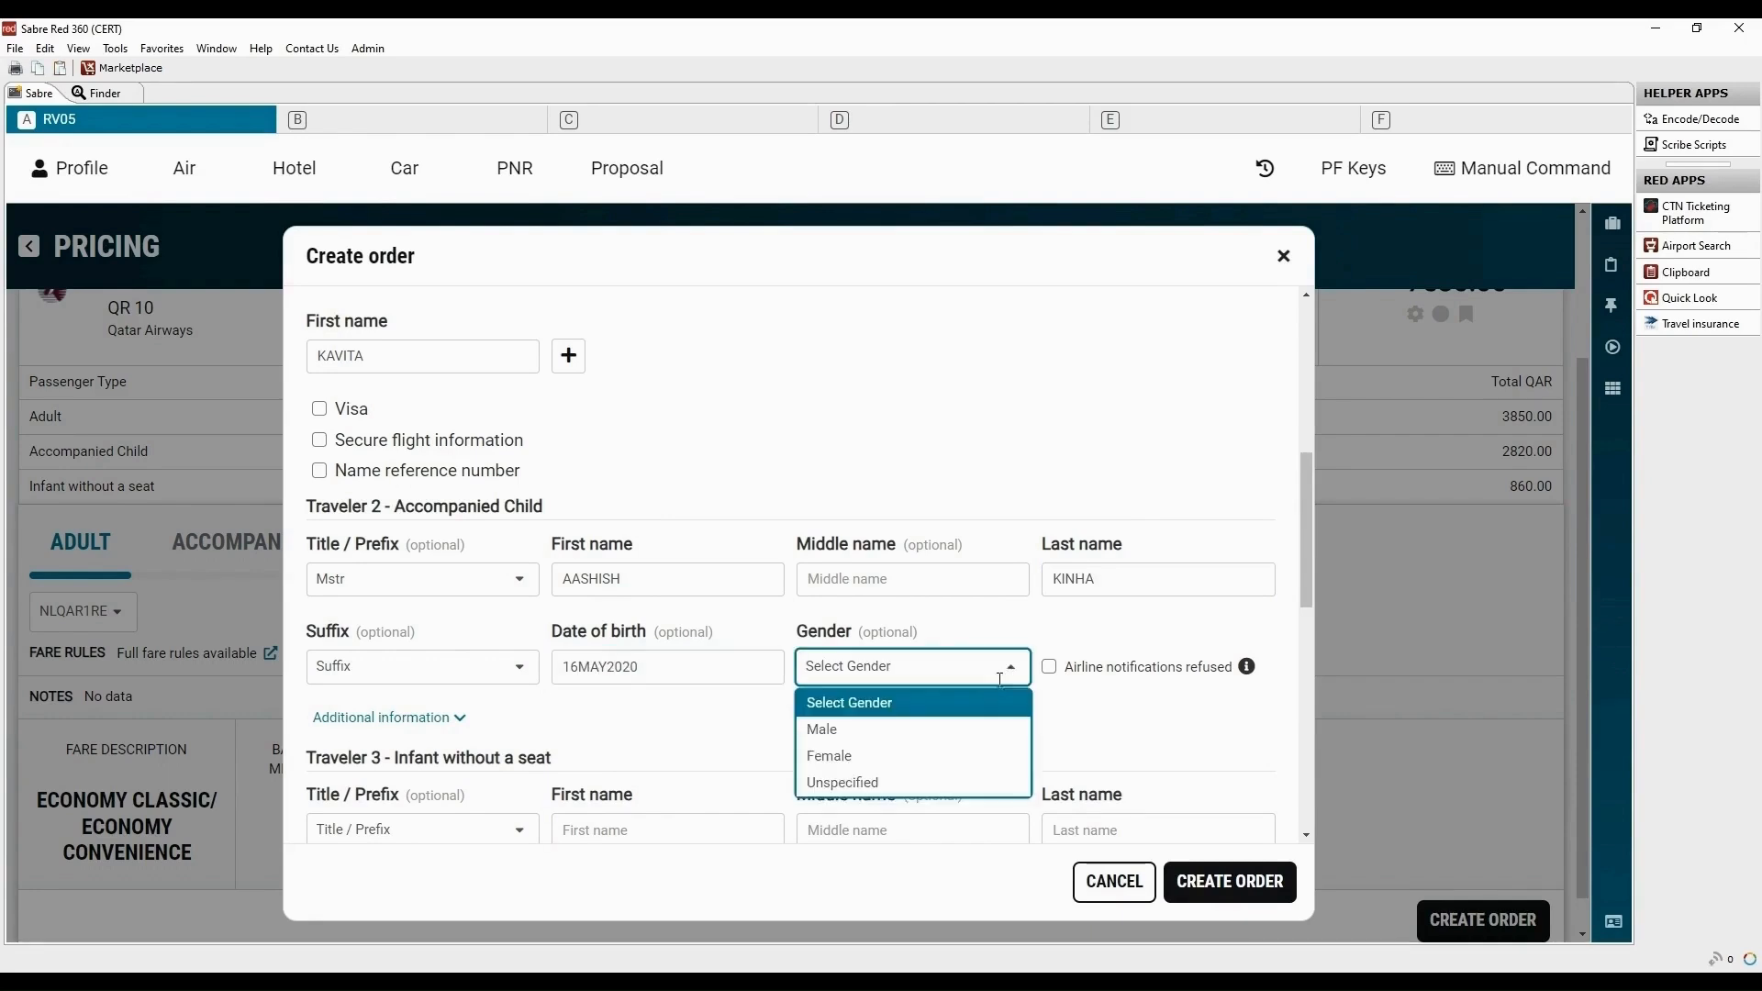
left_click(822, 729)
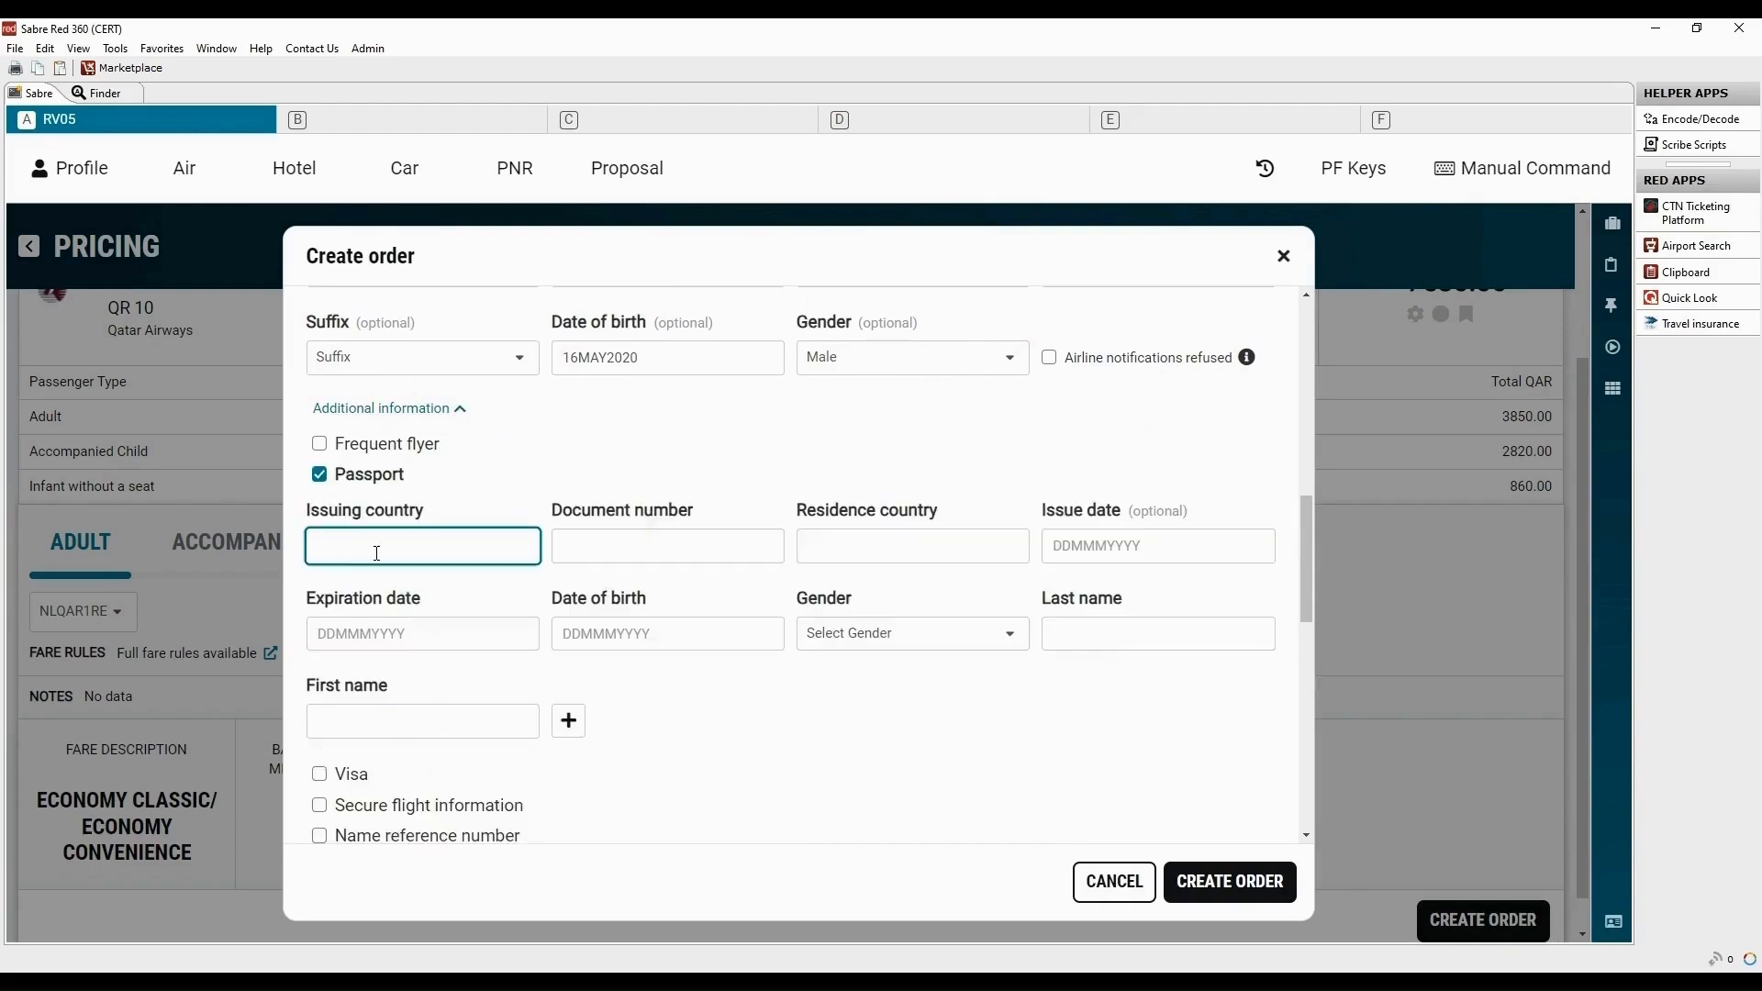
type("B")
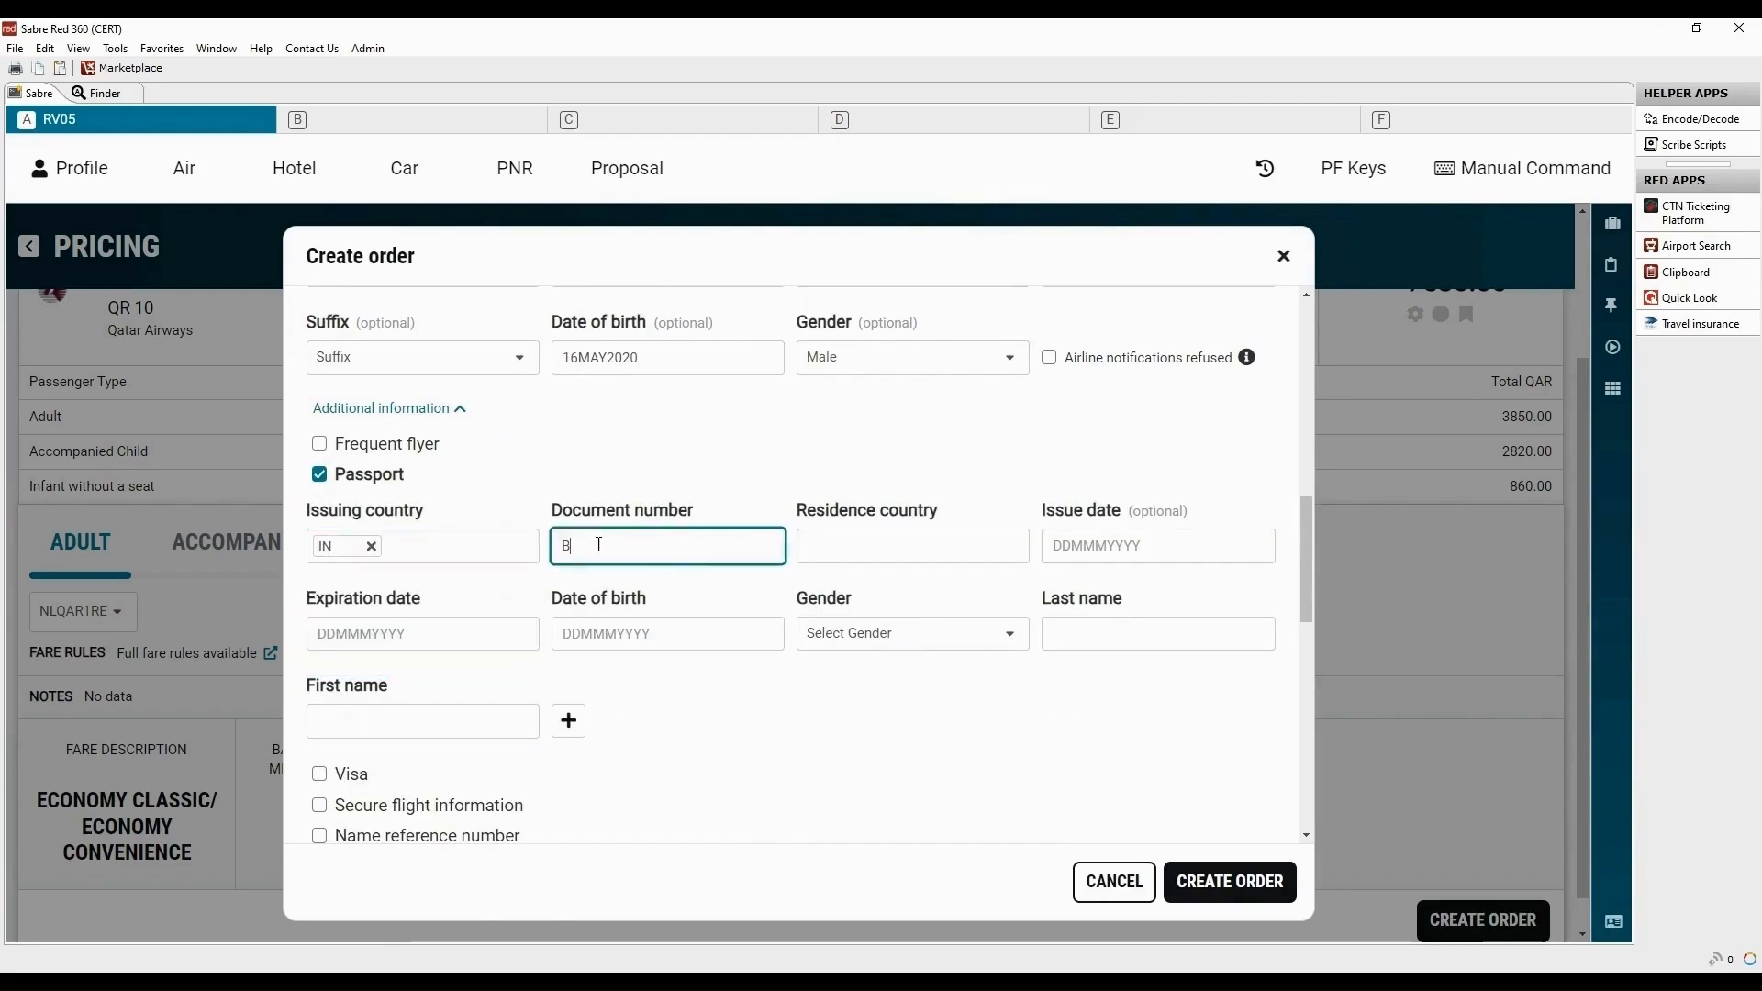
type("B2341")
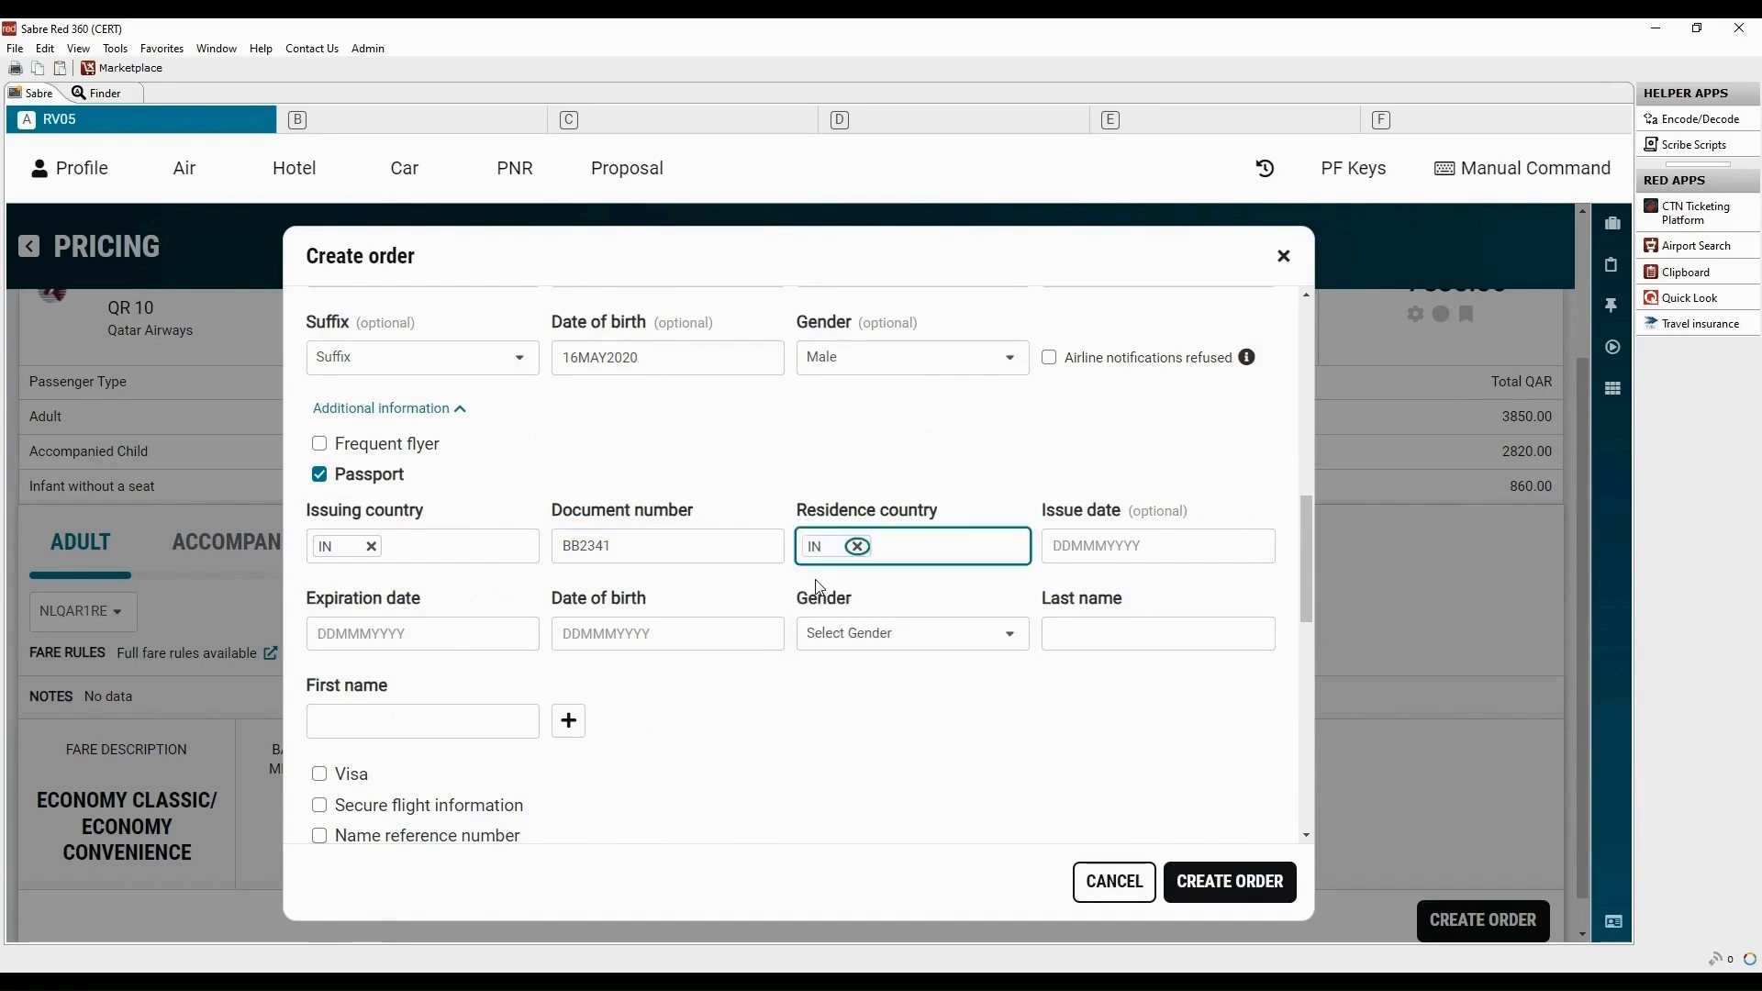
type("20MAY2020")
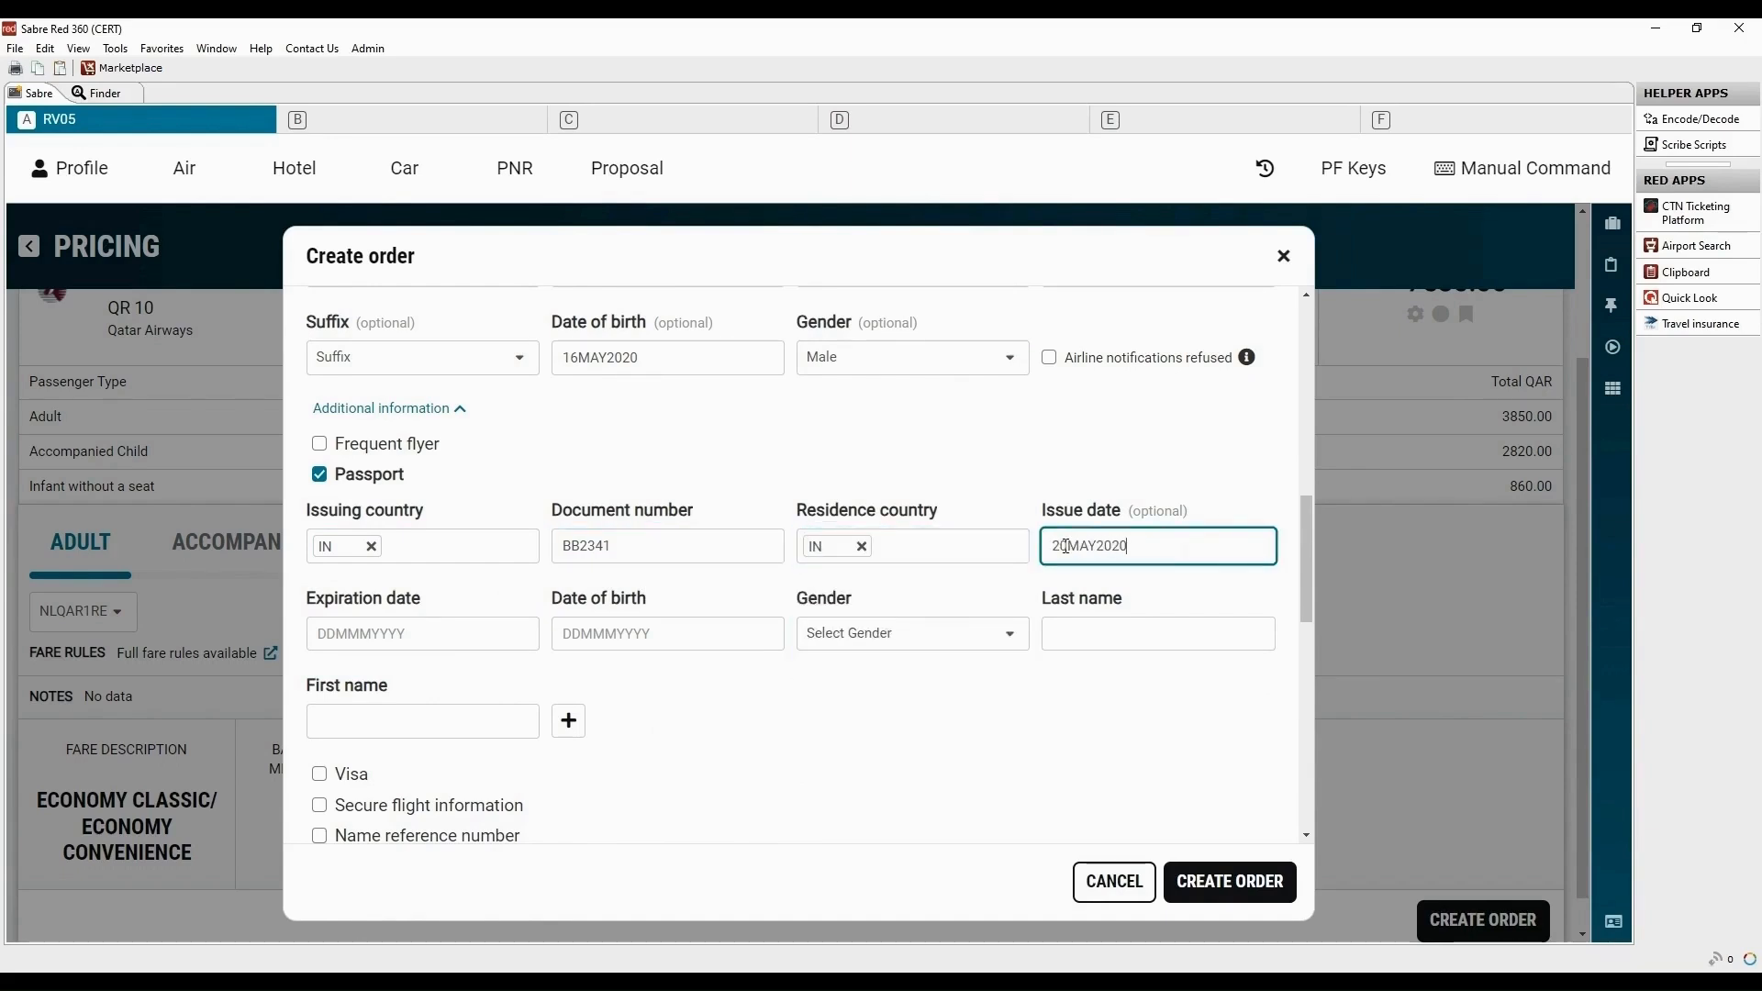
type("19MAY202")
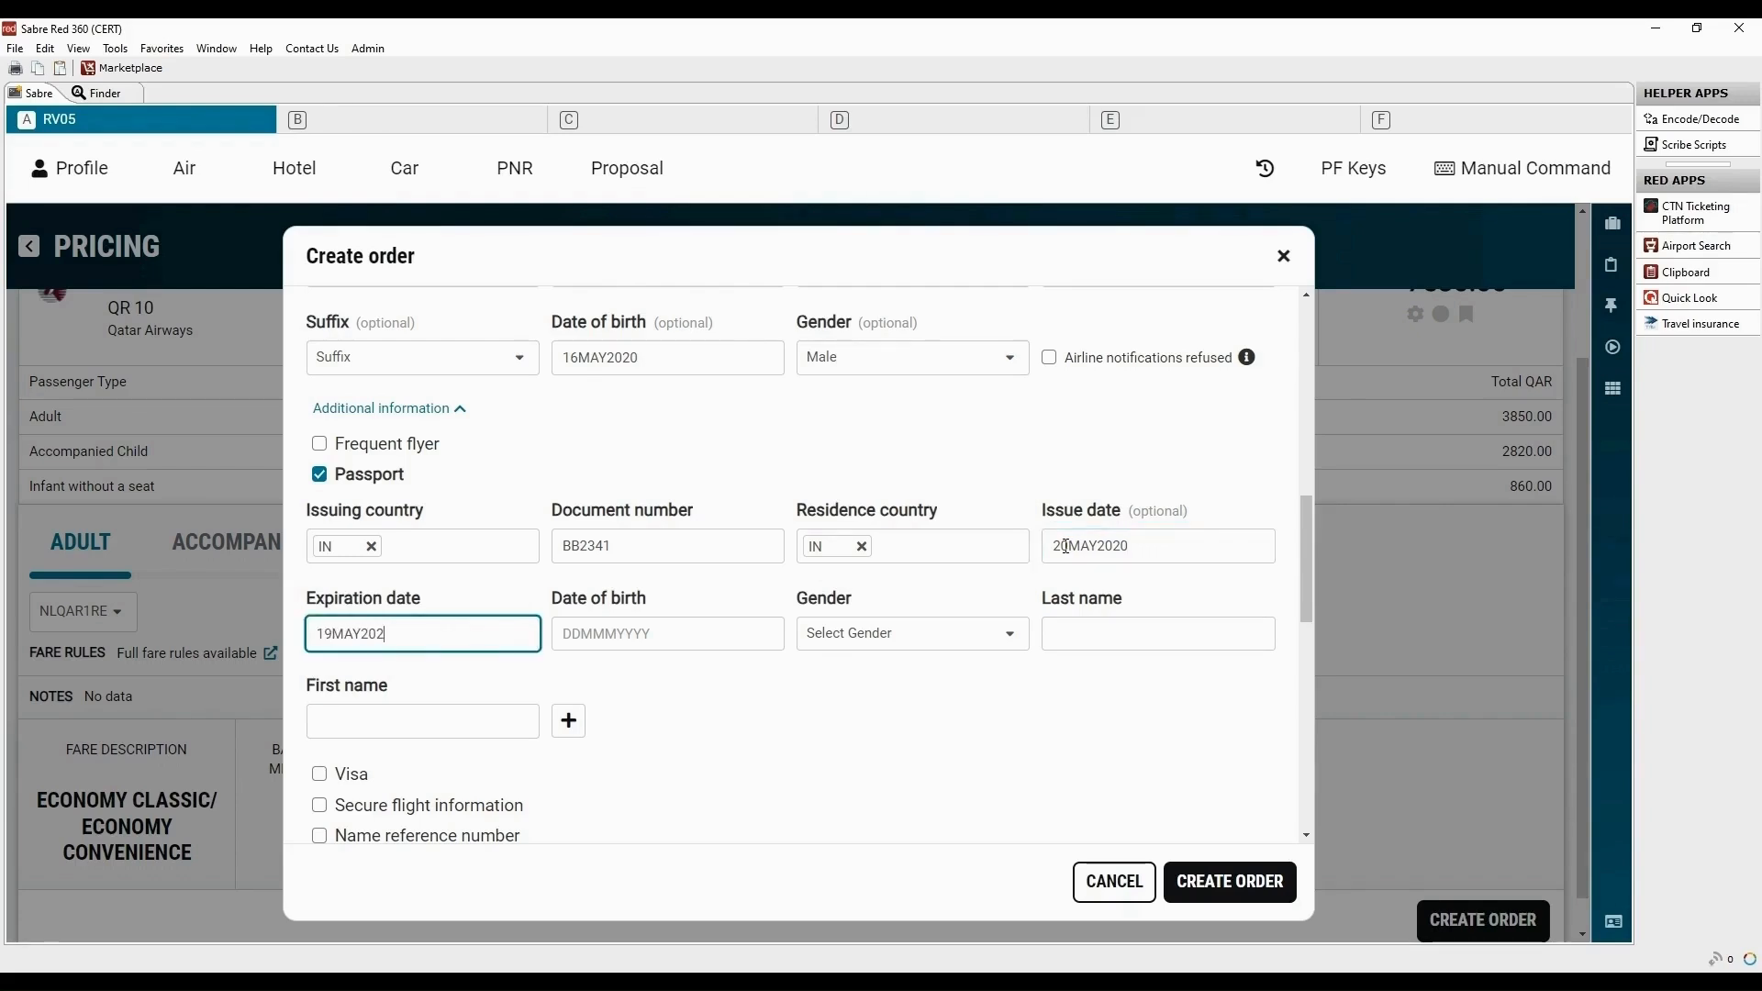
type("16MAY")
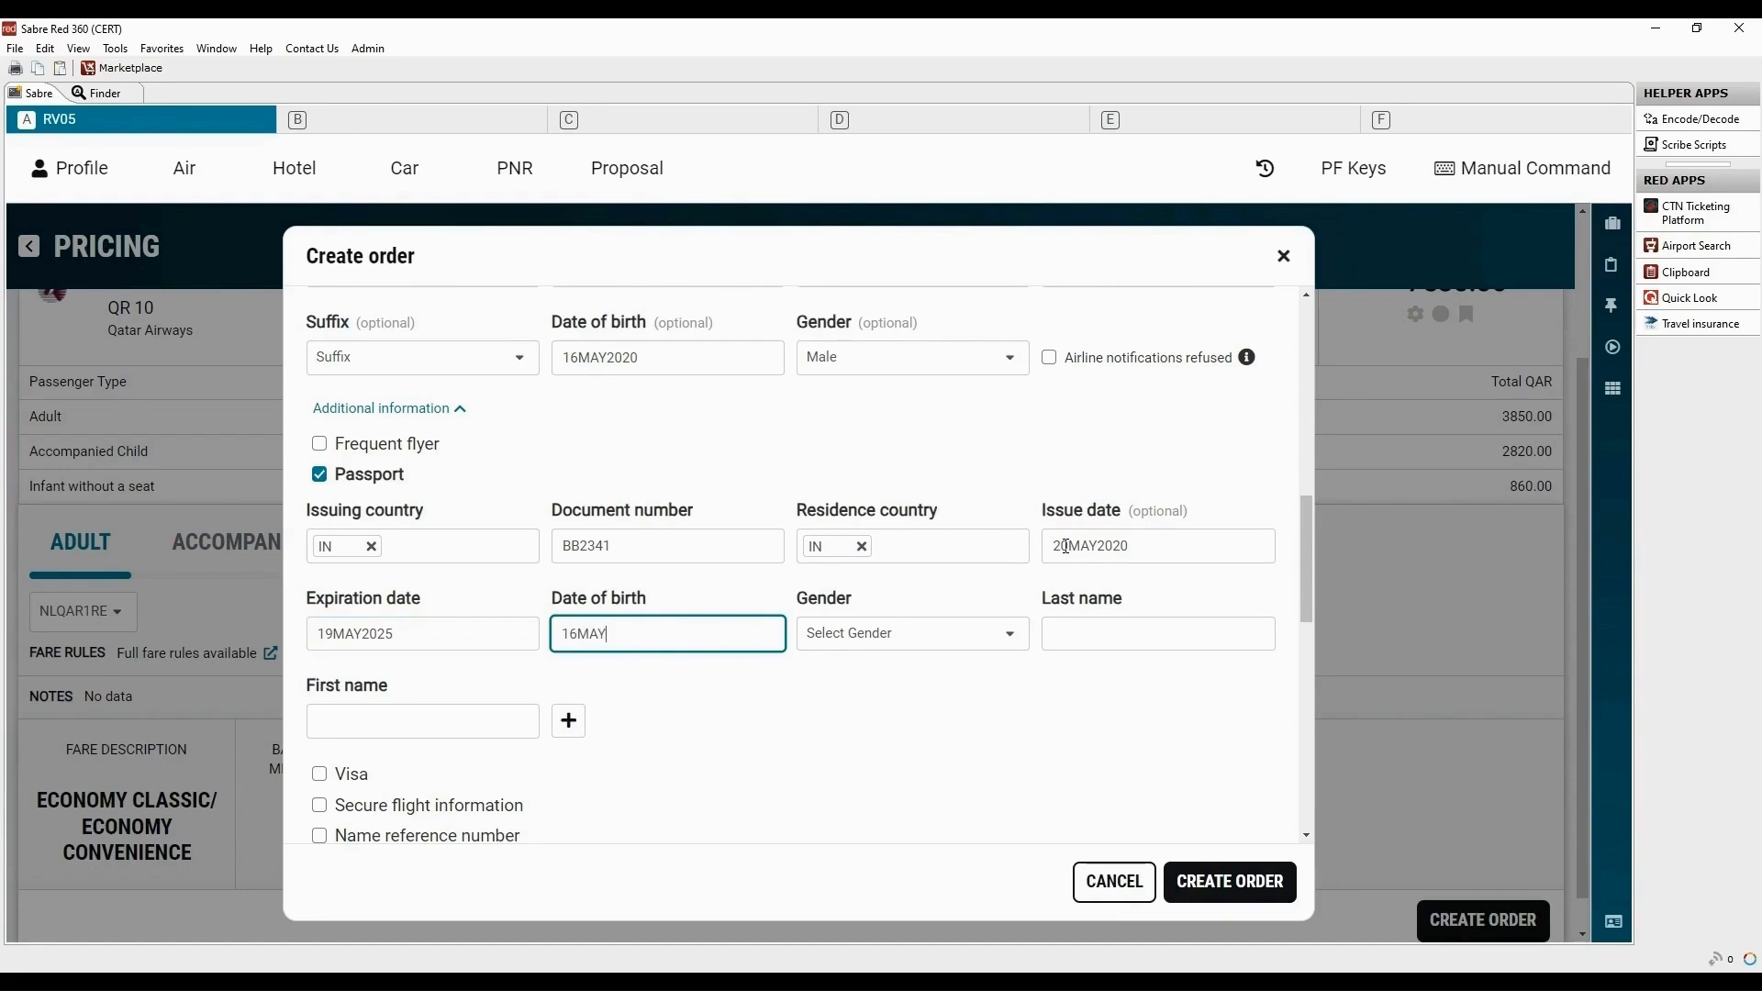
left_click(910, 633)
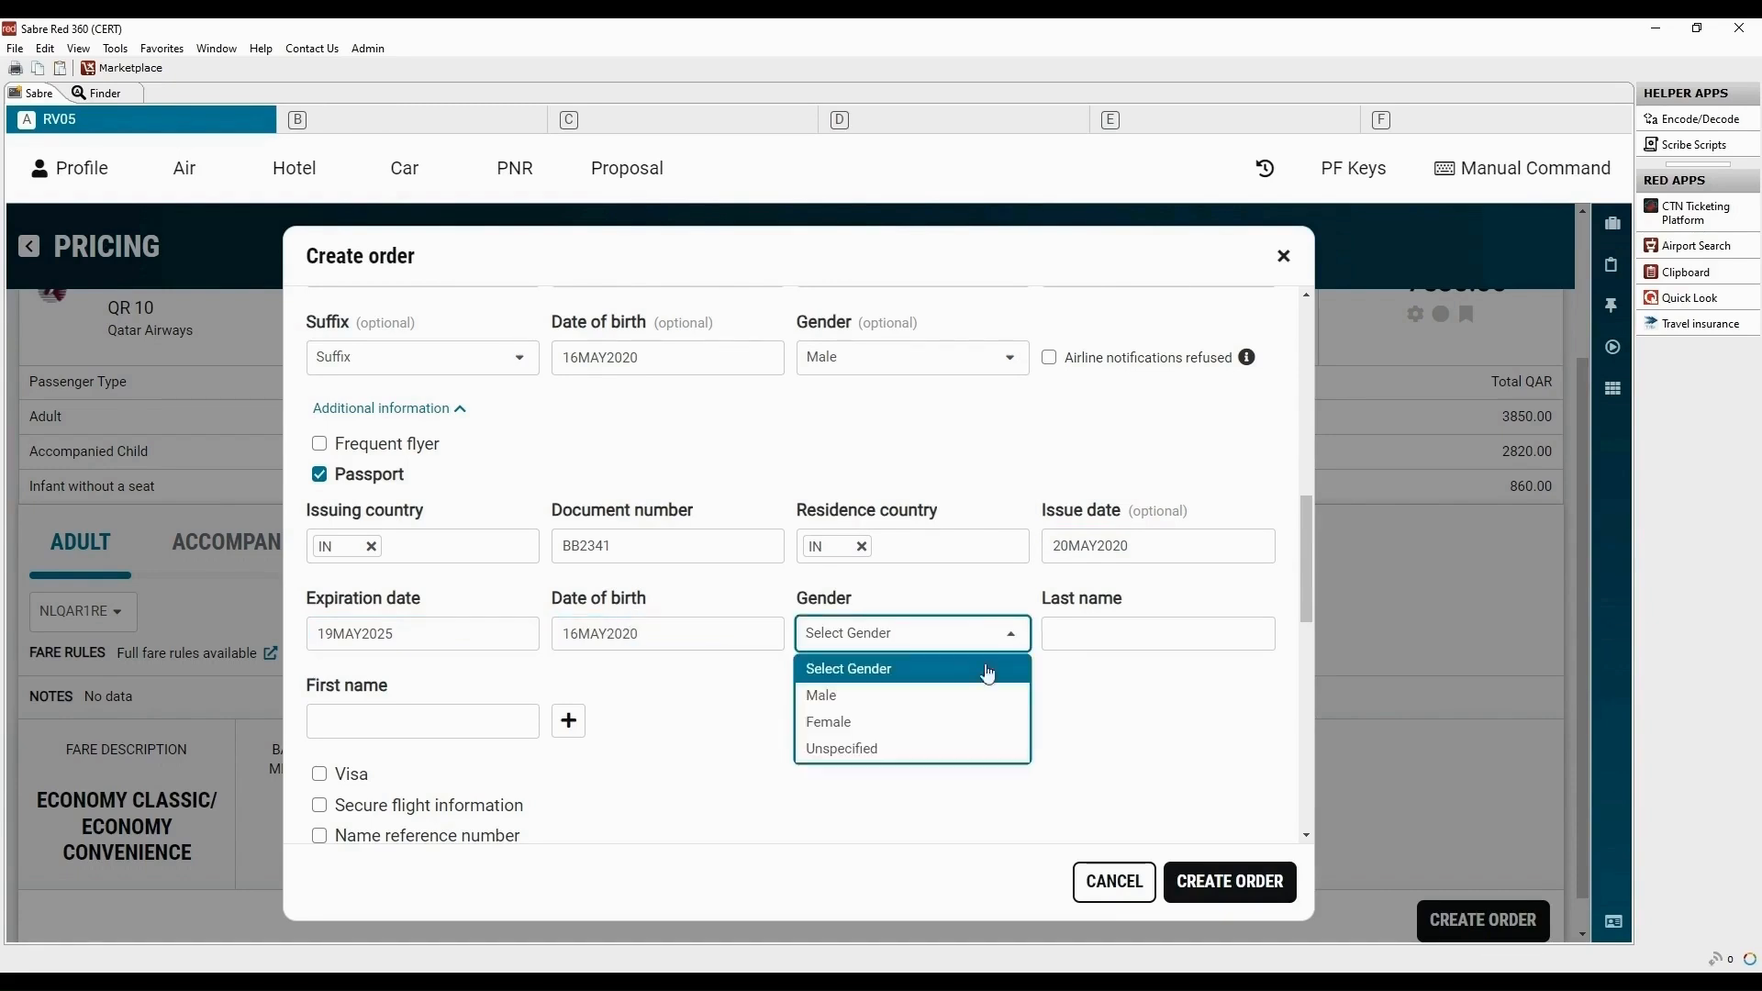
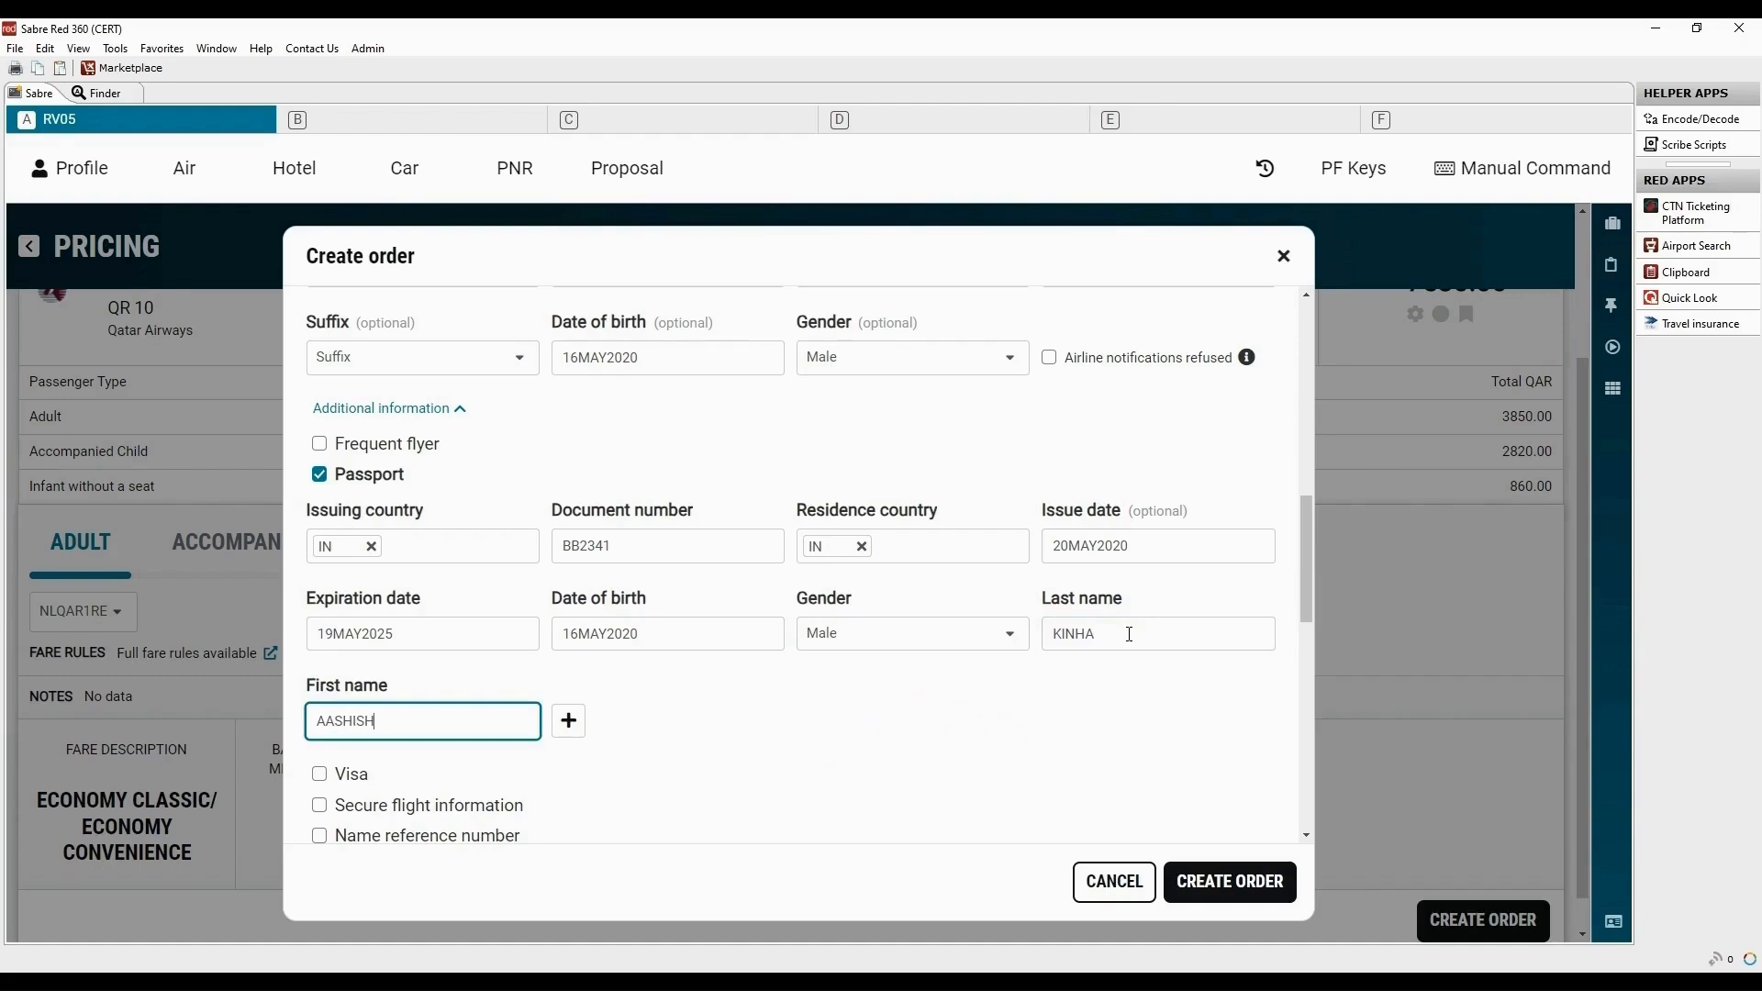
scroll("down", 3)
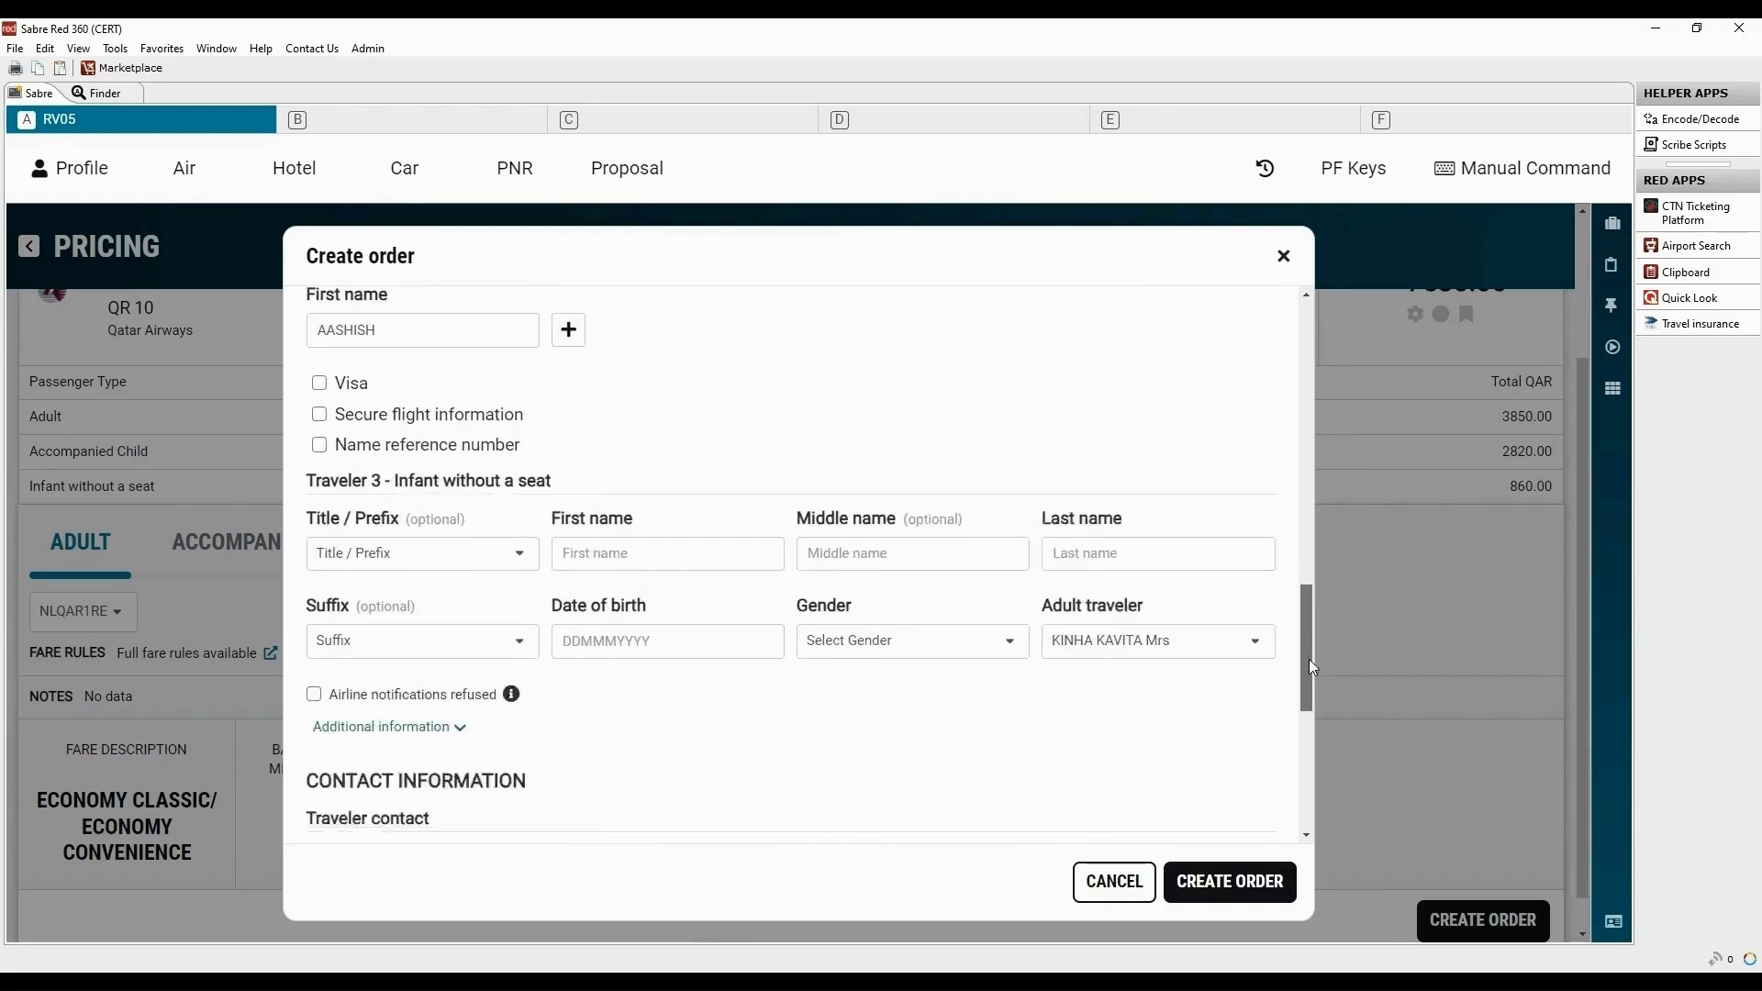
scroll("down", 3)
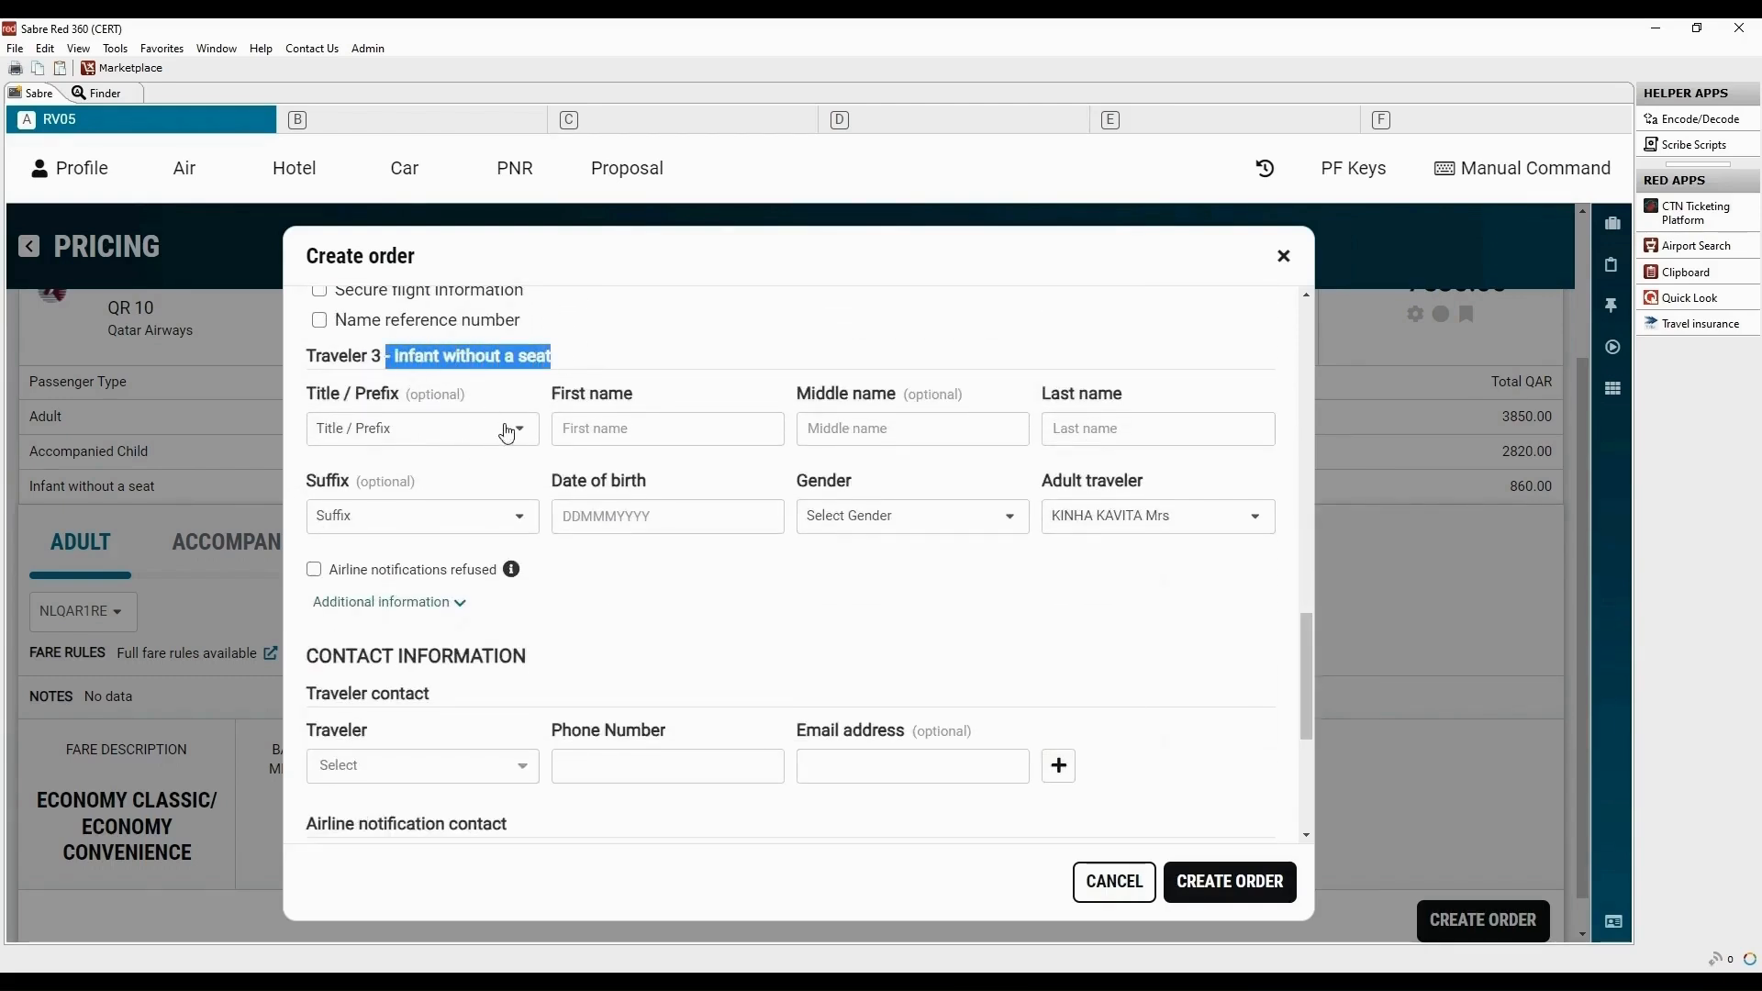
left_click(422, 428)
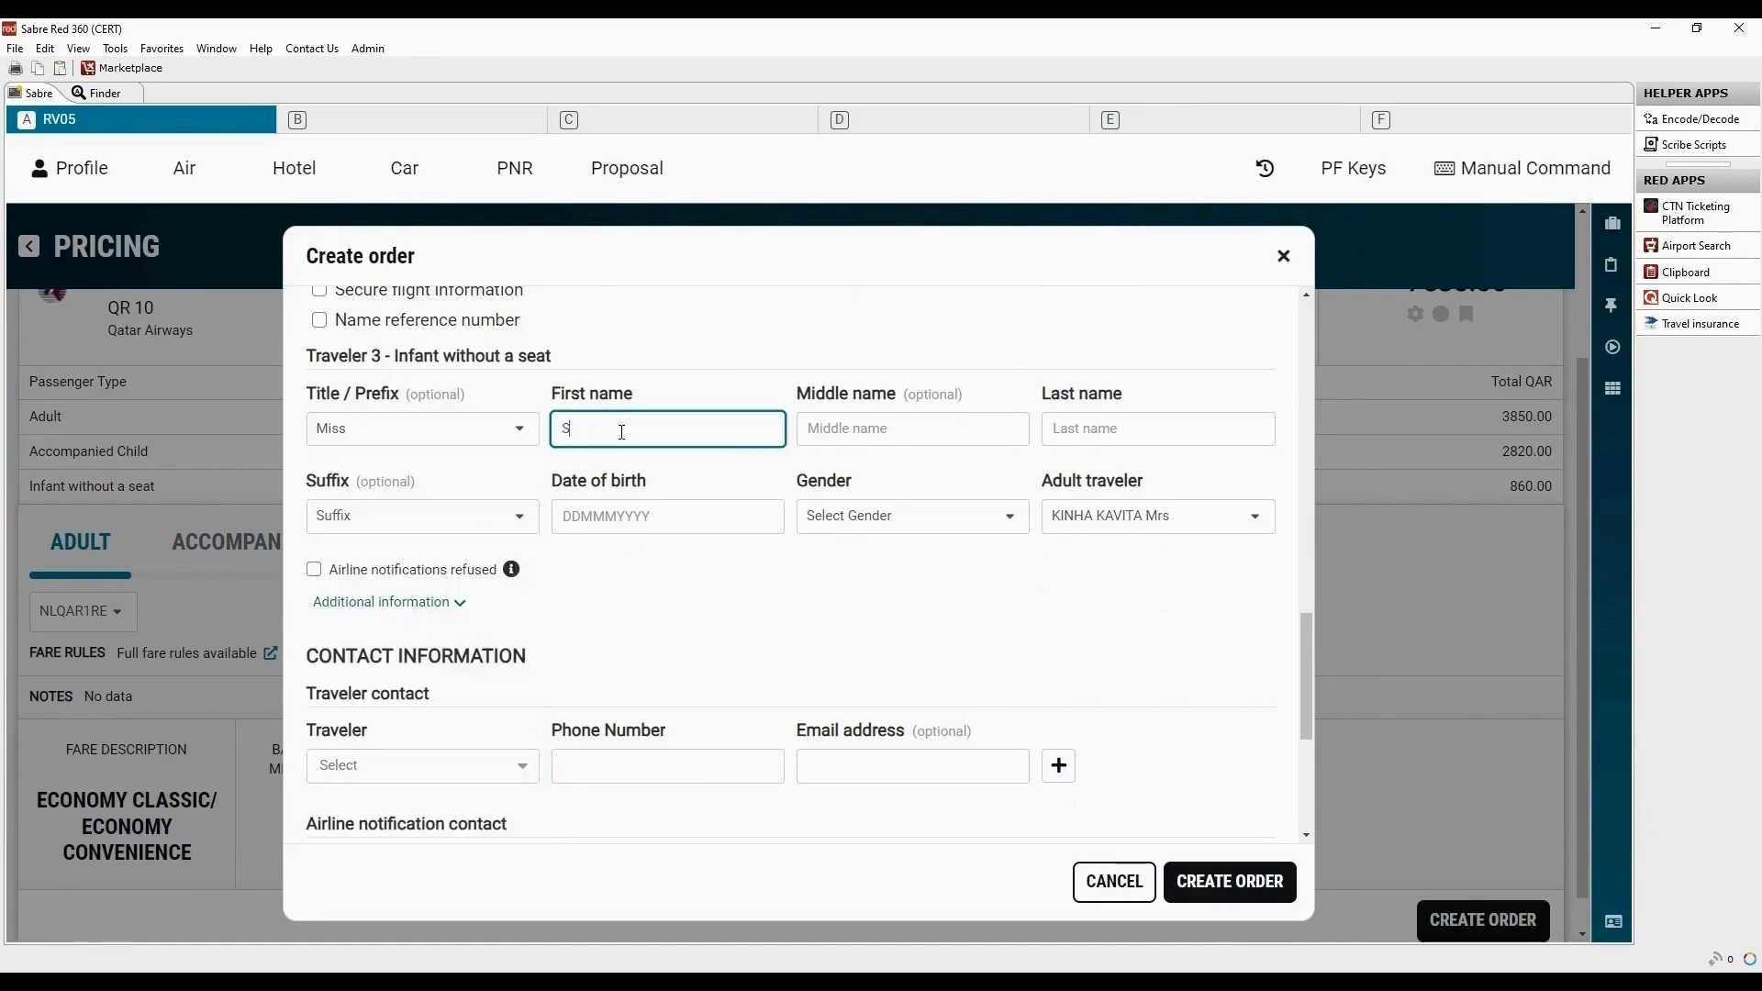
type("1")
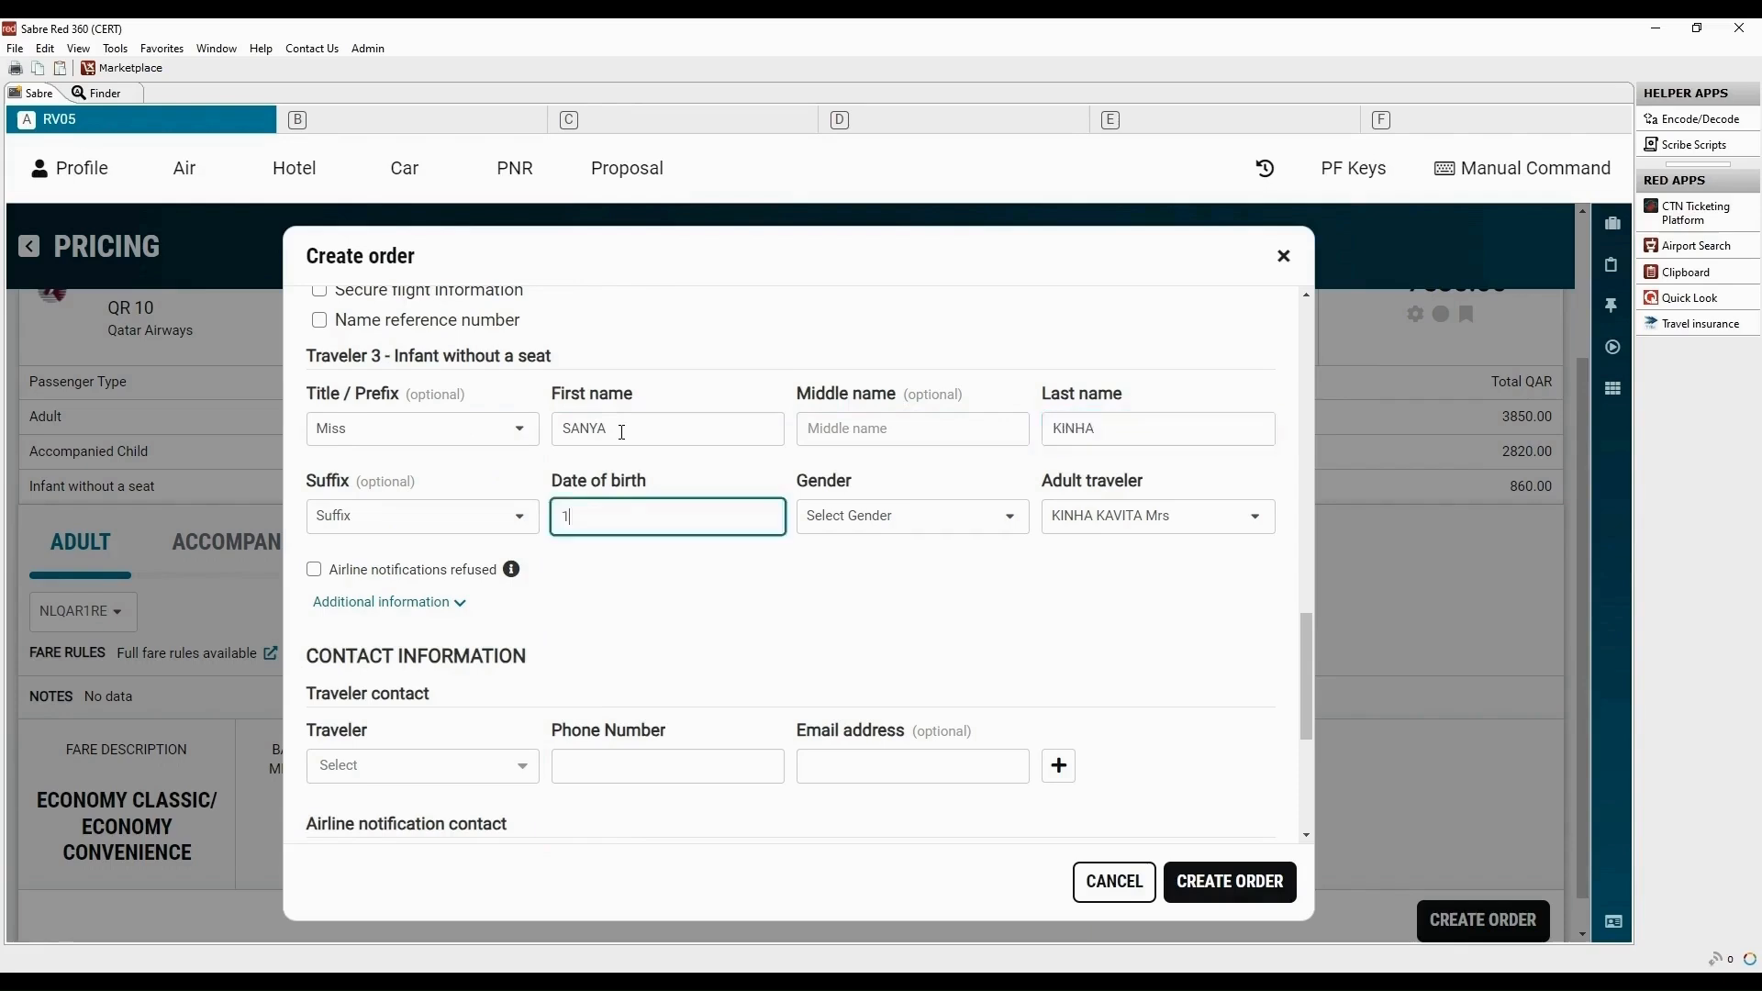
type("8NOV20")
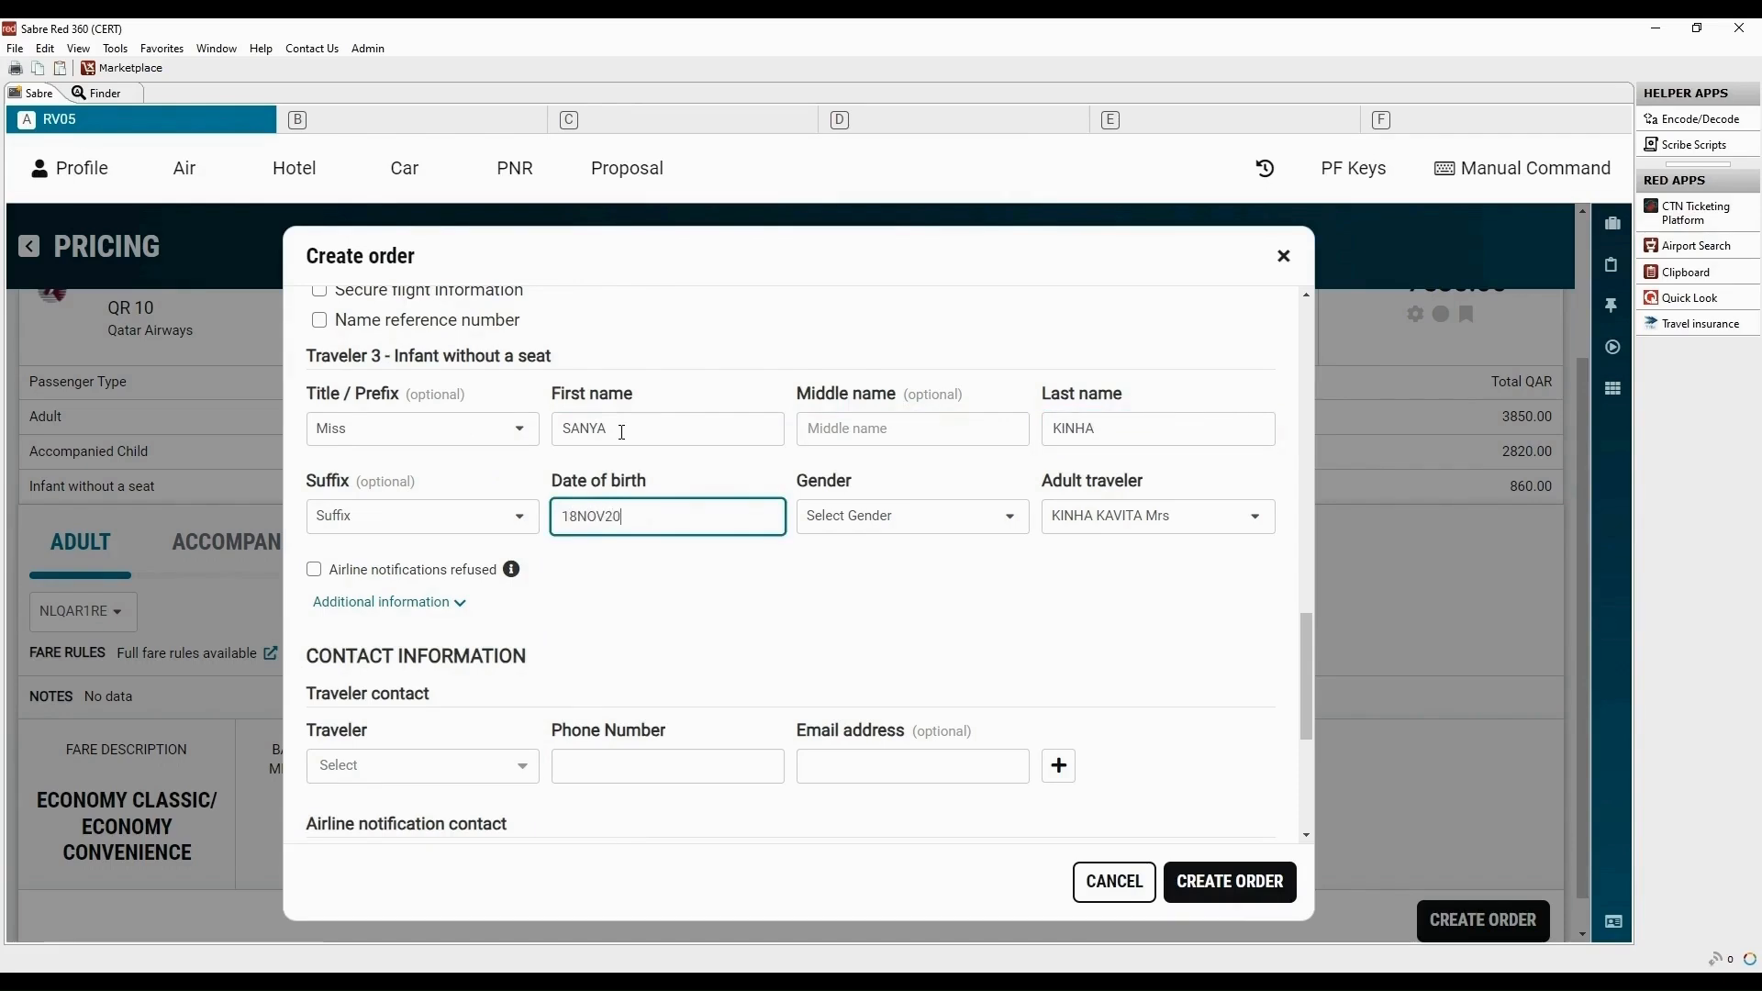
left_click(911, 516)
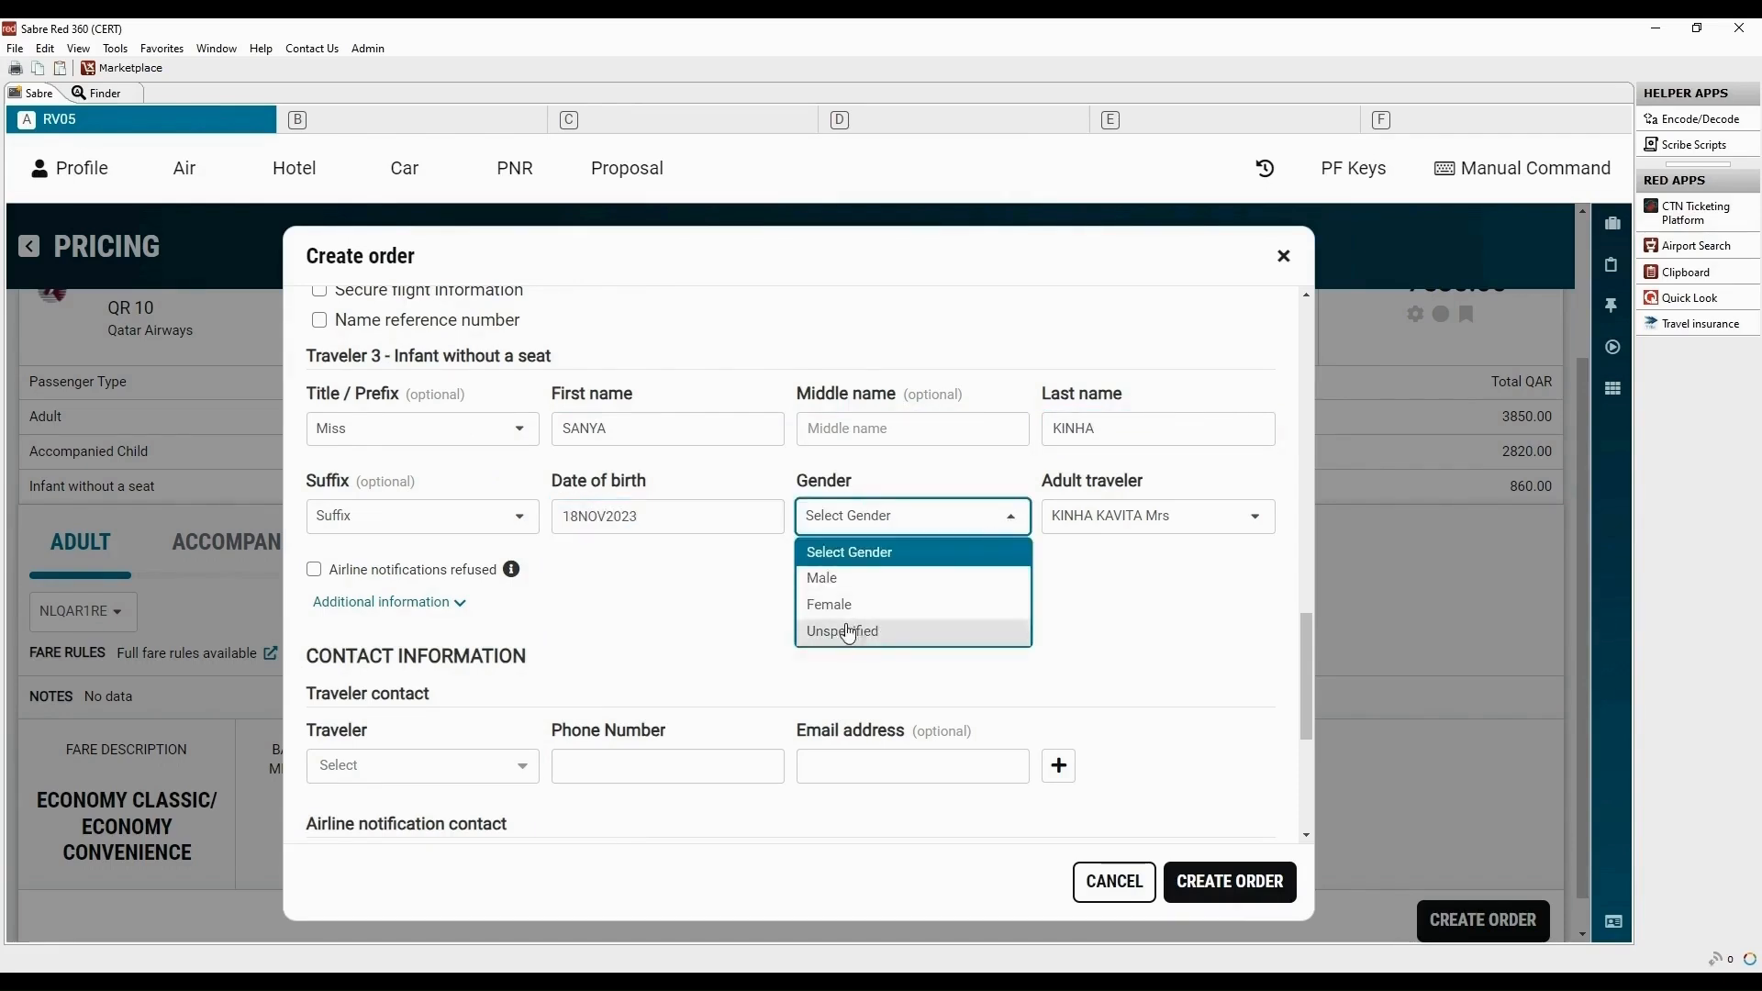
left_click(828, 604)
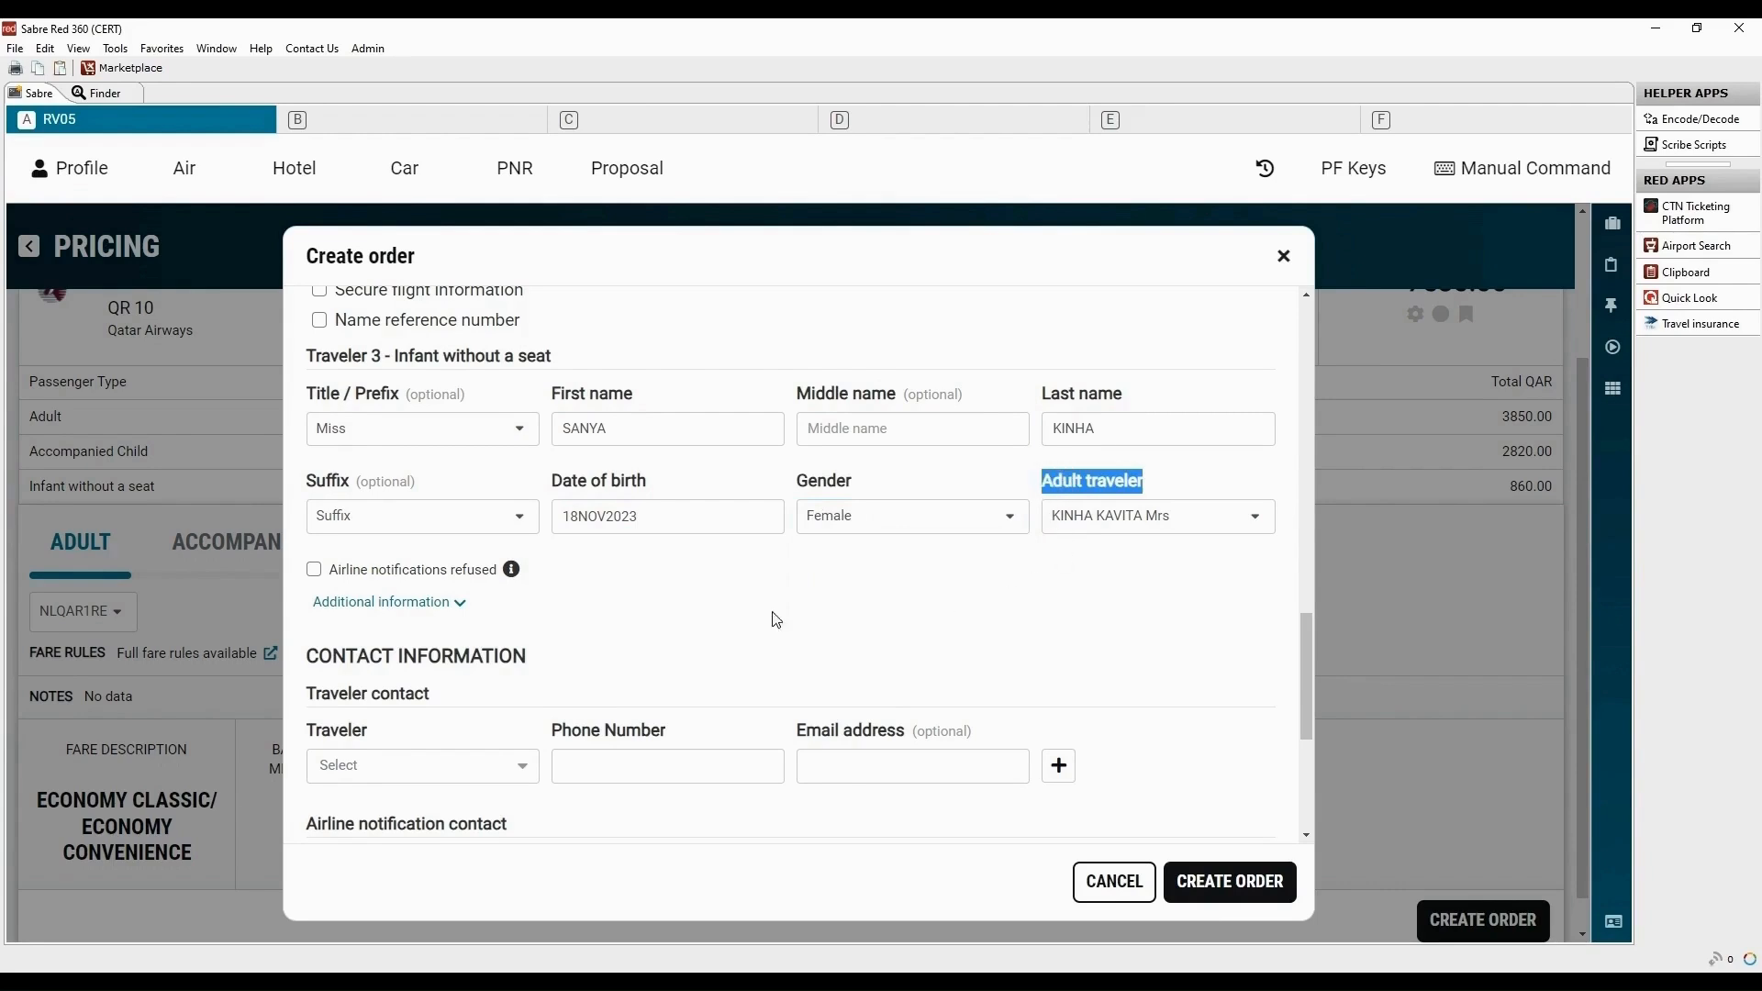
left_click(382, 602)
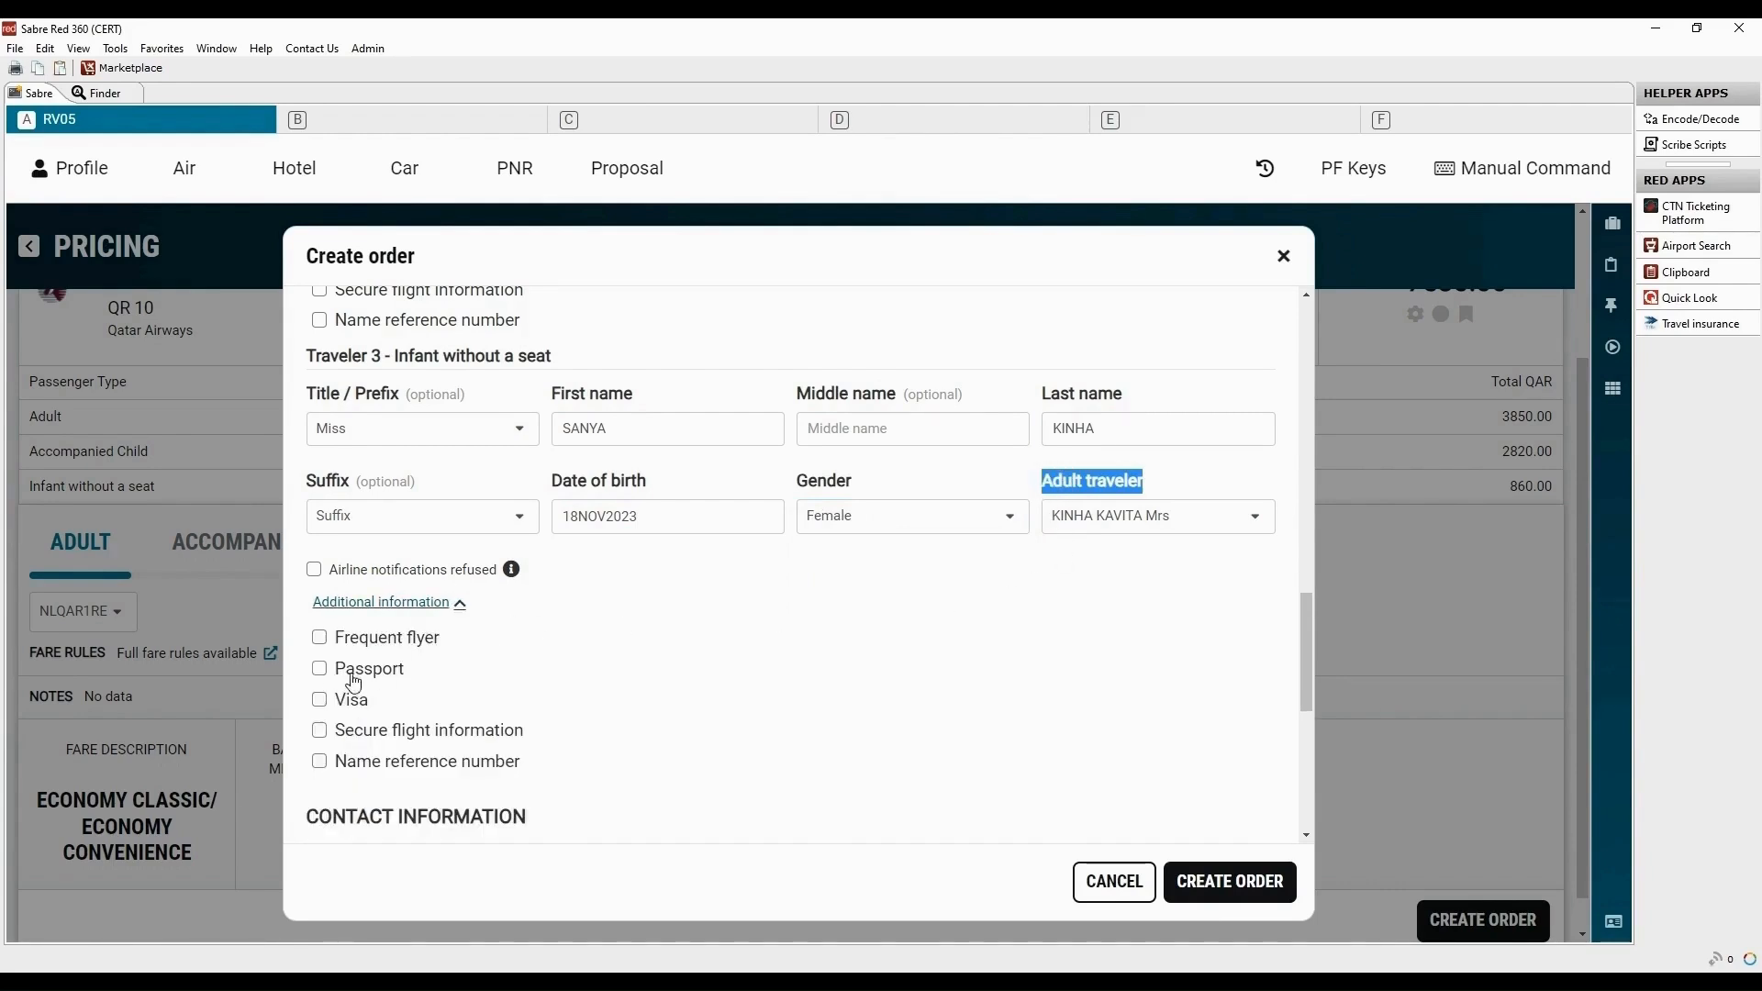
type("IN")
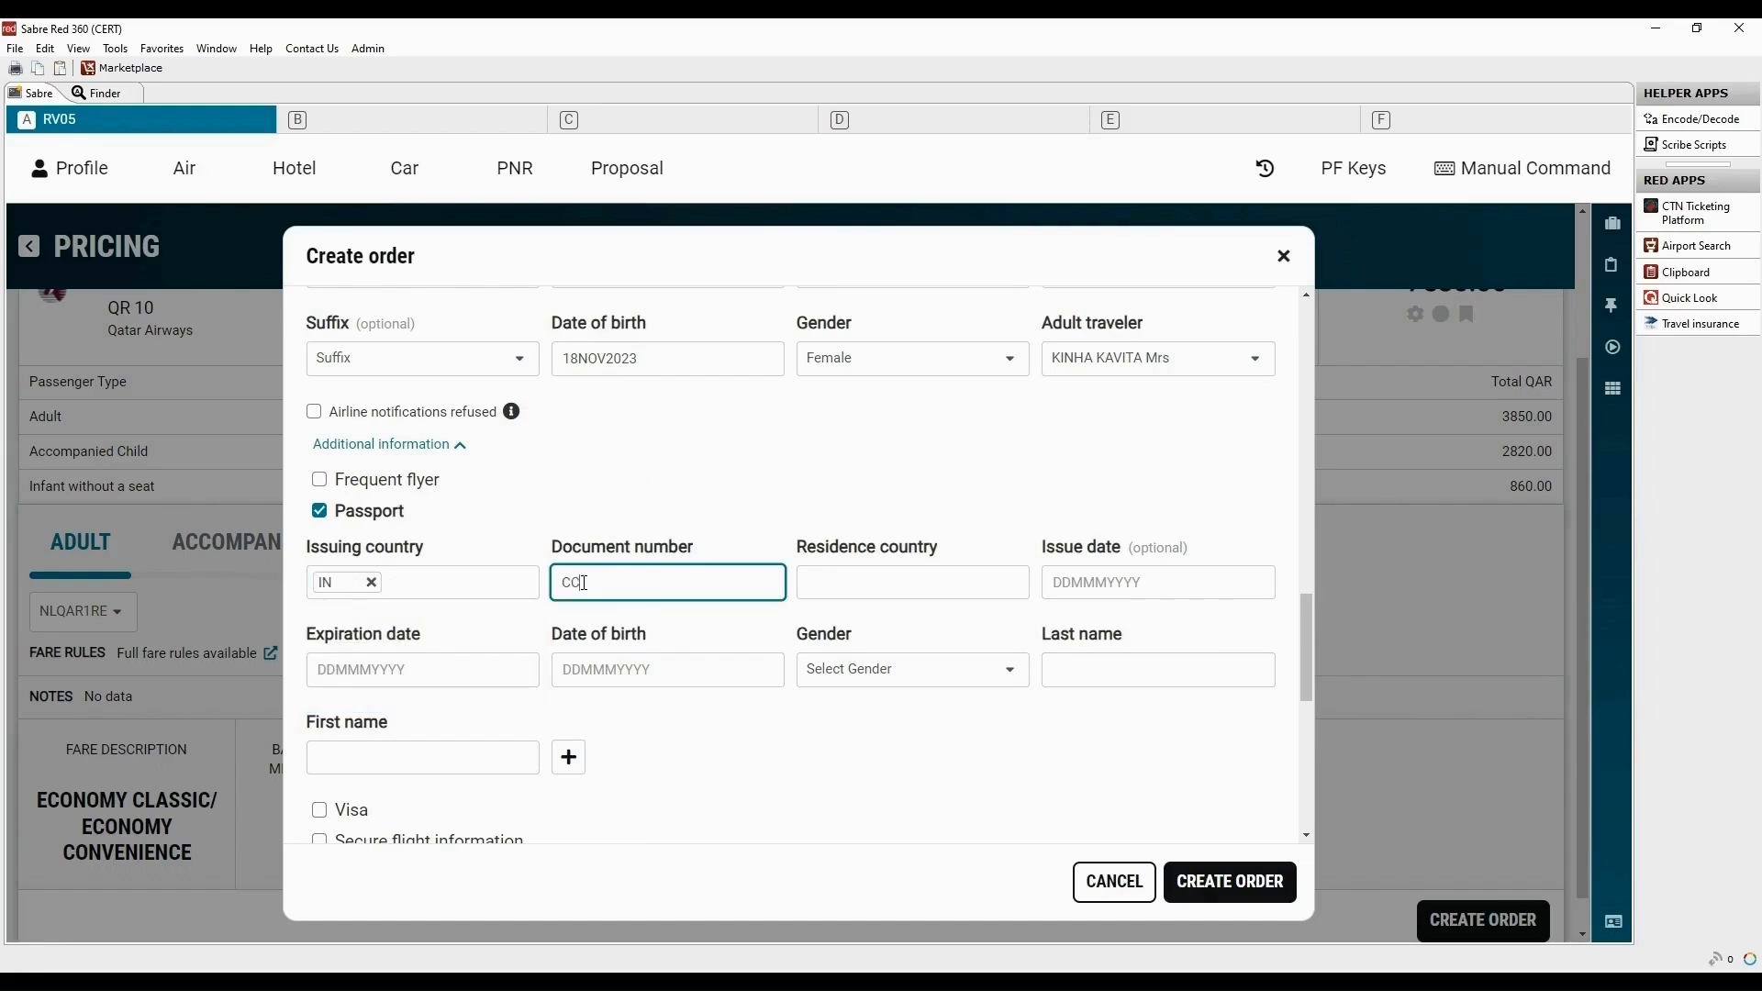
type("43")
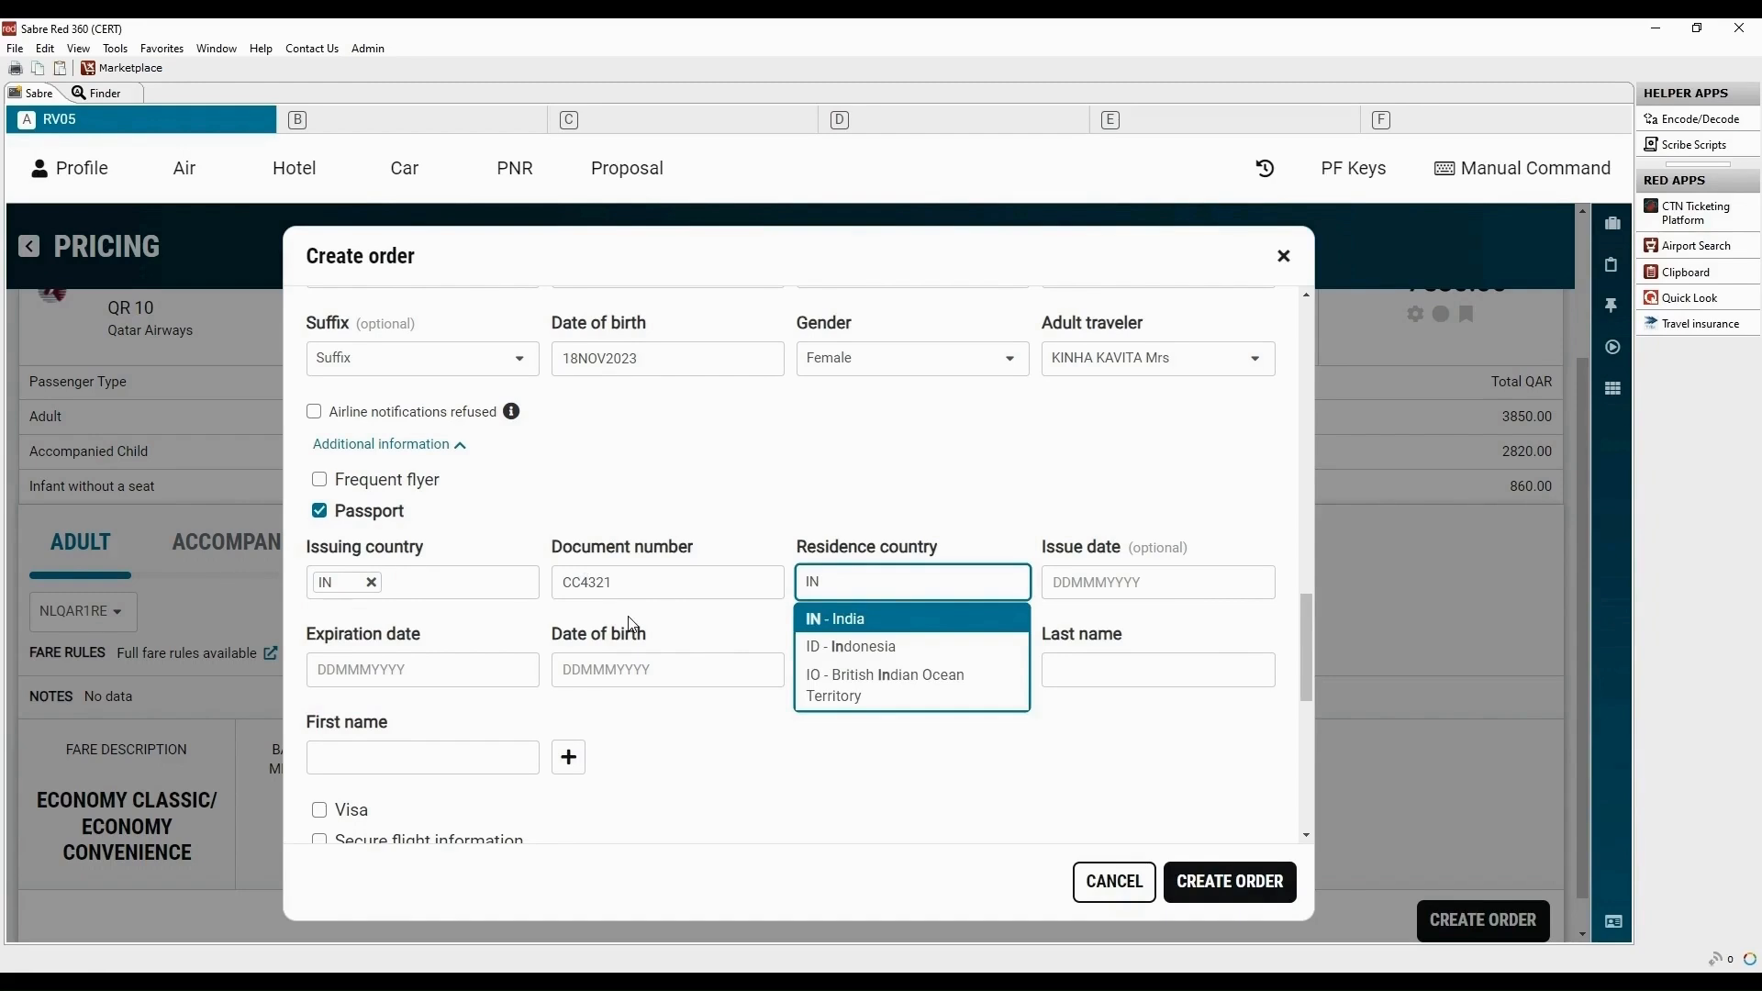
type("21NOV2023")
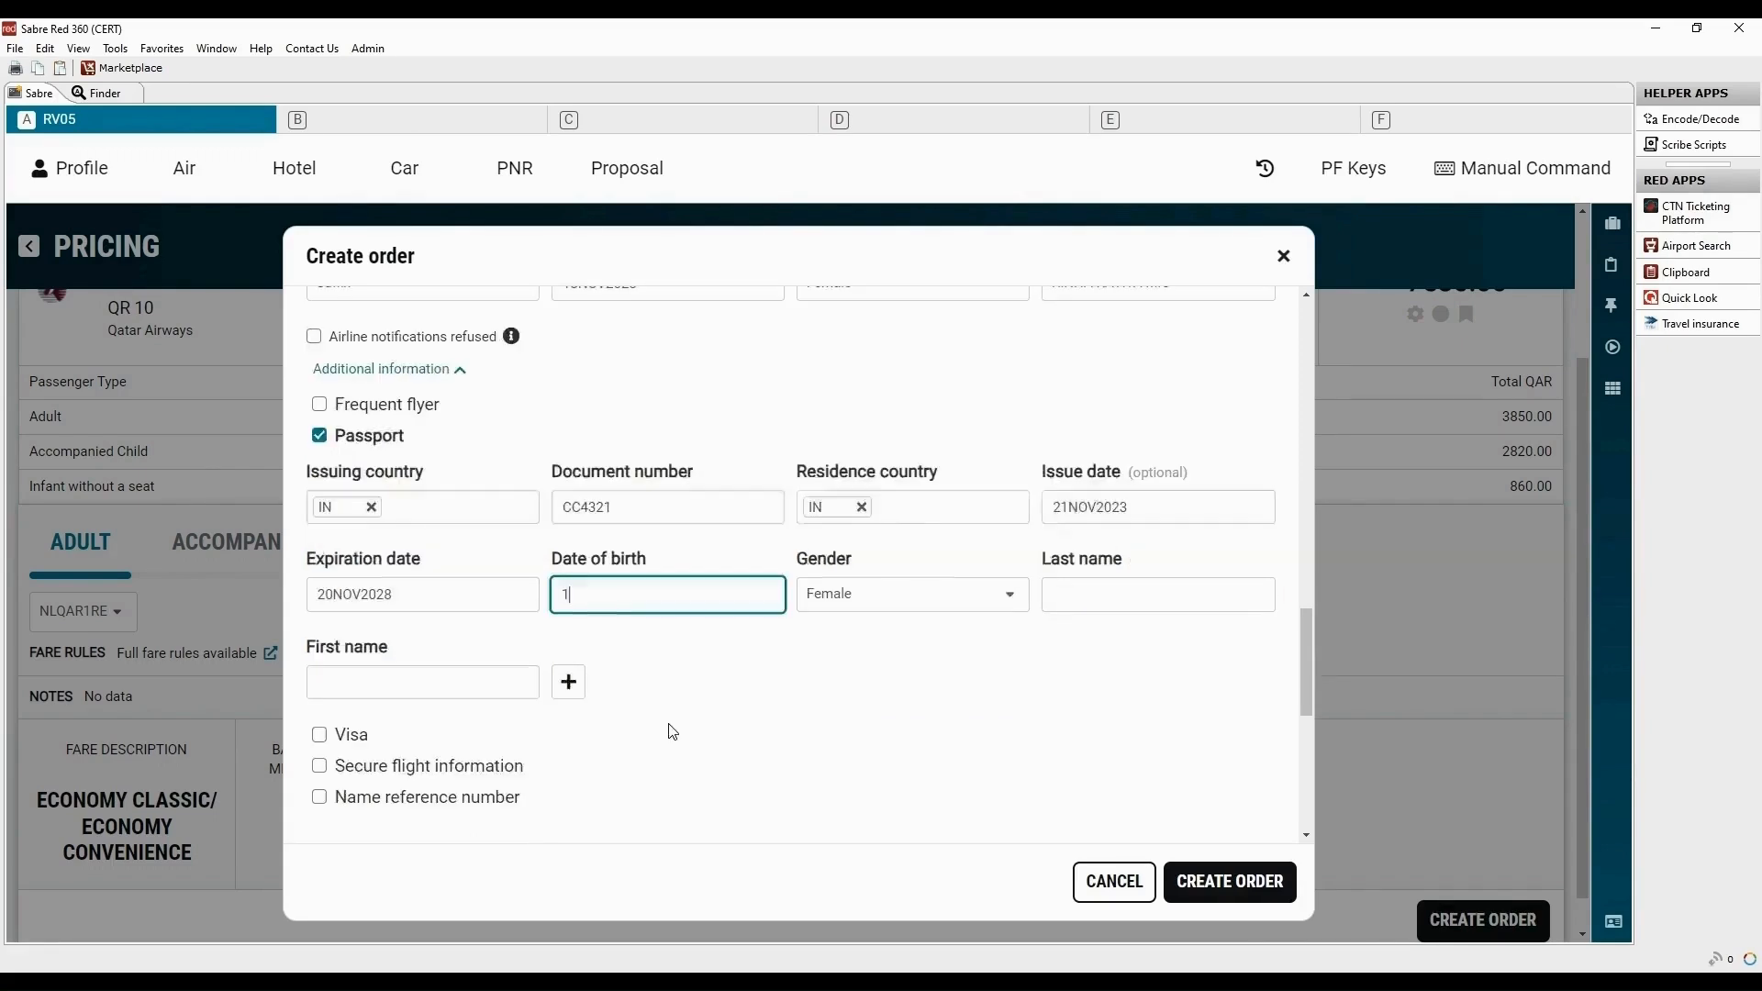
type("8NOV")
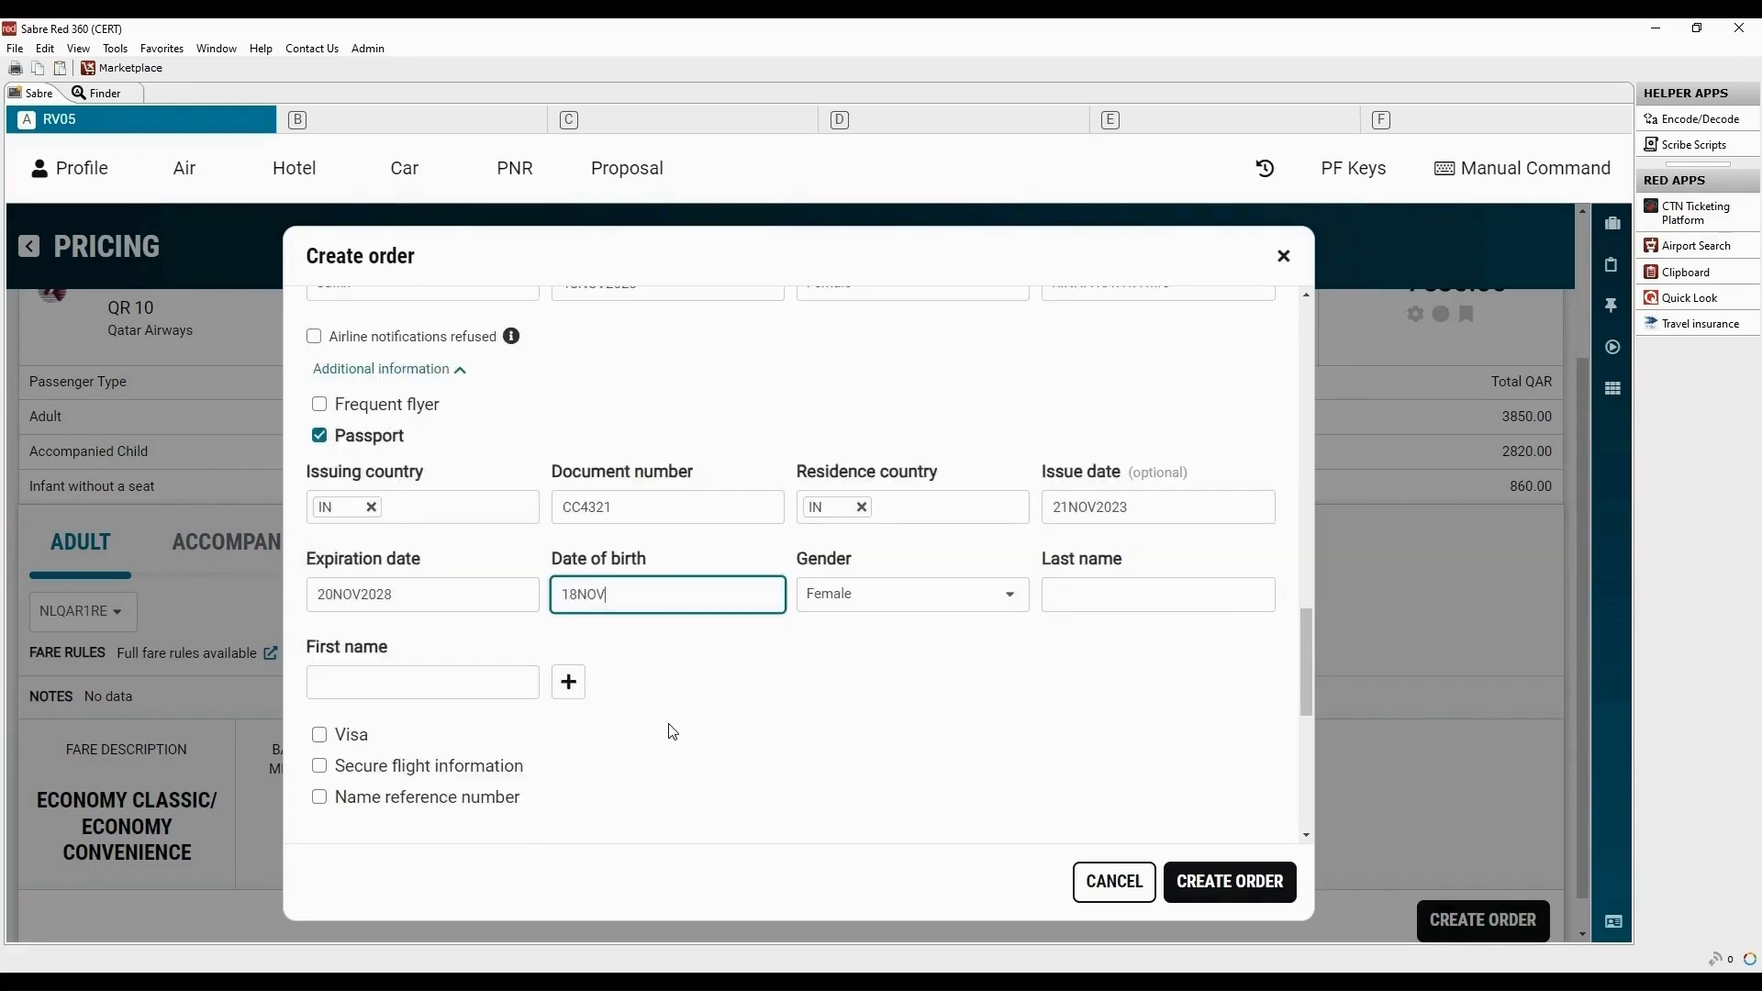
type("K")
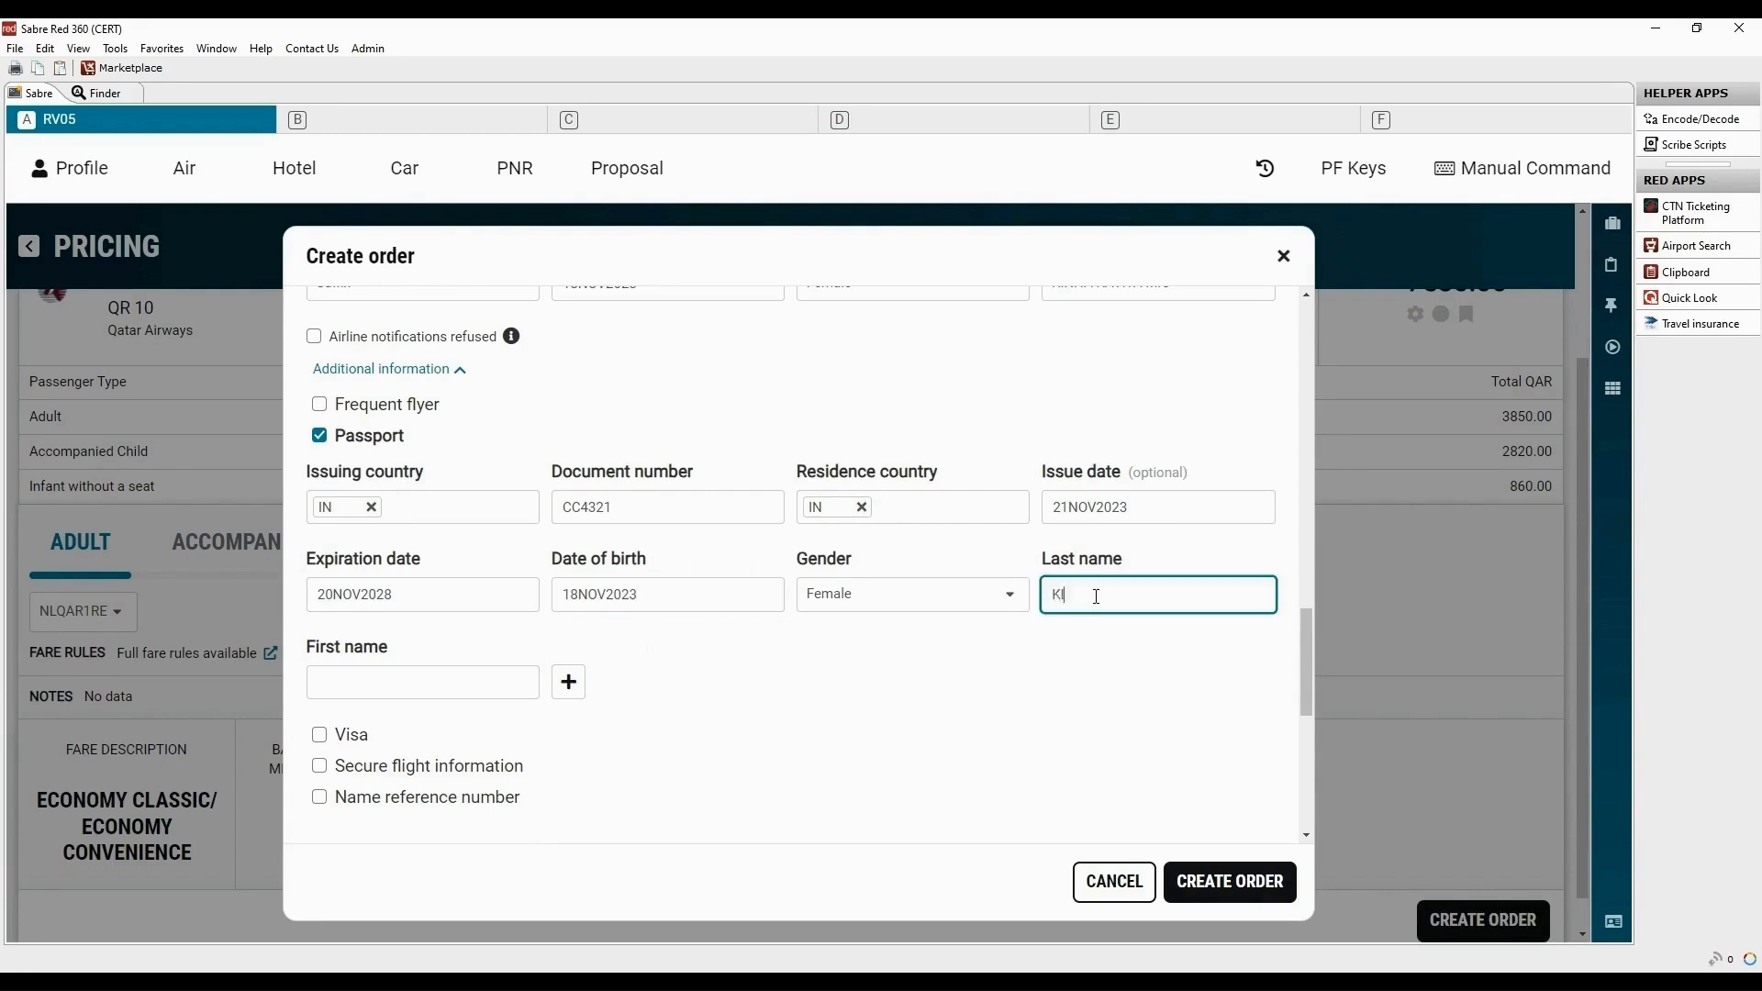
type("SANYA")
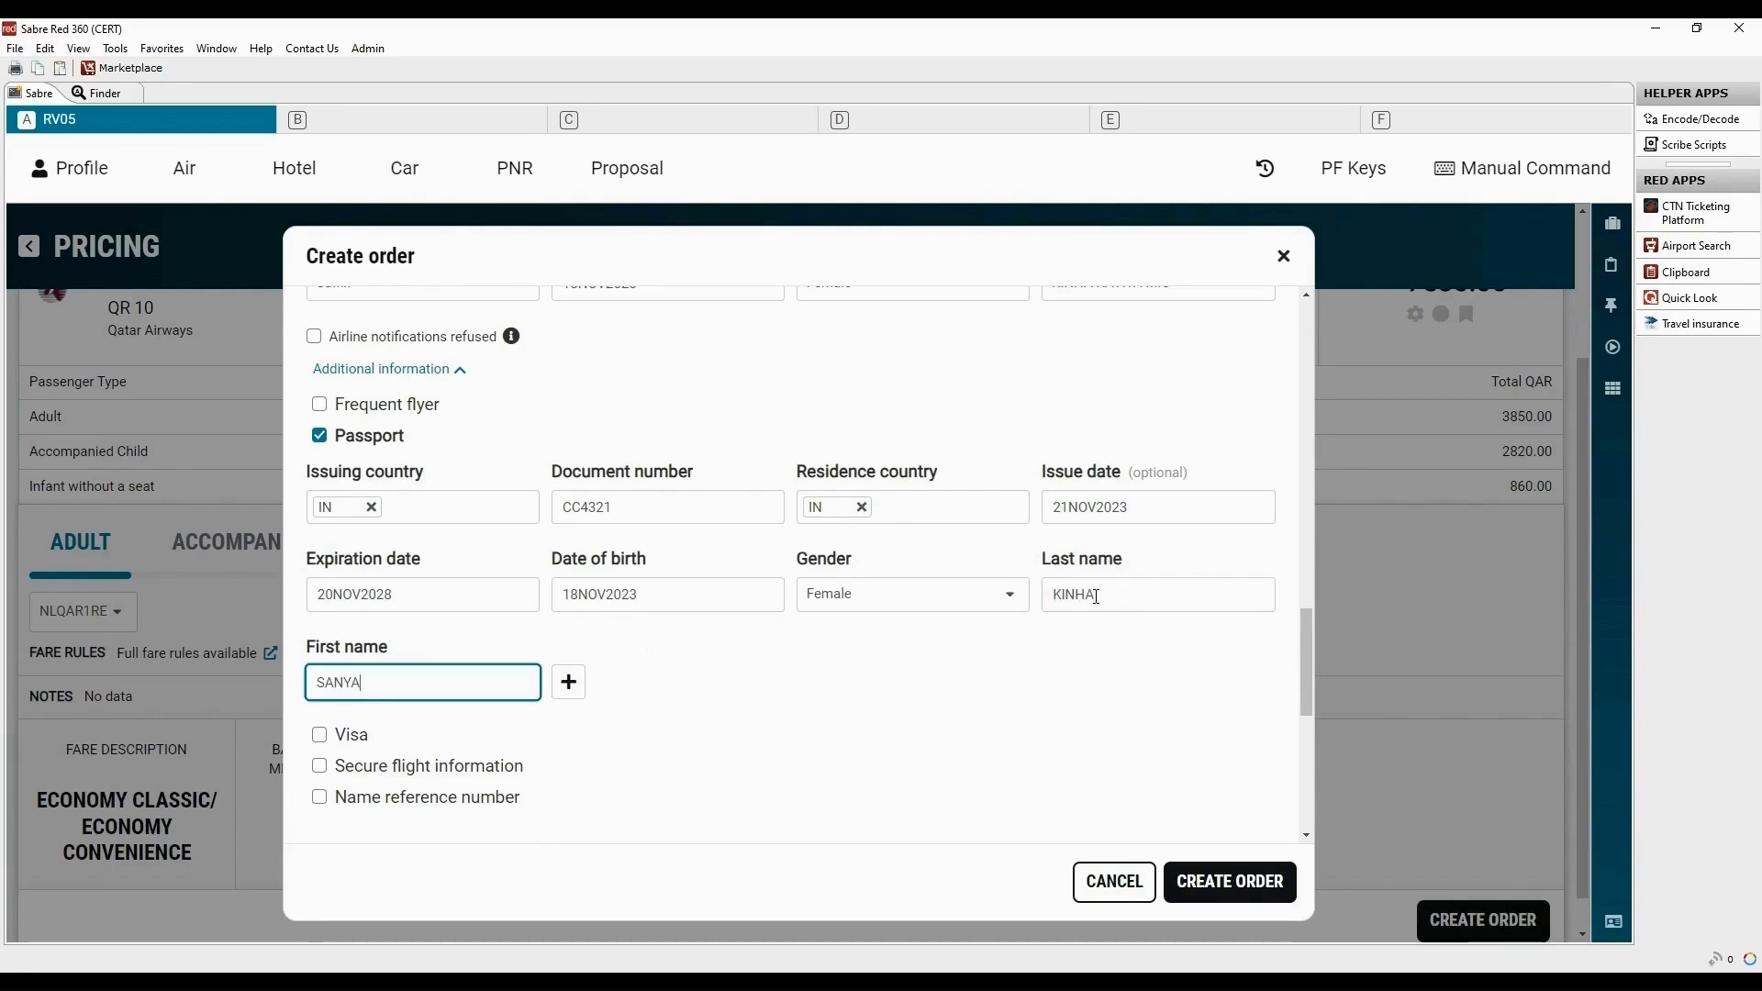
scroll("down", 3)
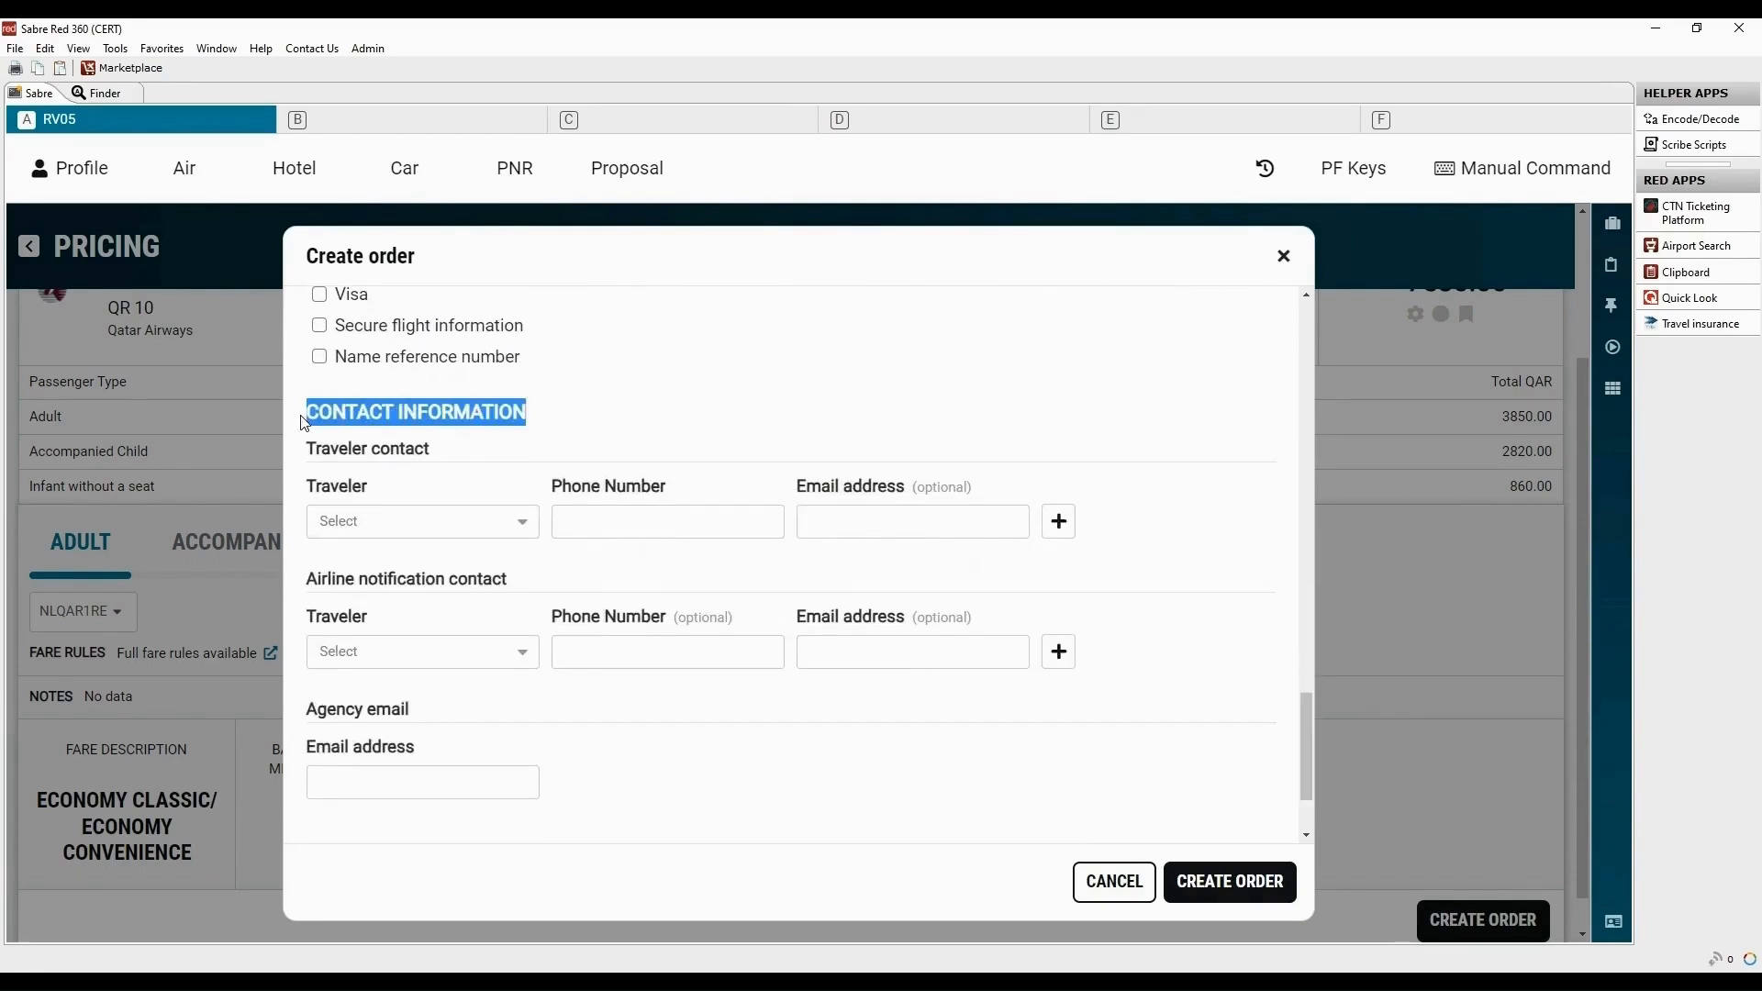
left_click(422, 519)
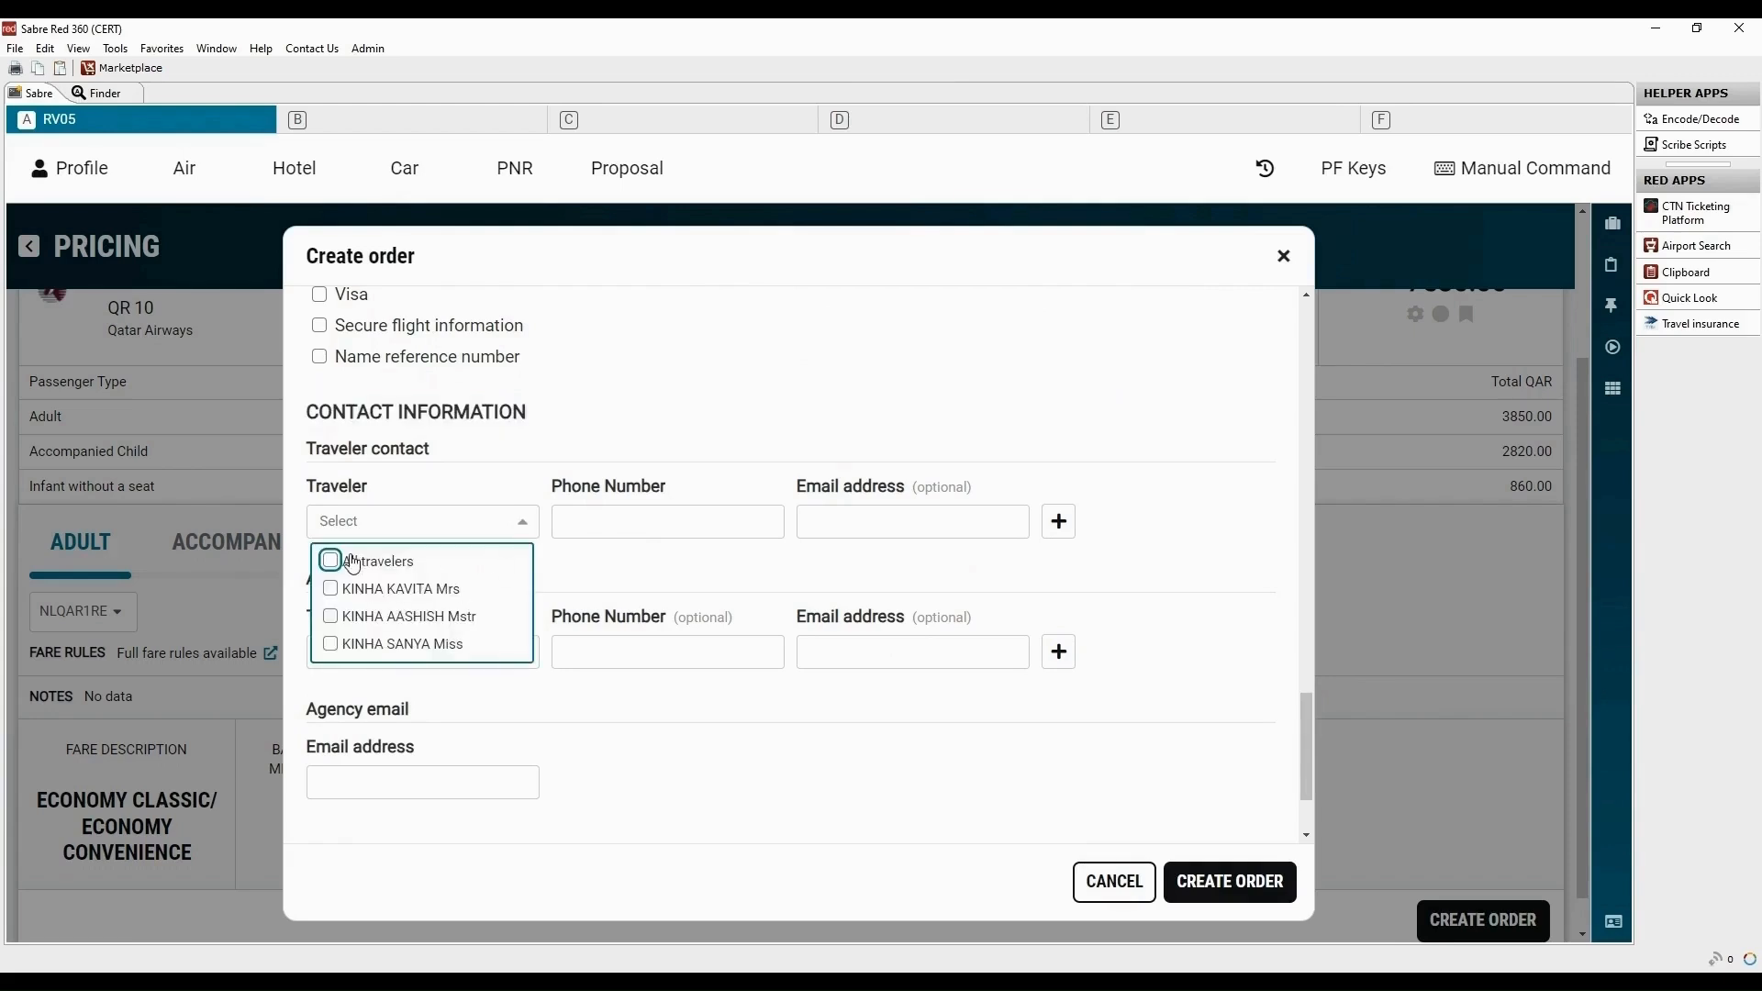
type("4448477")
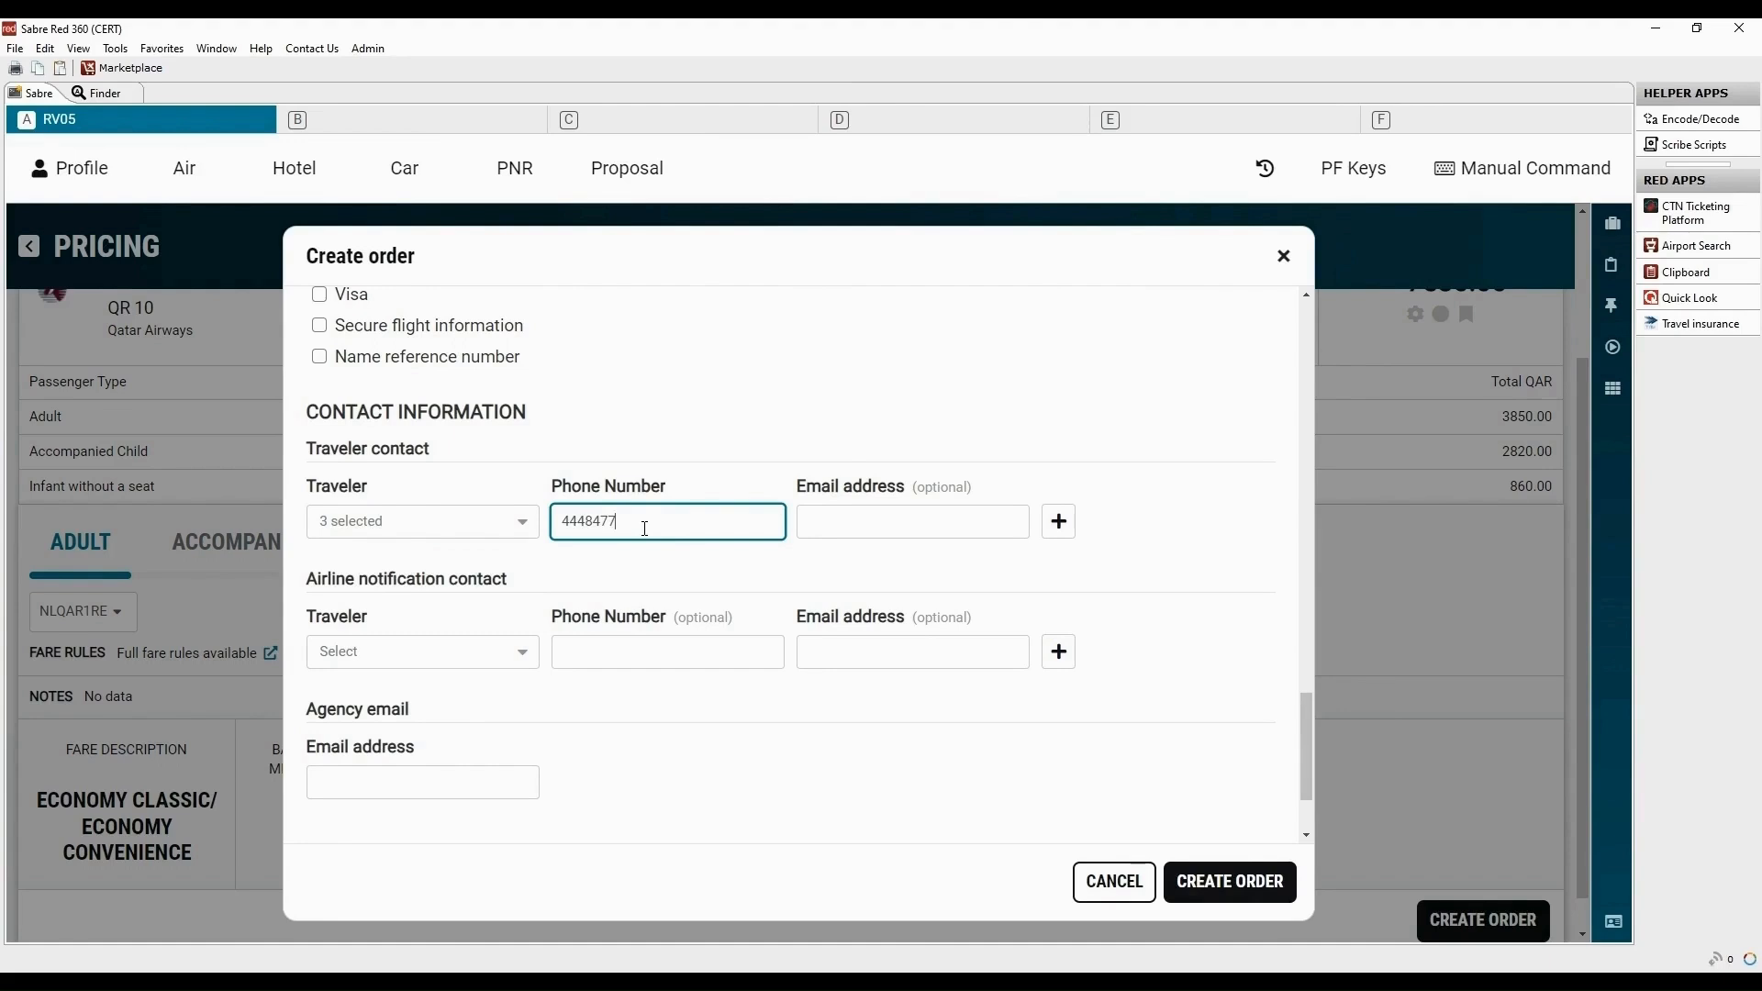
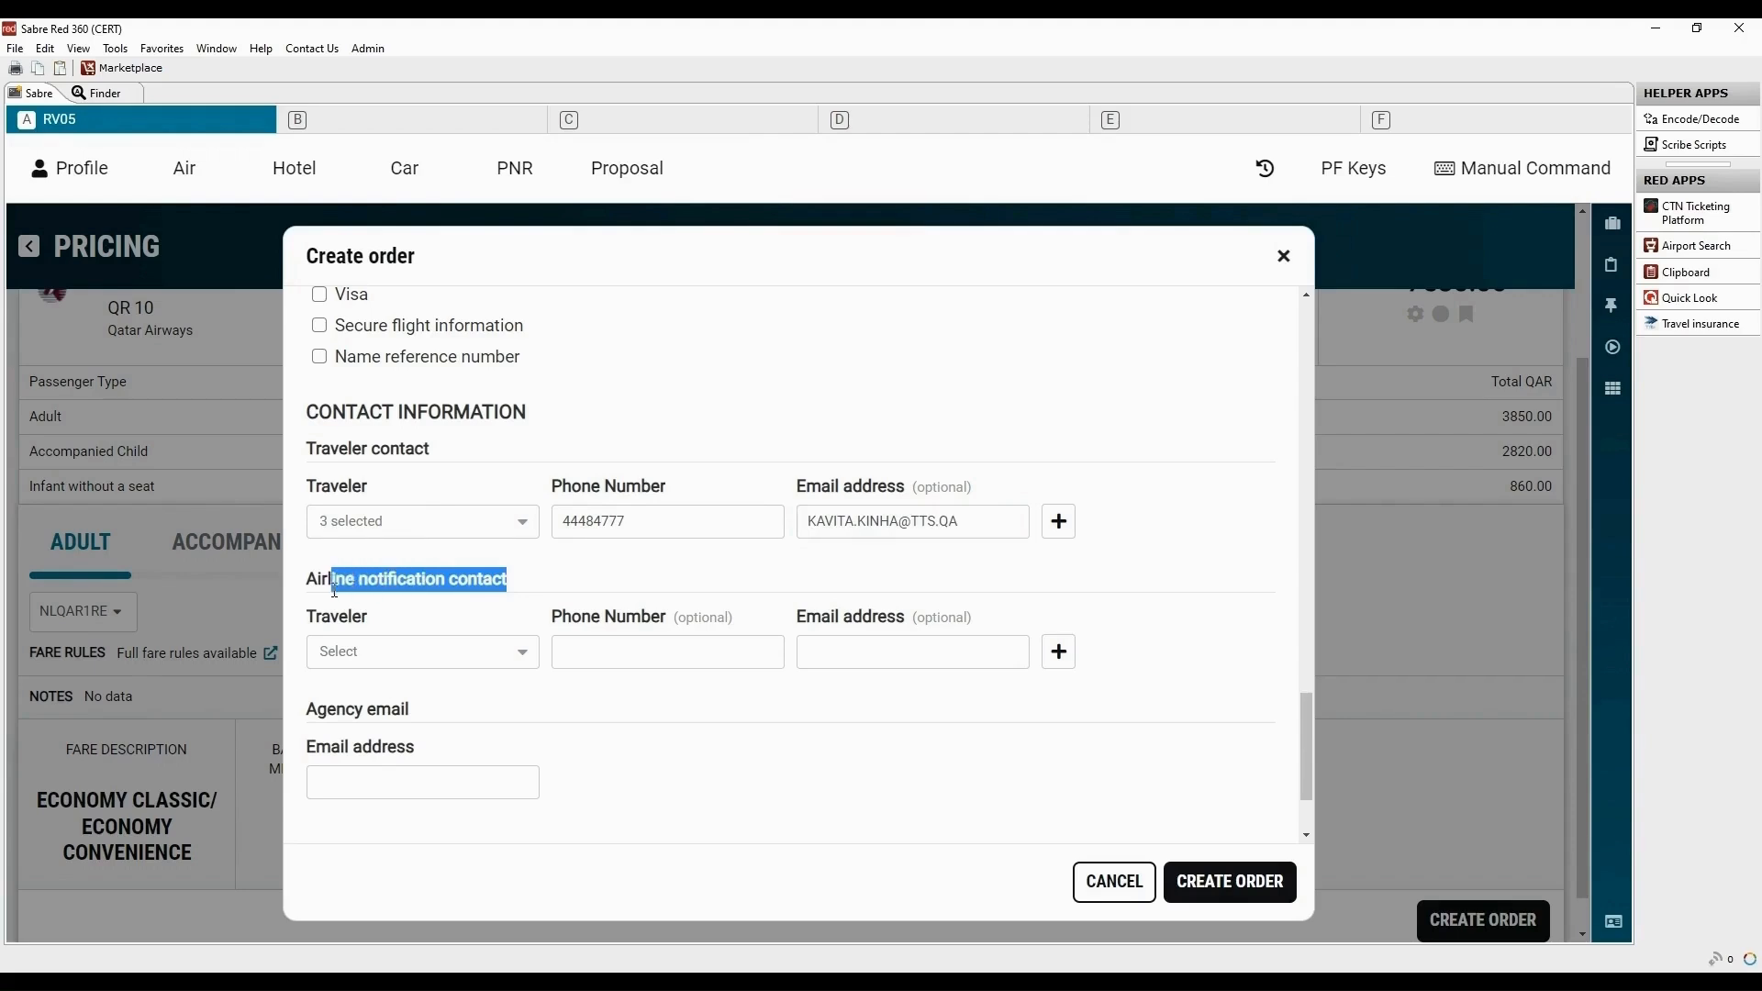
- Set airline notification phone 55112233 for all travelers and the agency gmail address
left_click(421, 651)
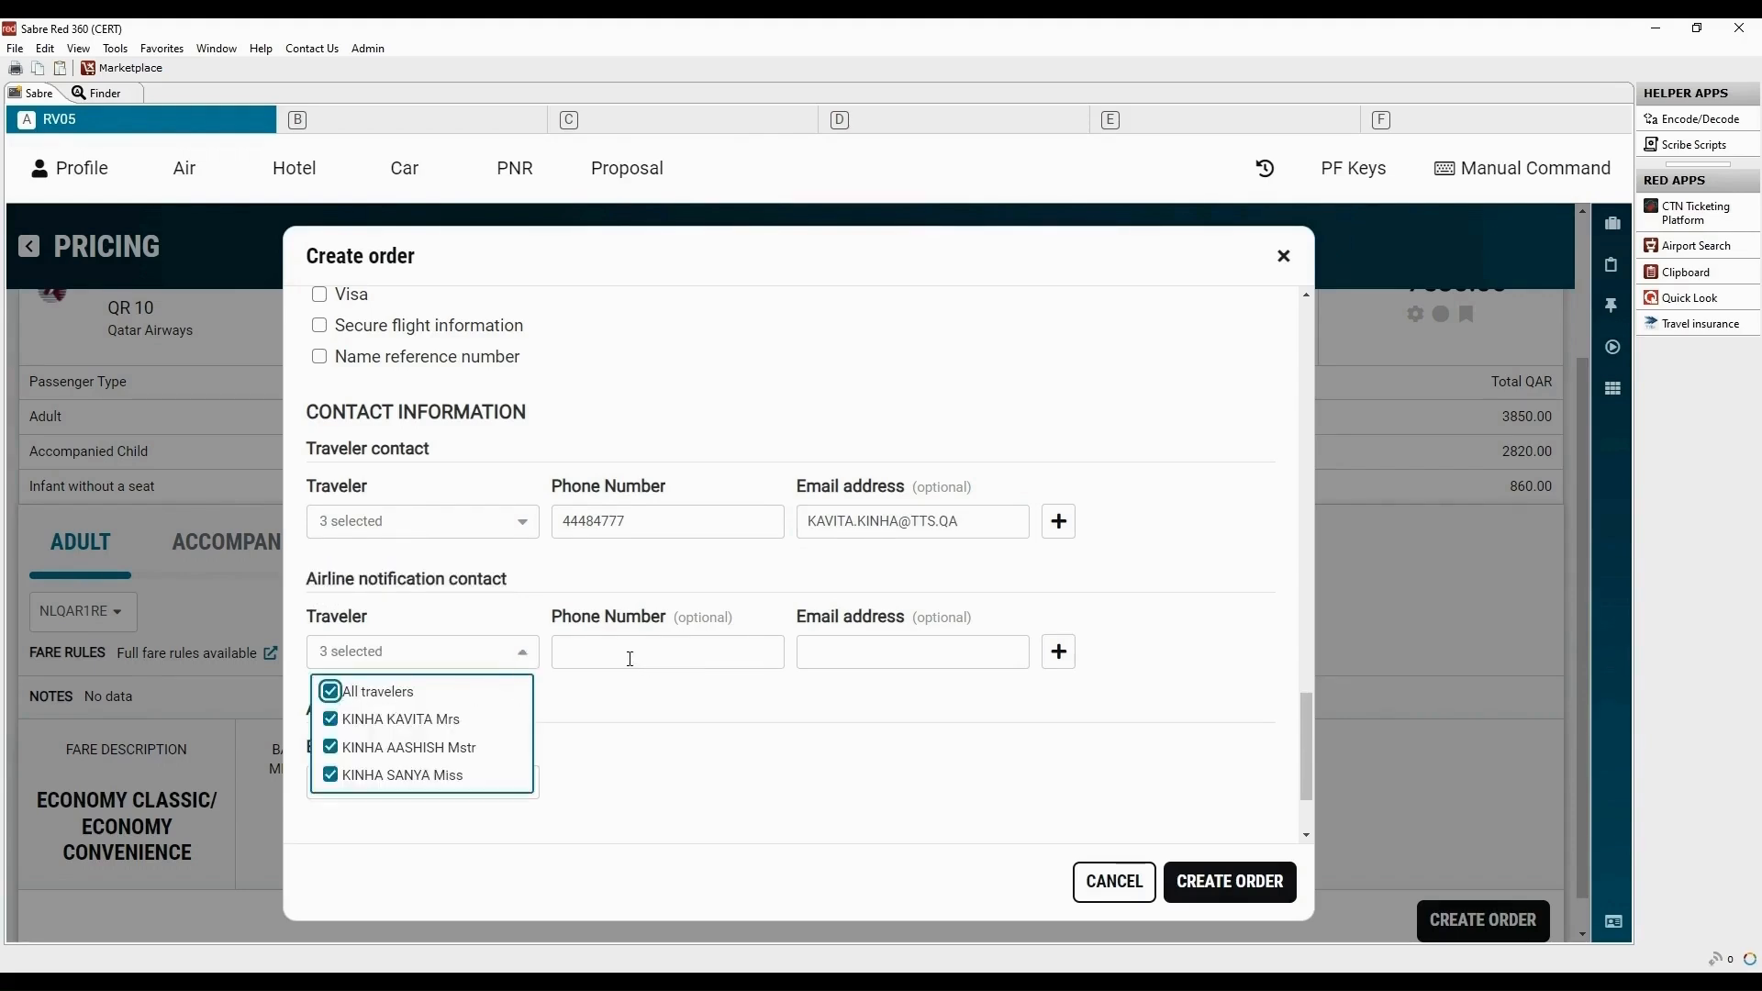
type("55112233")
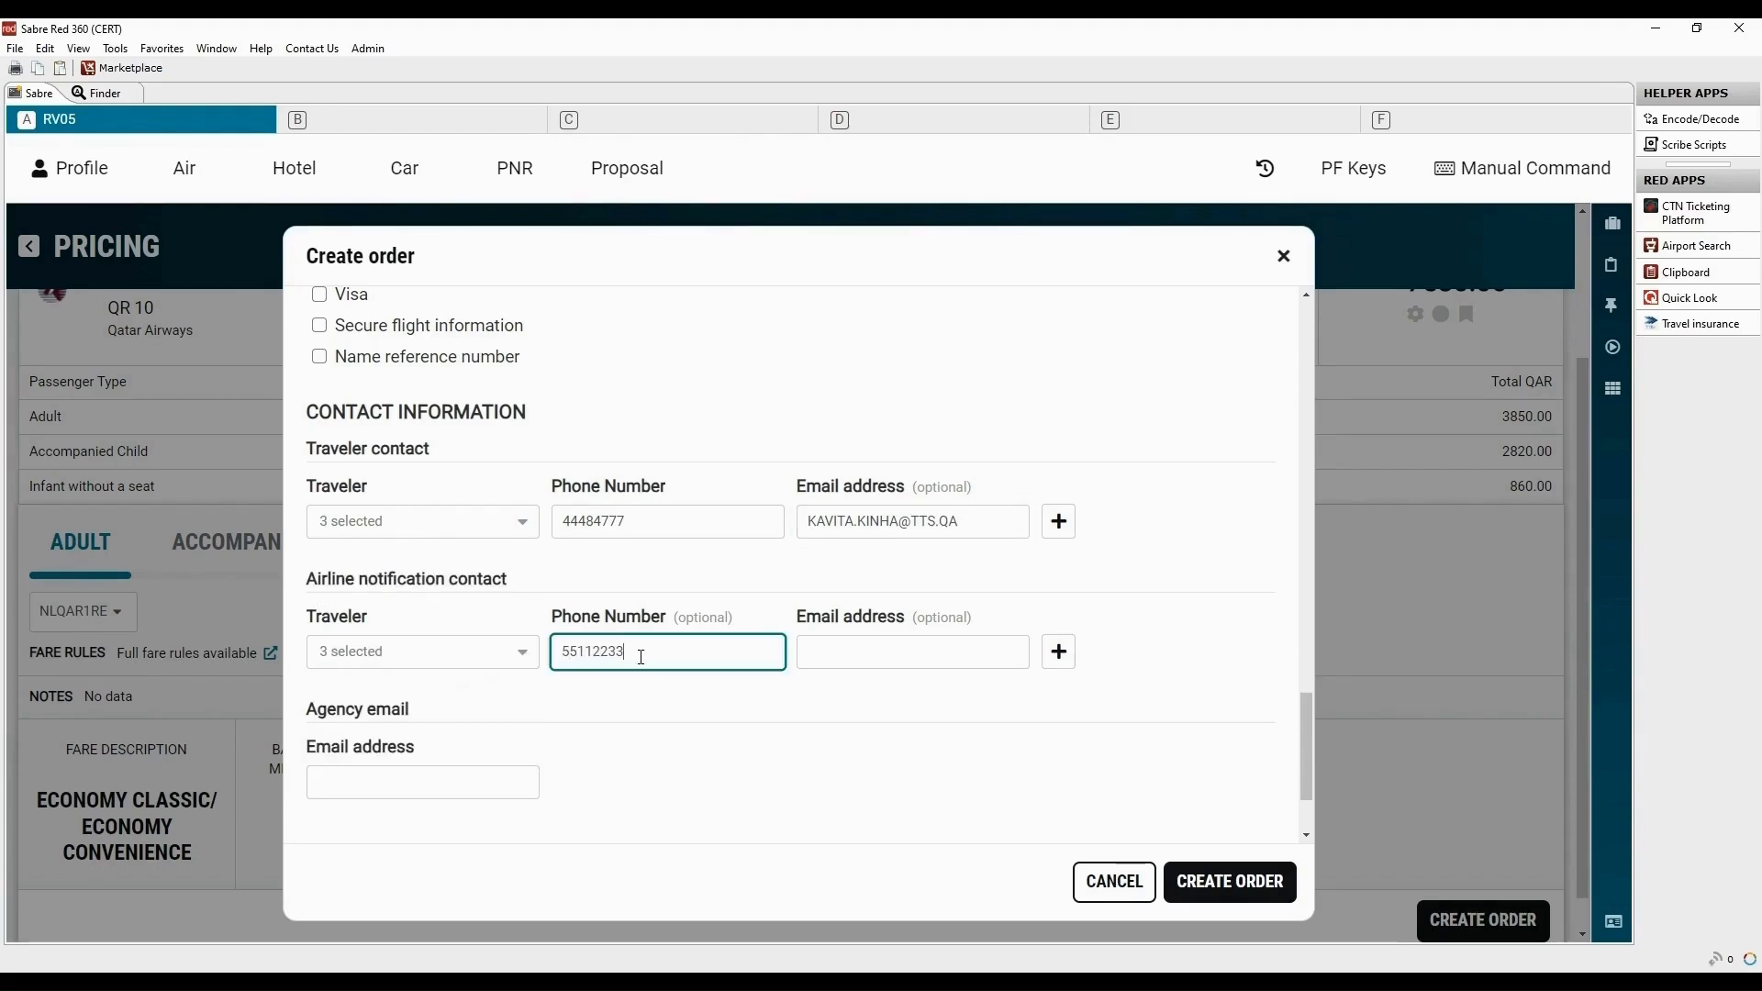
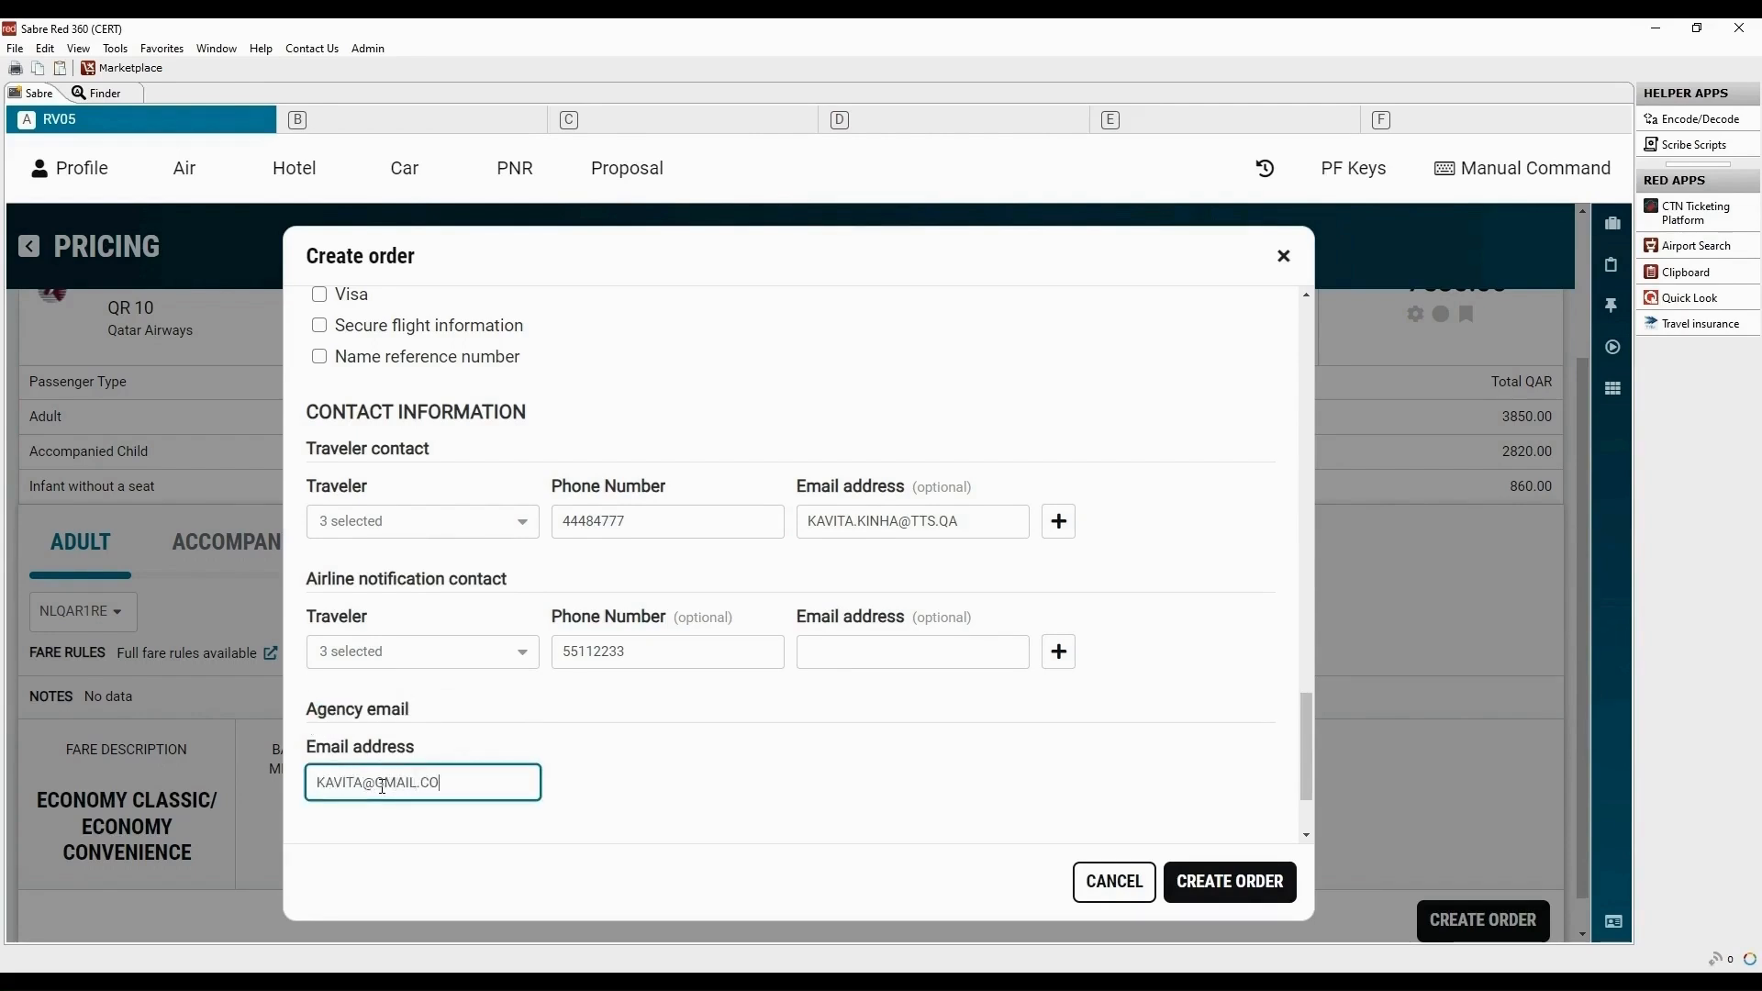
type("M")
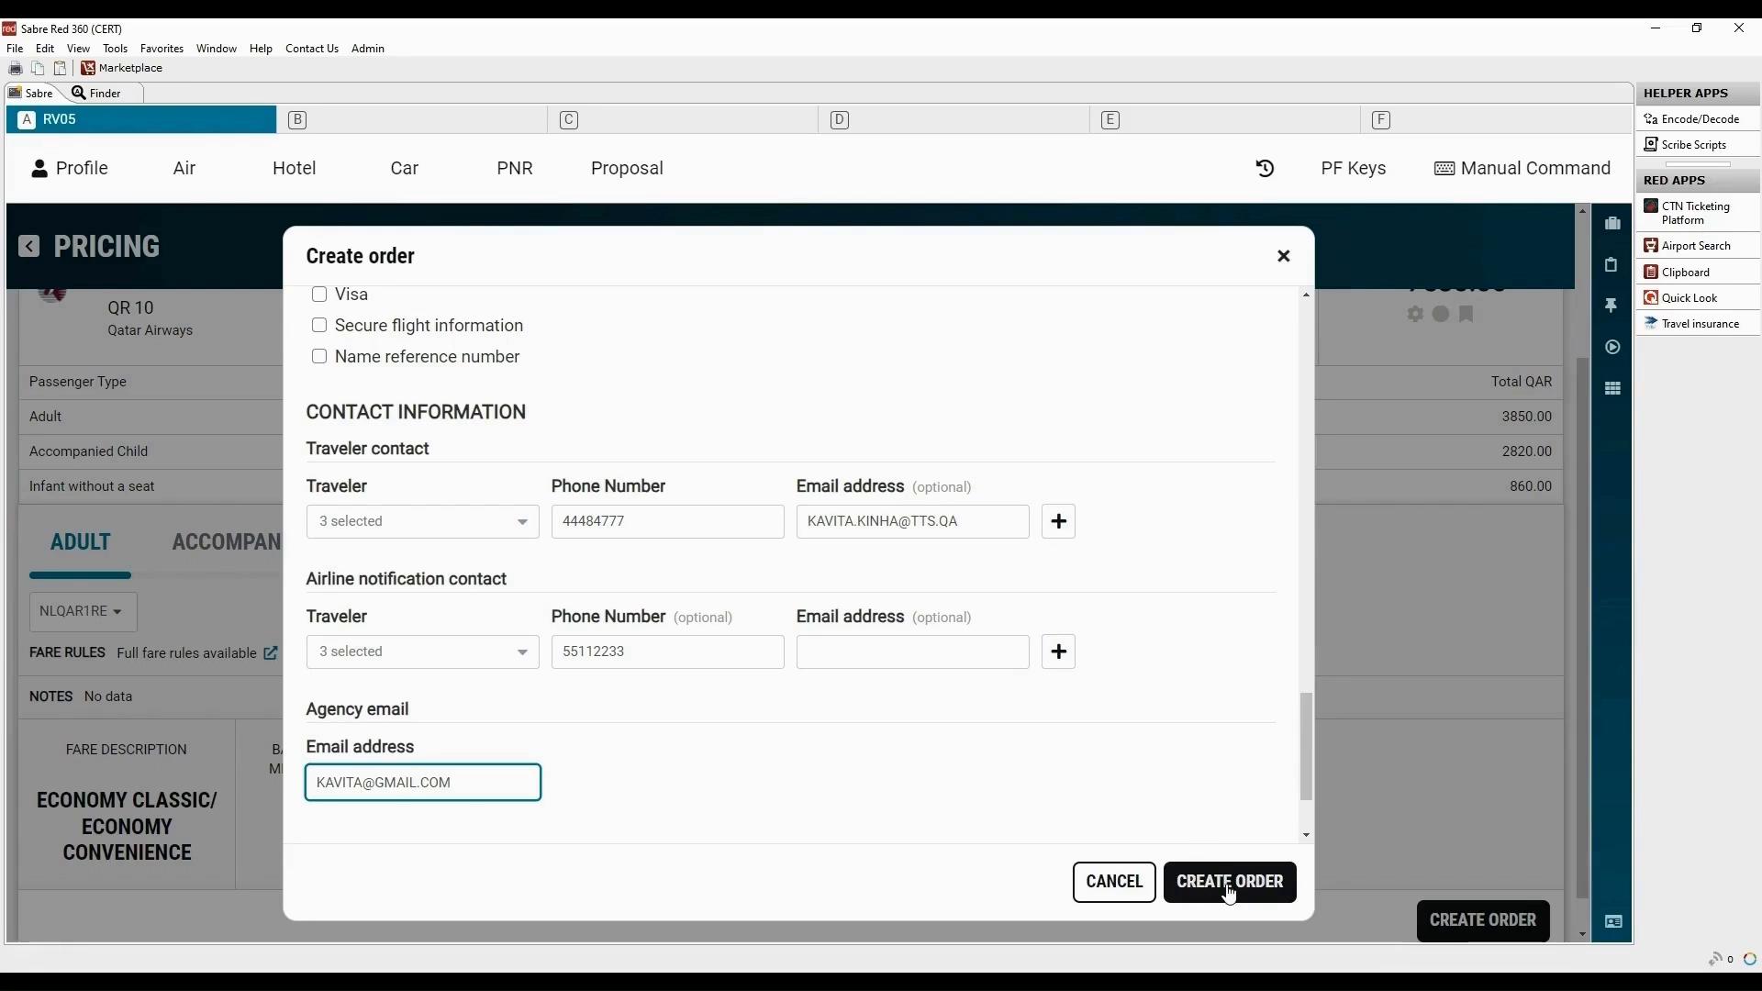
left_click(1227, 880)
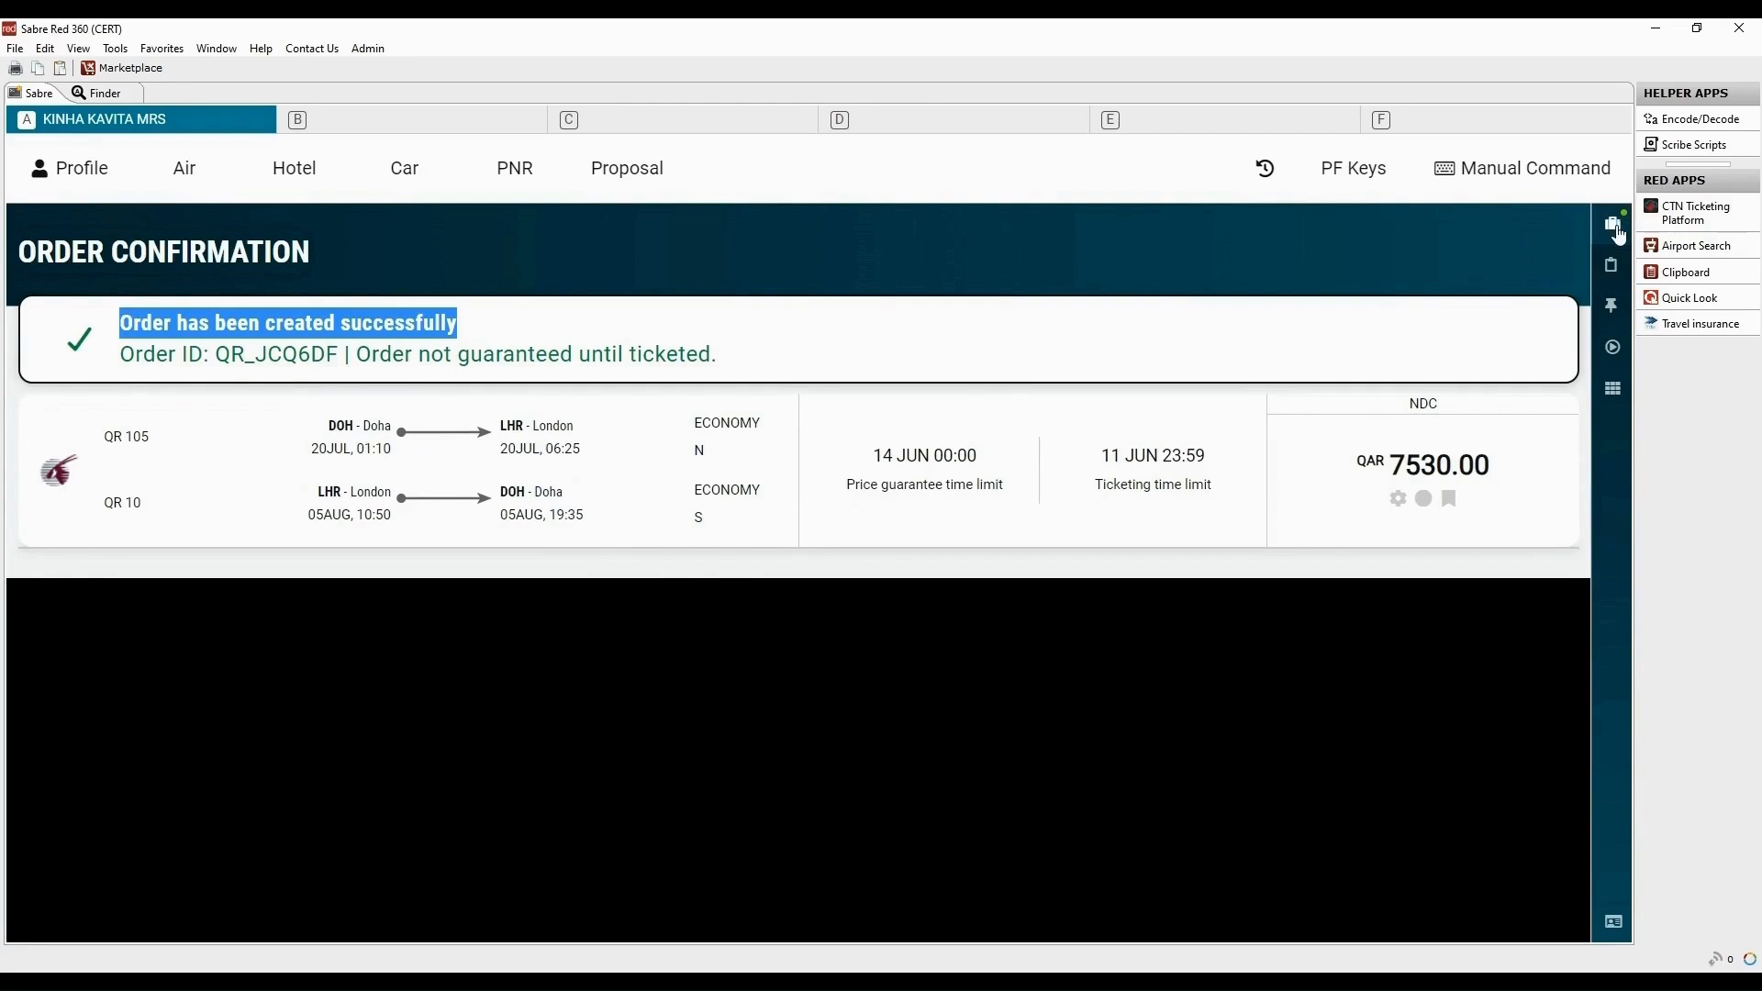
left_click(1612, 224)
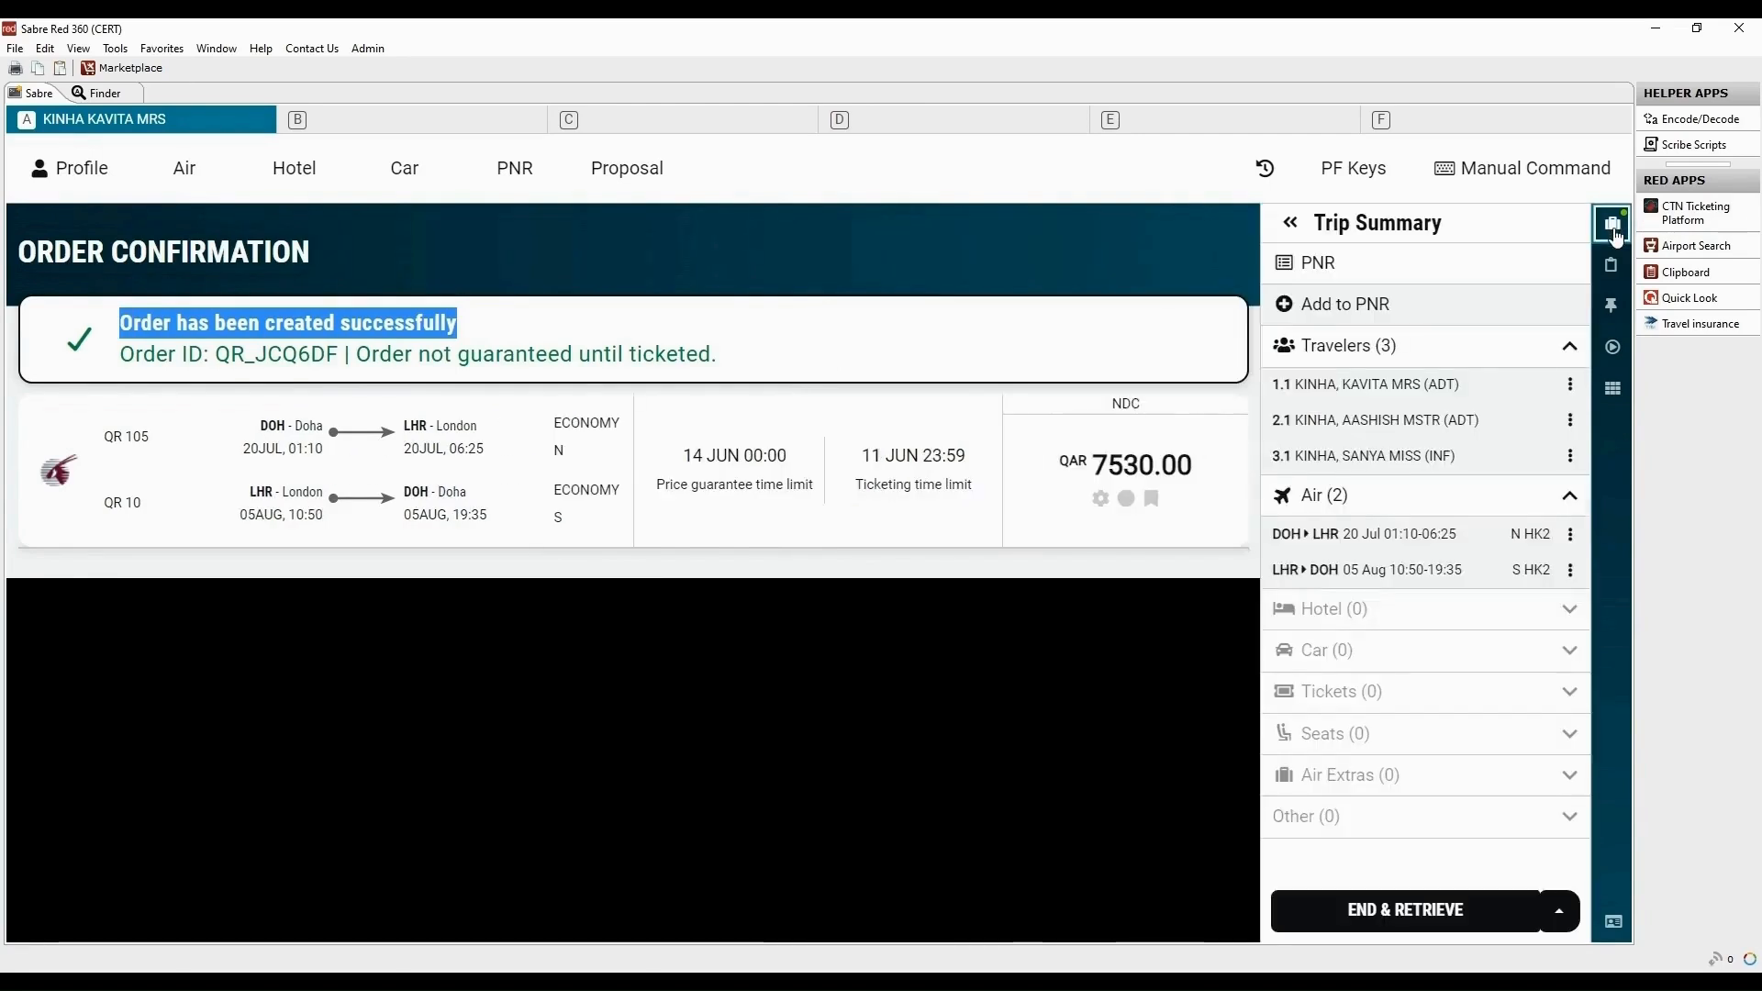
mouse_move(1403, 910)
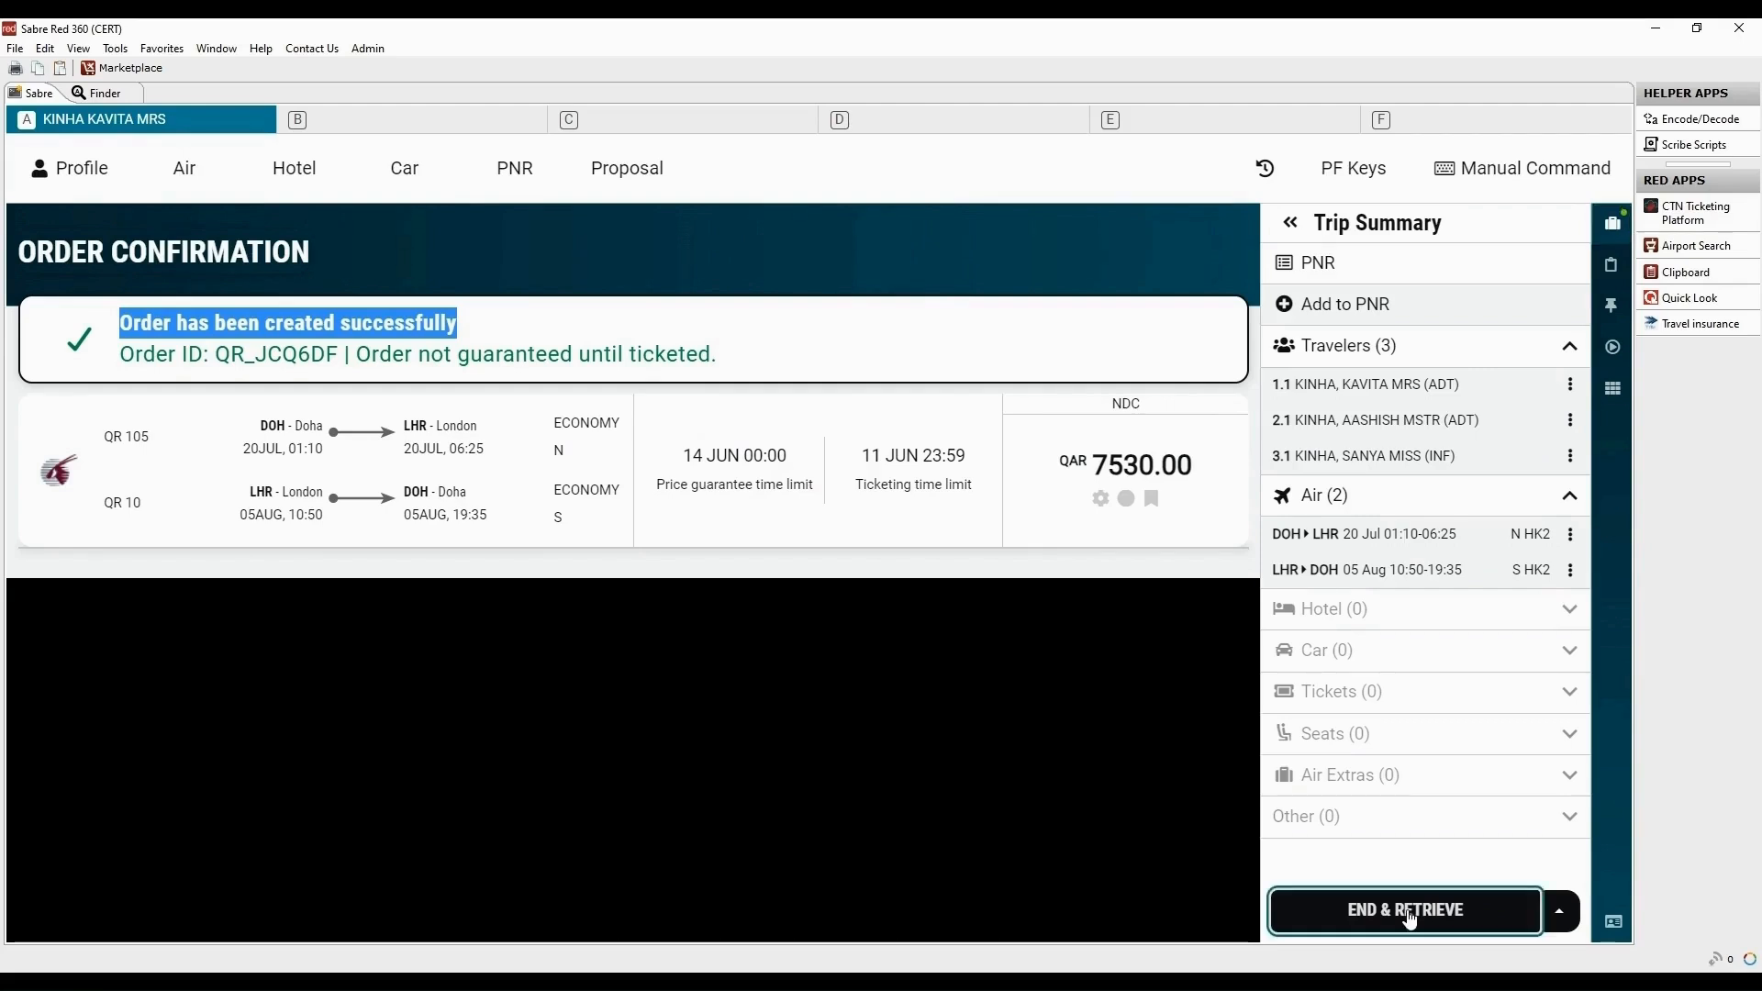
left_click(1404, 910)
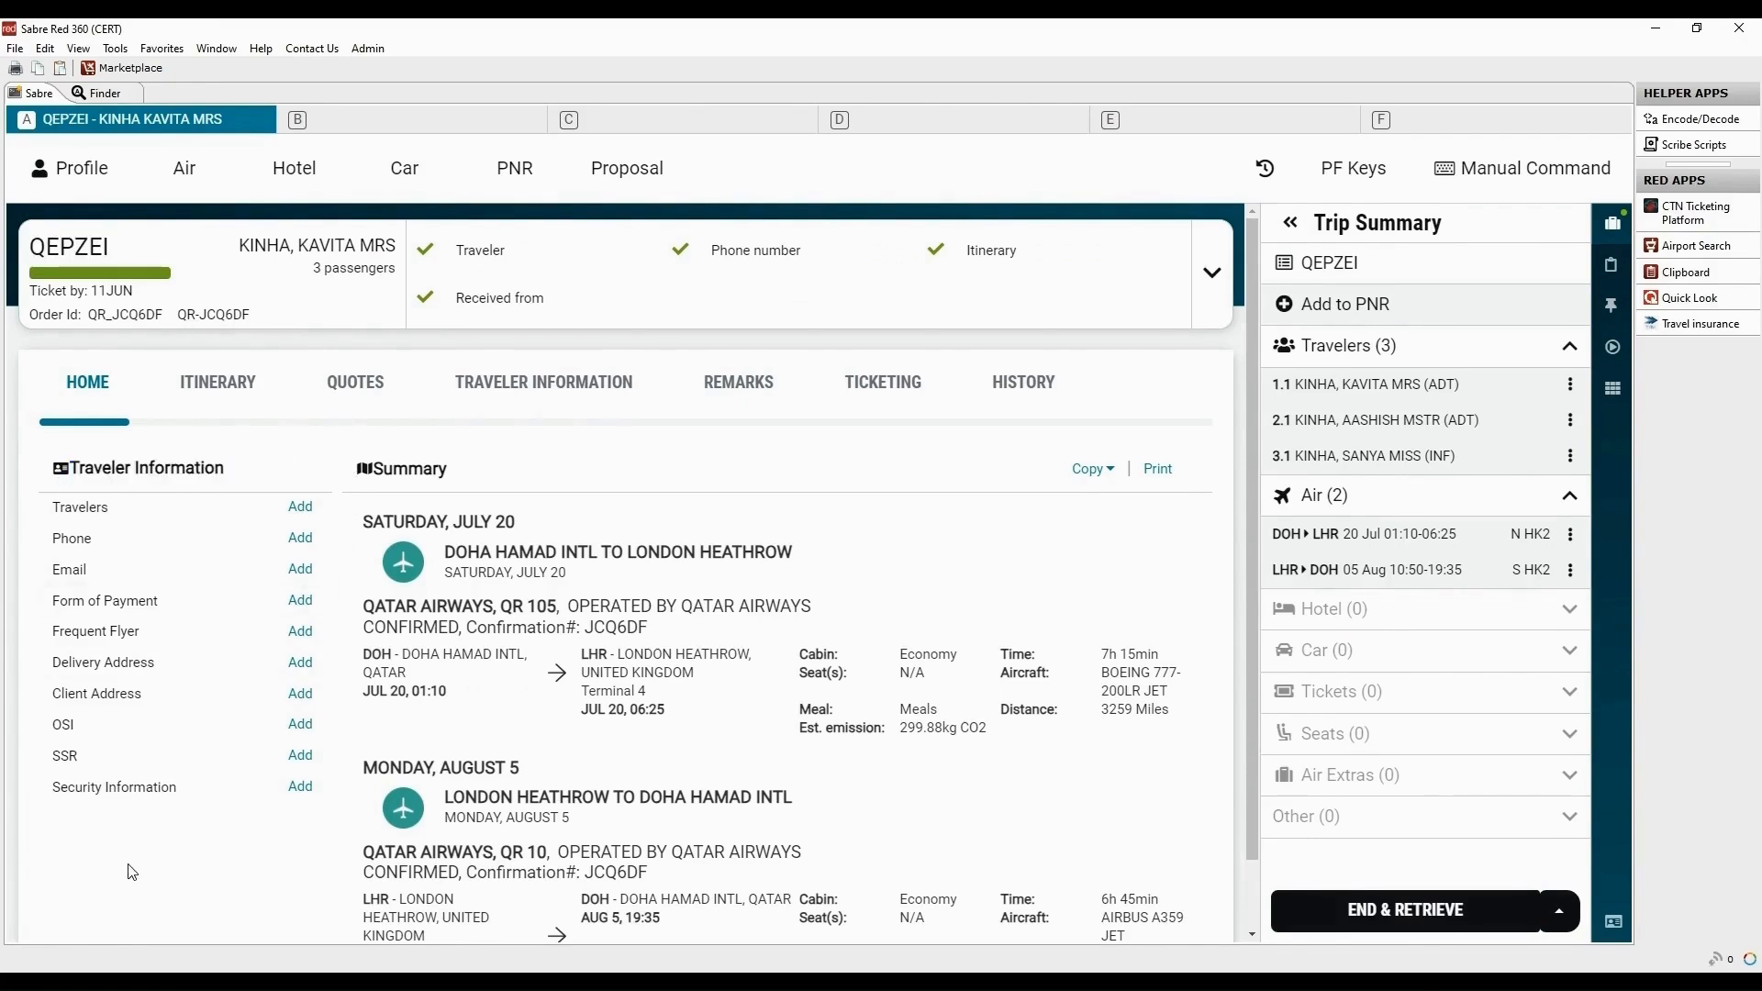
left_click(216, 382)
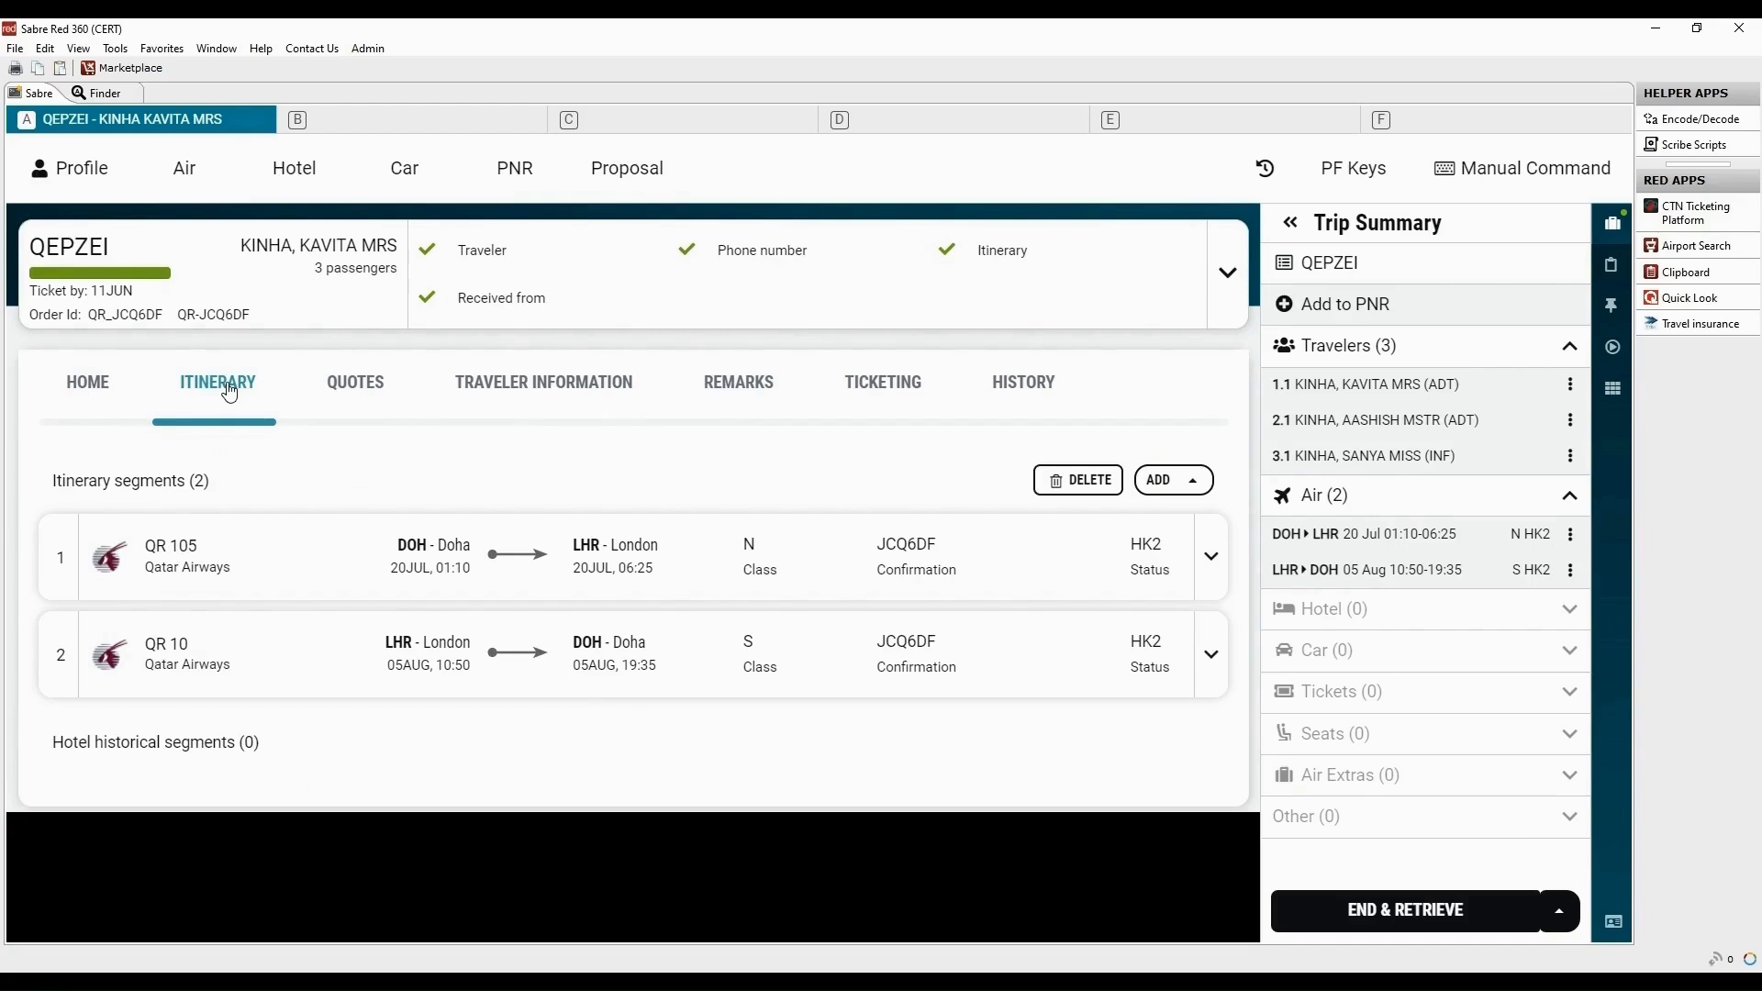
left_click(354, 381)
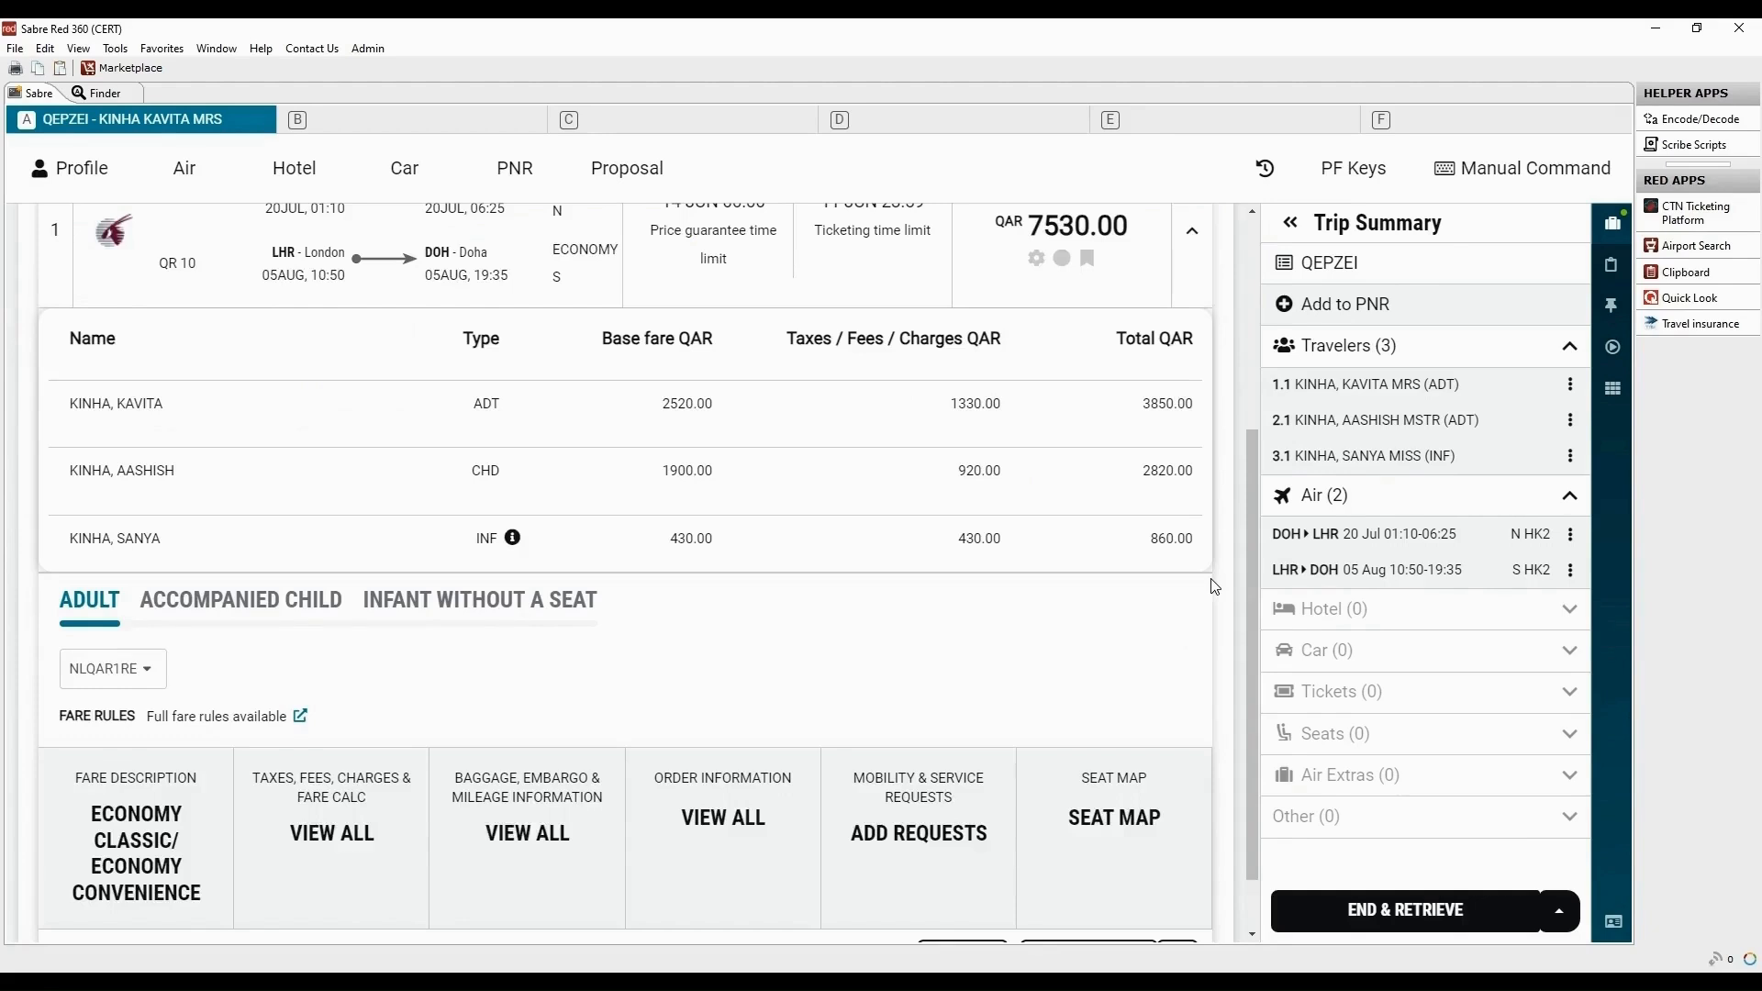
left_click(738, 382)
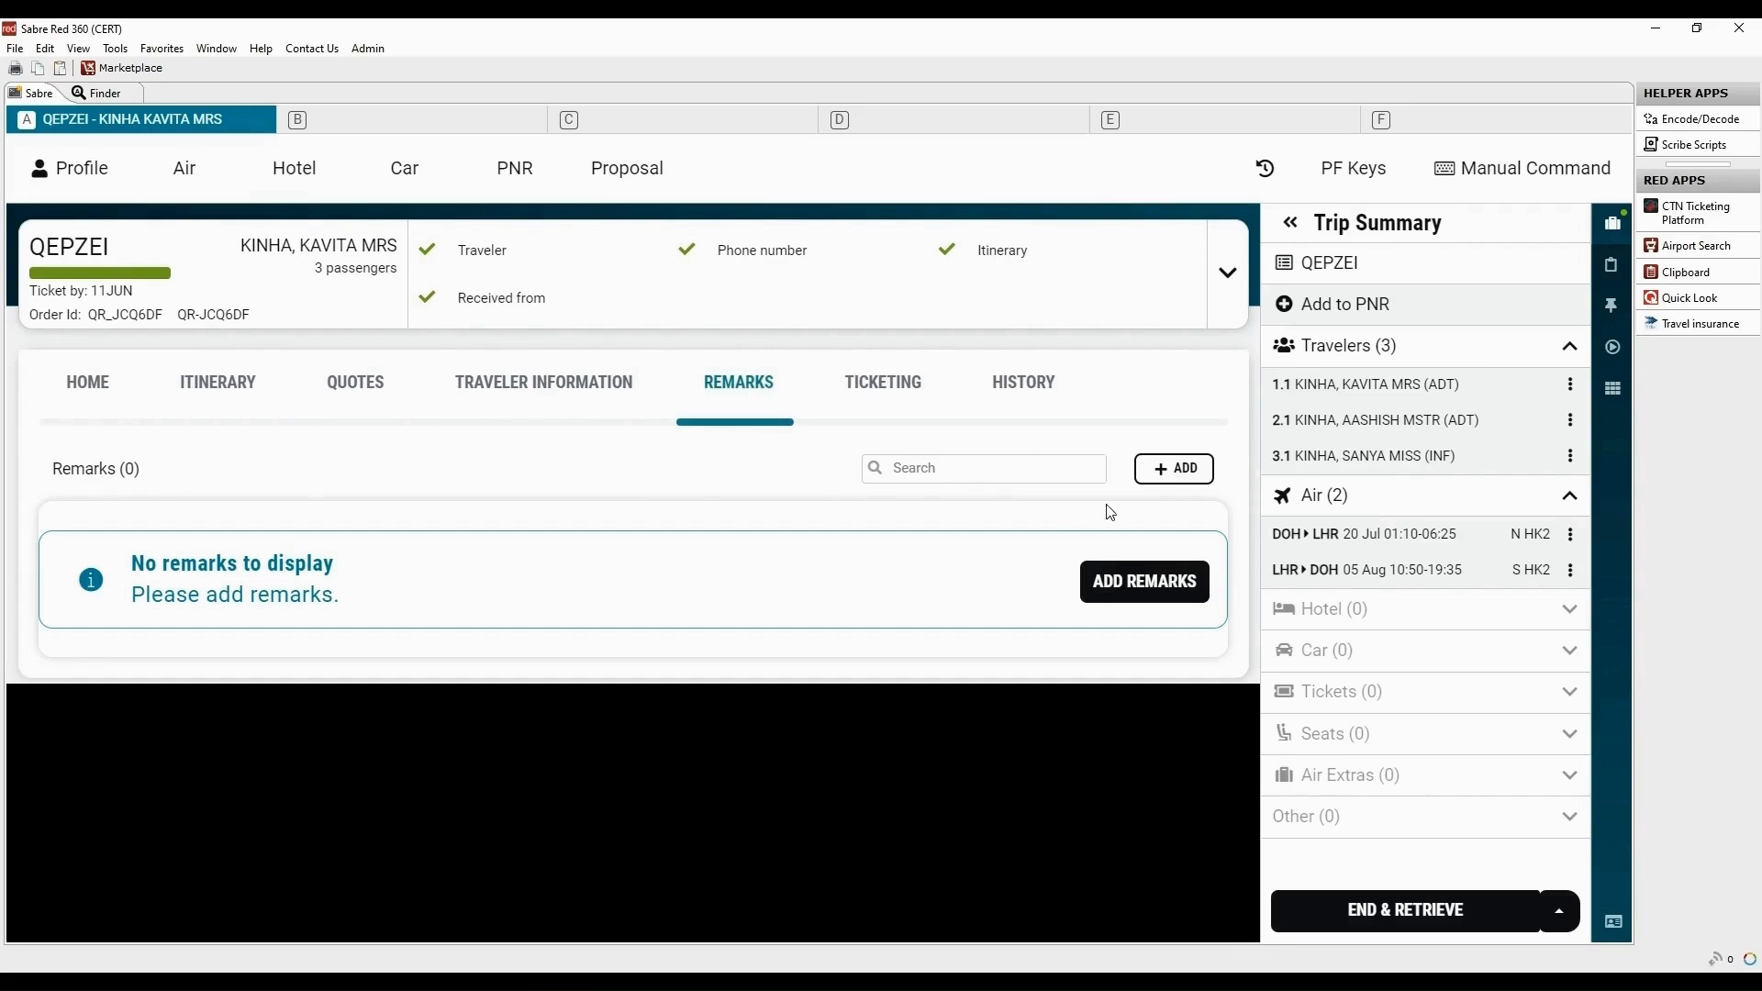
left_click(883, 381)
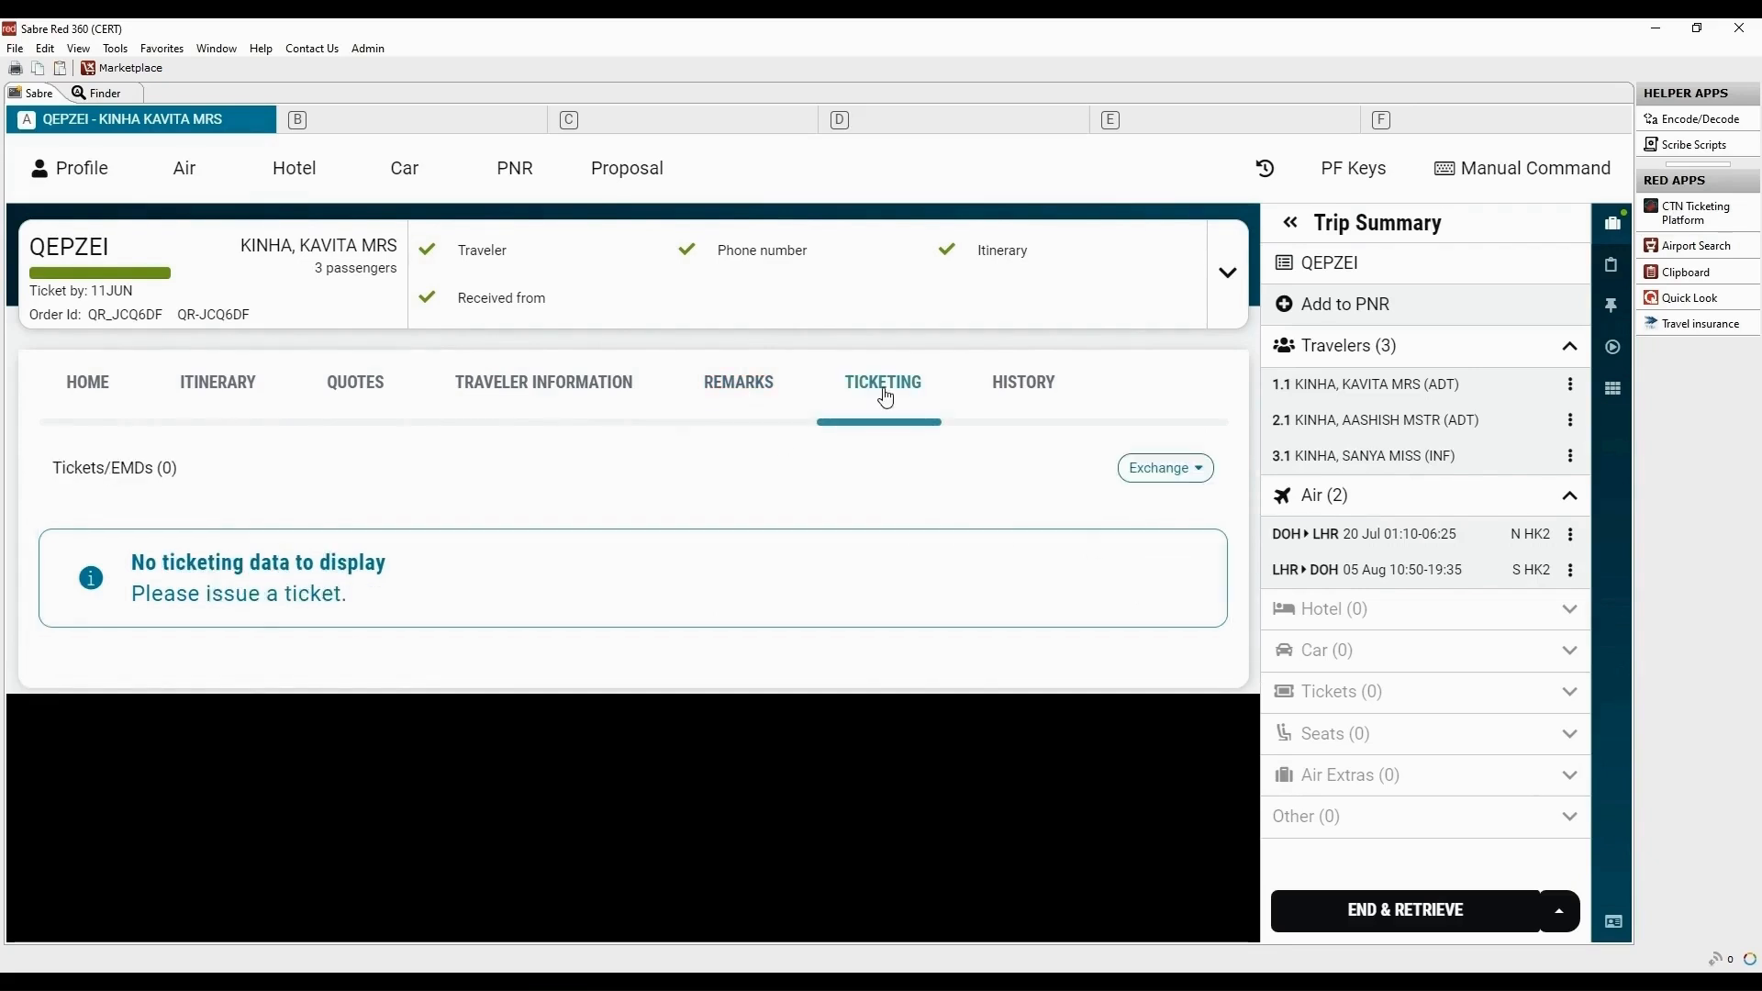
left_click(1020, 382)
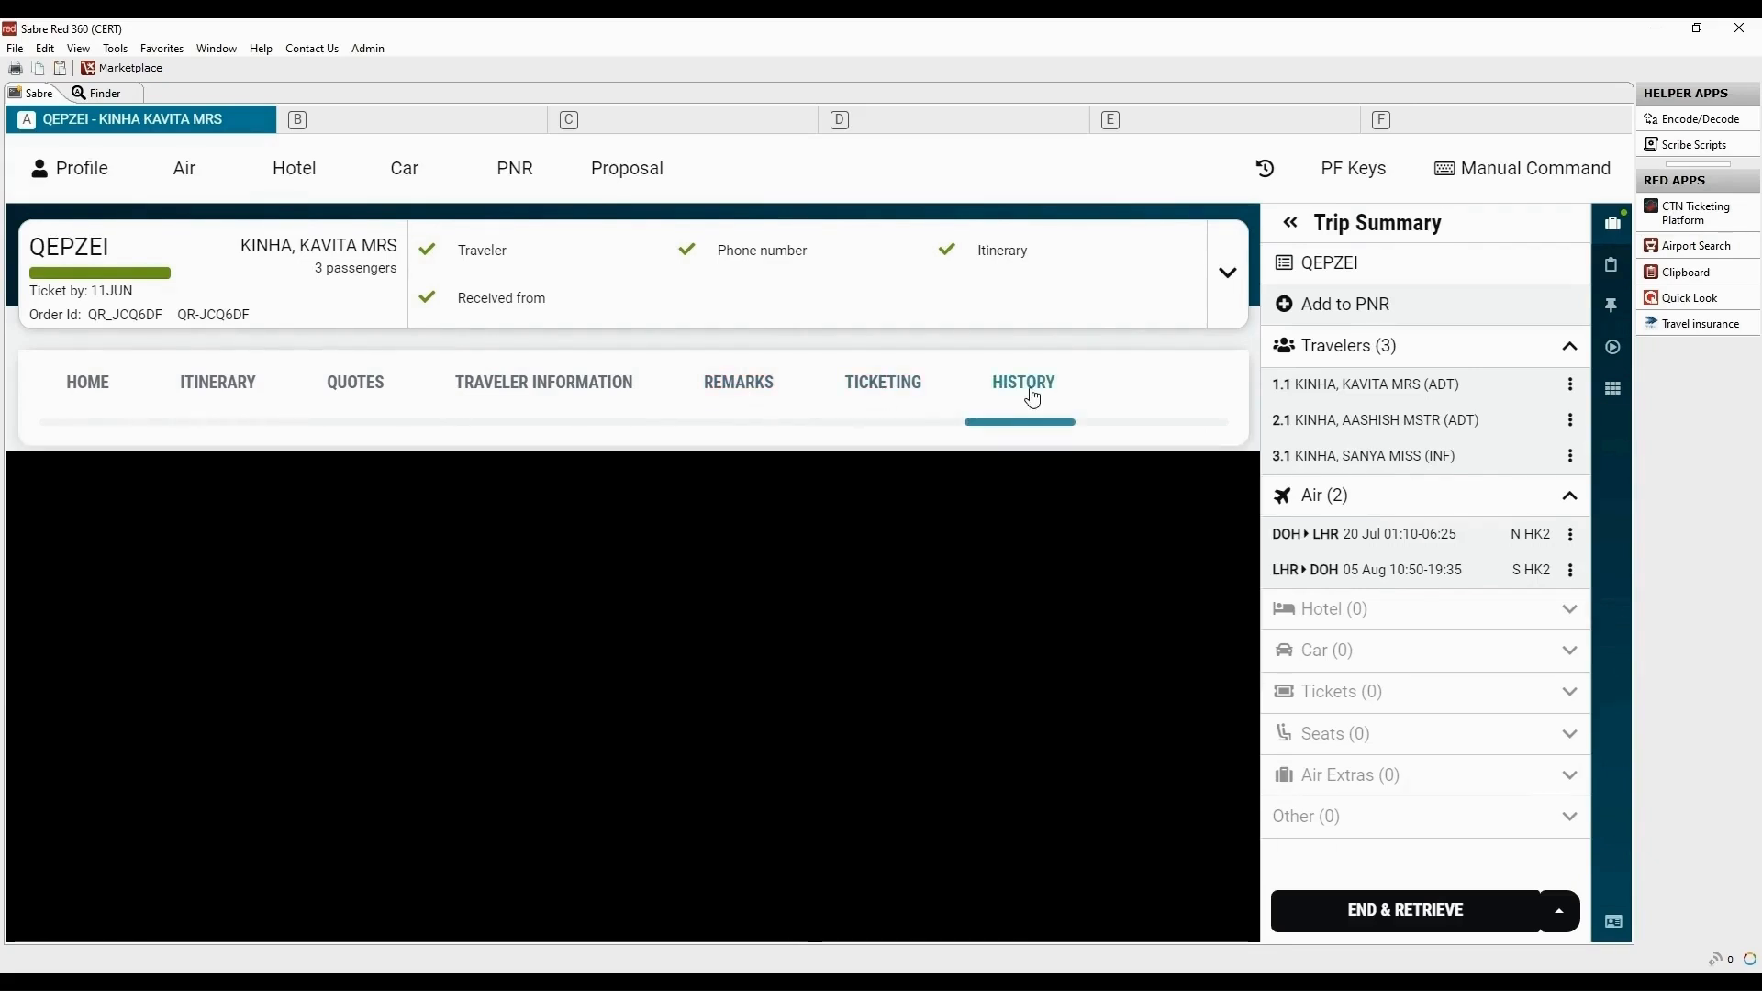
left_click(1022, 382)
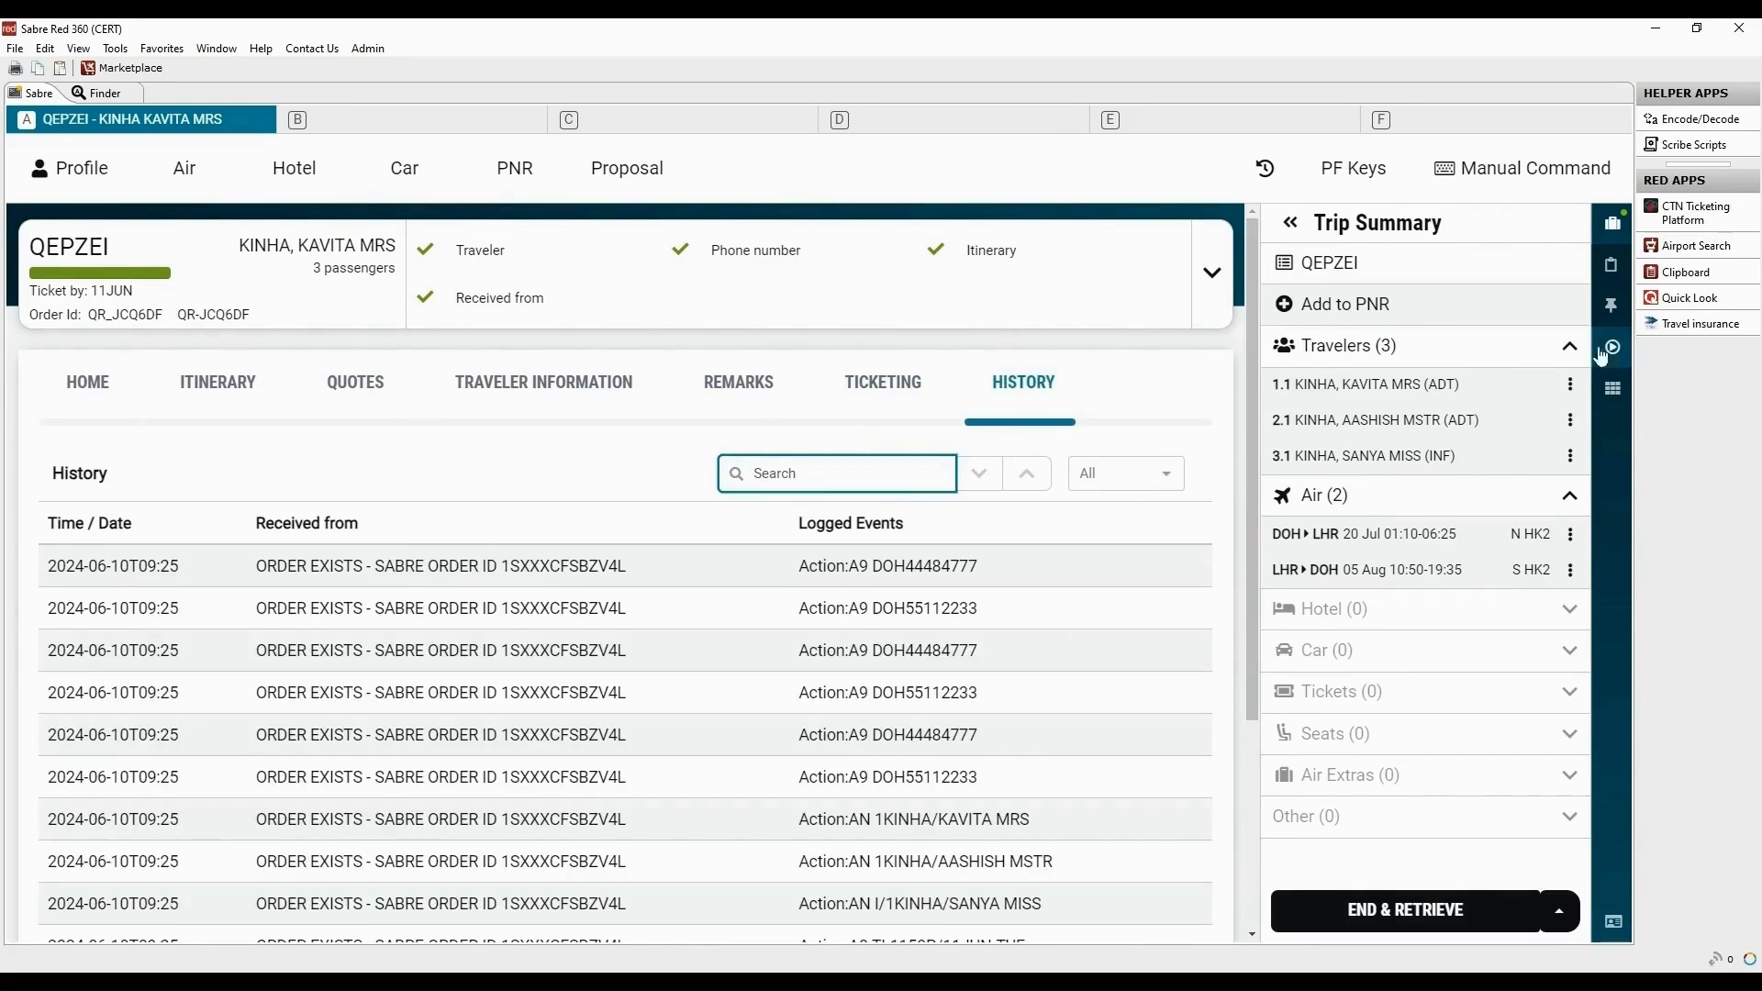
- Run NDC Fulfill Order on order item 1 with Cash payment, issuing e-tickets totalling QAR 7530.00
left_click(1609, 347)
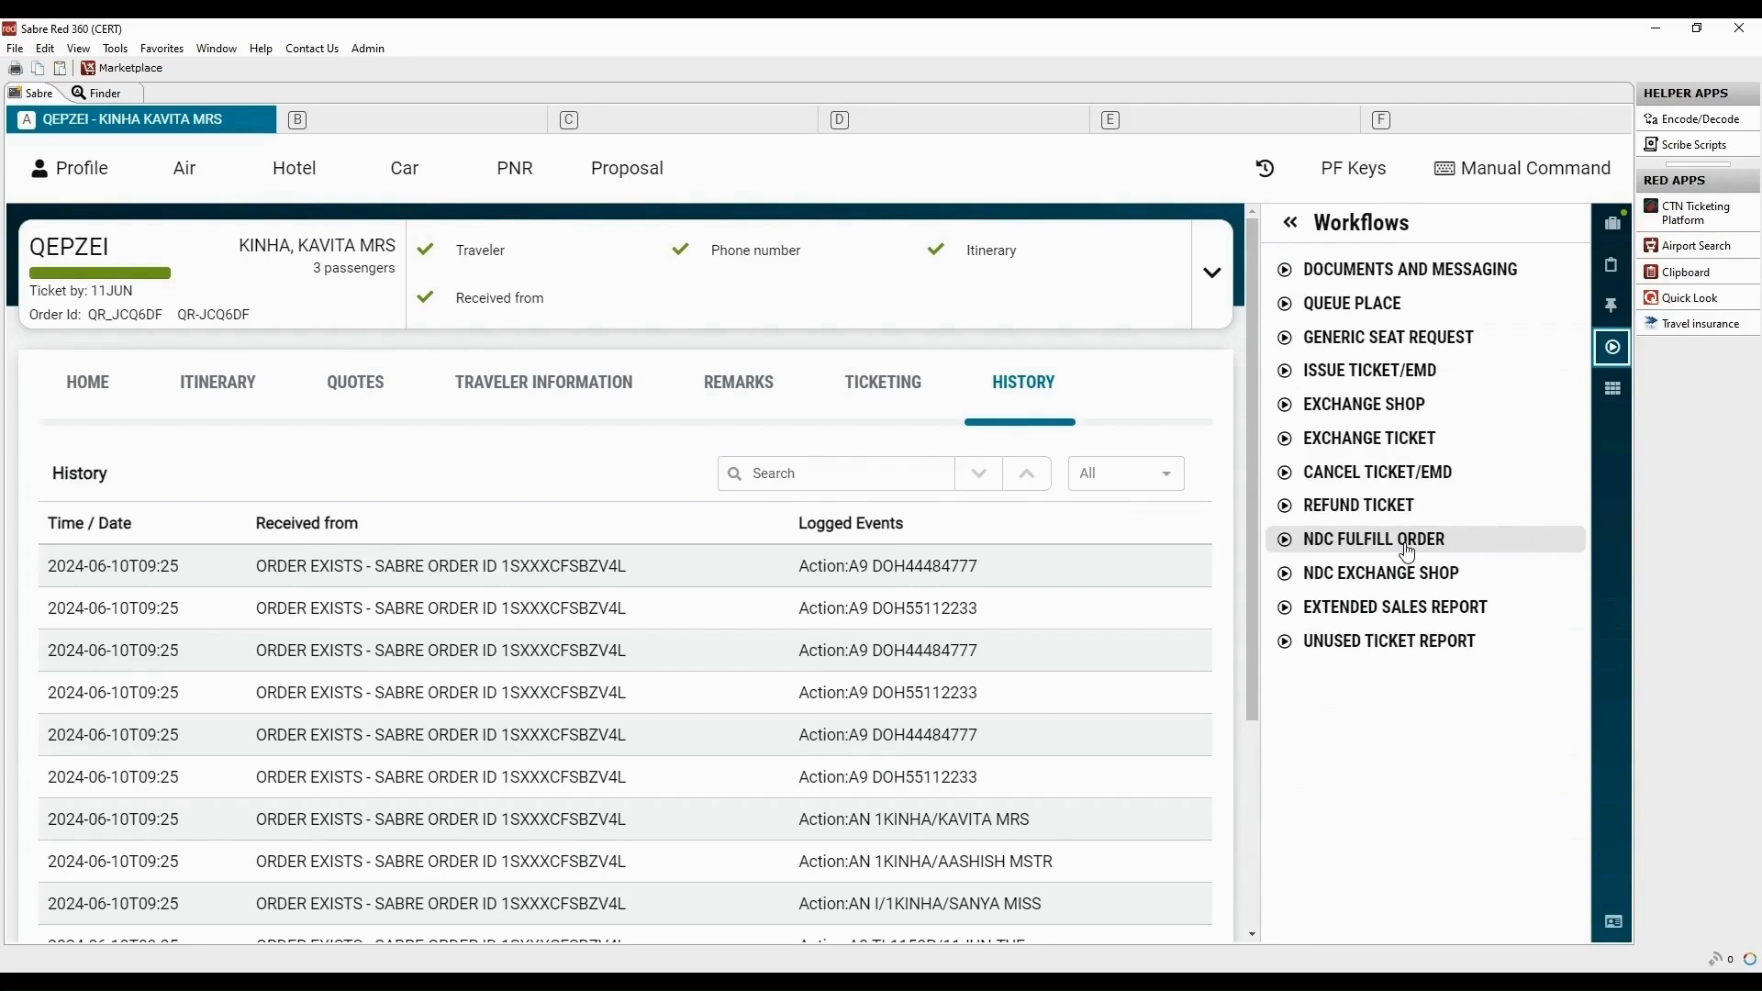
left_click(1373, 538)
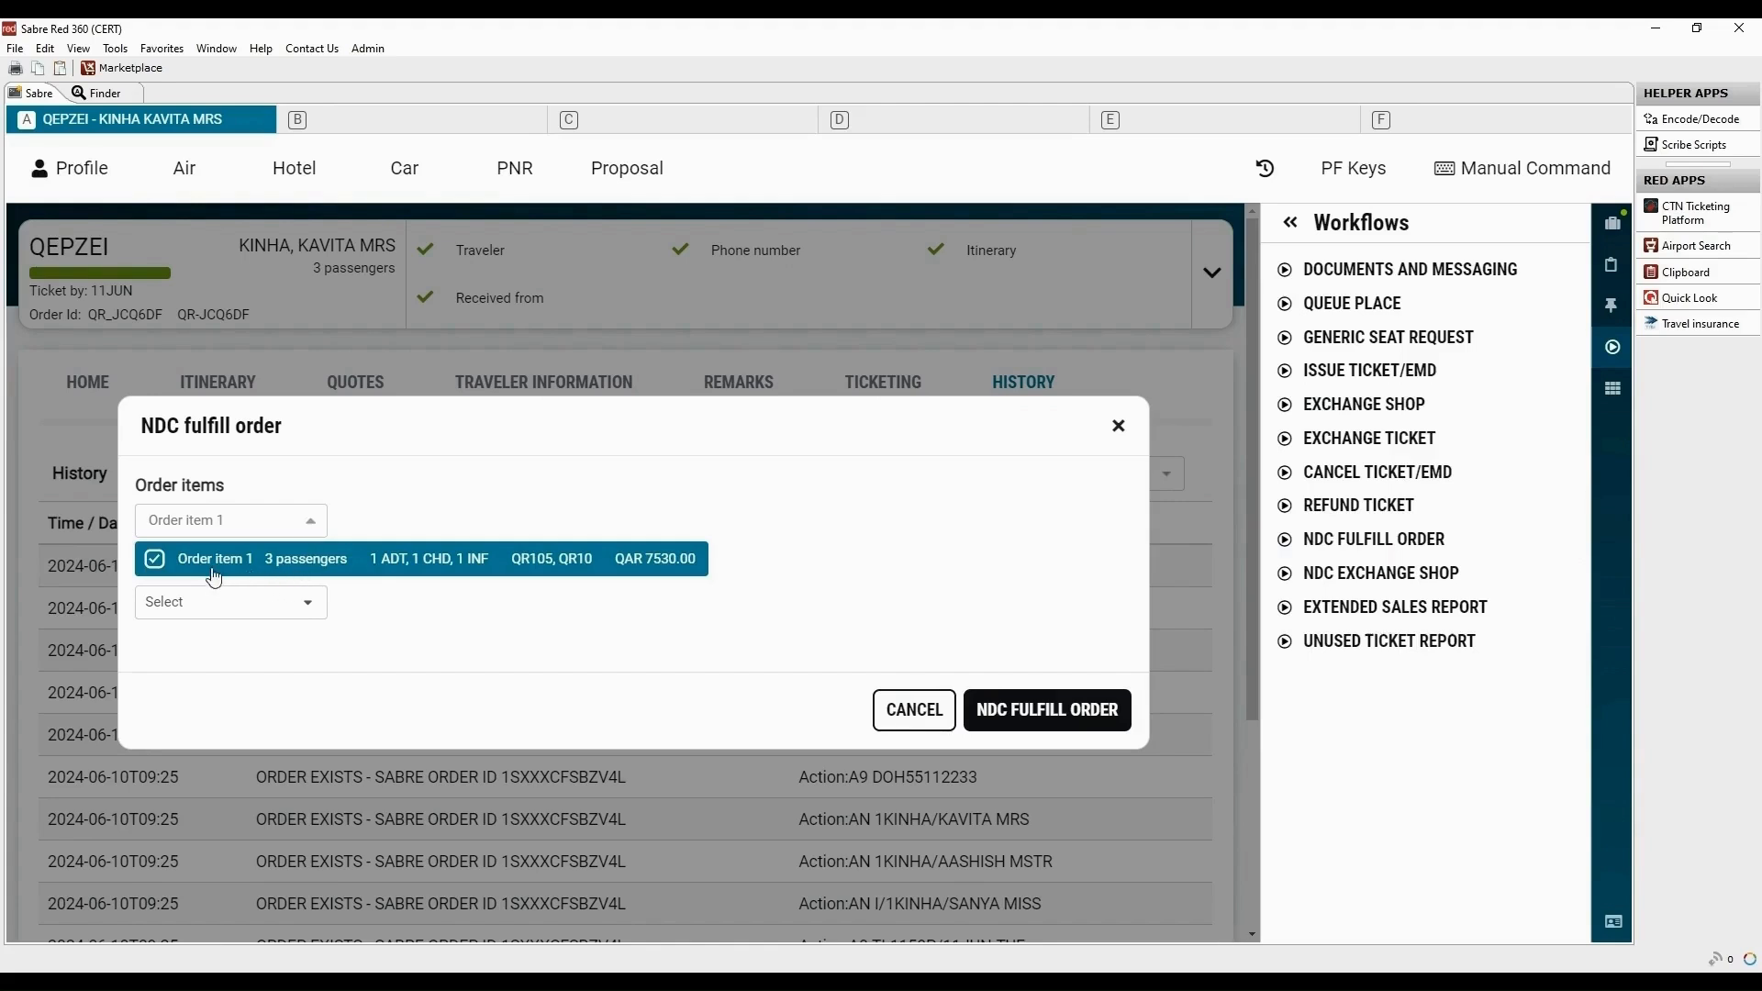
mouse_move(683, 584)
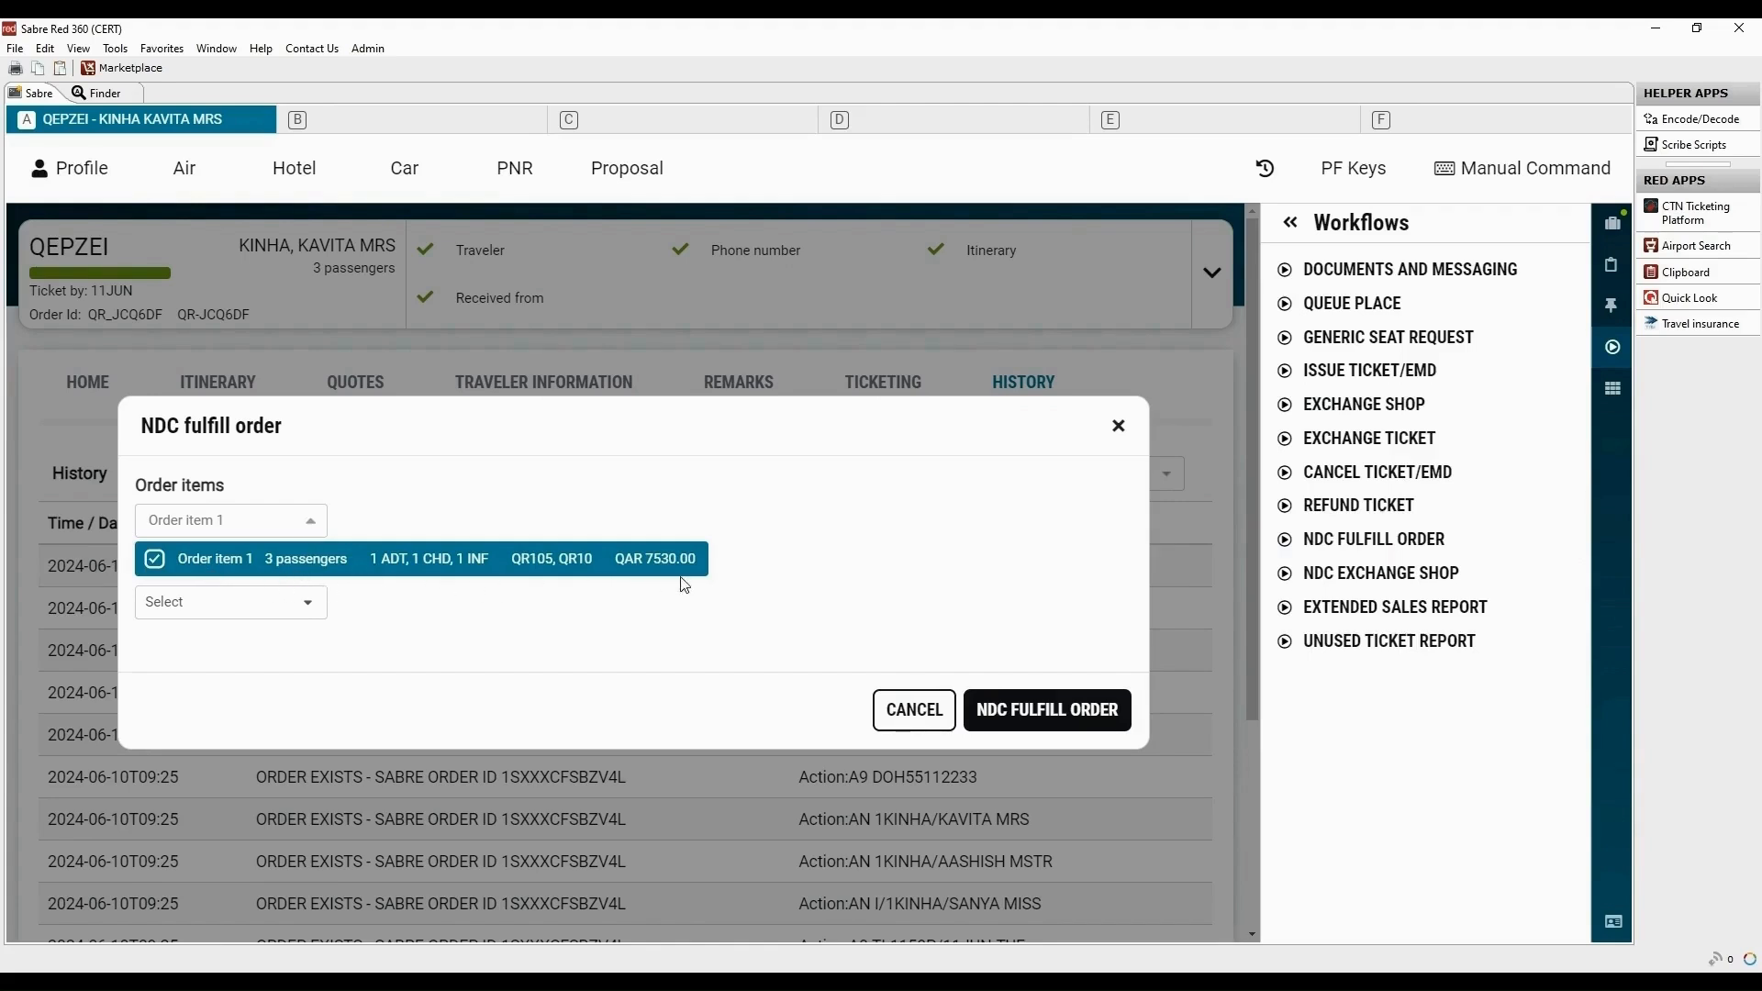
mouse_move(530, 625)
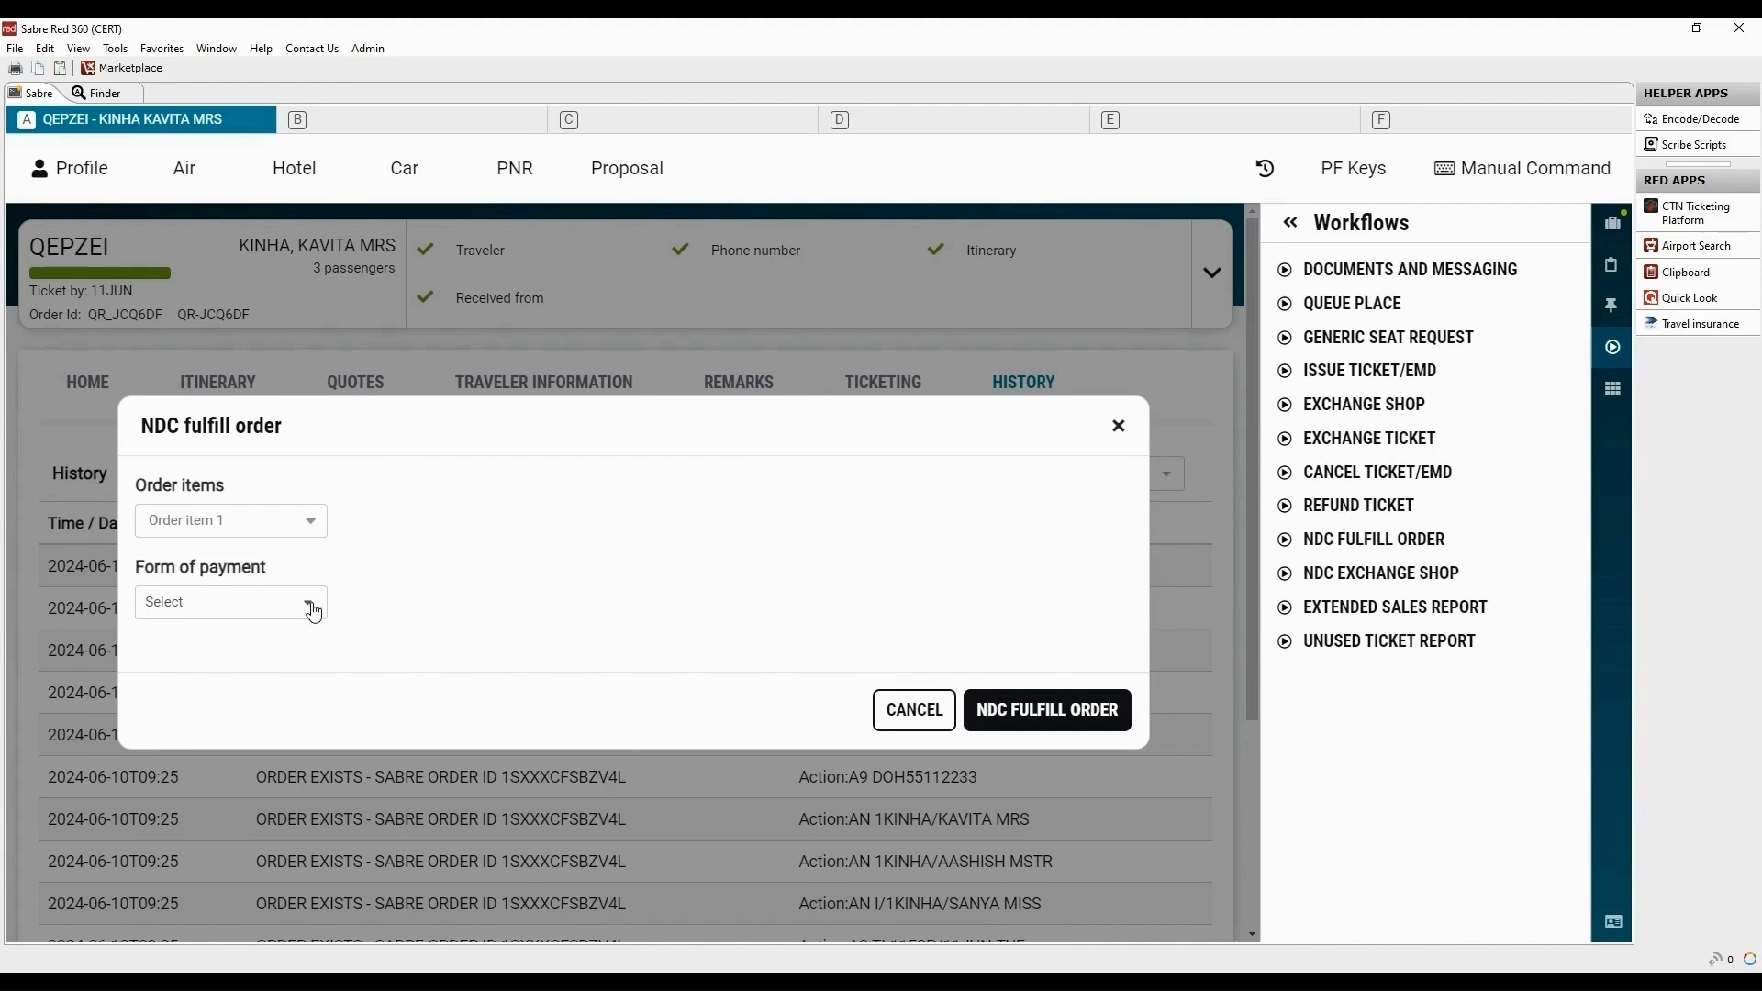
left_click(230, 601)
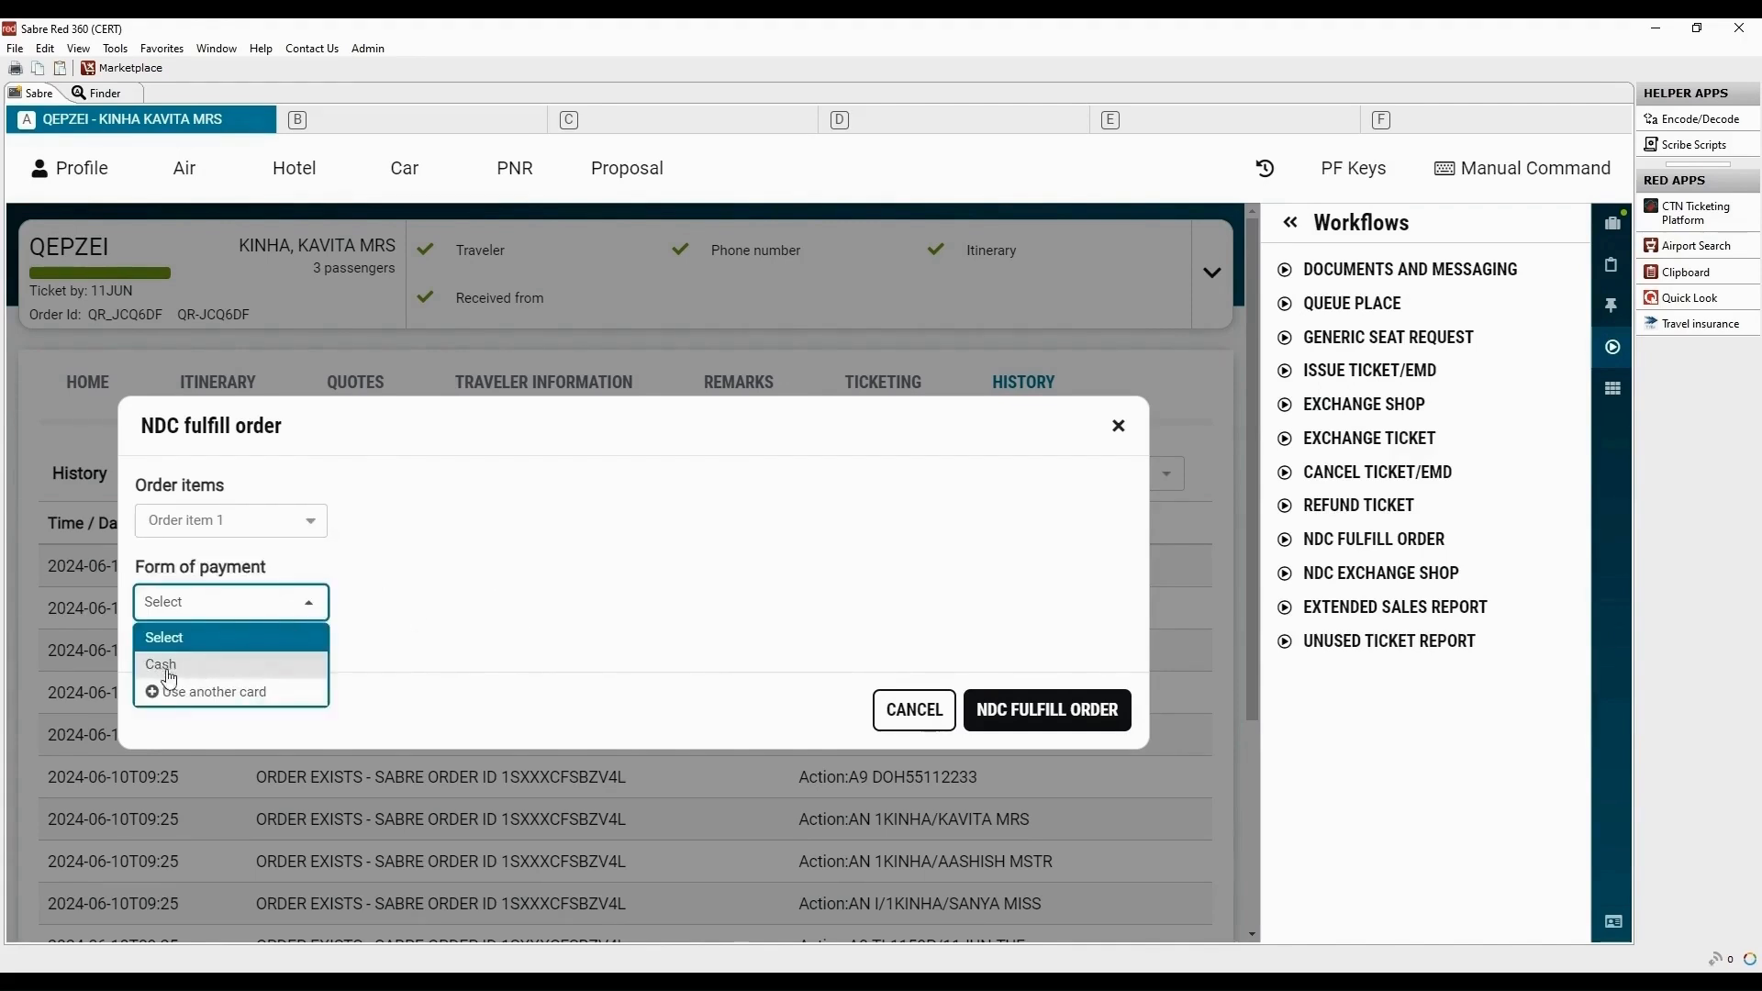
left_click(161, 665)
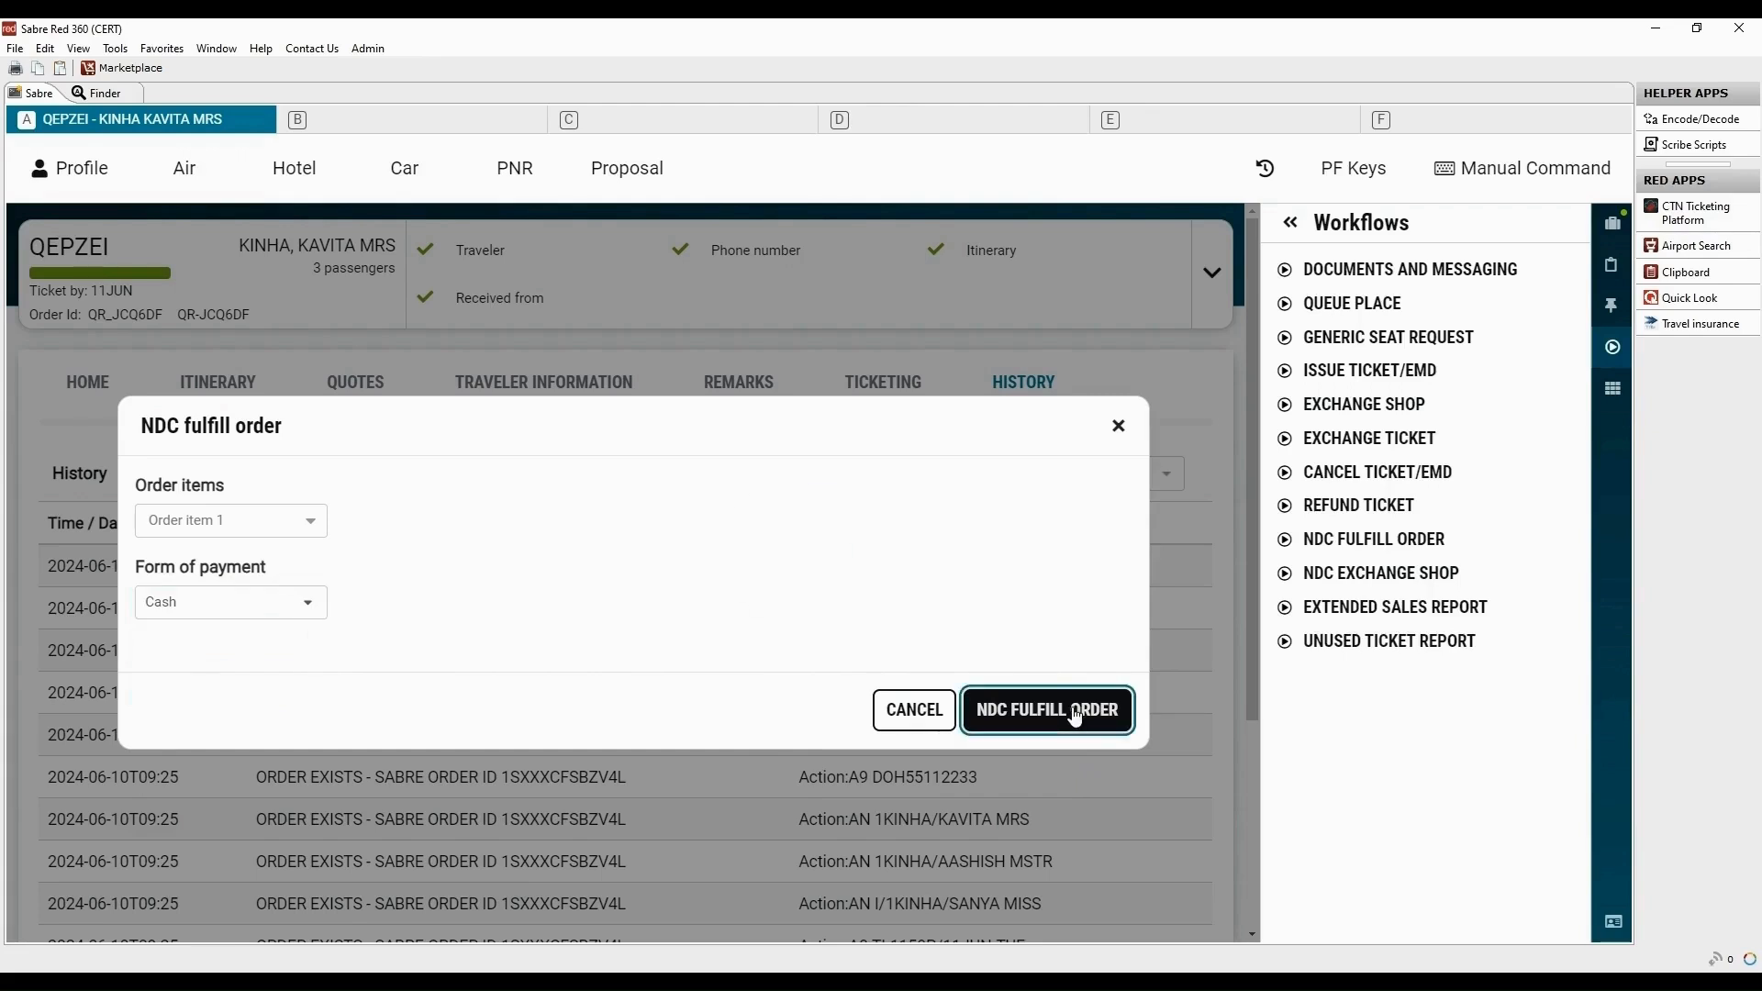
left_click(1044, 708)
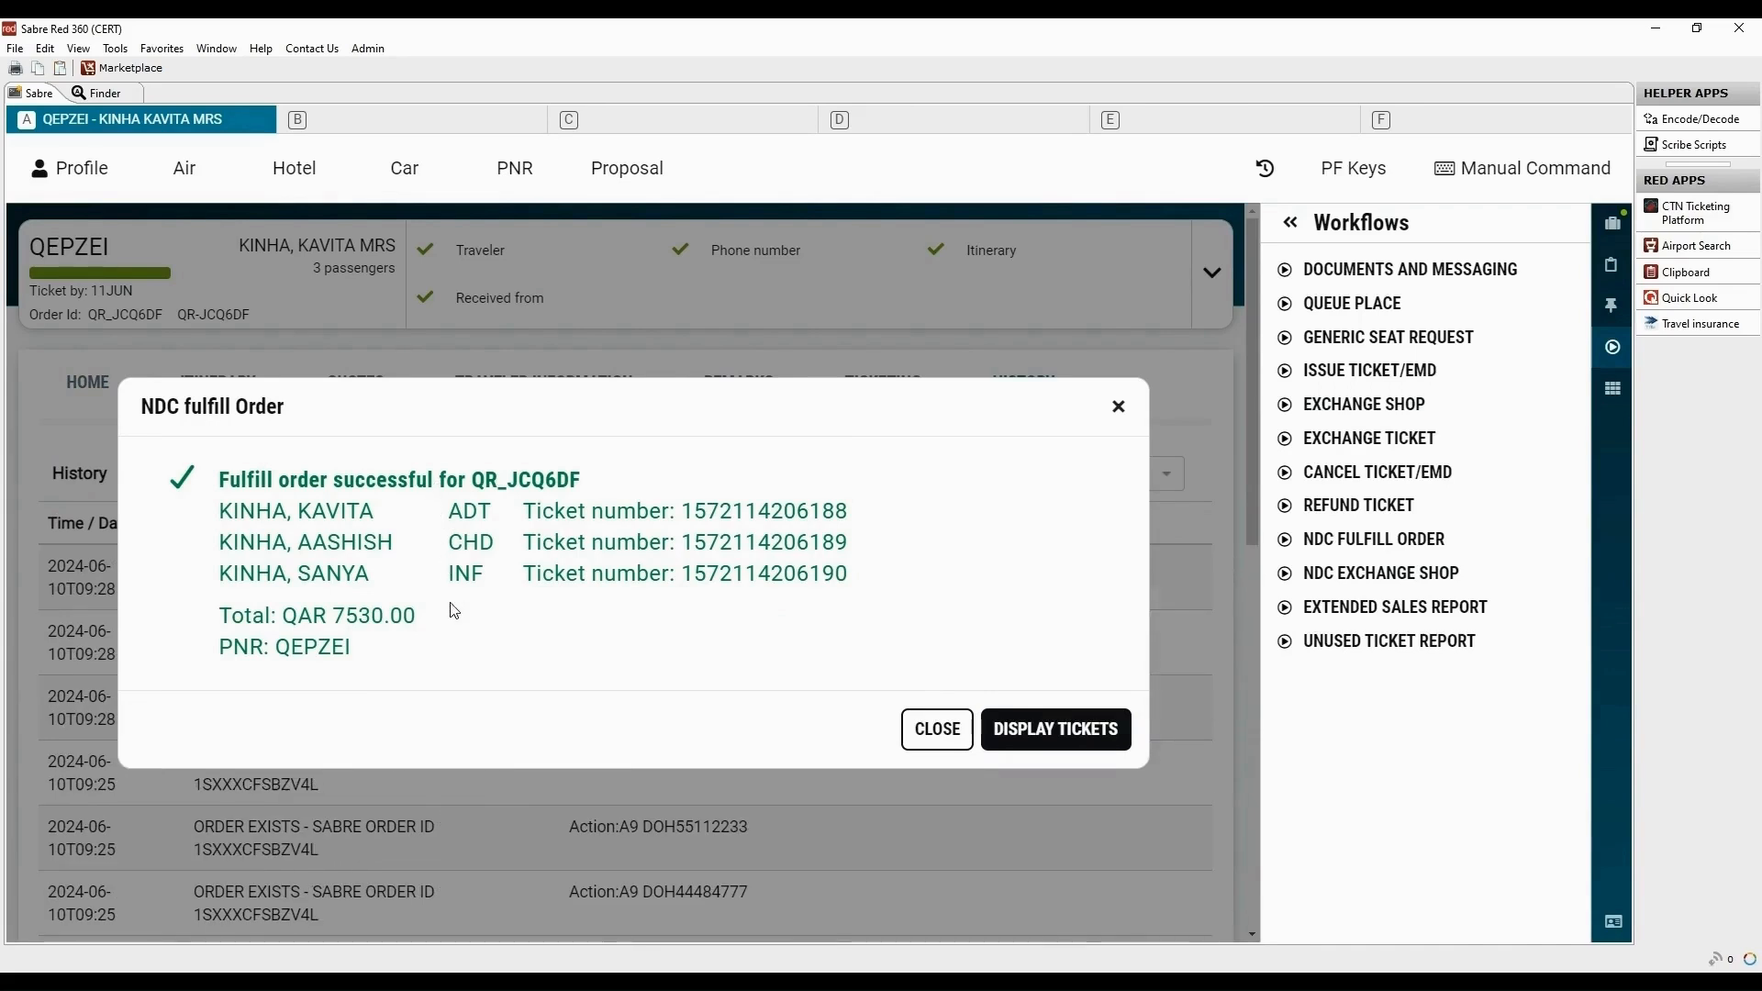
mouse_move(453, 665)
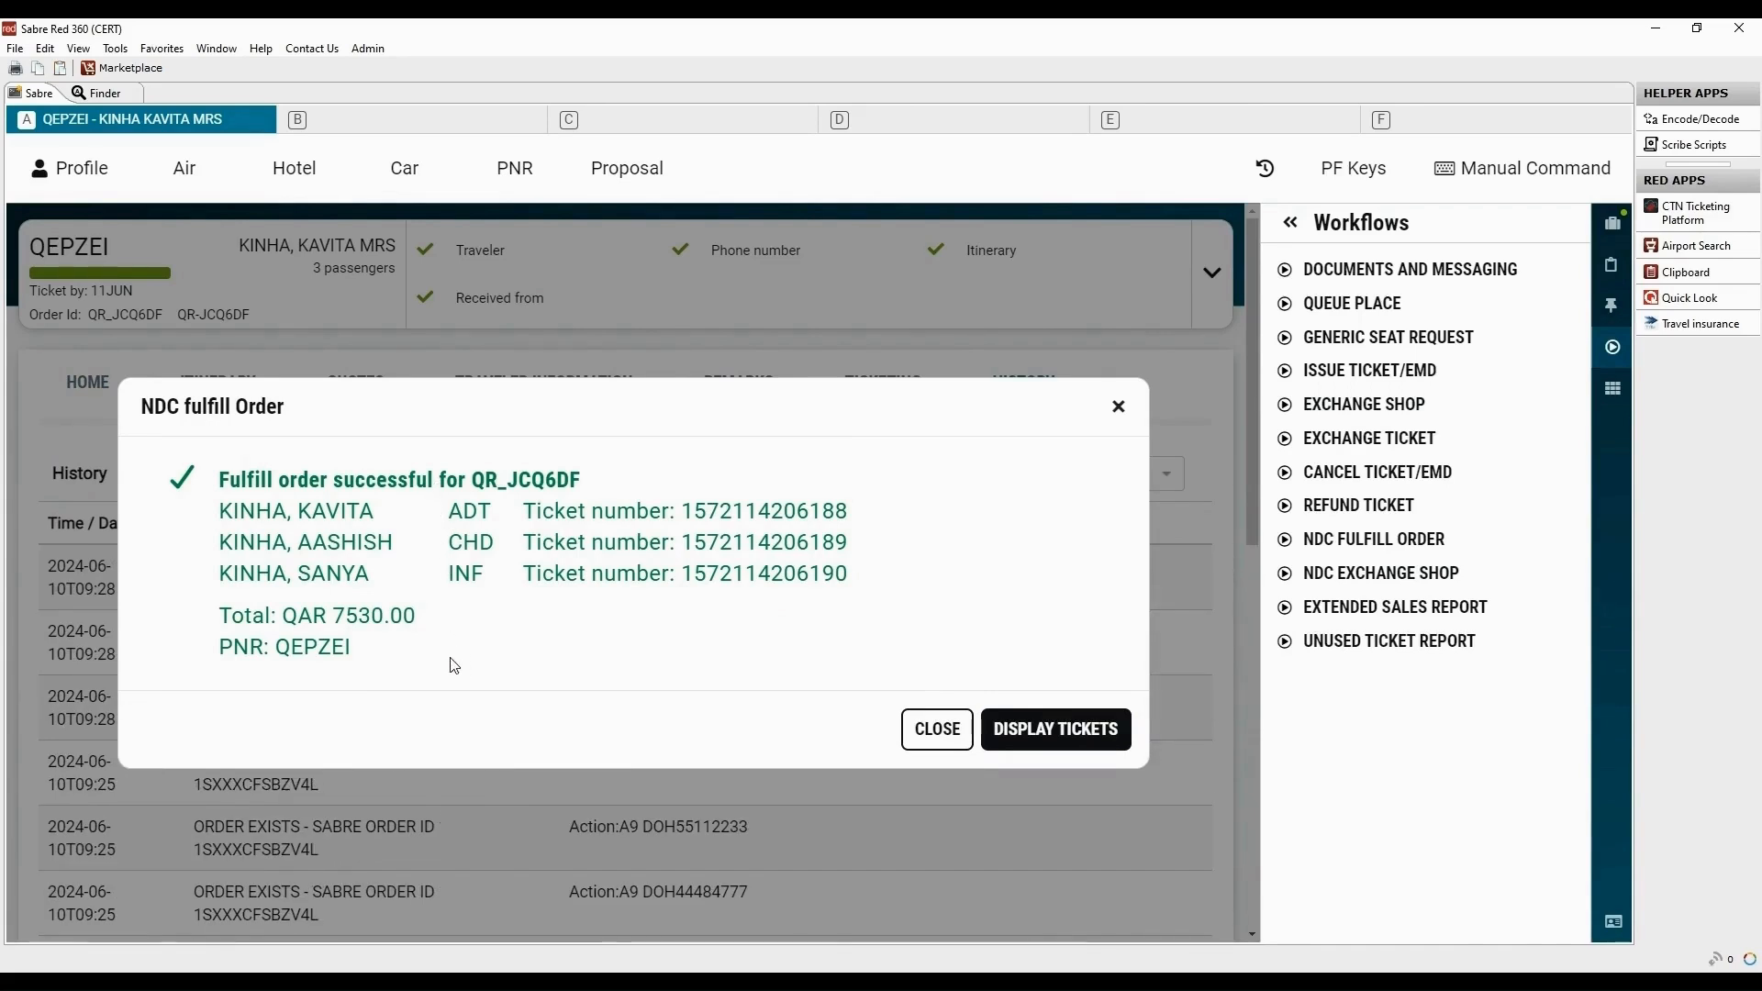
- Display the three NDC e-tickets and expand ticket 1's DOH–LHR–DOH coupons and QAR 3850.00 cash payment
left_click(934, 728)
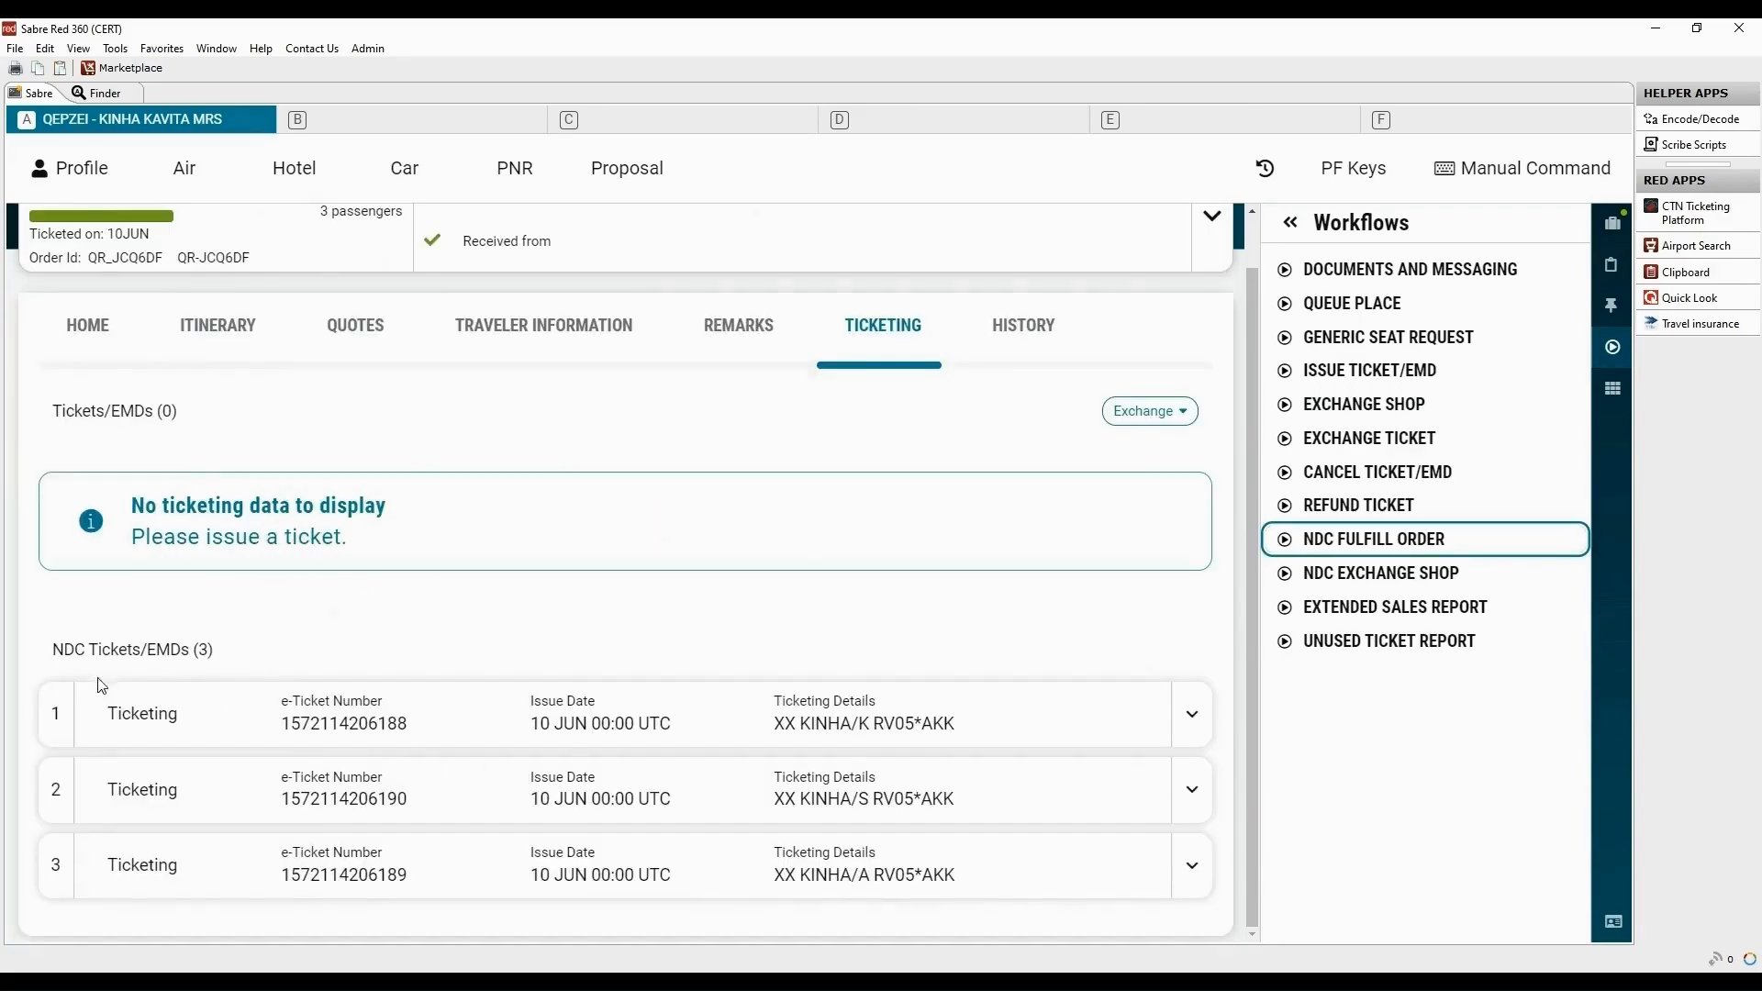
left_click(1191, 714)
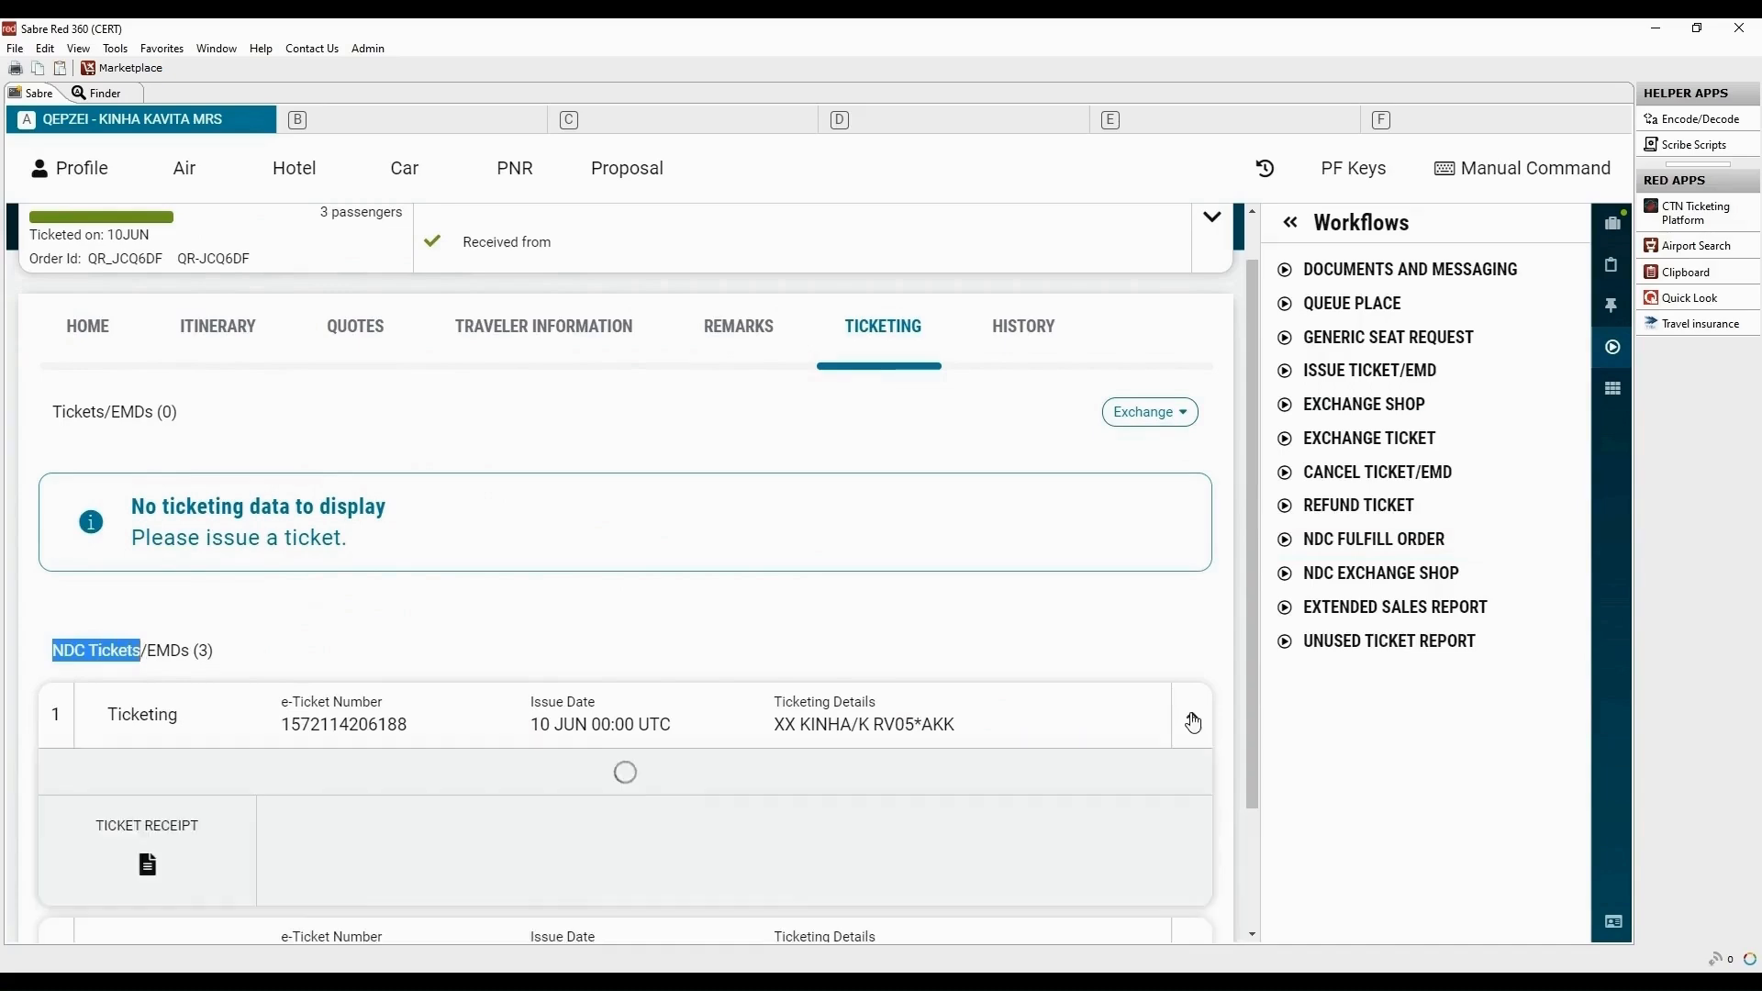
left_click(1193, 722)
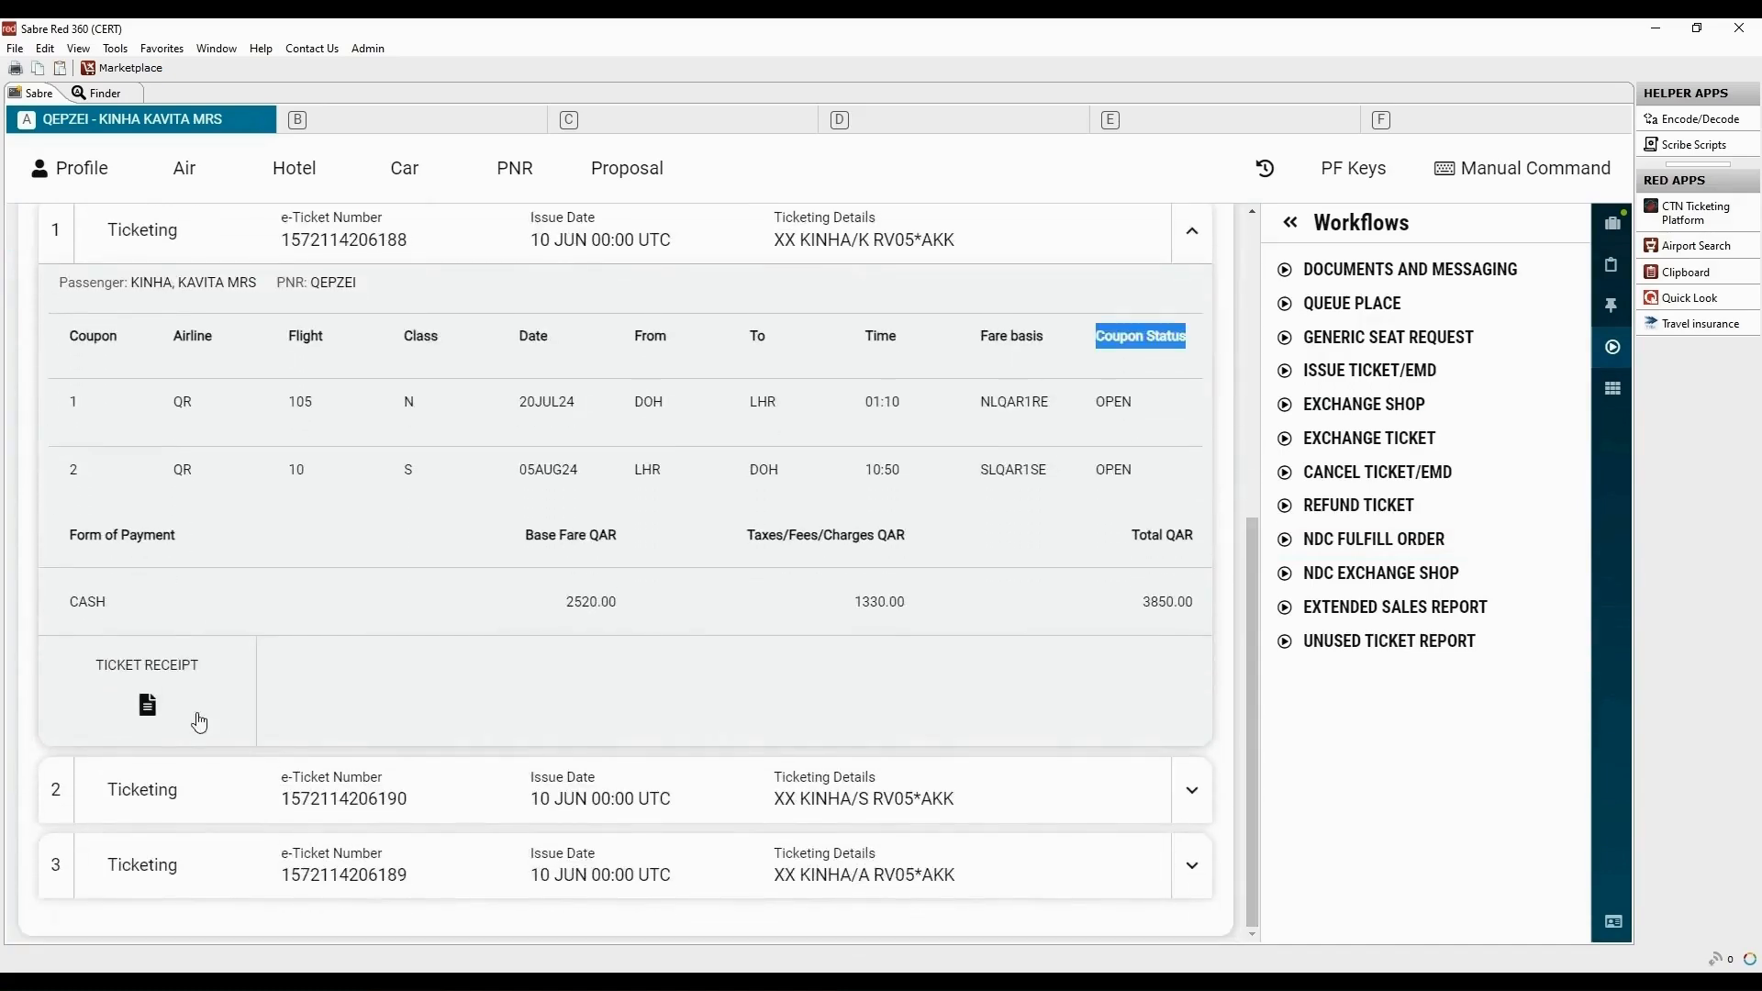
left_click(147, 704)
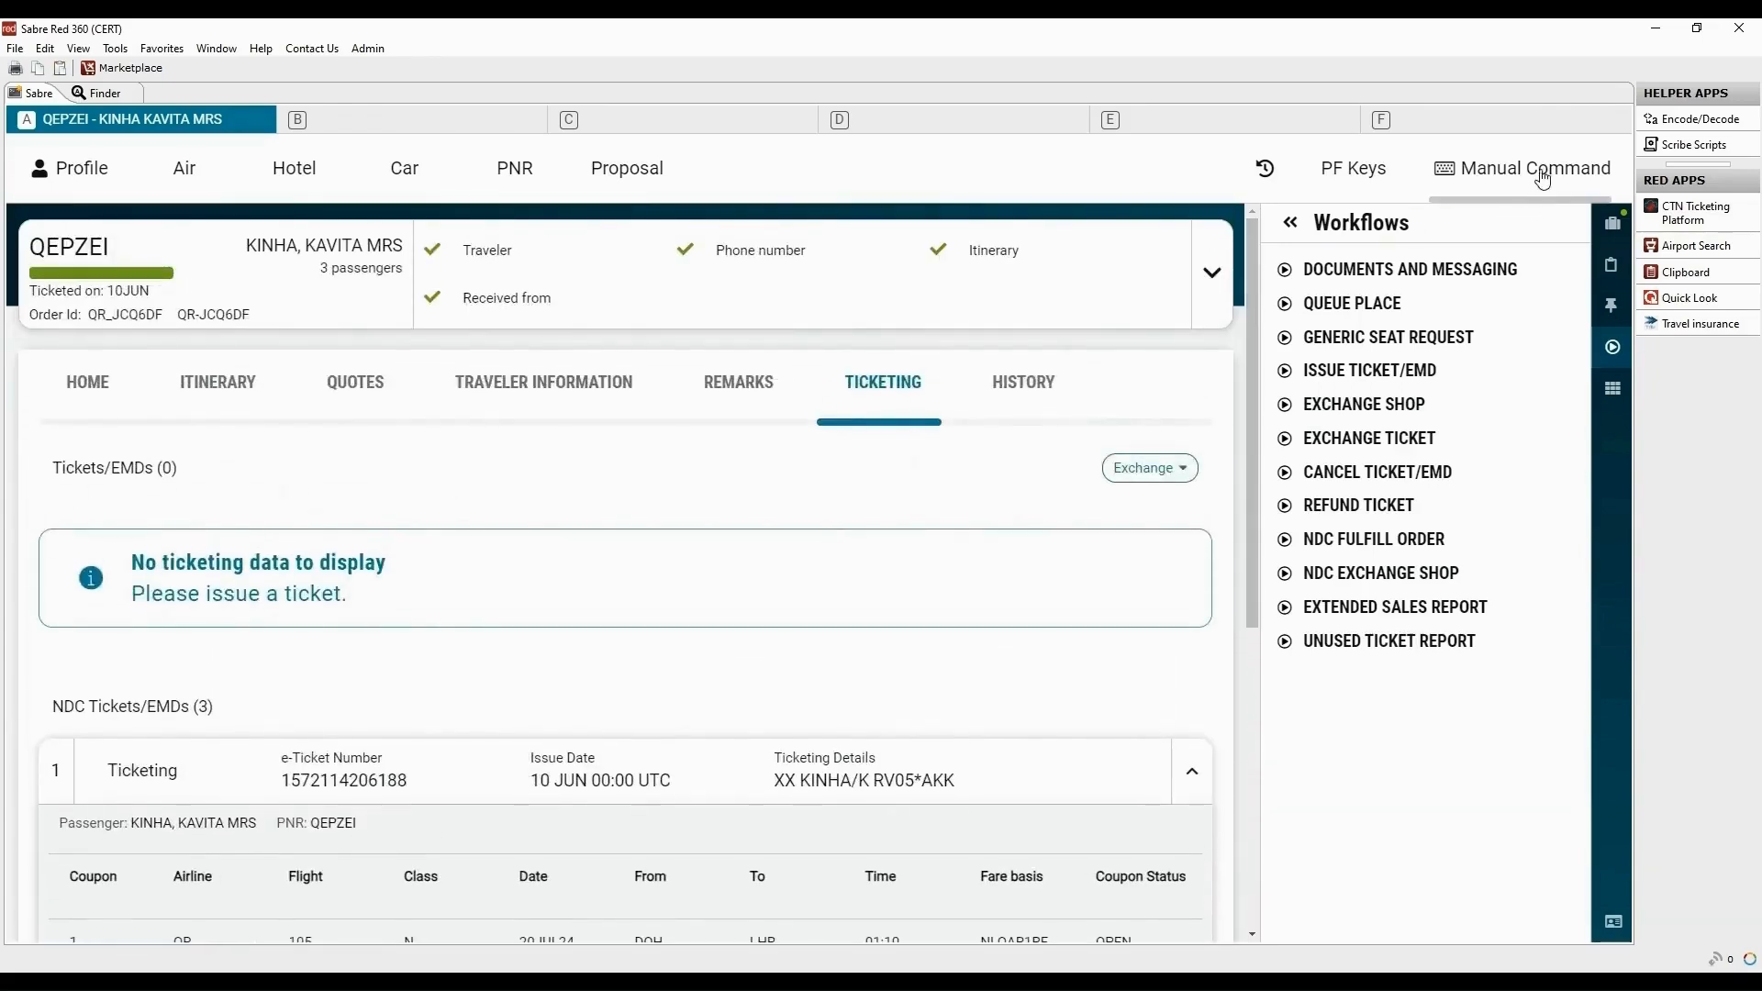
left_click(1528, 167)
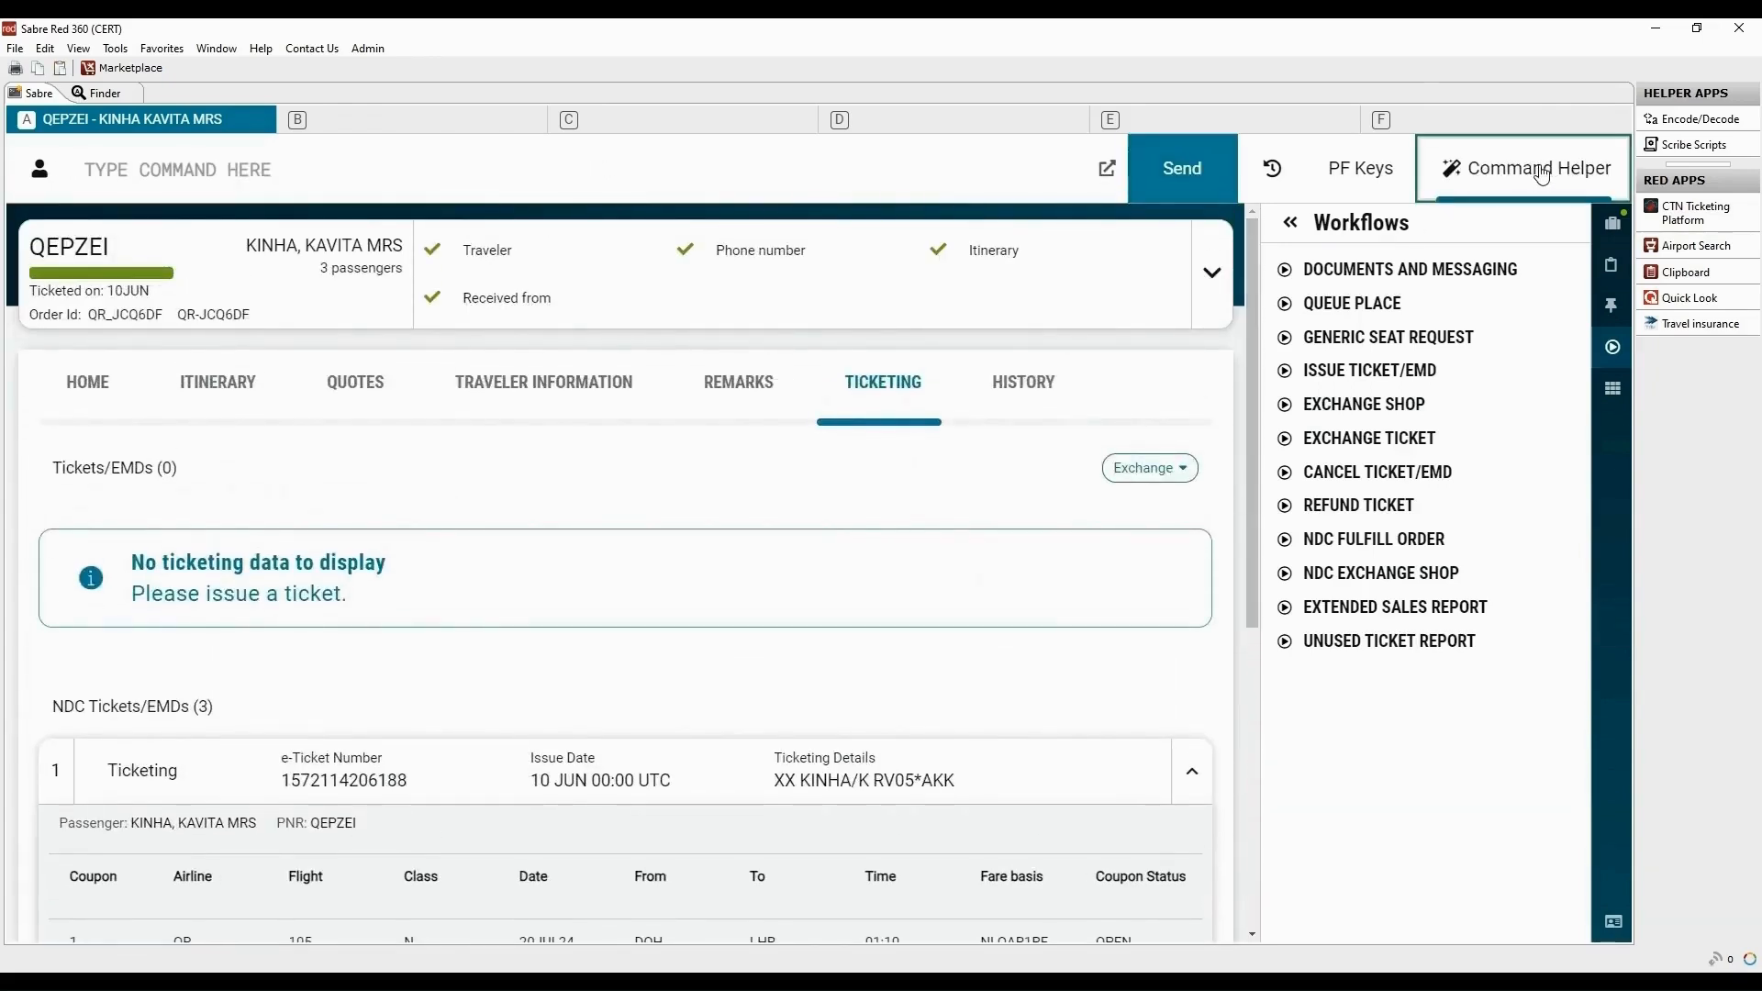
type("*")
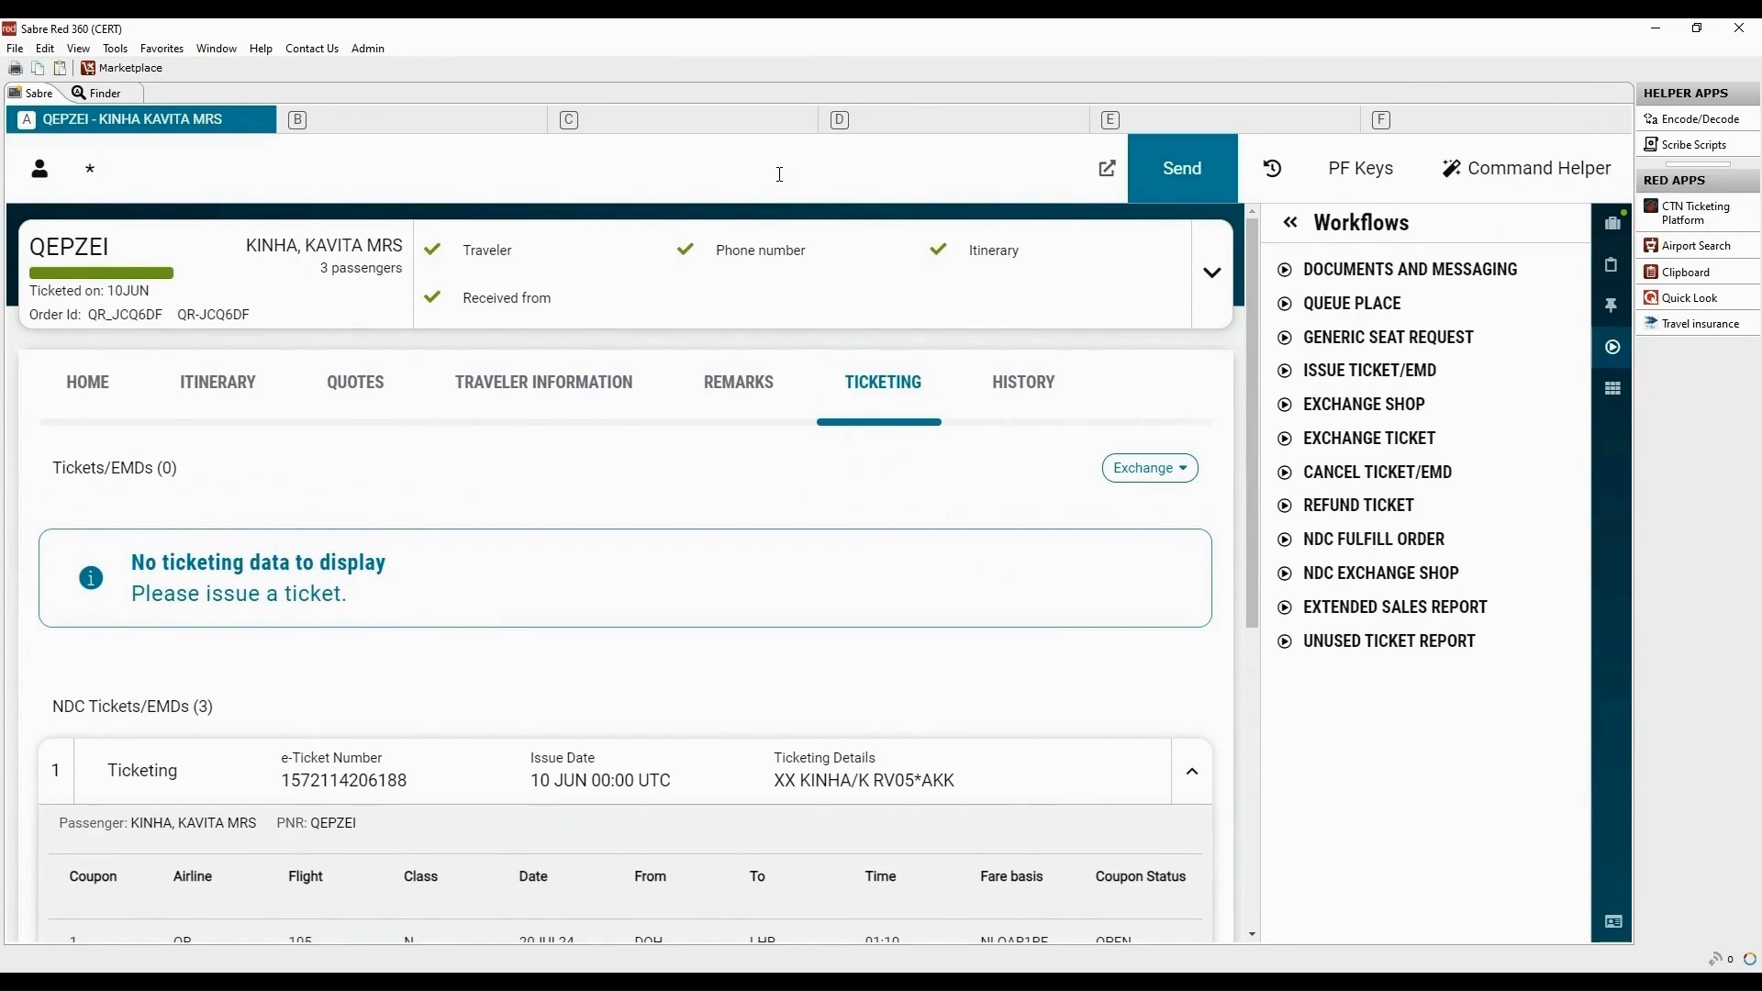
type("A")
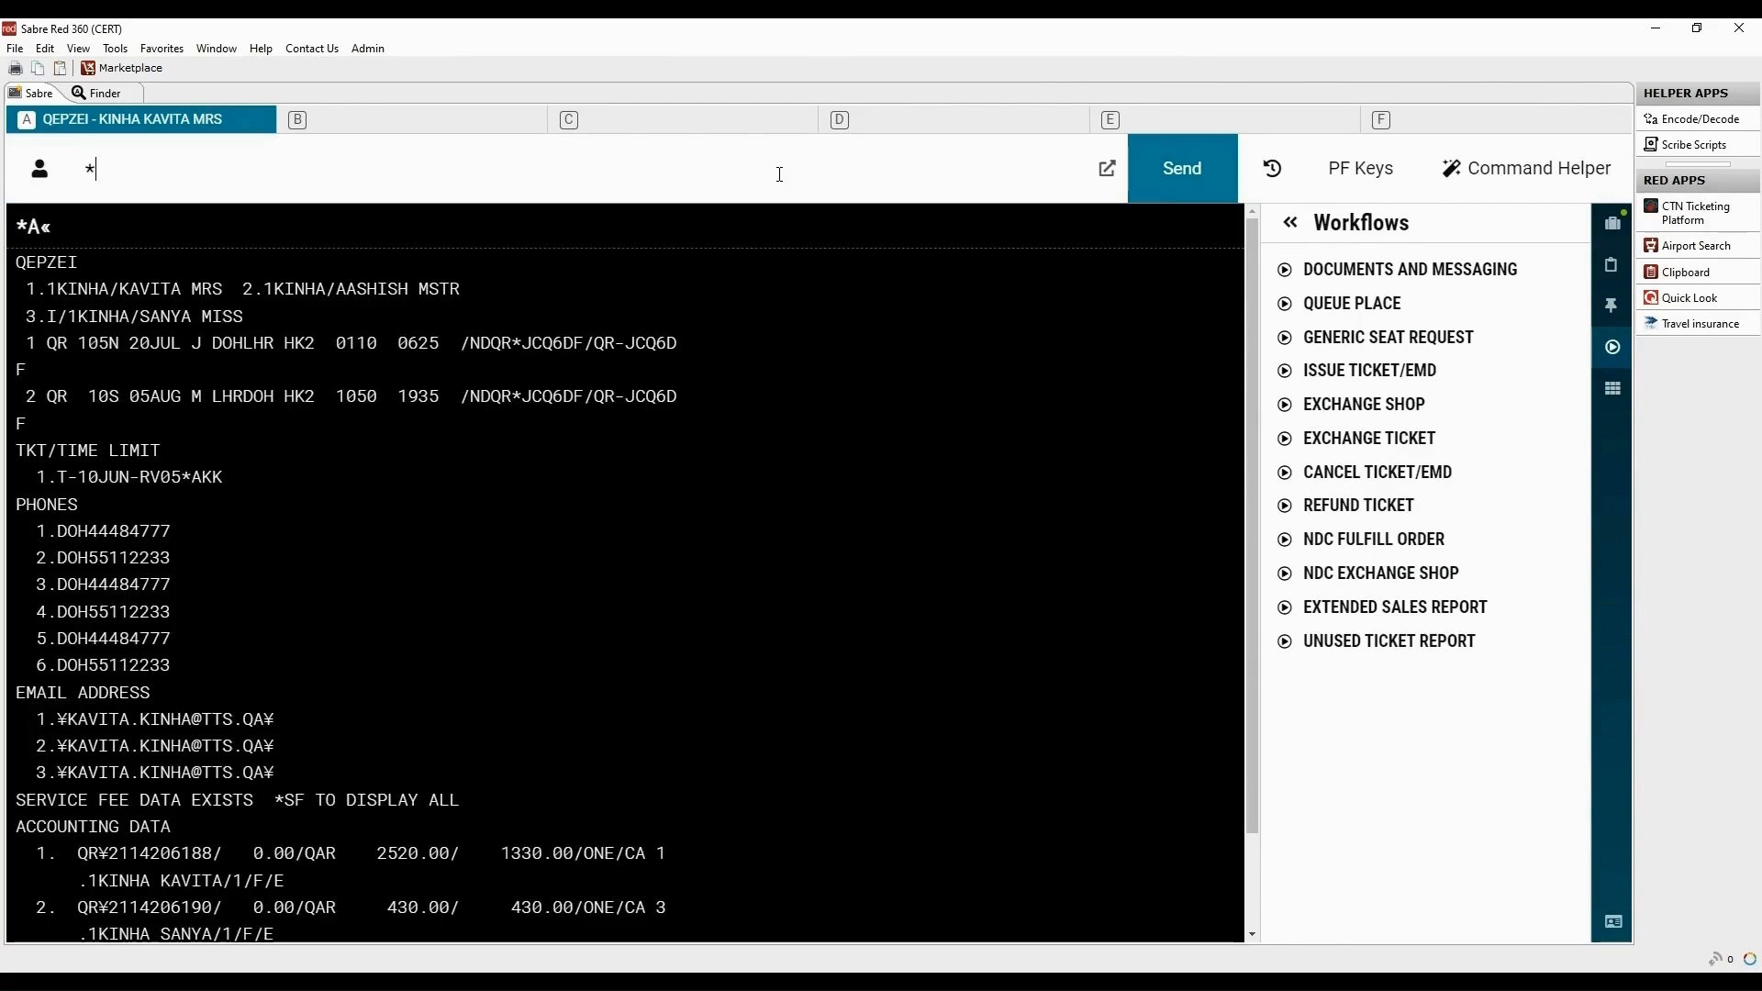
left_click(1180, 167)
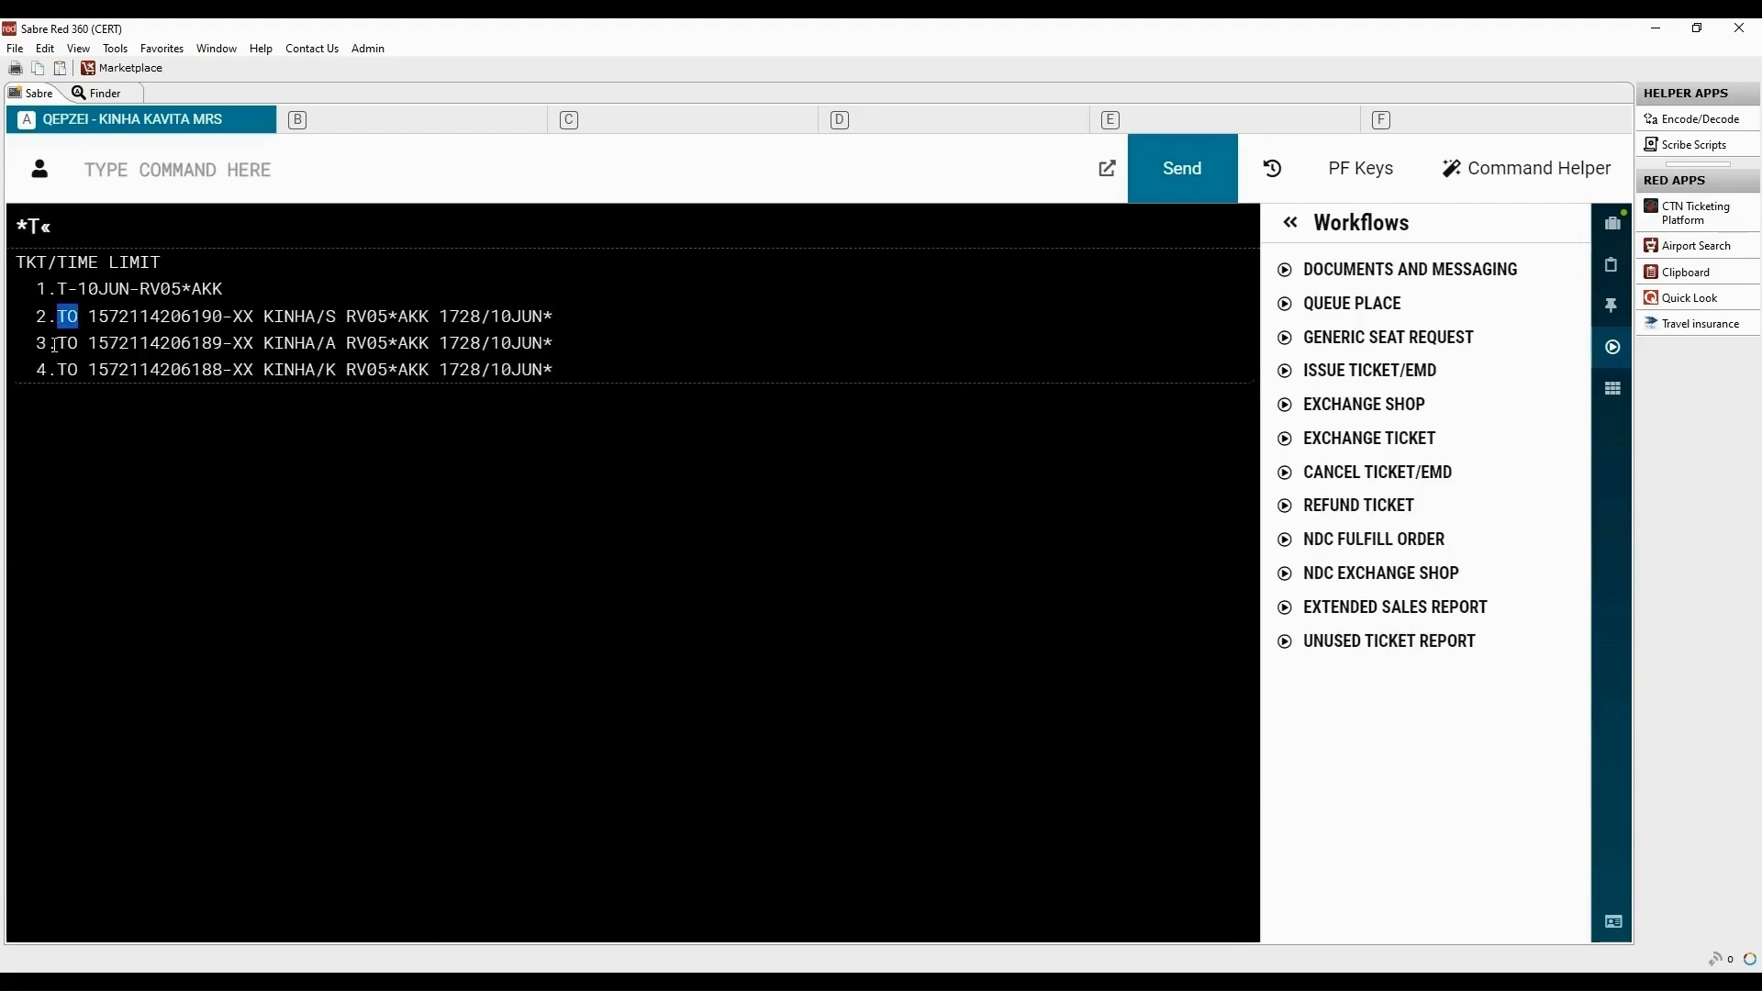
mouse_move(152, 451)
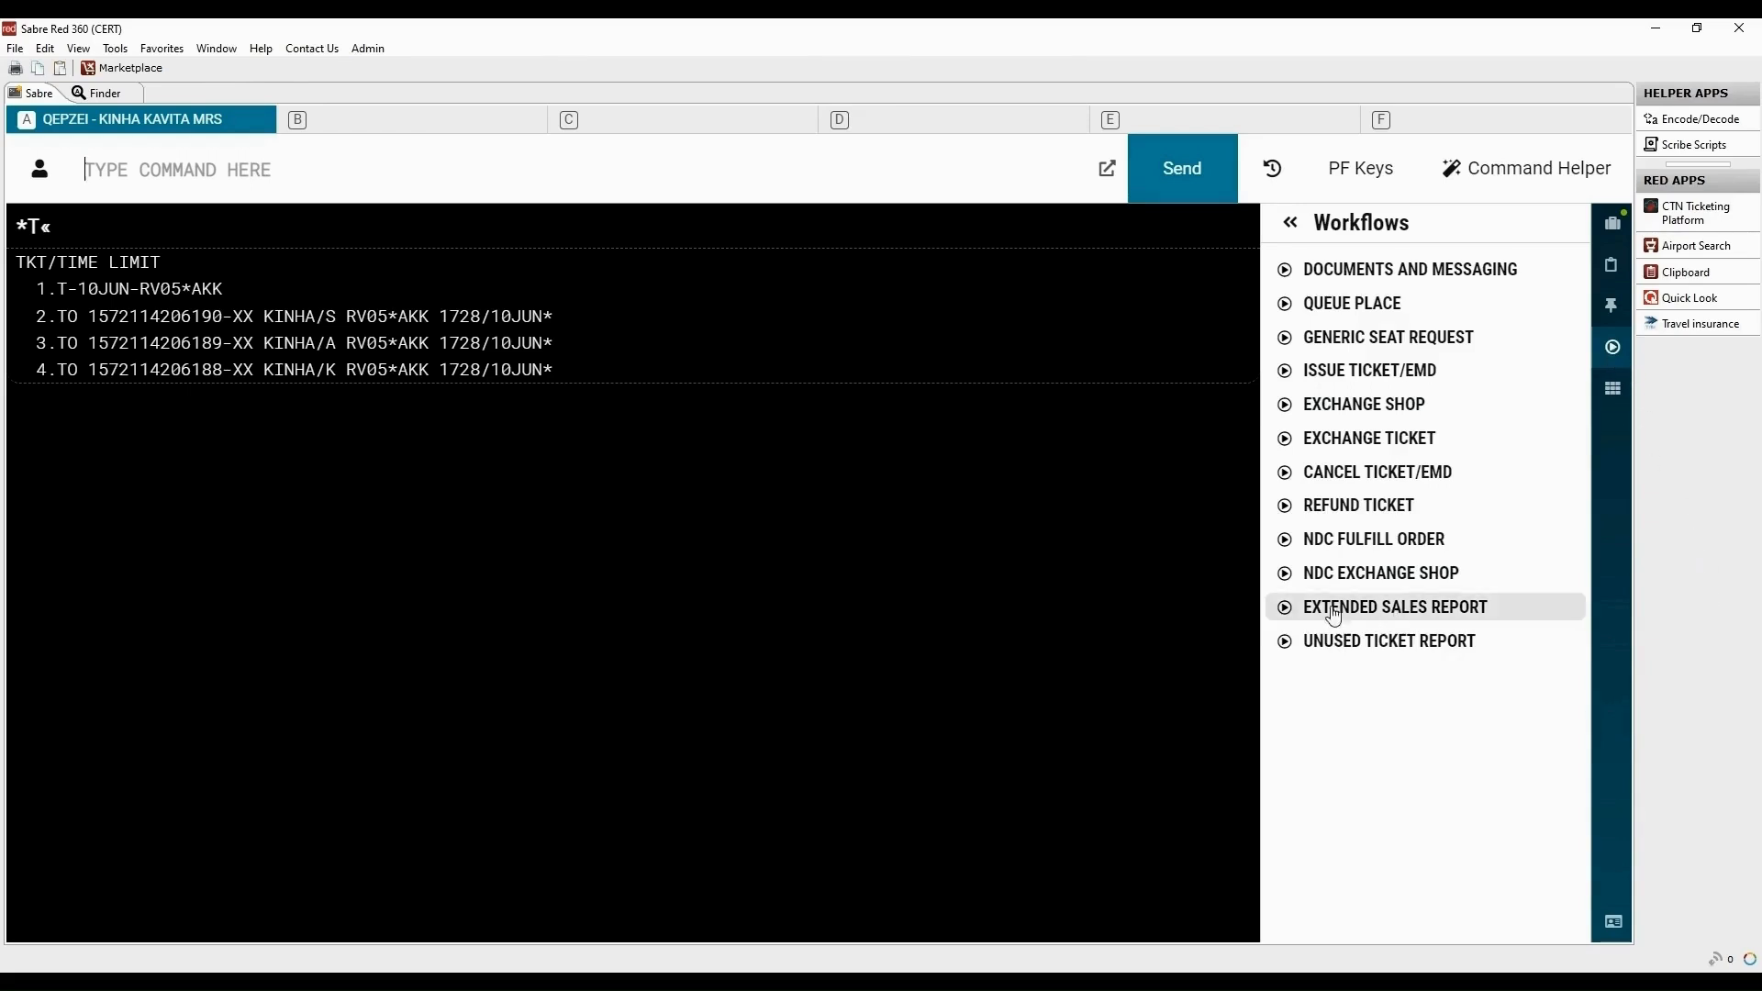
- Run the Extended Sales Report for 10JUN2024 with NDC settlement and view its Trip Summary
left_click(1395, 608)
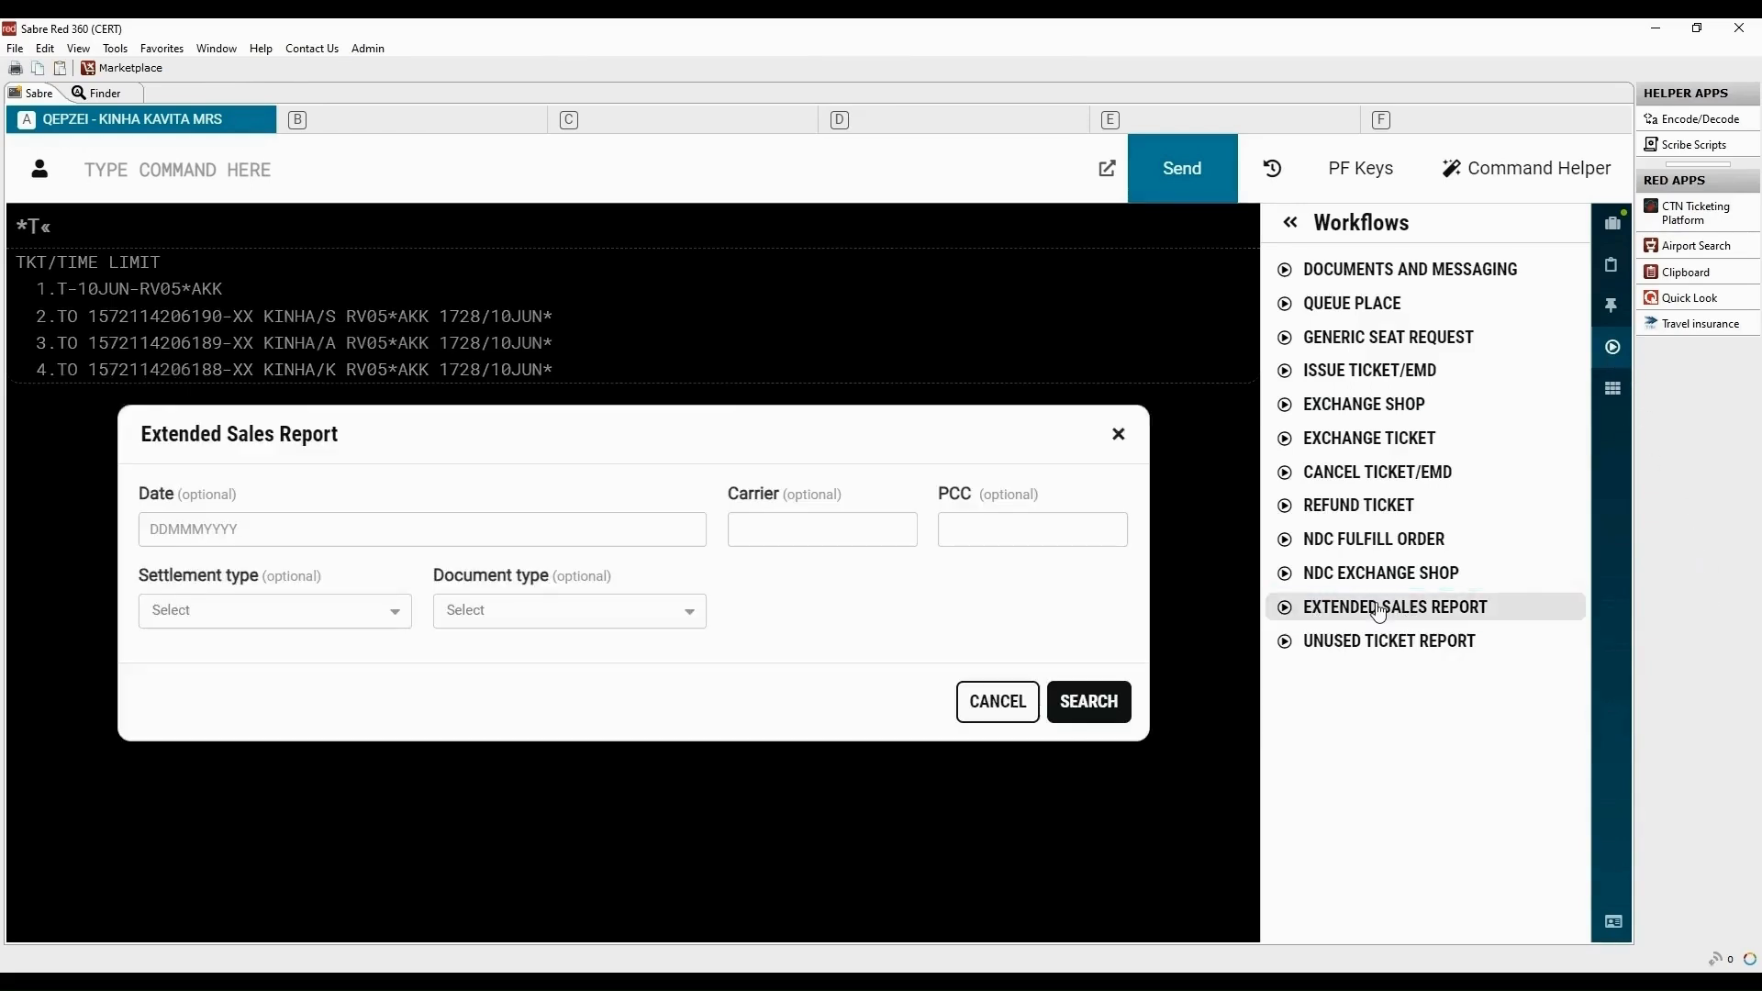
left_click(422, 528)
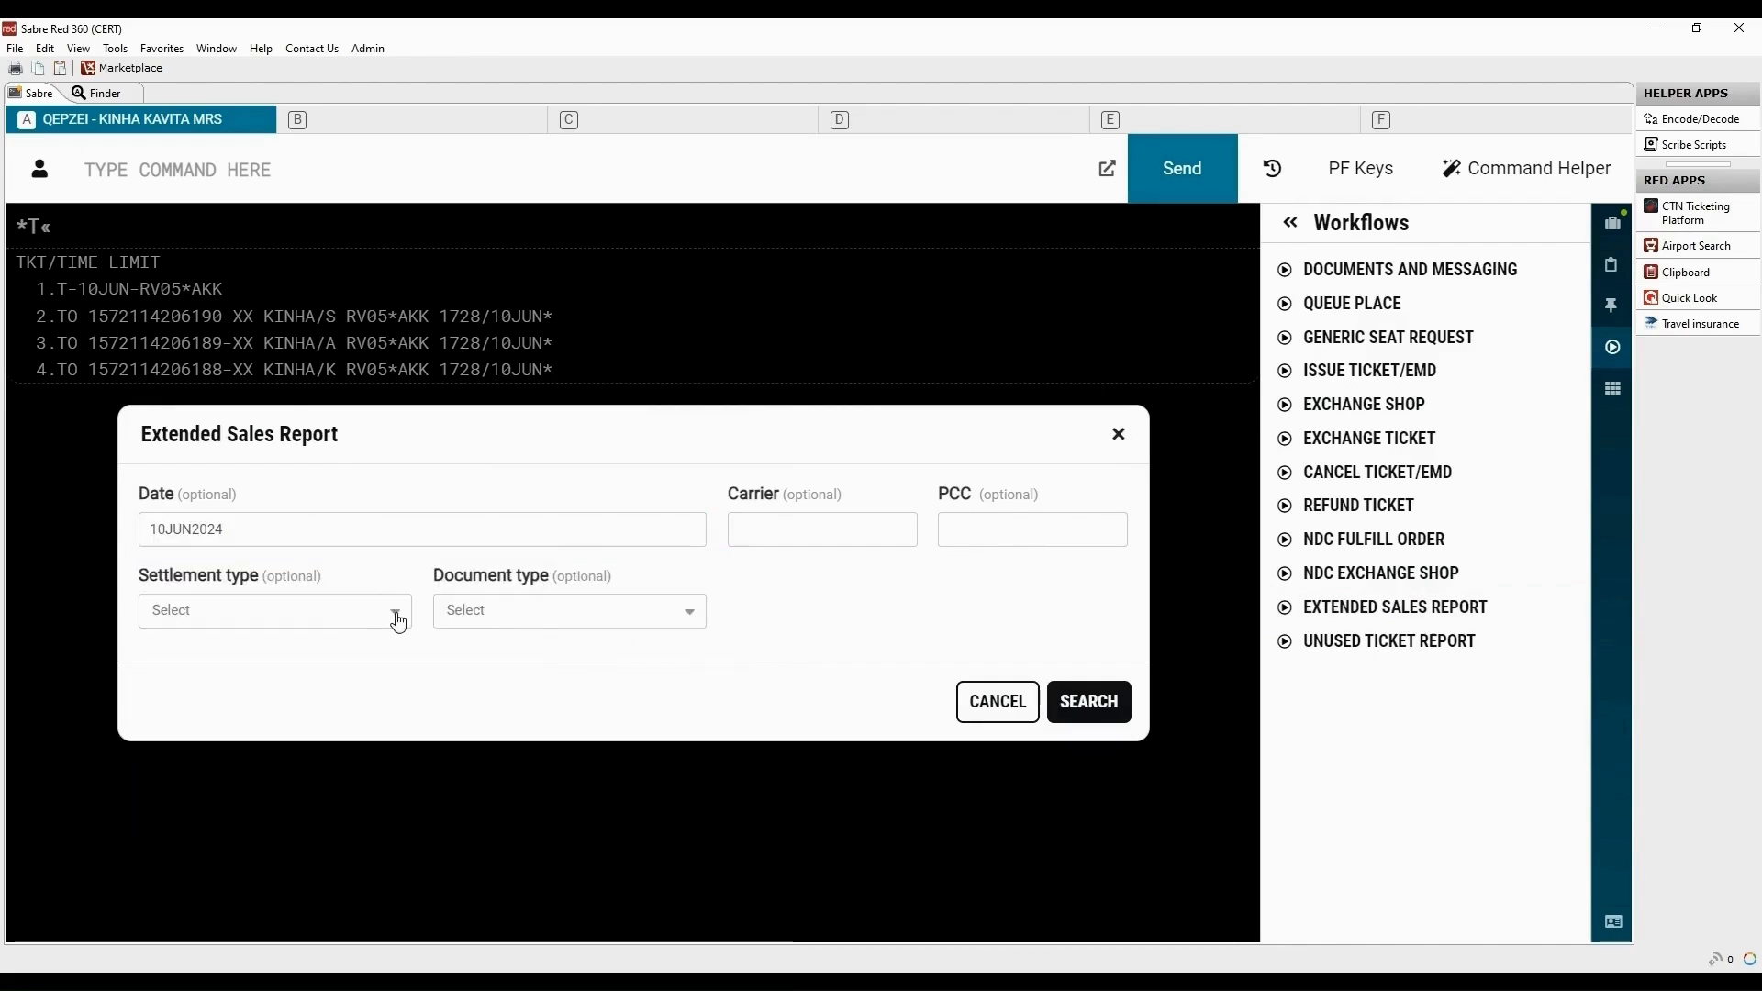
left_click(274, 609)
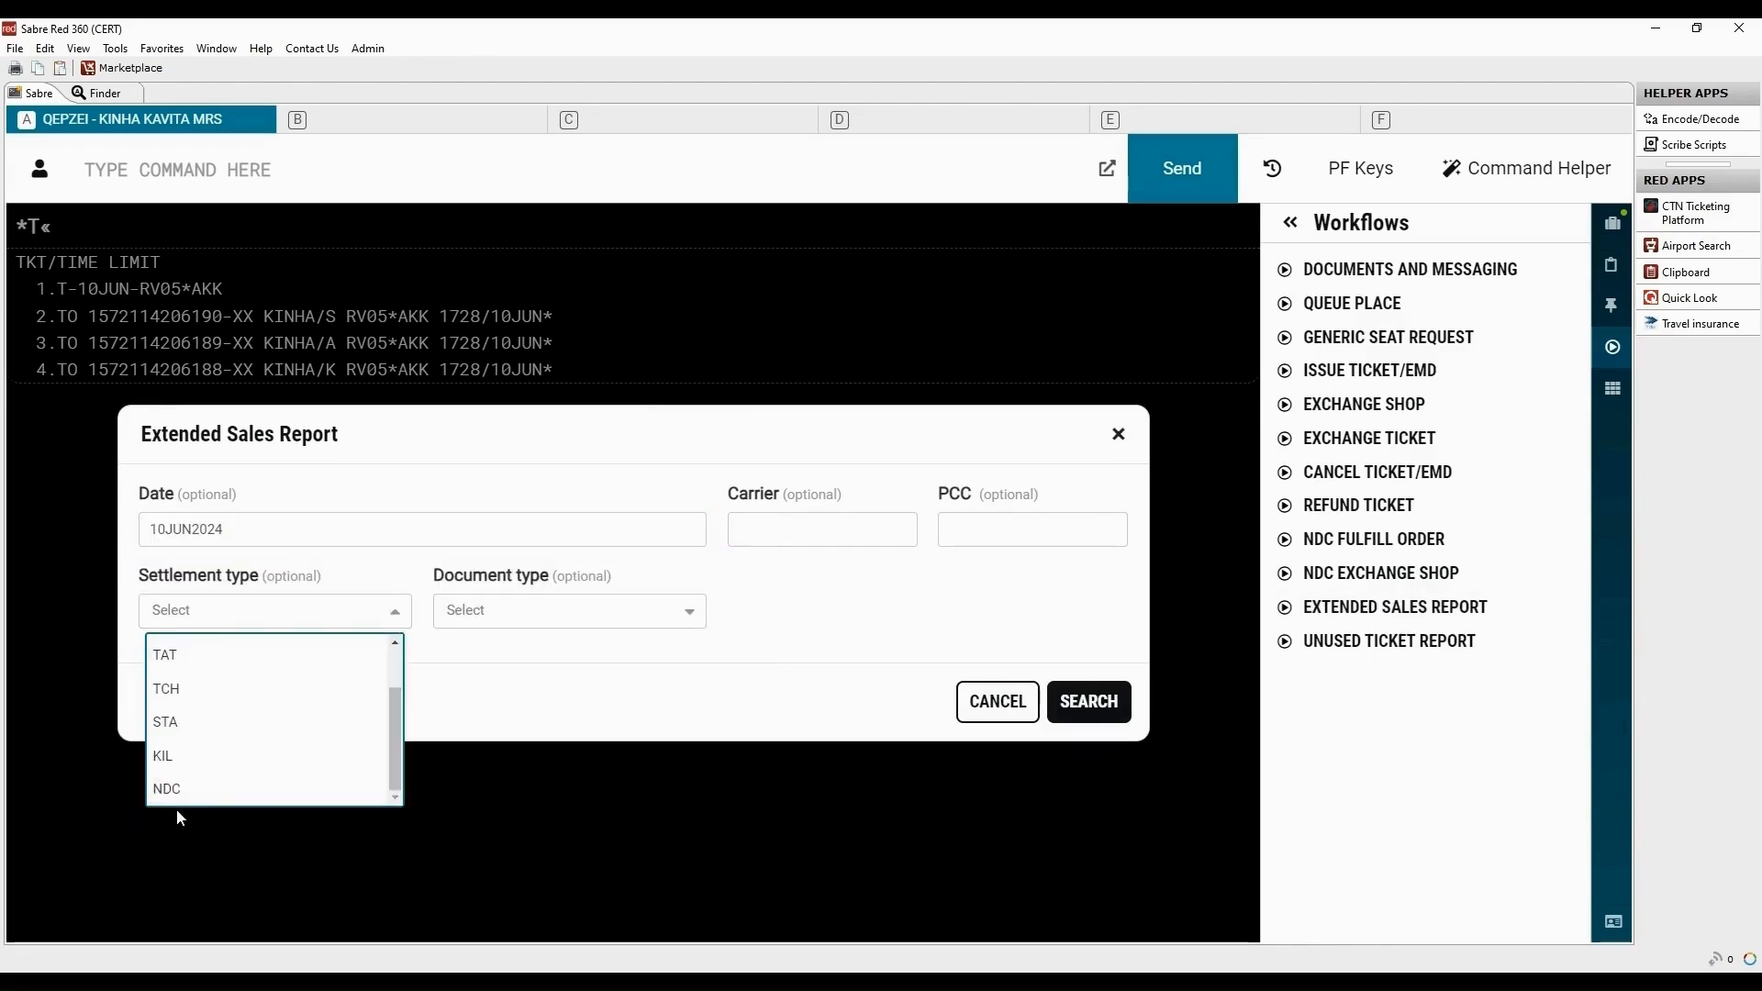
left_click(165, 787)
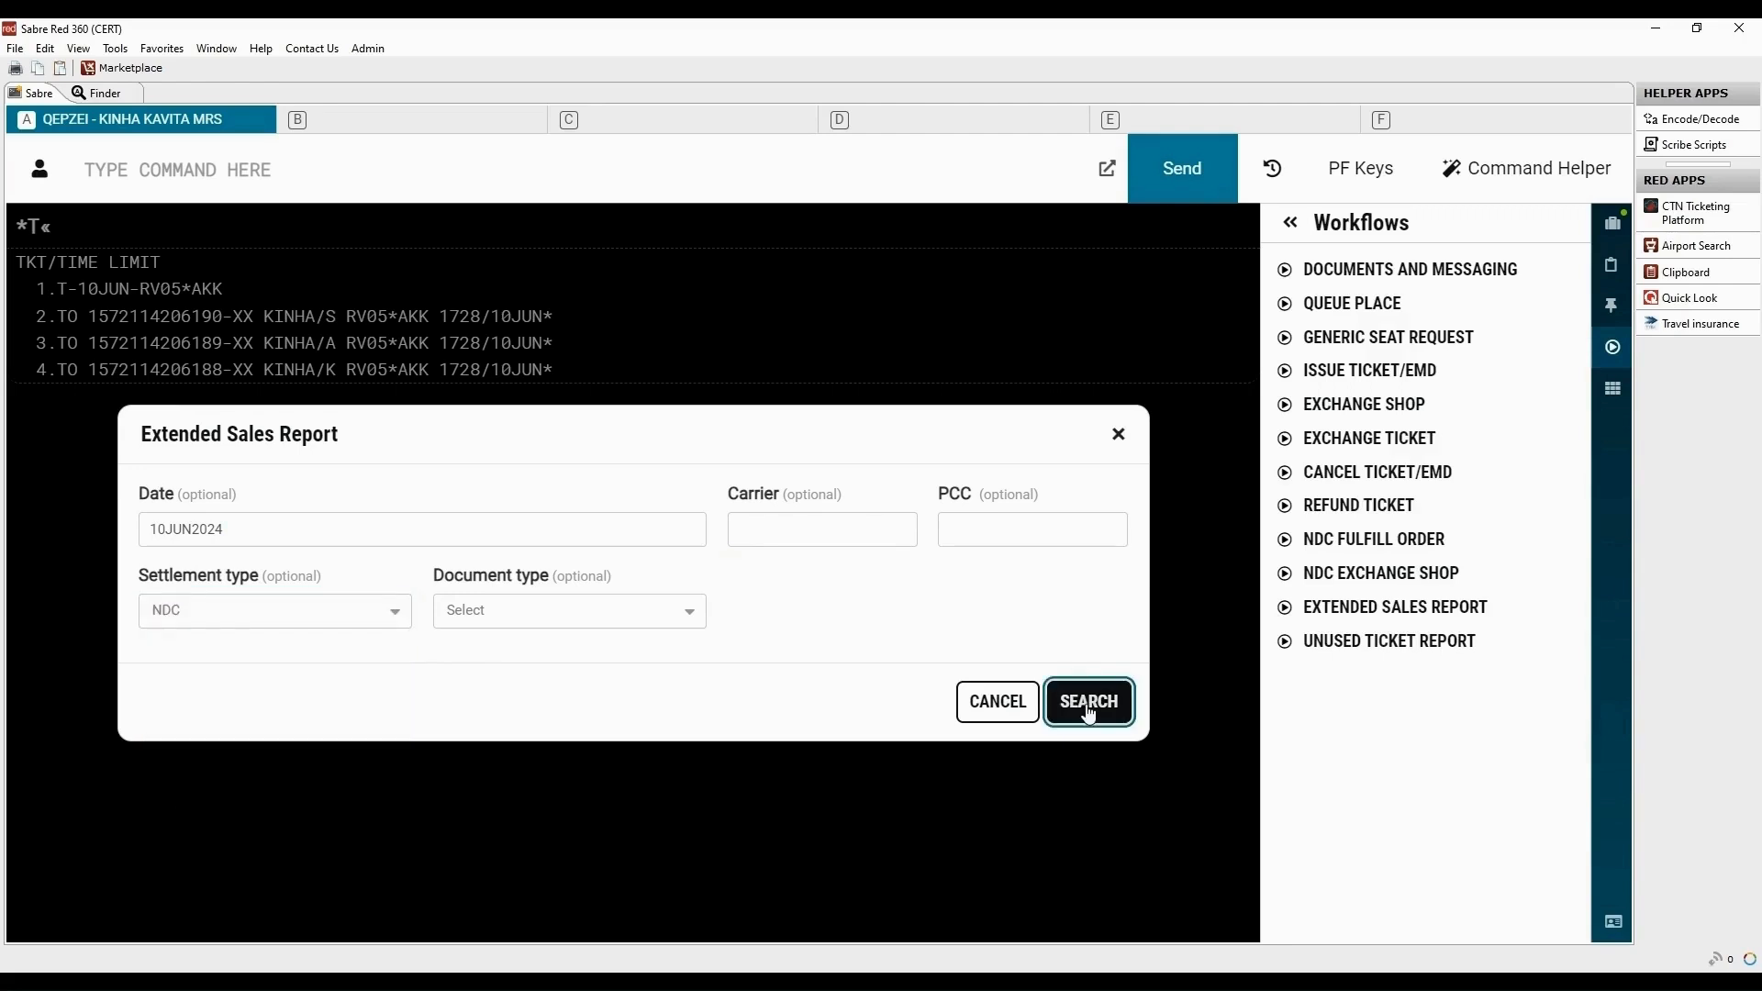
left_click(1087, 701)
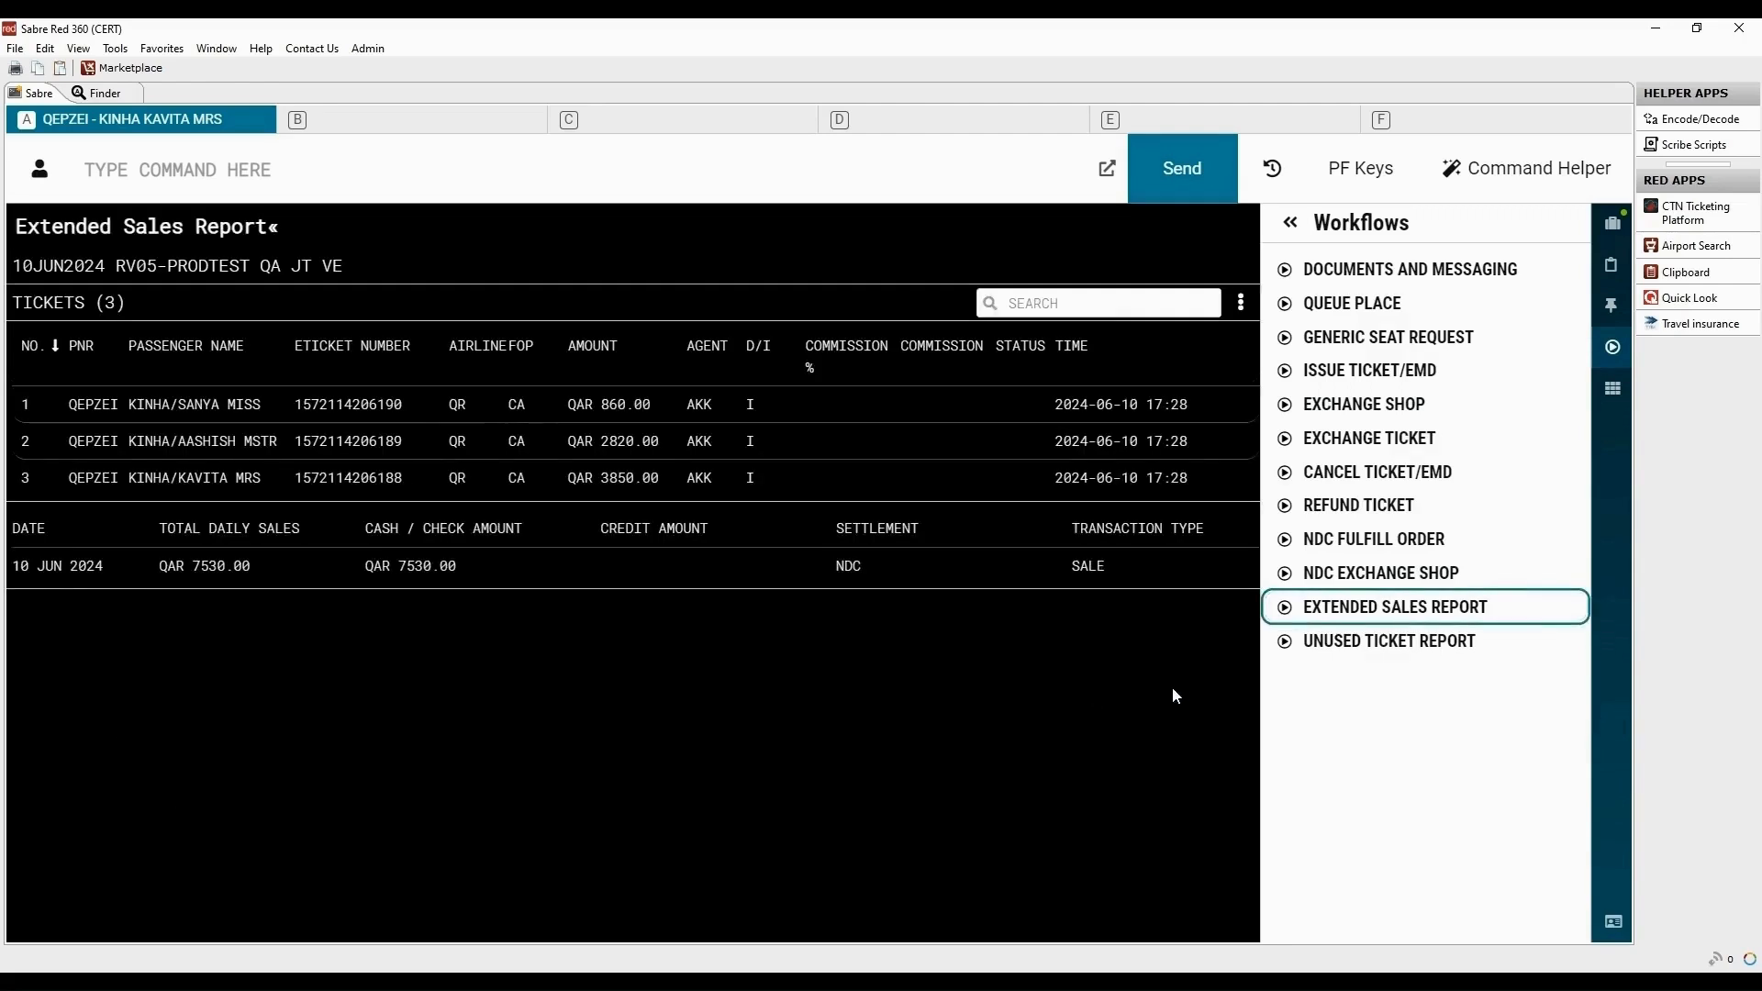
mouse_move(602, 121)
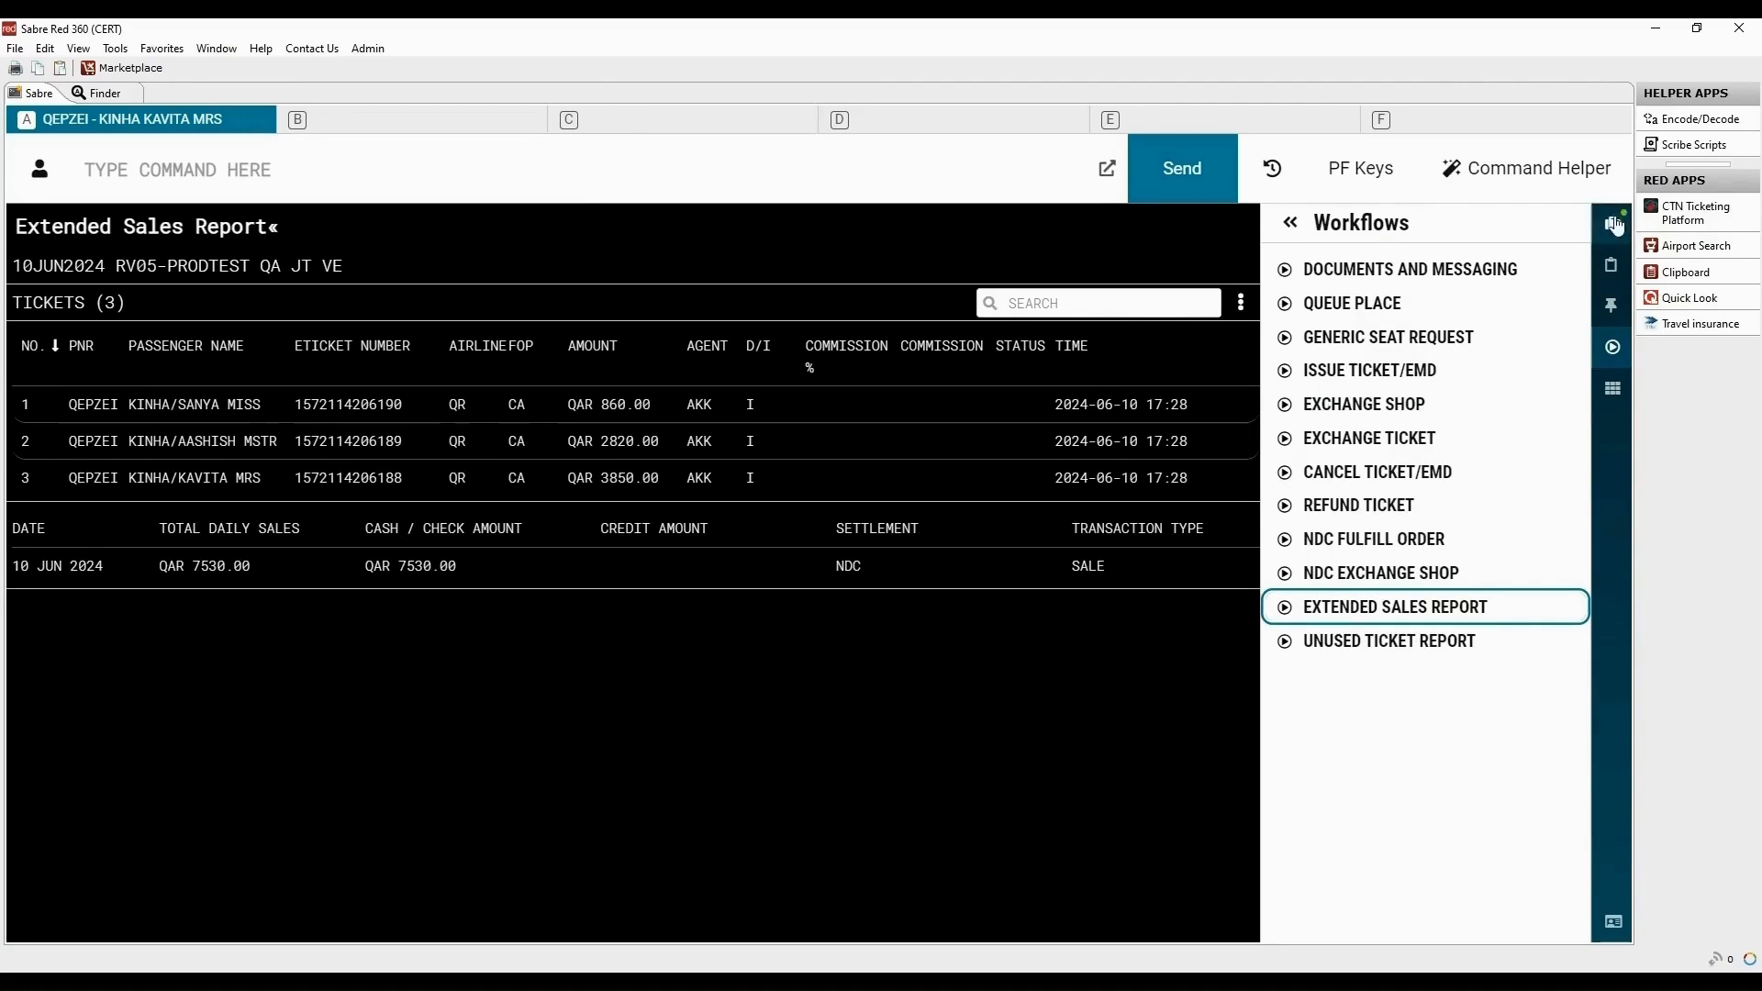
left_click(1612, 222)
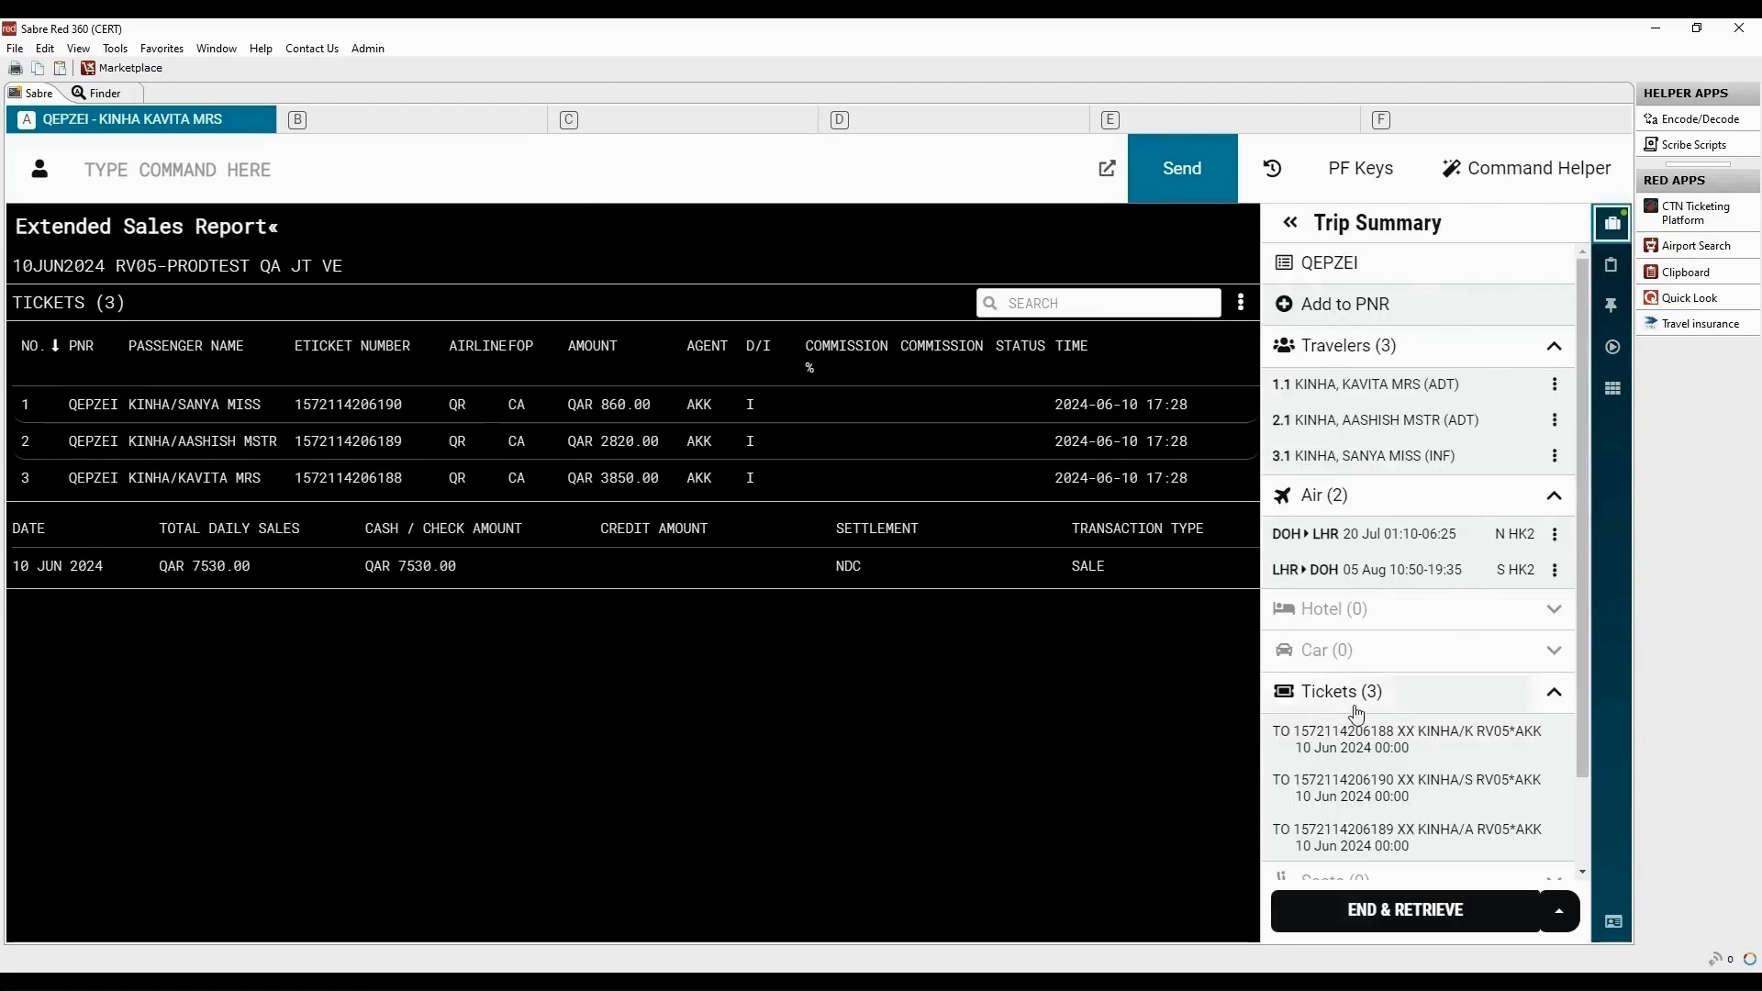